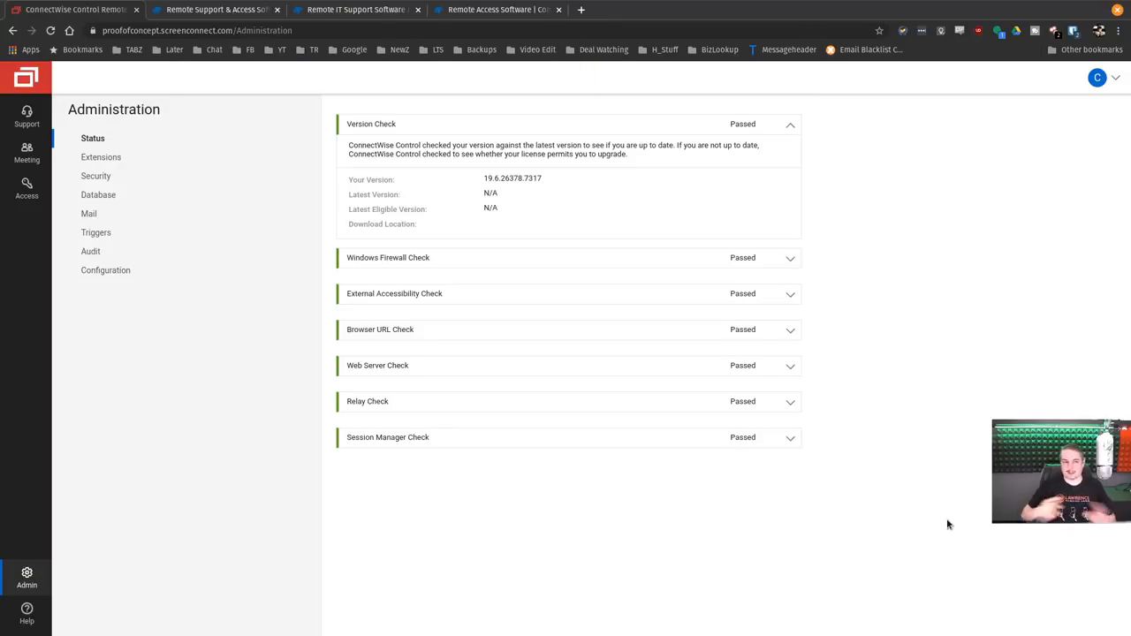
# Switch to the ConnectWise Control product overview page and scroll through the Support and Access plans
pyautogui.click(212, 10)
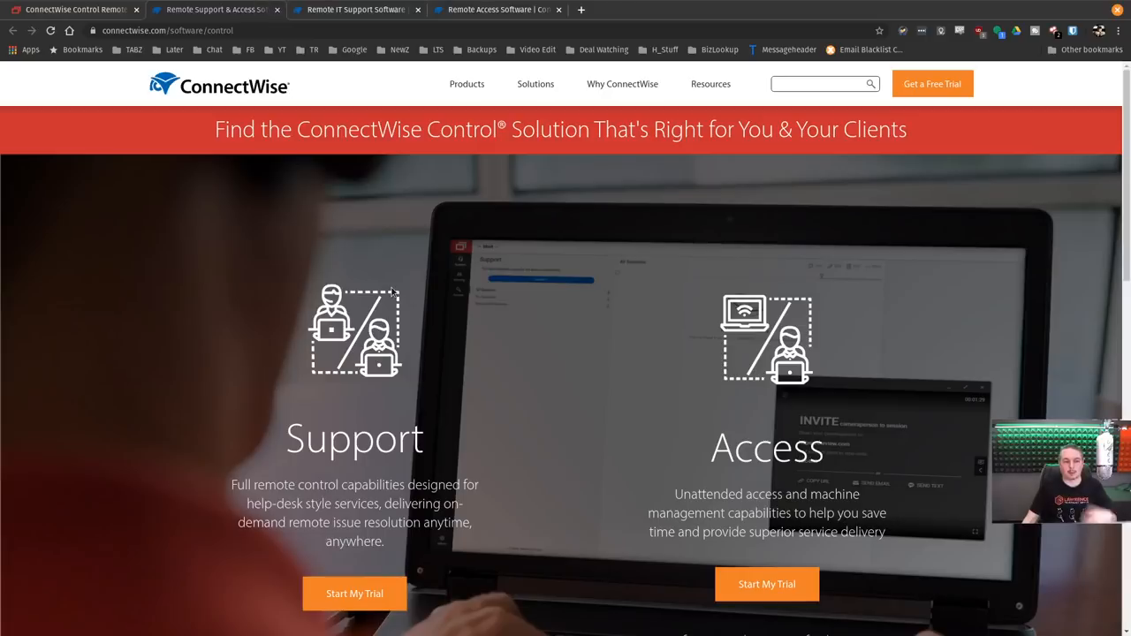
pyautogui.moveTo(643, 344)
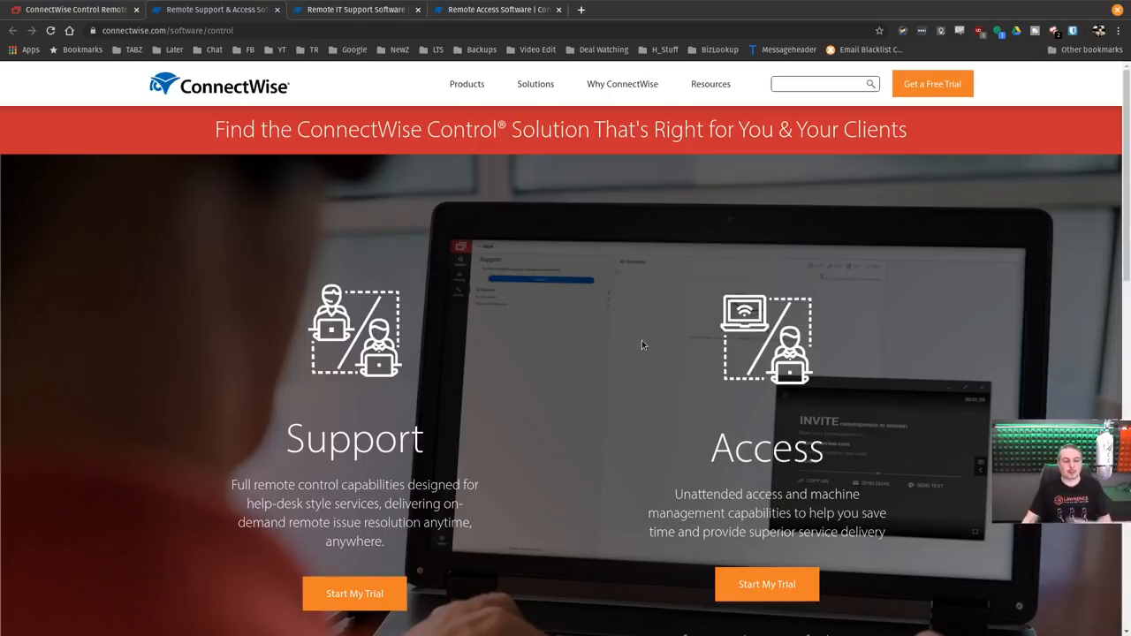
pyautogui.moveTo(665, 350)
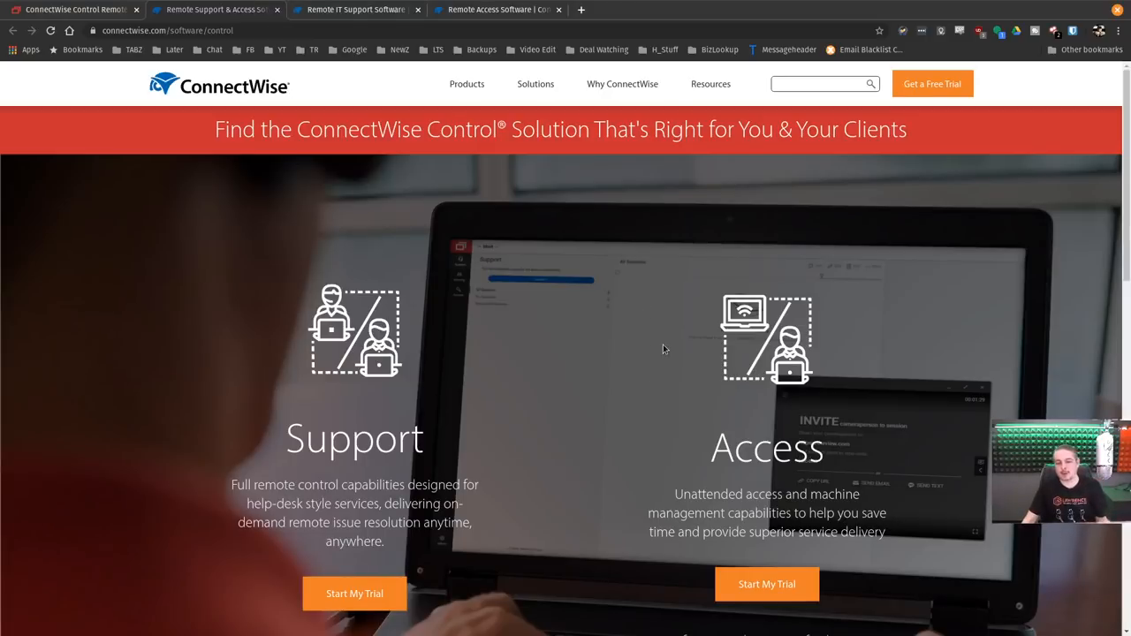
pyautogui.moveTo(460, 421)
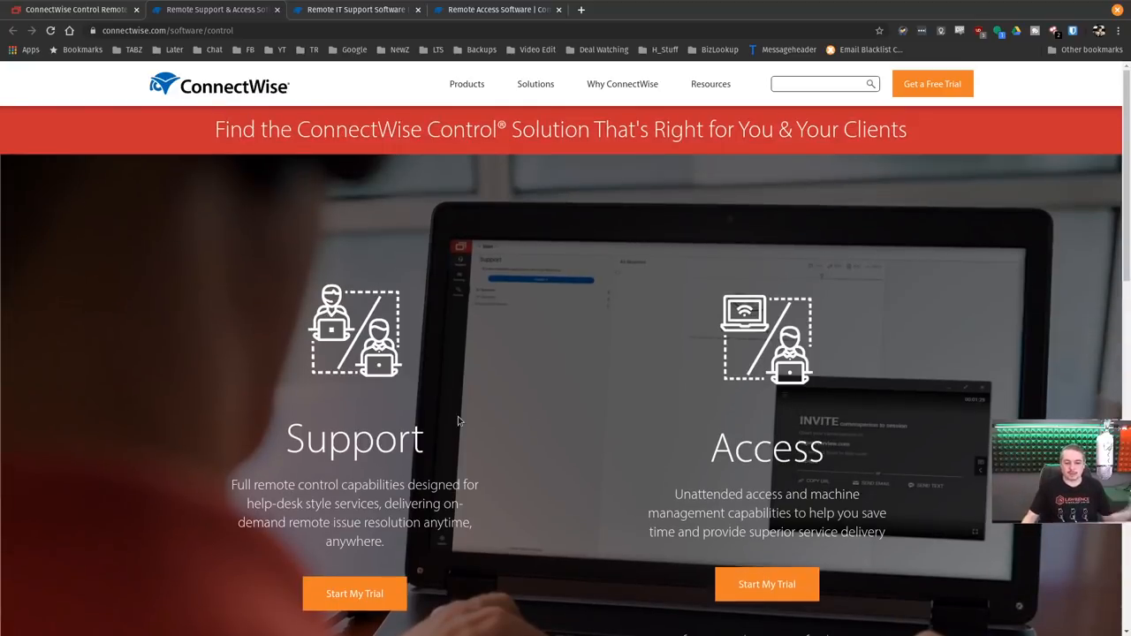
pyautogui.moveTo(531, 405)
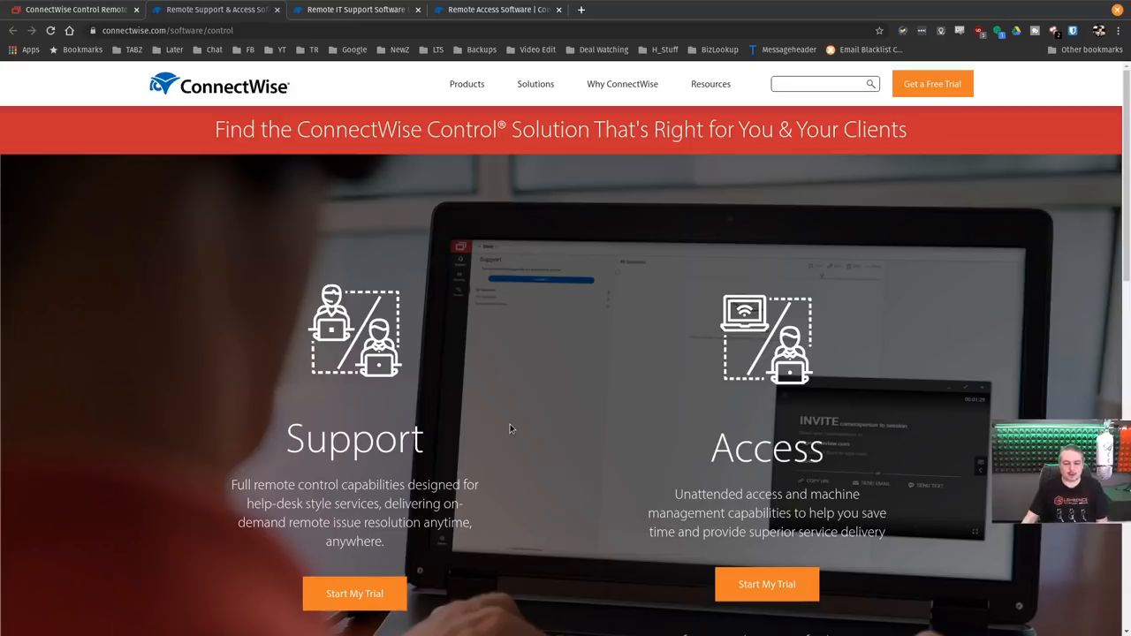
pyautogui.scroll(-3)
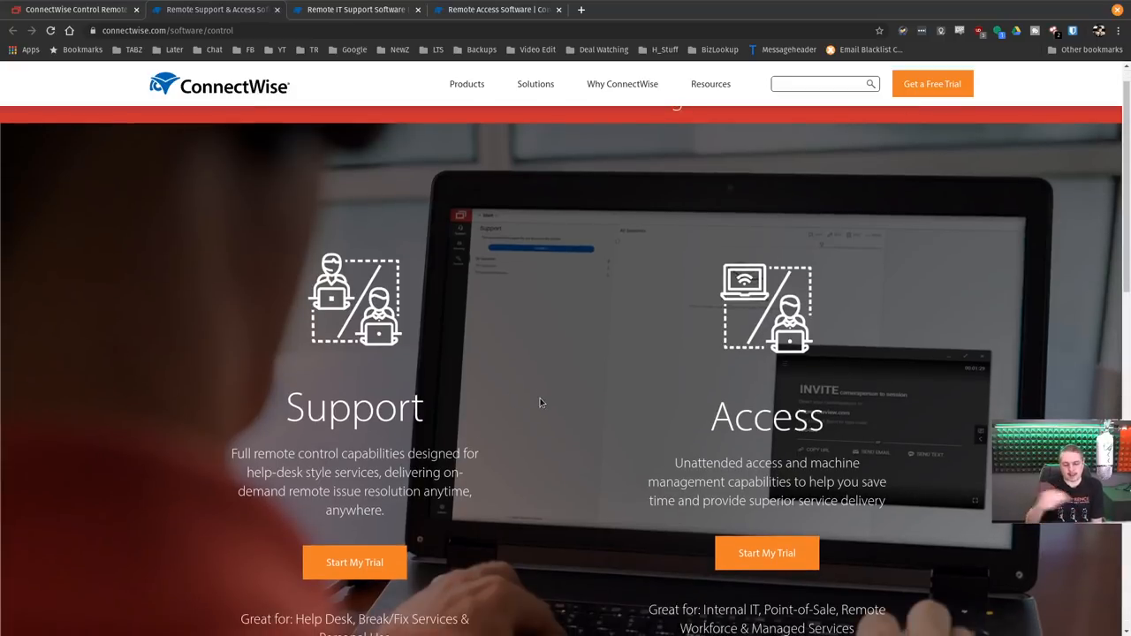
pyautogui.scroll(-3)
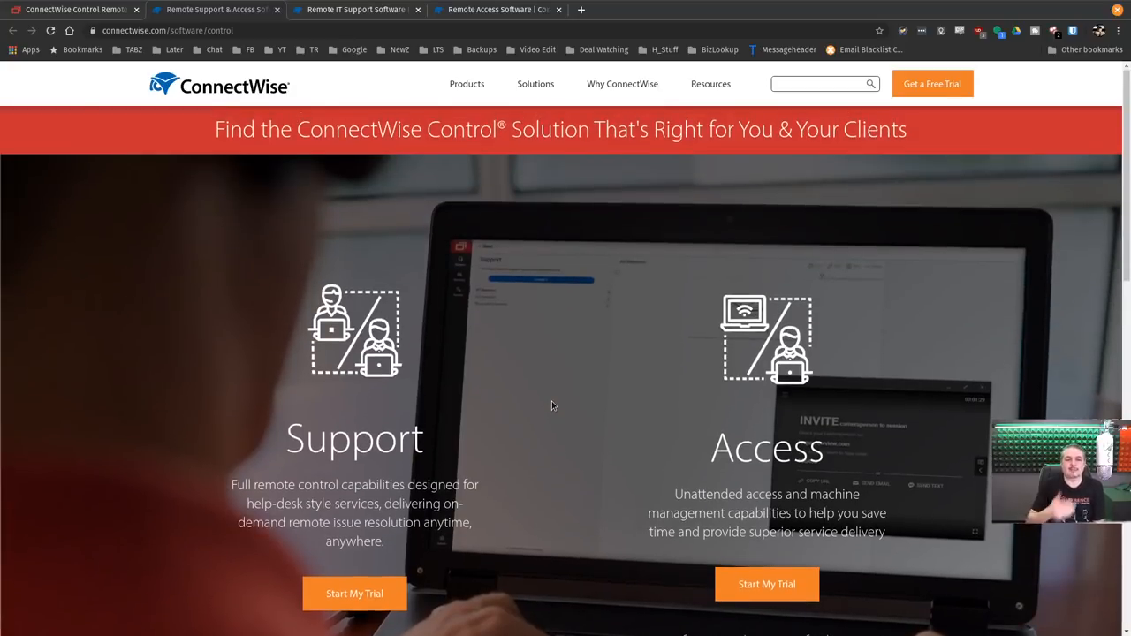
pyautogui.moveTo(540, 538)
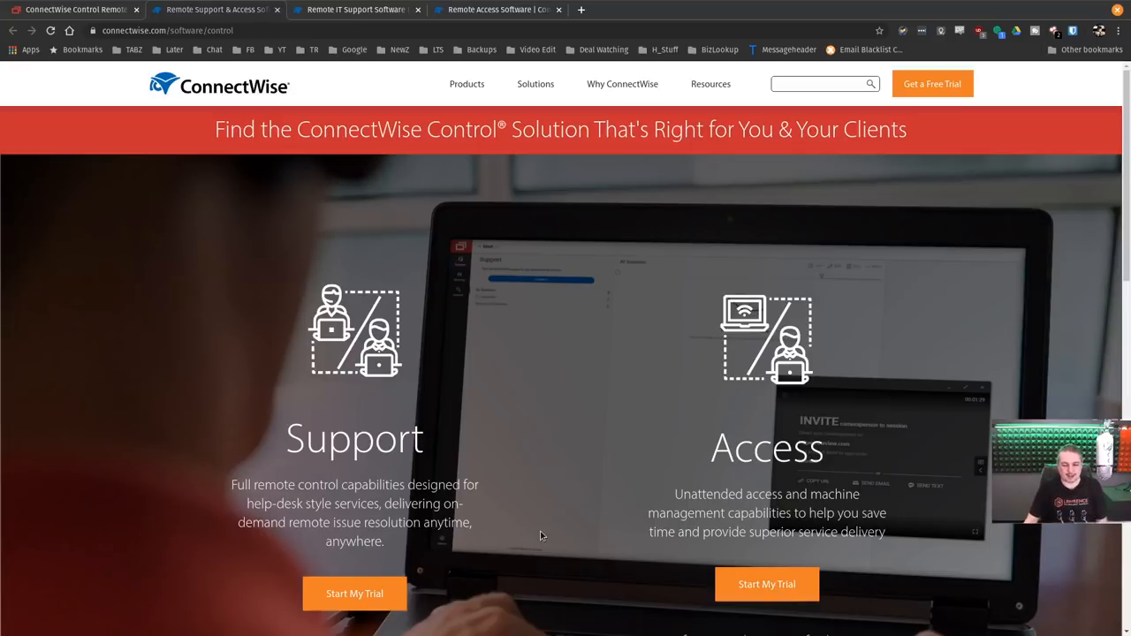
pyautogui.moveTo(564, 465)
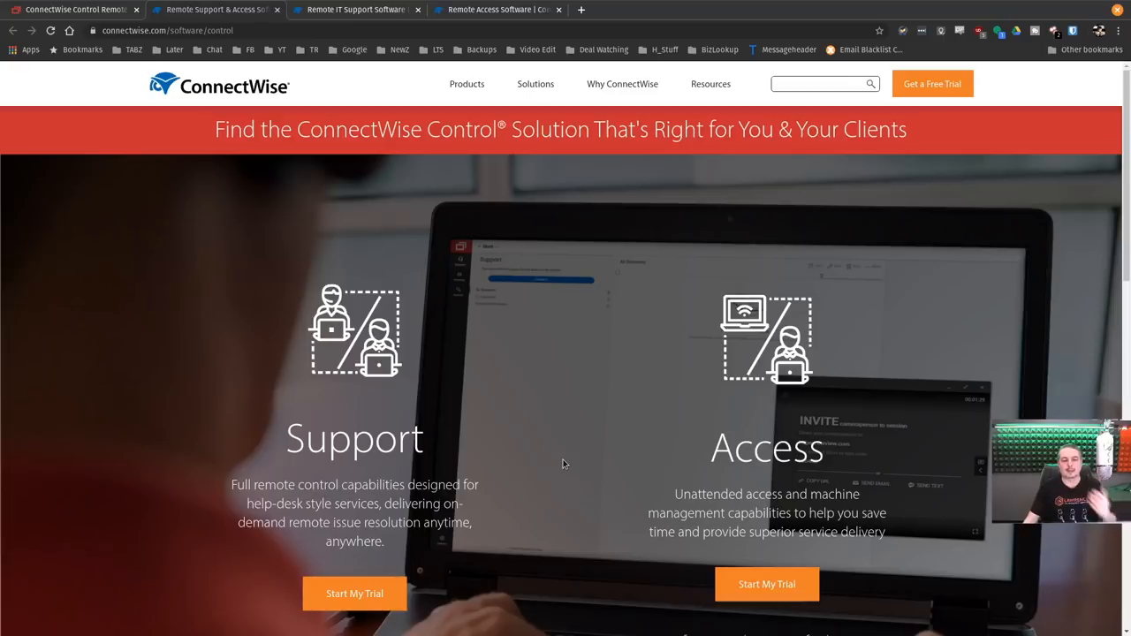
pyautogui.moveTo(558, 406)
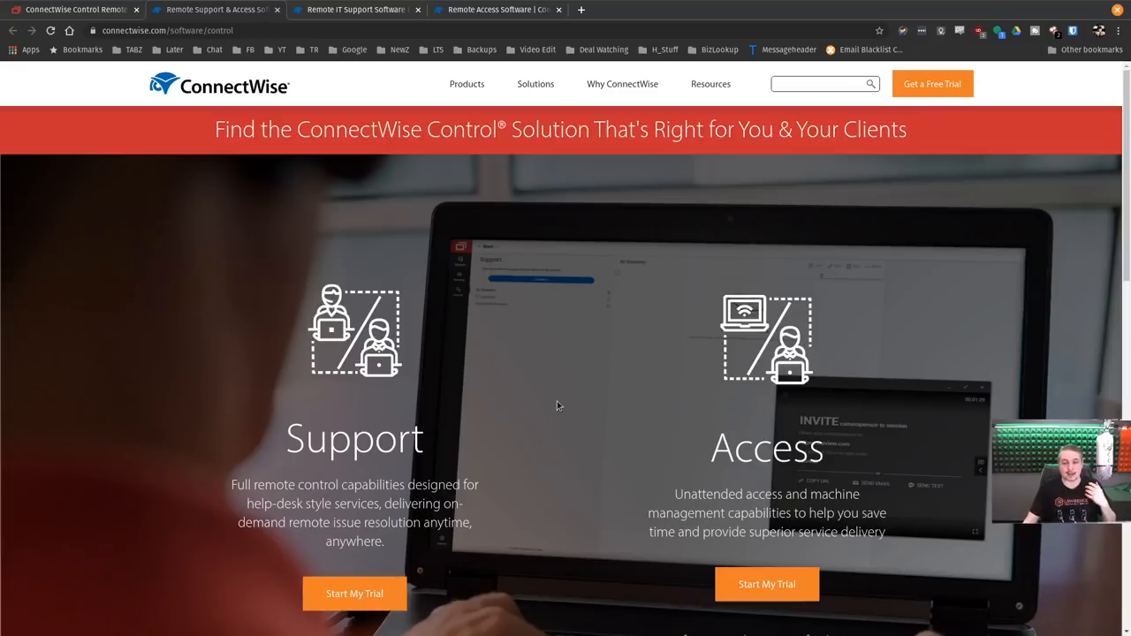
pyautogui.moveTo(555, 381)
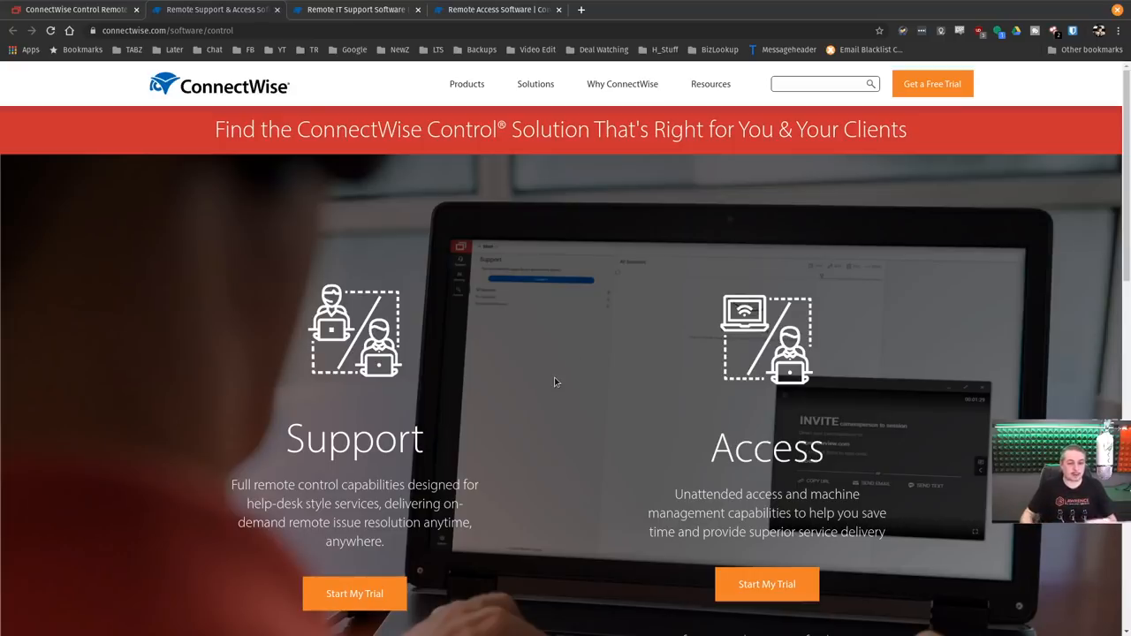
pyautogui.moveTo(537, 435)
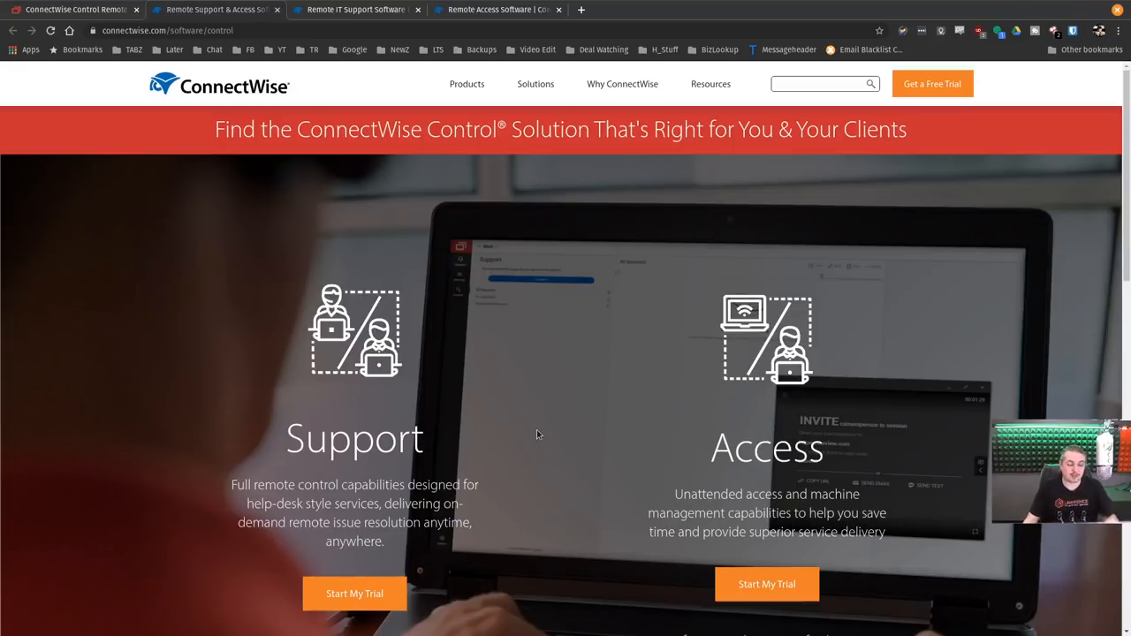
pyautogui.scroll(-3)
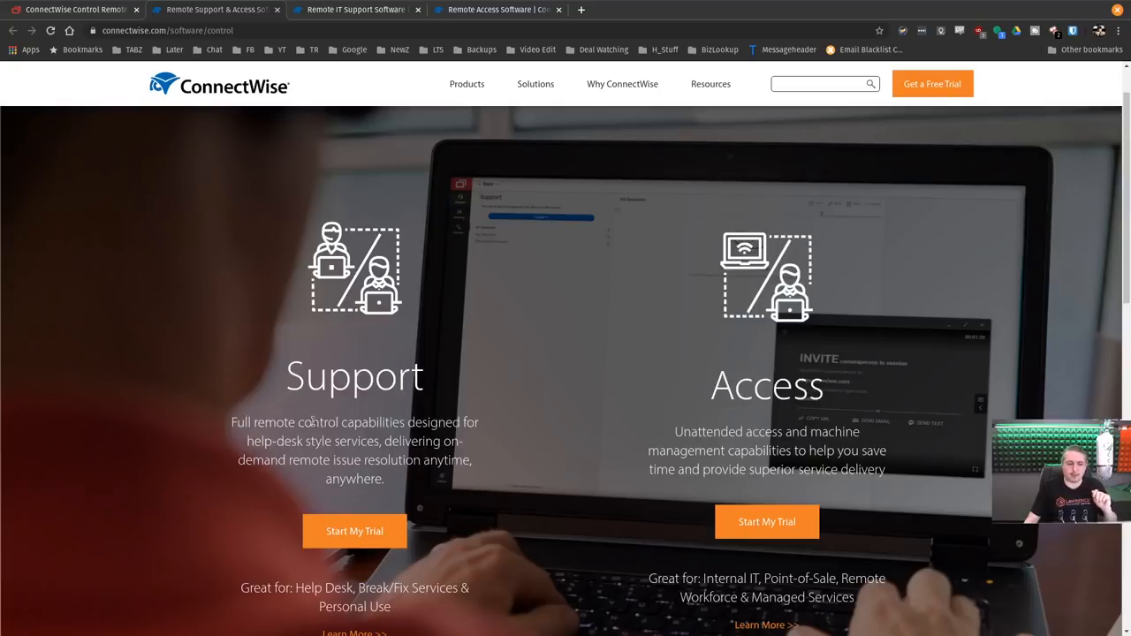
pyautogui.moveTo(514, 491)
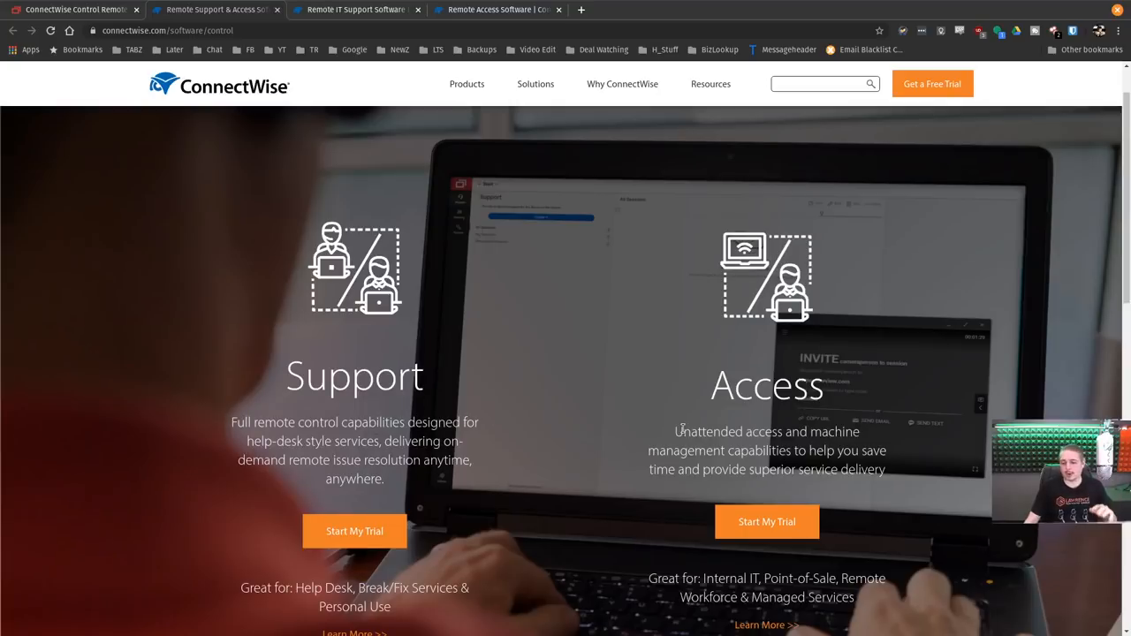
pyautogui.moveTo(894, 483)
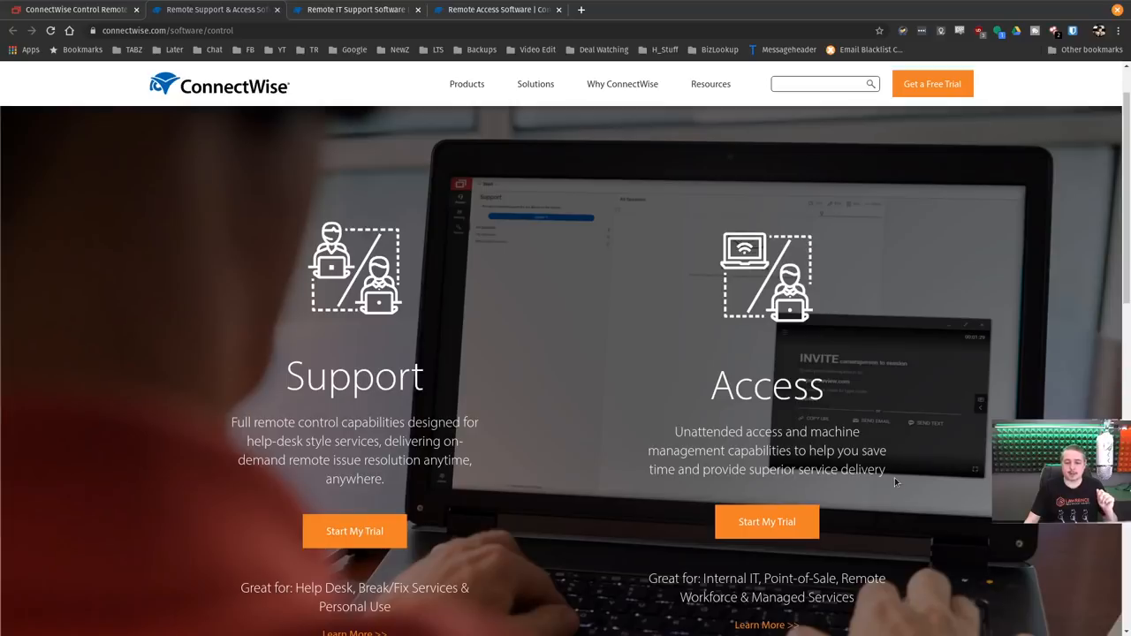
pyautogui.scroll(-3)
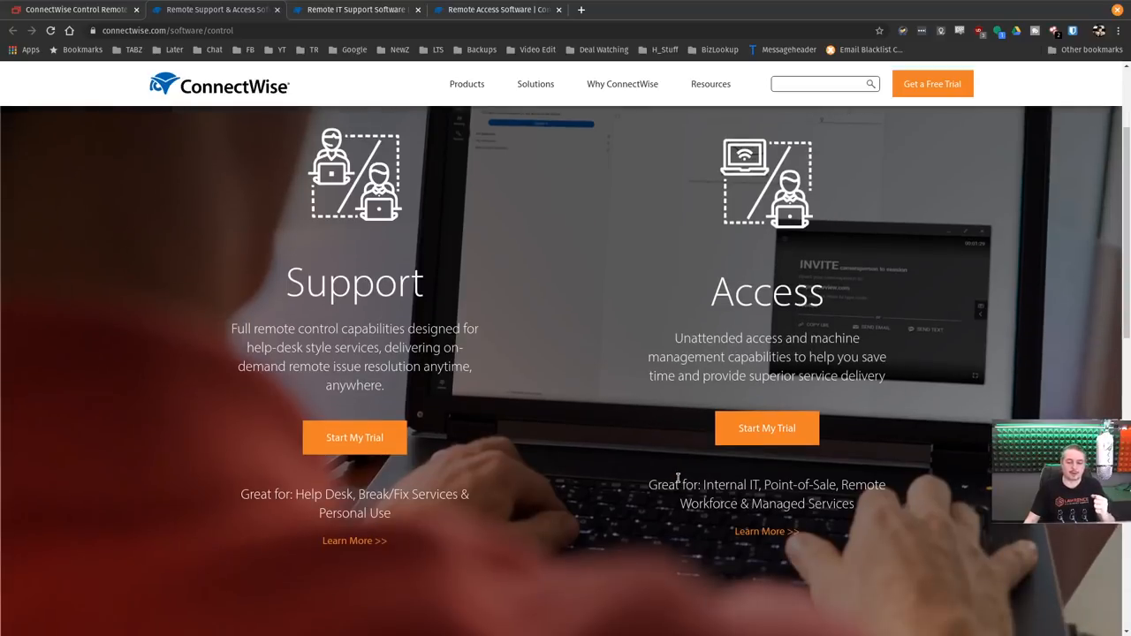
pyautogui.moveTo(792, 421)
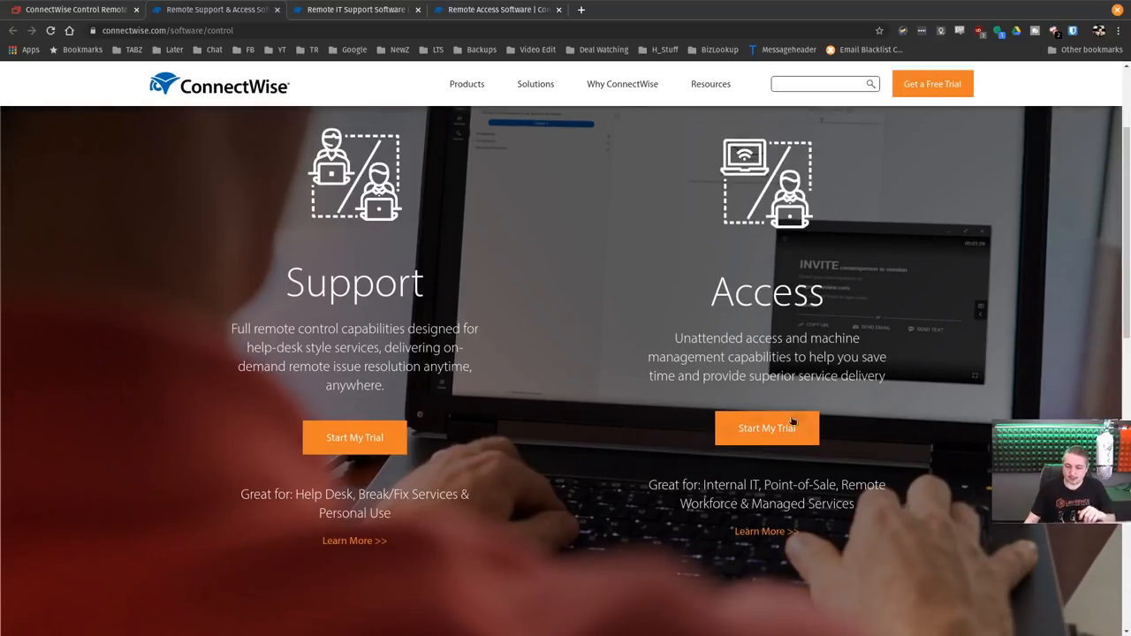
pyautogui.scroll(-3)
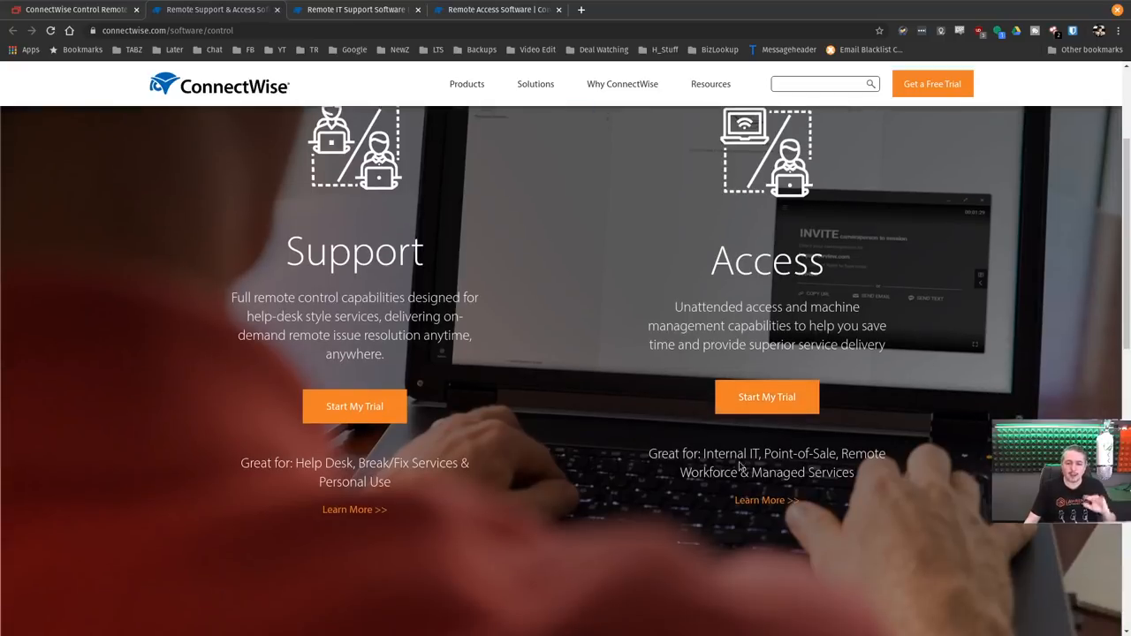
pyautogui.moveTo(760, 499)
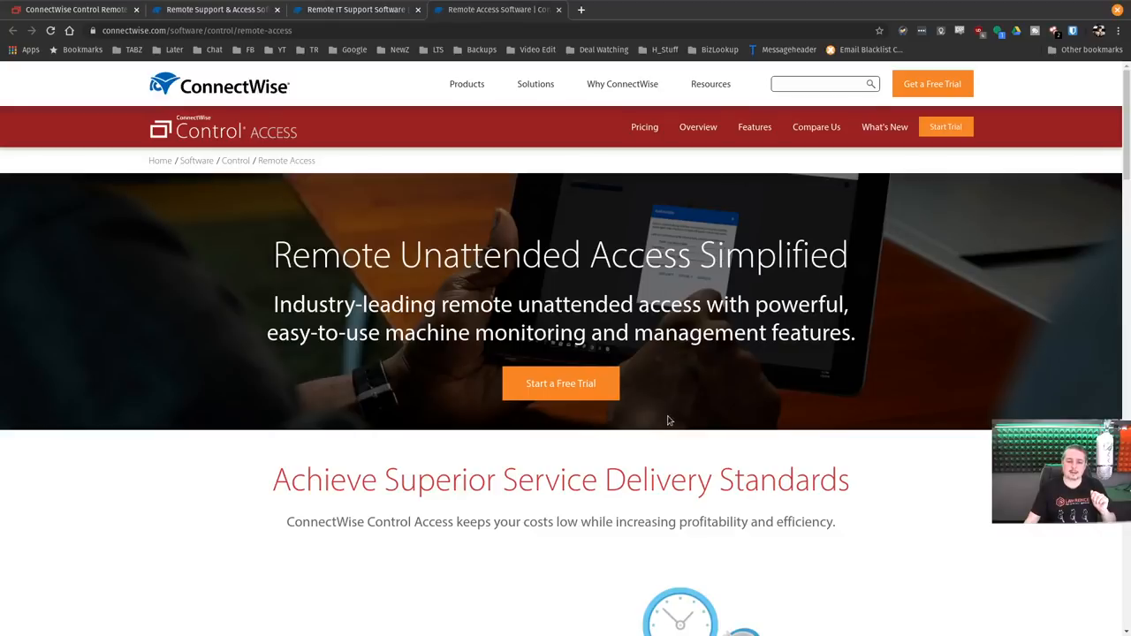
# View the Control Access pricing details, glance at the Support product page, and return to Access pricing
pyautogui.scroll(-3)
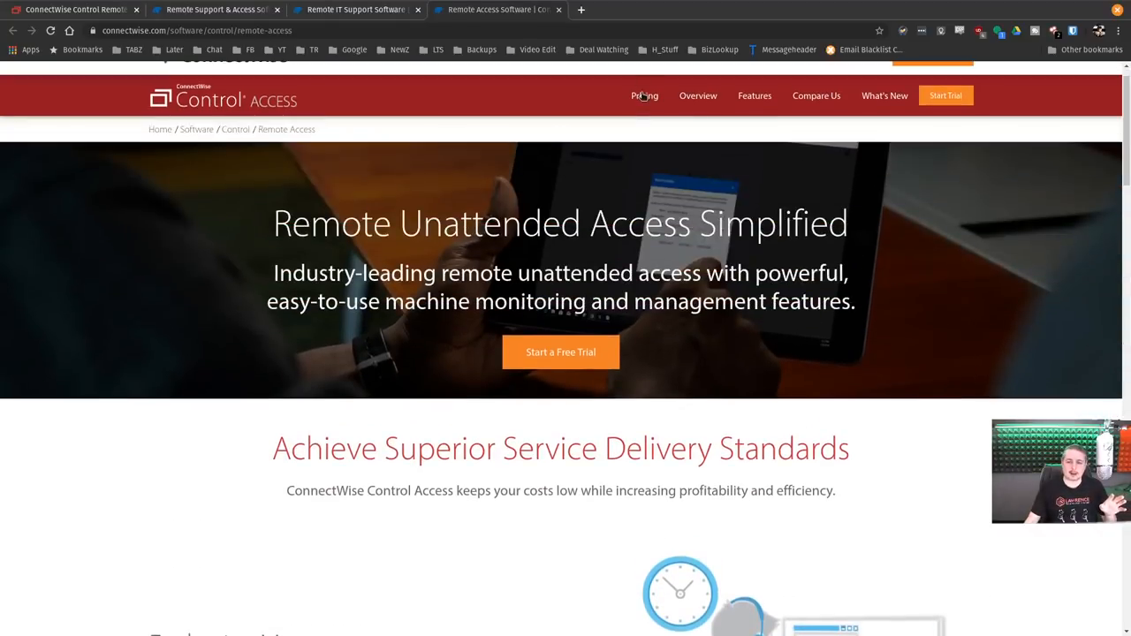
pyautogui.click(644, 95)
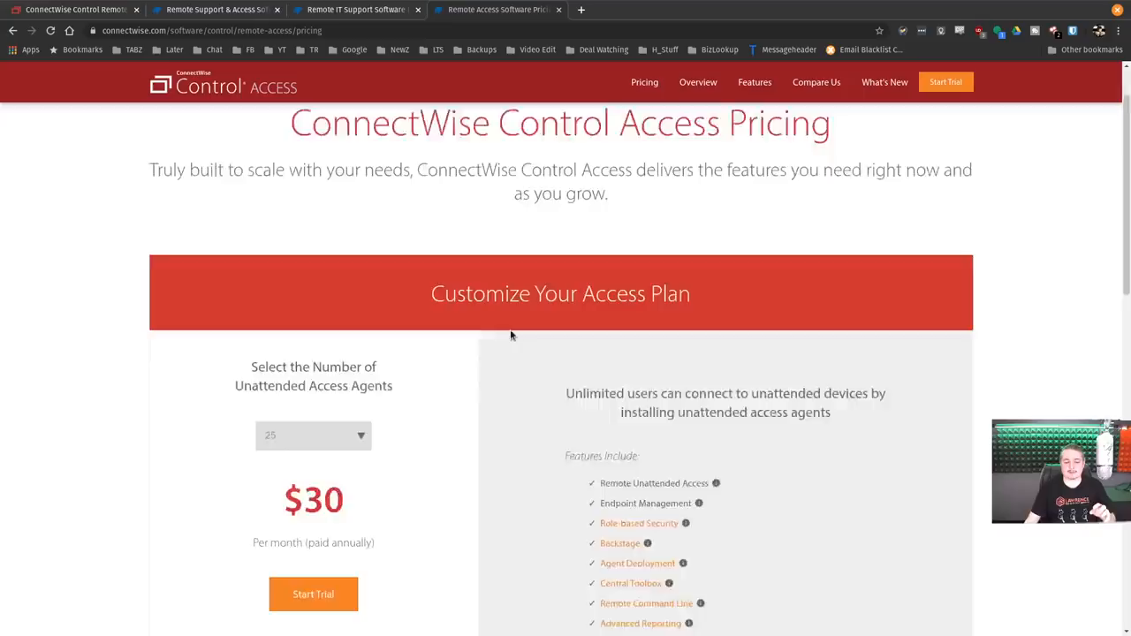
pyautogui.scroll(-3)
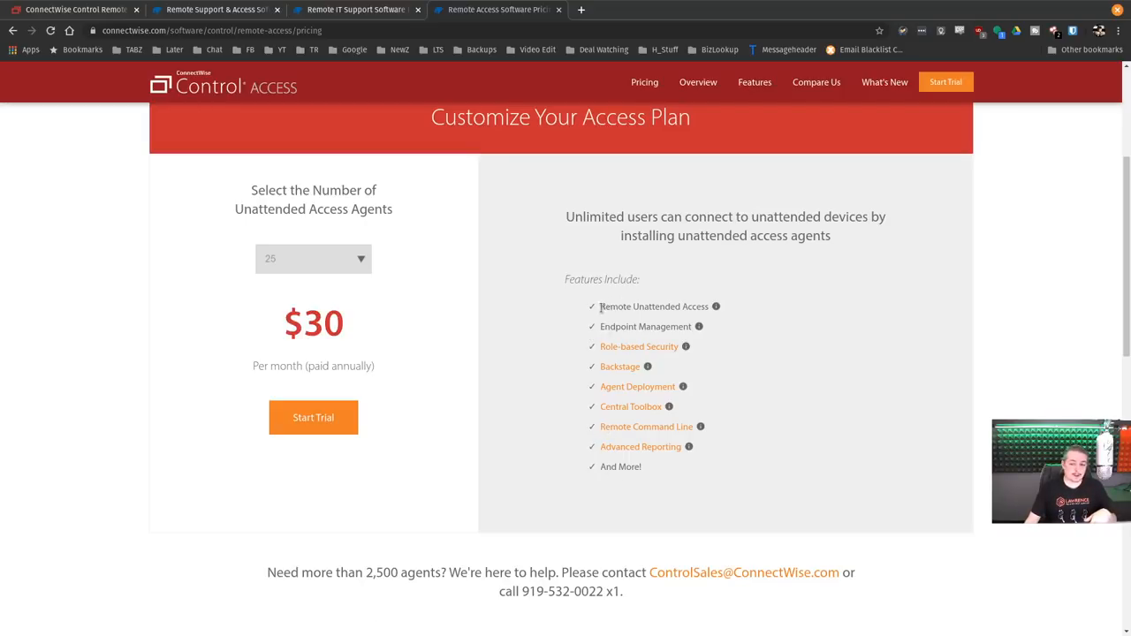
pyautogui.moveTo(700, 327)
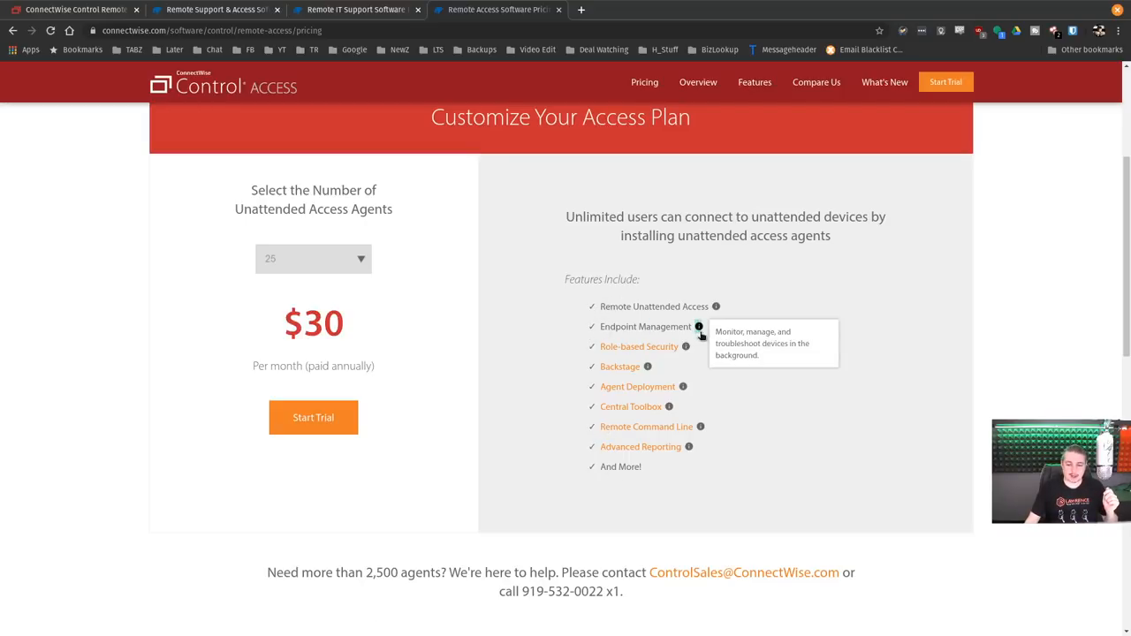
pyautogui.moveTo(548, 308)
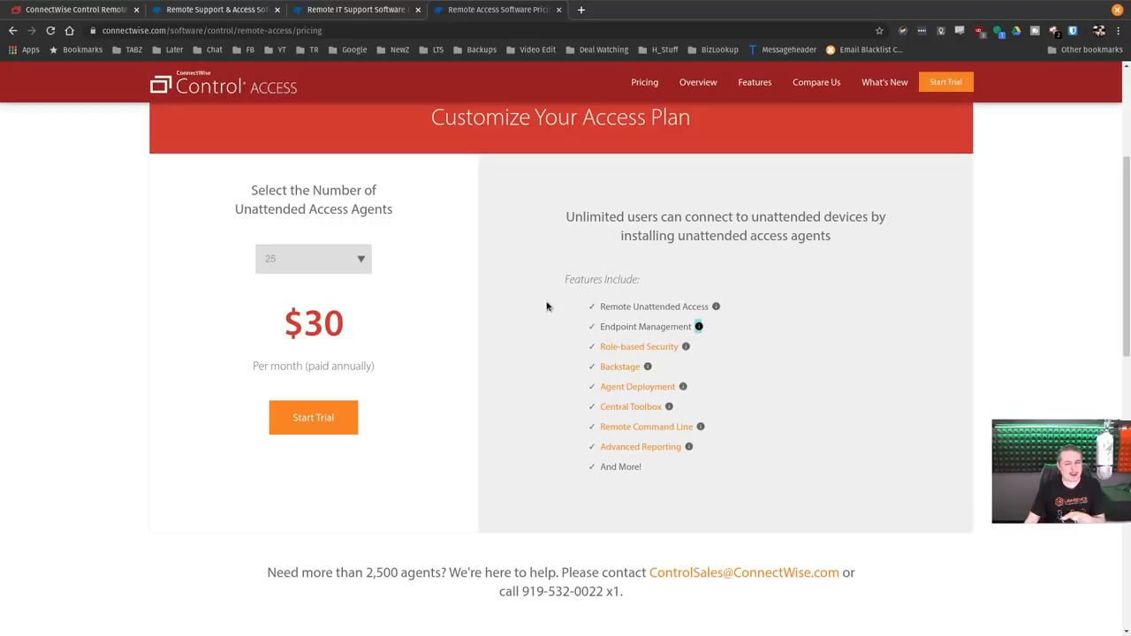
pyautogui.click(353, 11)
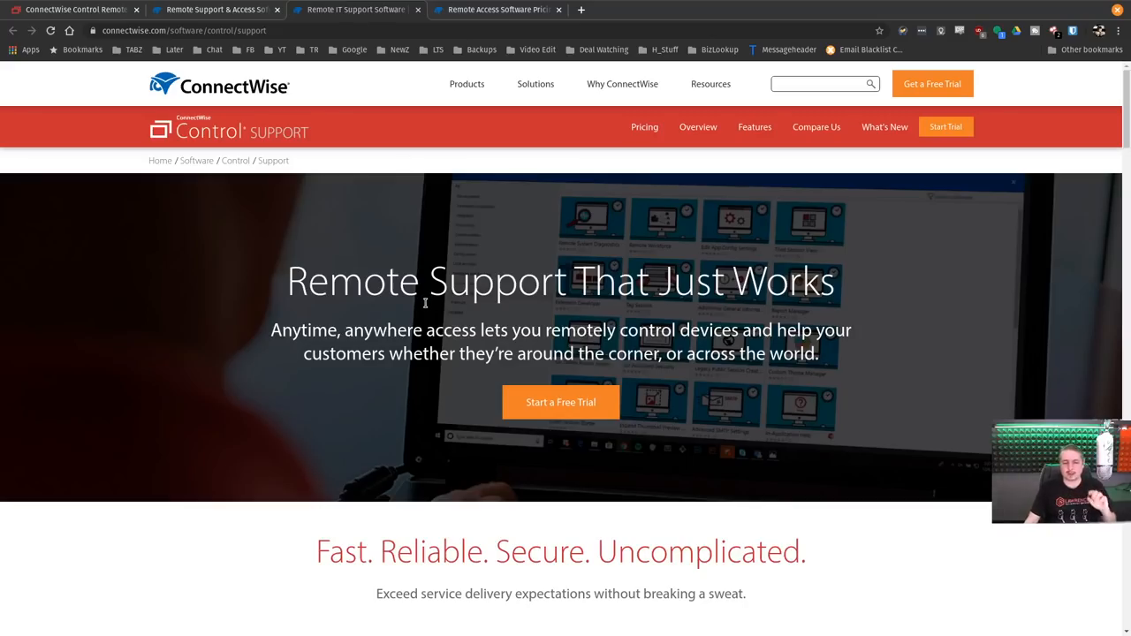
pyautogui.click(505, 11)
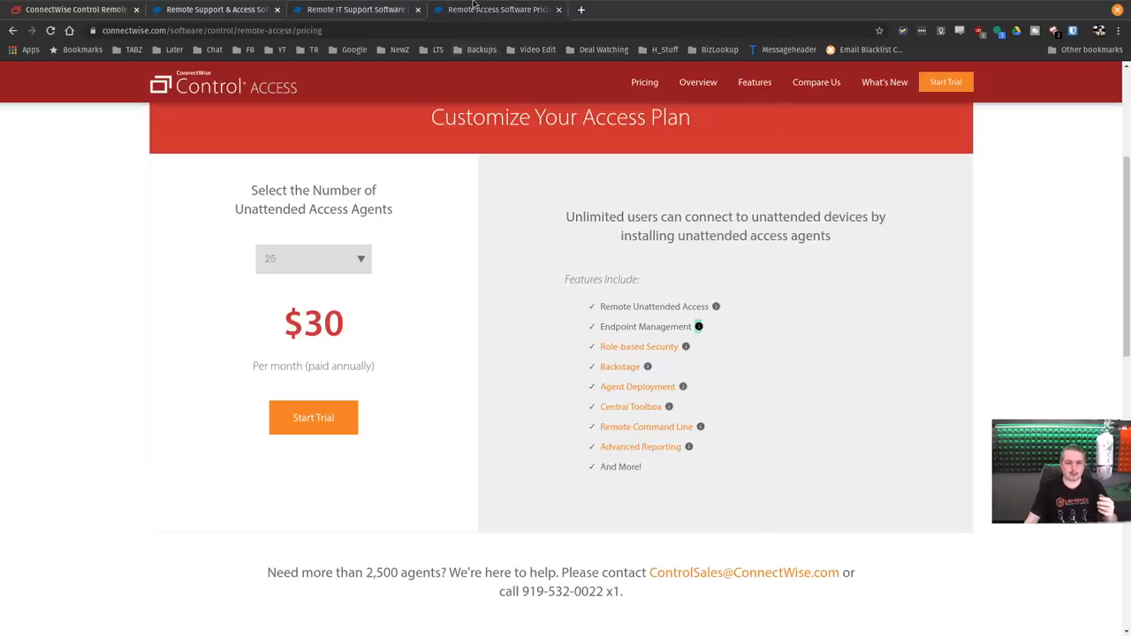
pyautogui.moveTo(492, 321)
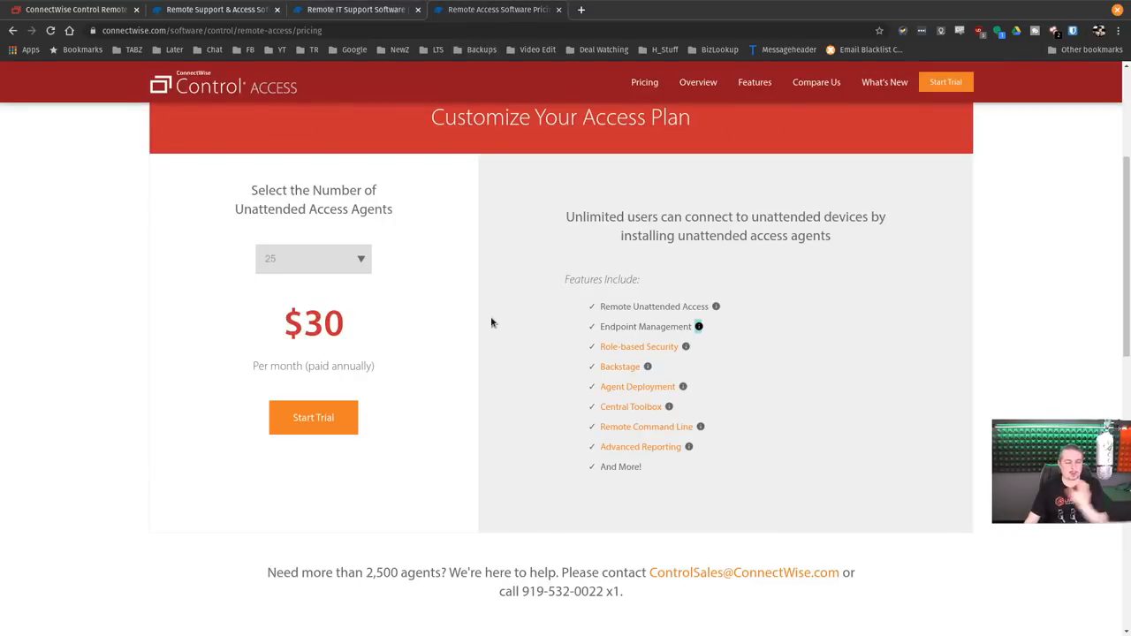
pyautogui.moveTo(467, 330)
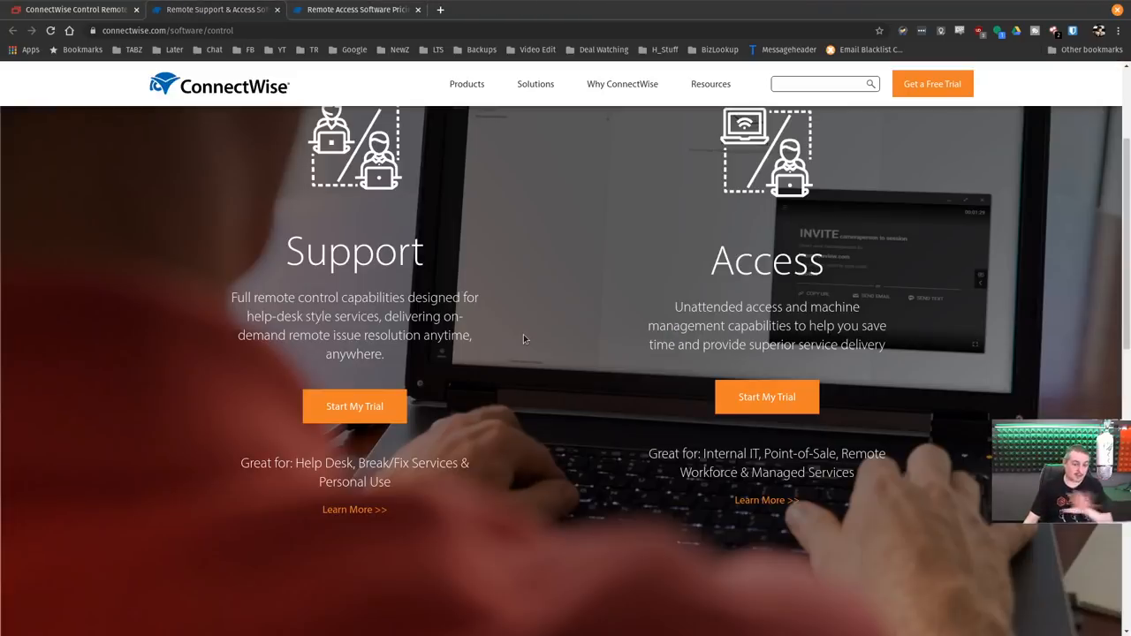
pyautogui.scroll(-3)
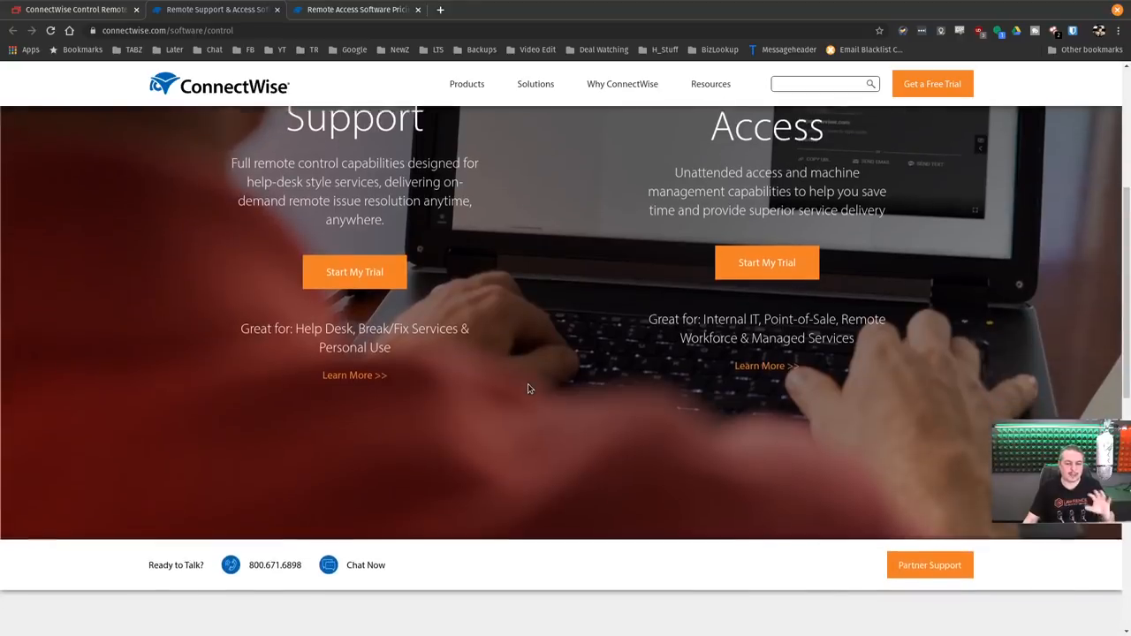
pyautogui.scroll(3)
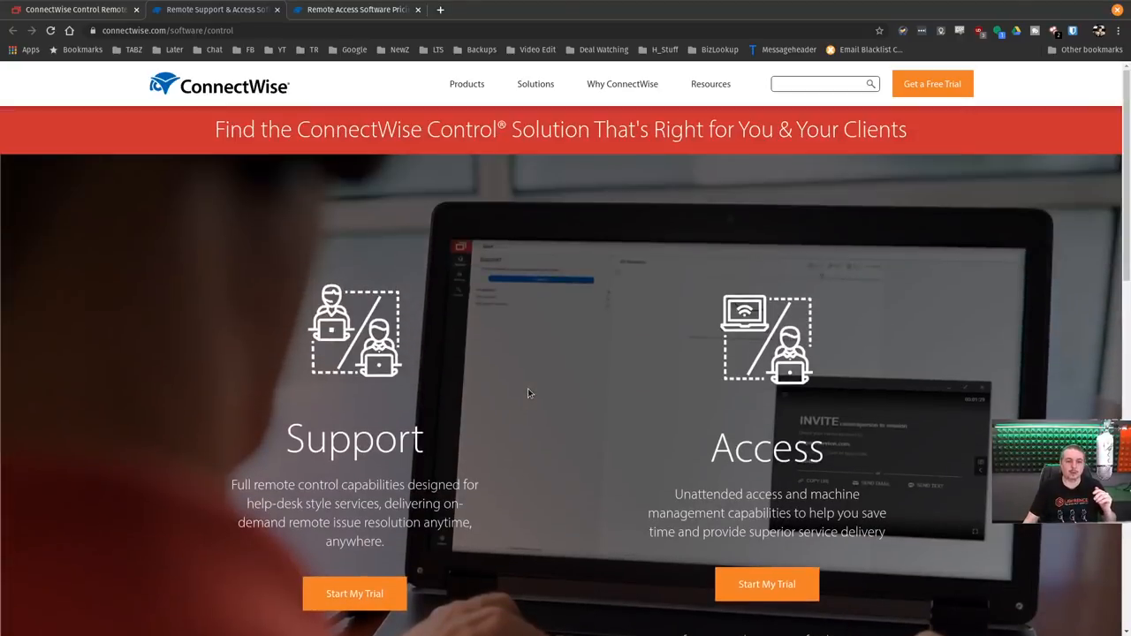
pyautogui.scroll(-3)
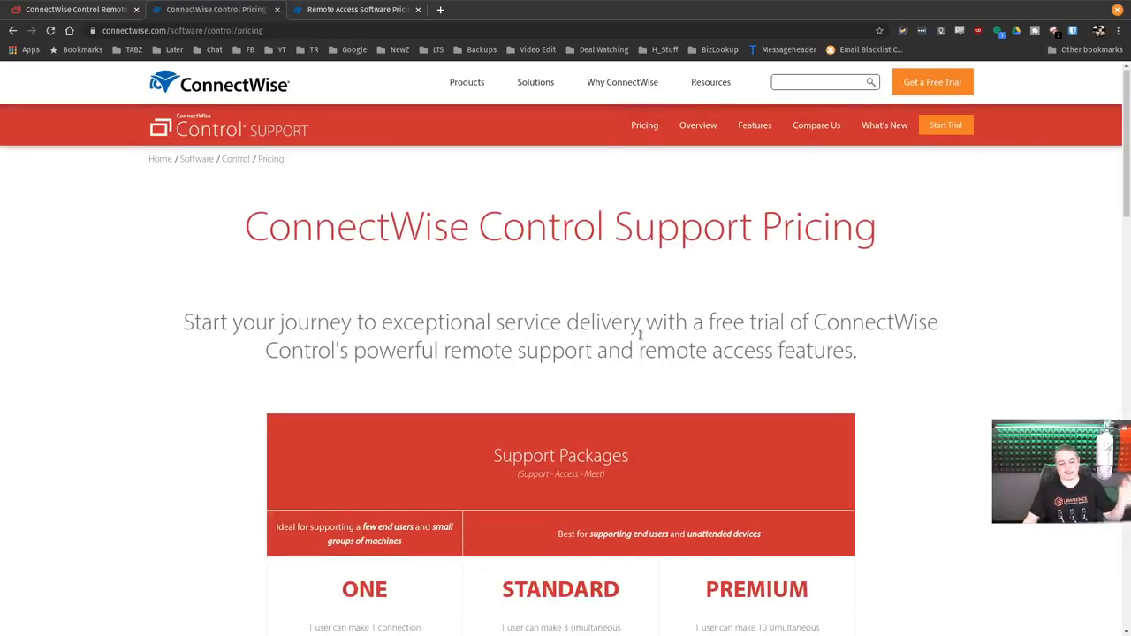
pyautogui.scroll(-3)
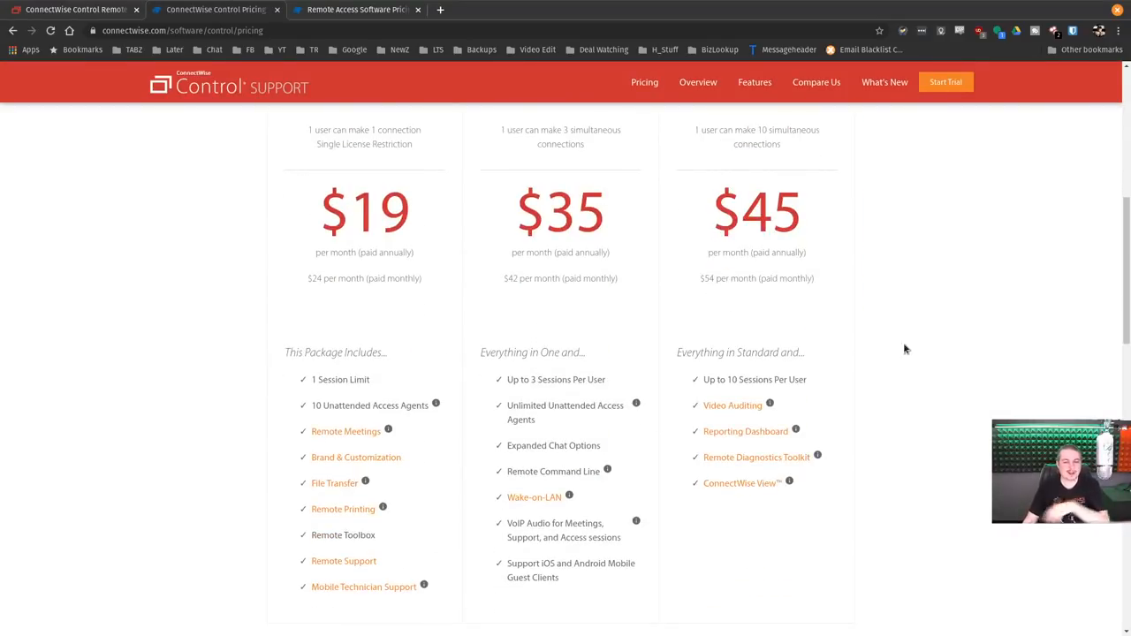
pyautogui.moveTo(233, 258)
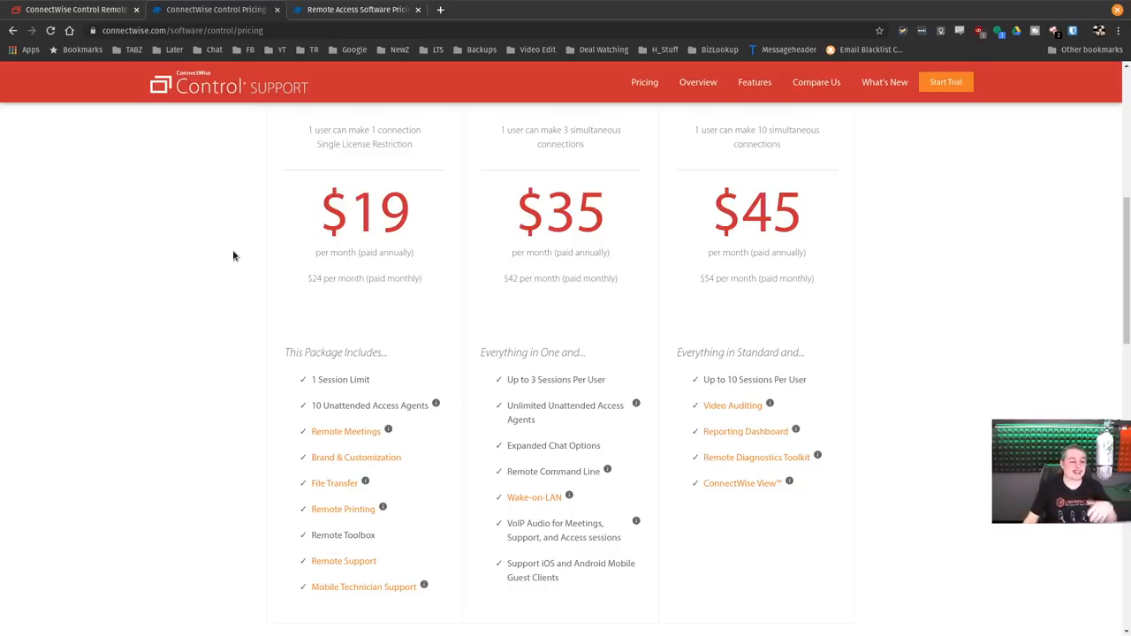
pyautogui.scroll(-3)
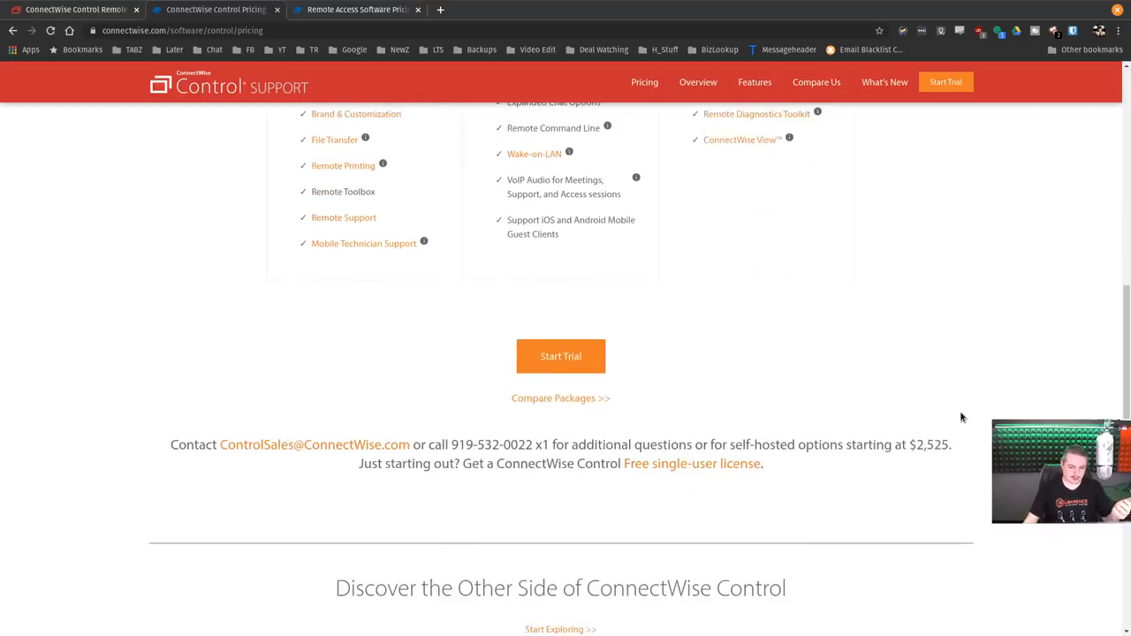
pyautogui.scroll(-3)
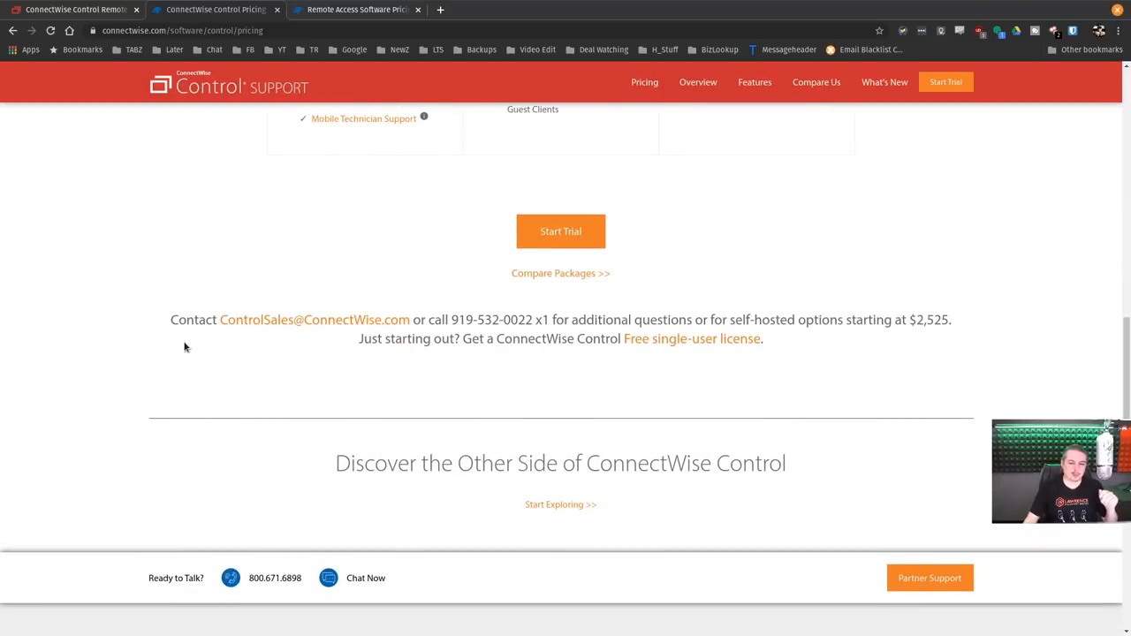
# Highlight the self-hosted pricing contact sentence, then return to the Control administration status page
pyautogui.moveTo(170, 318); pyautogui.dragTo(937, 318)
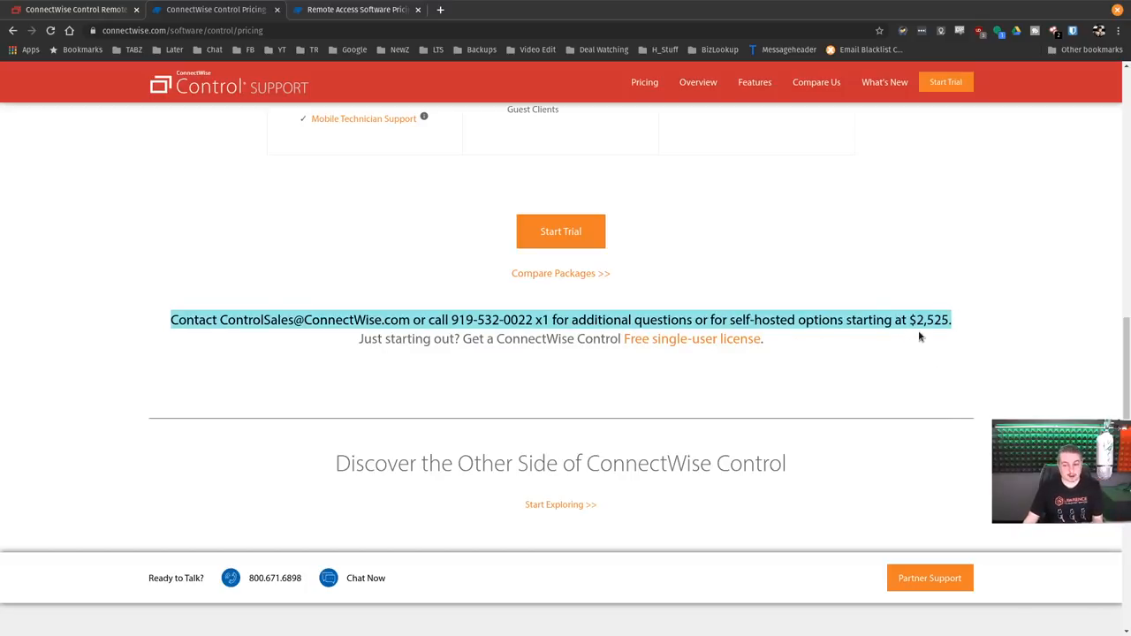
pyautogui.moveTo(845, 375)
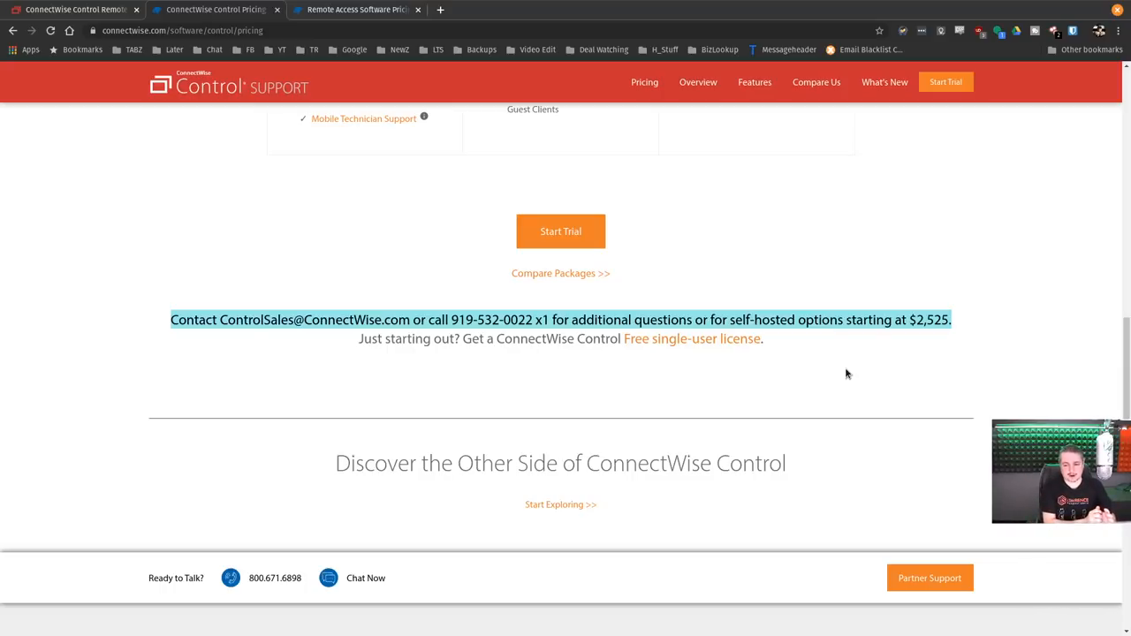
pyautogui.moveTo(855, 152)
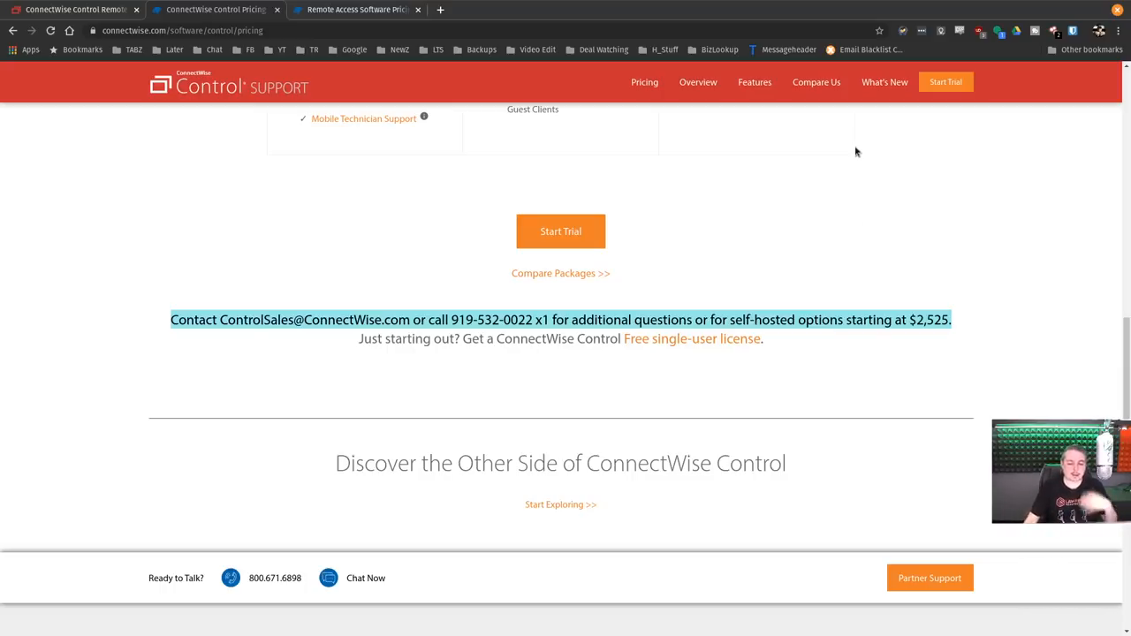
pyautogui.scroll(3)
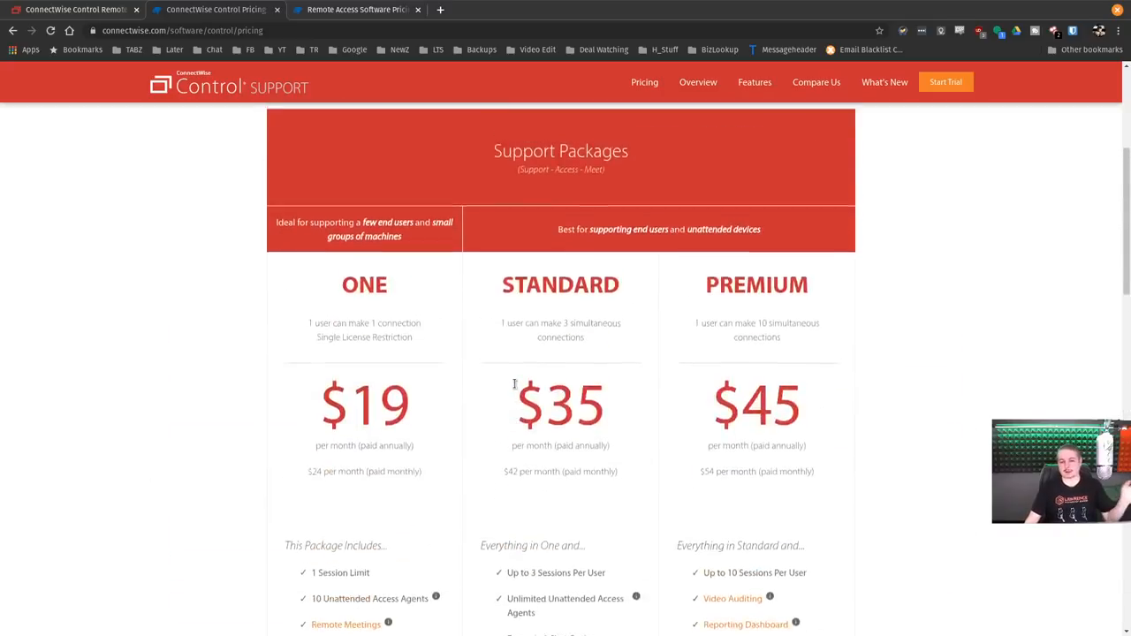
pyautogui.scroll(3)
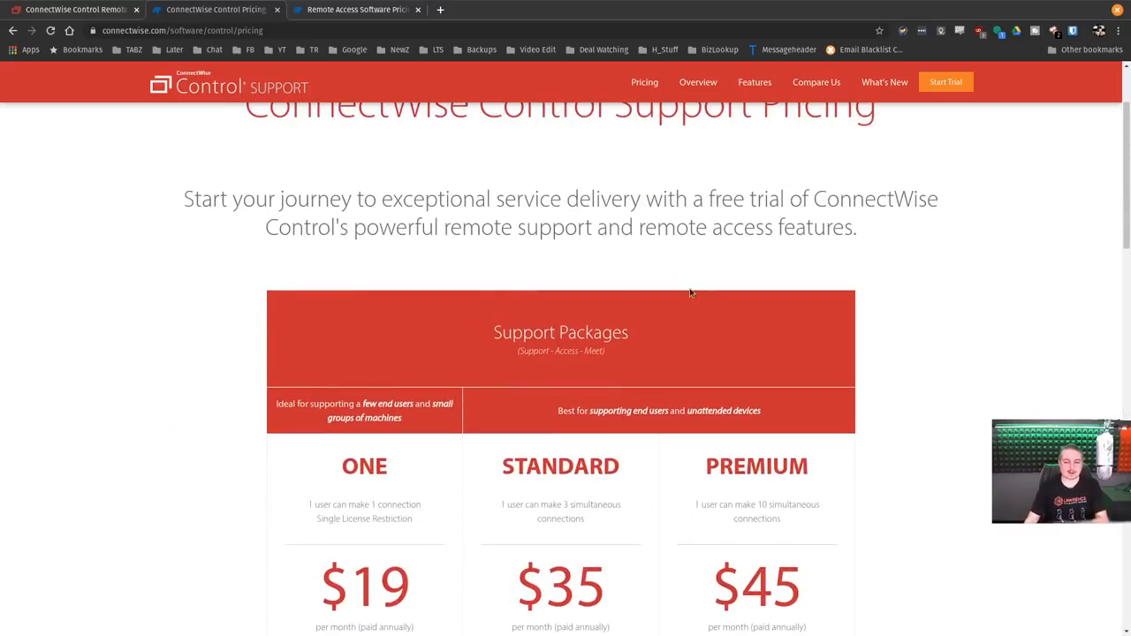
pyautogui.scroll(-3)
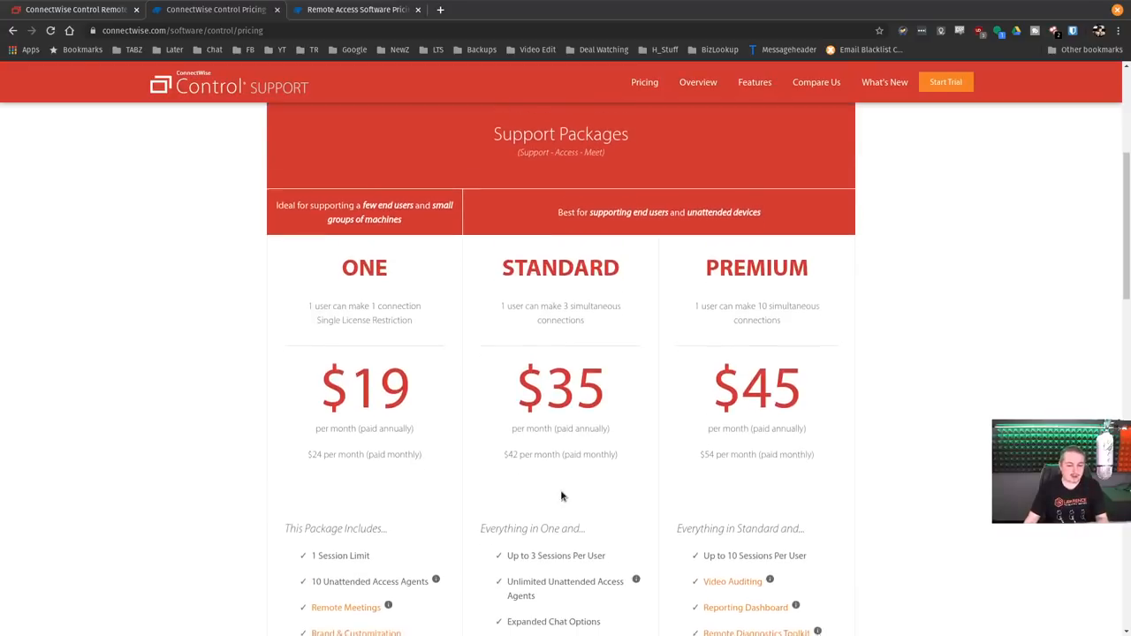
pyautogui.scroll(3)
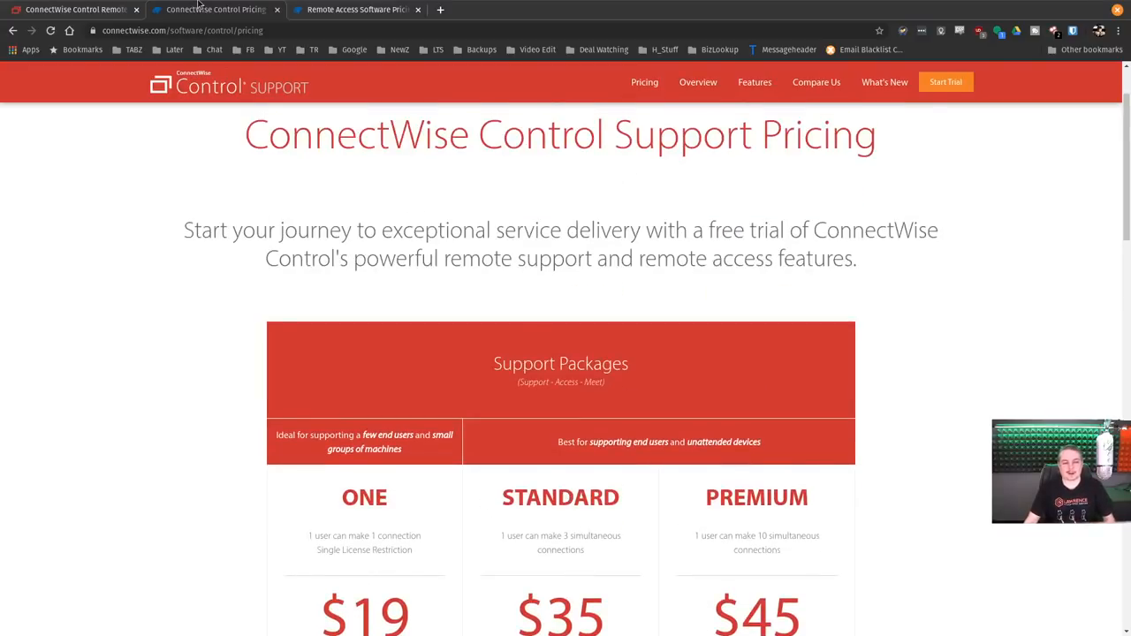
pyautogui.click(219, 11)
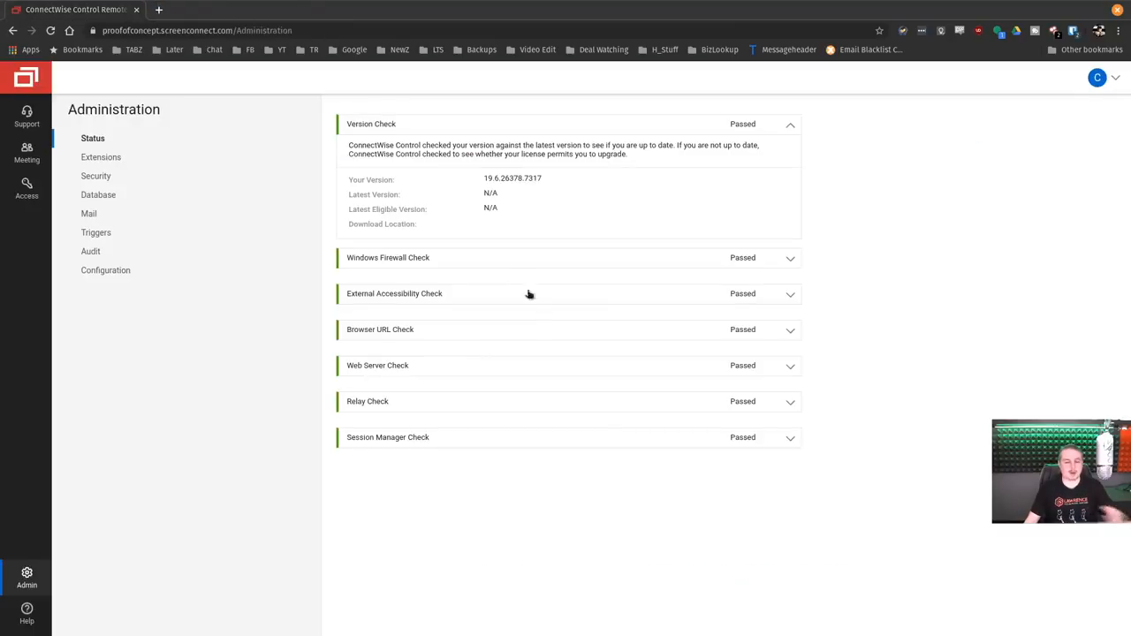
pyautogui.moveTo(526, 102)
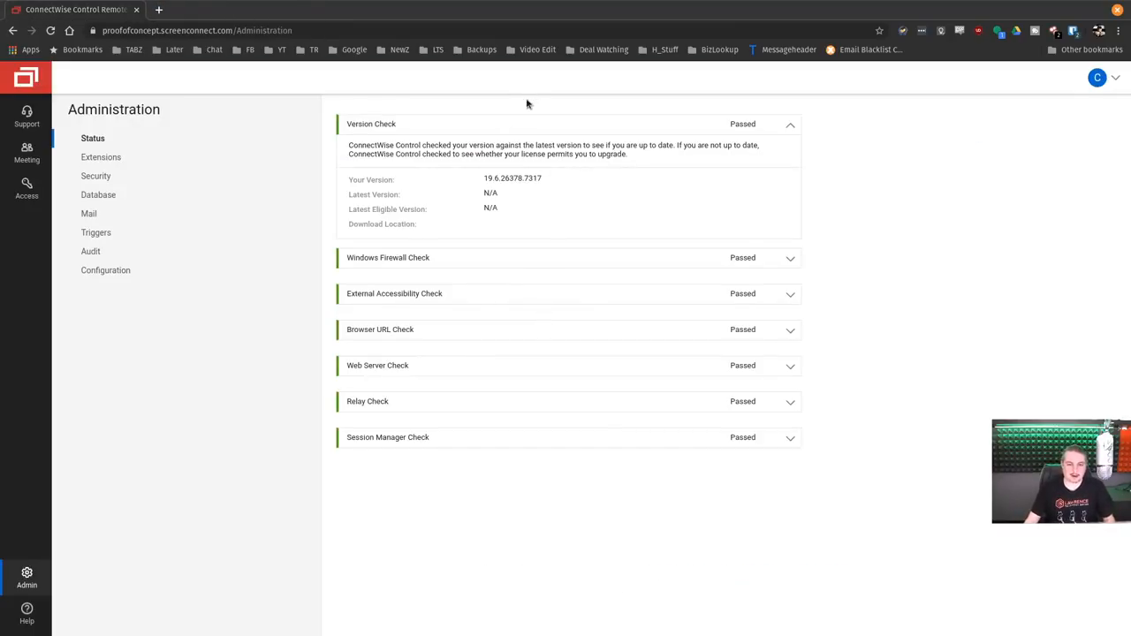
# Collapse the Version Check details so all status checks list as Passed
pyautogui.click(790, 124)
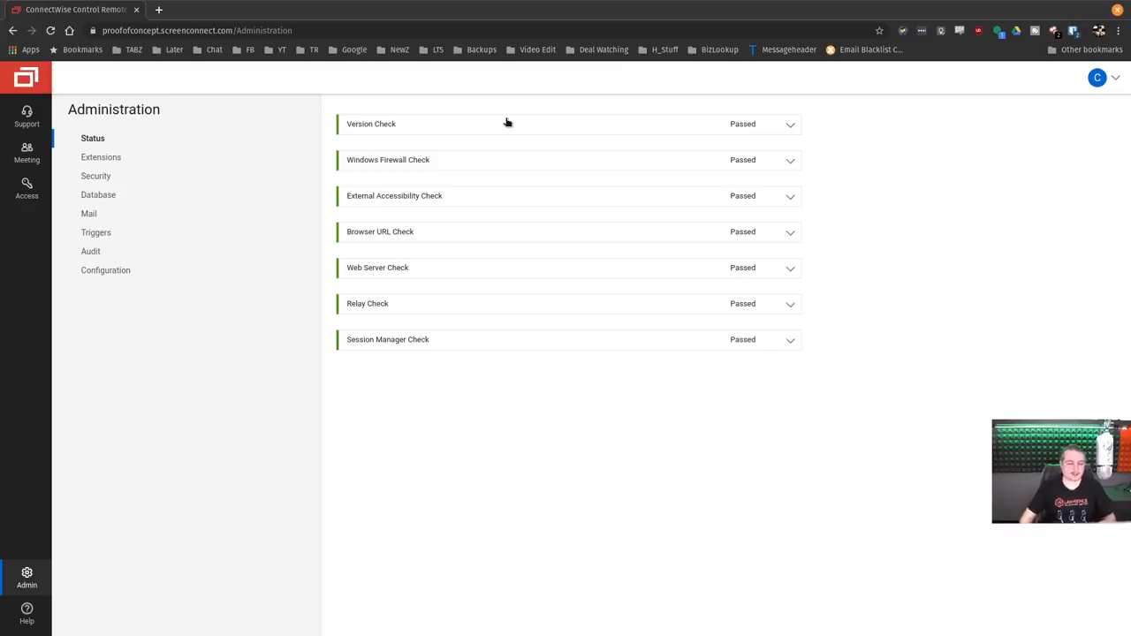
pyautogui.moveTo(685, 391)
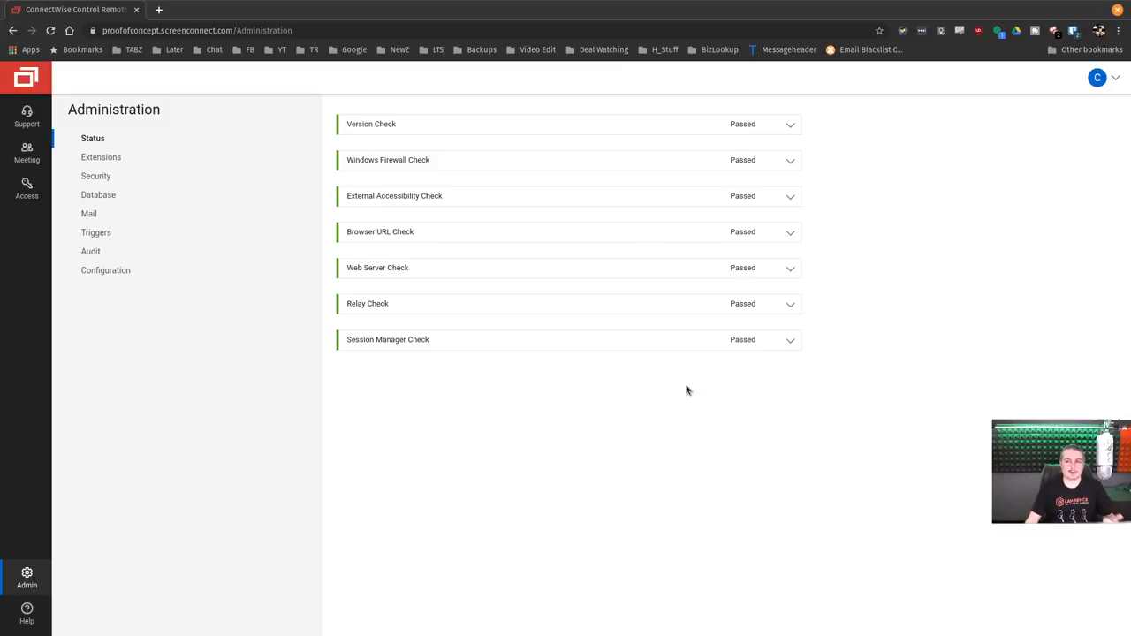
pyautogui.moveTo(603, 414)
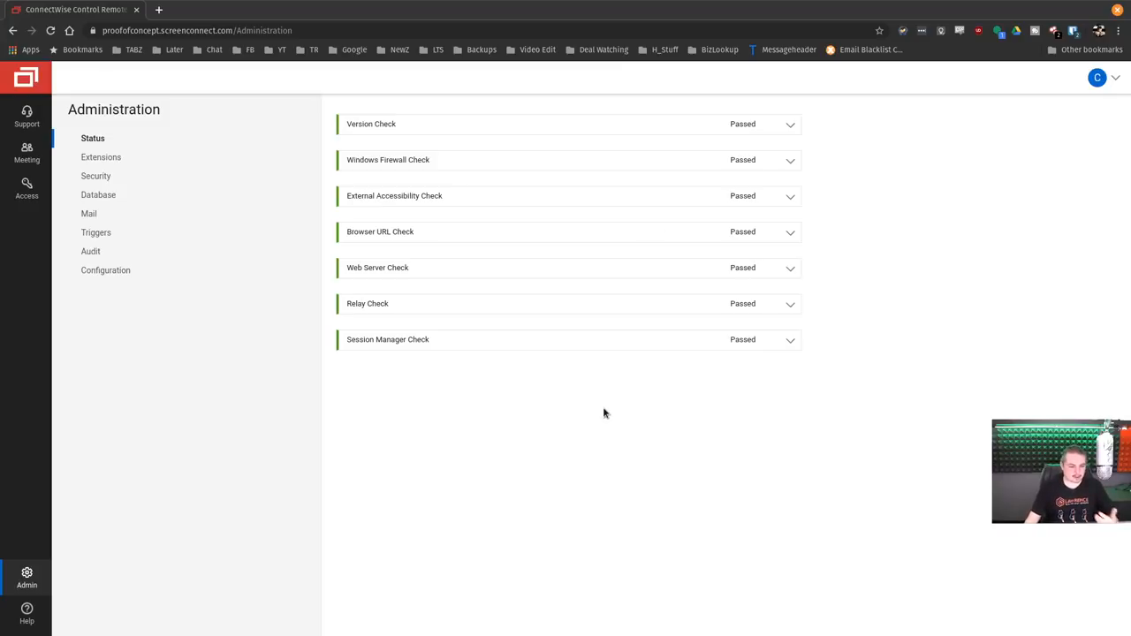
pyautogui.moveTo(544, 182)
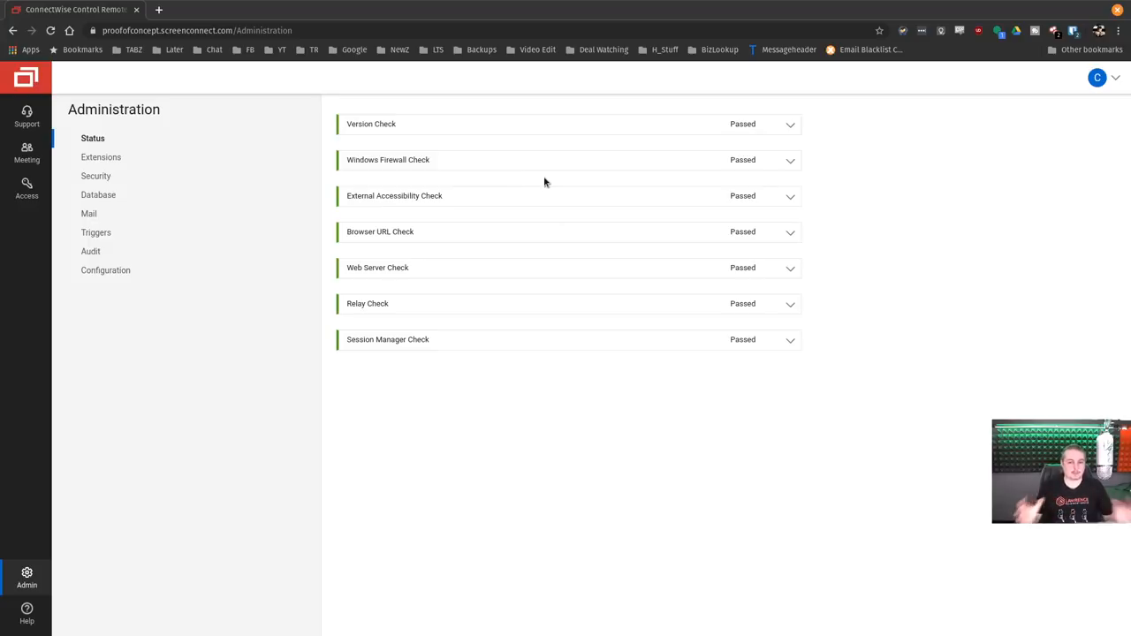
pyautogui.moveTo(532, 311)
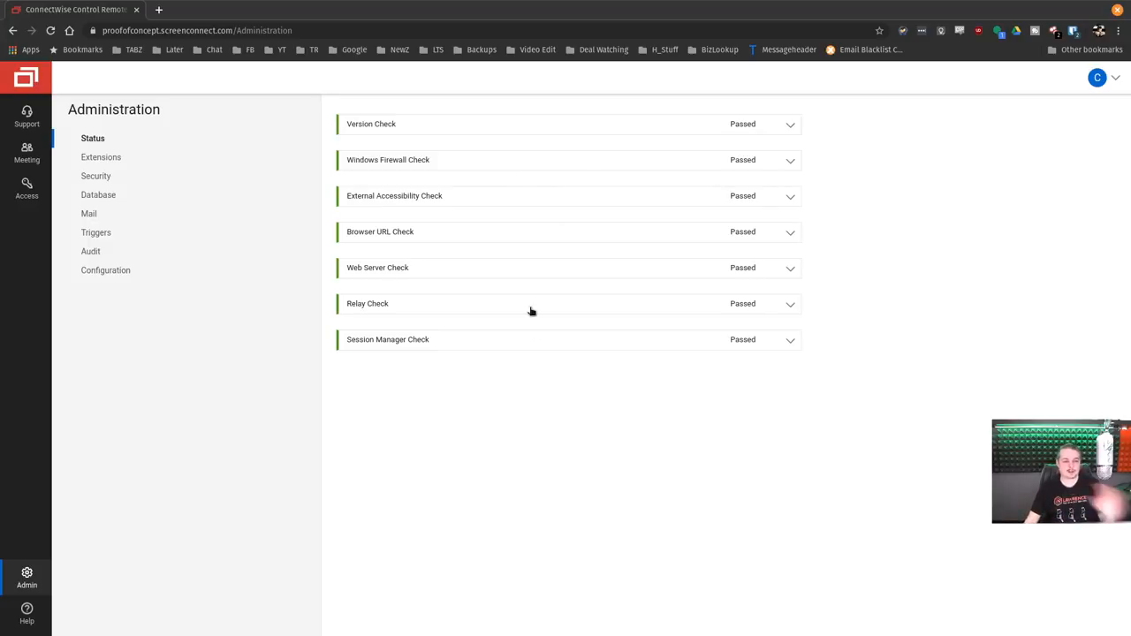
pyautogui.moveTo(534, 456)
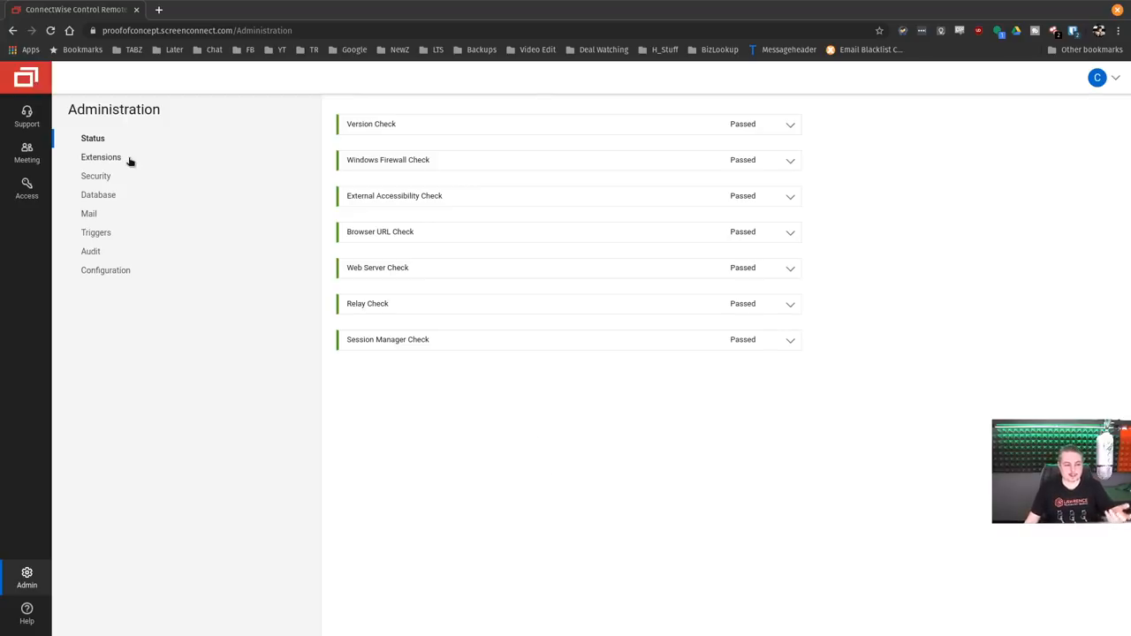
pyautogui.moveTo(647, 297)
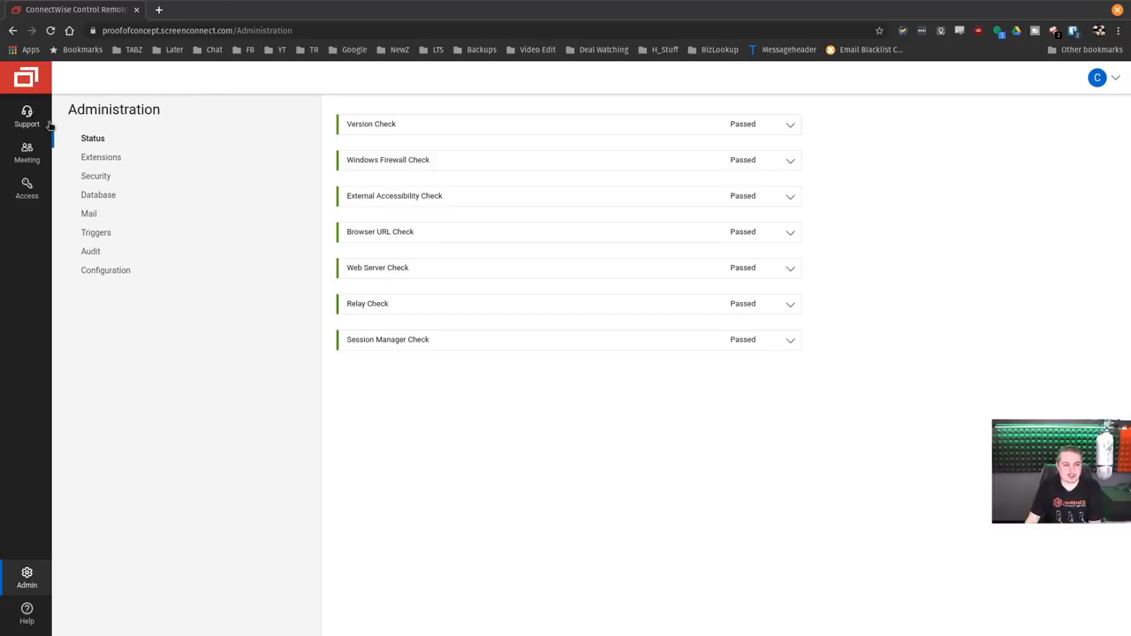
pyautogui.click(27, 115)
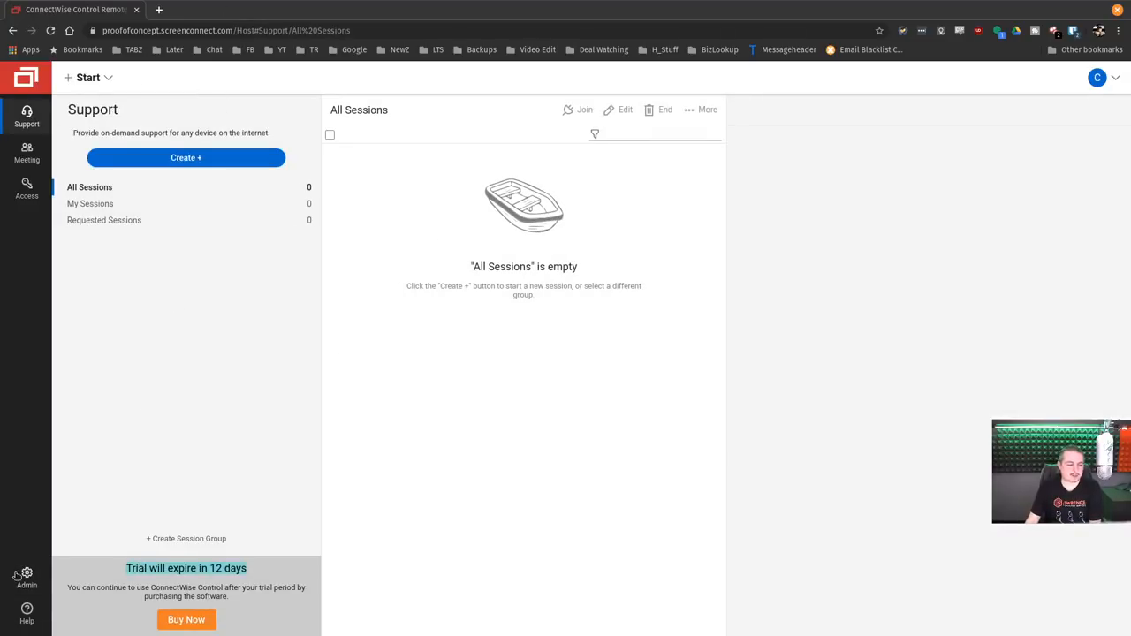
pyautogui.click(26, 576)
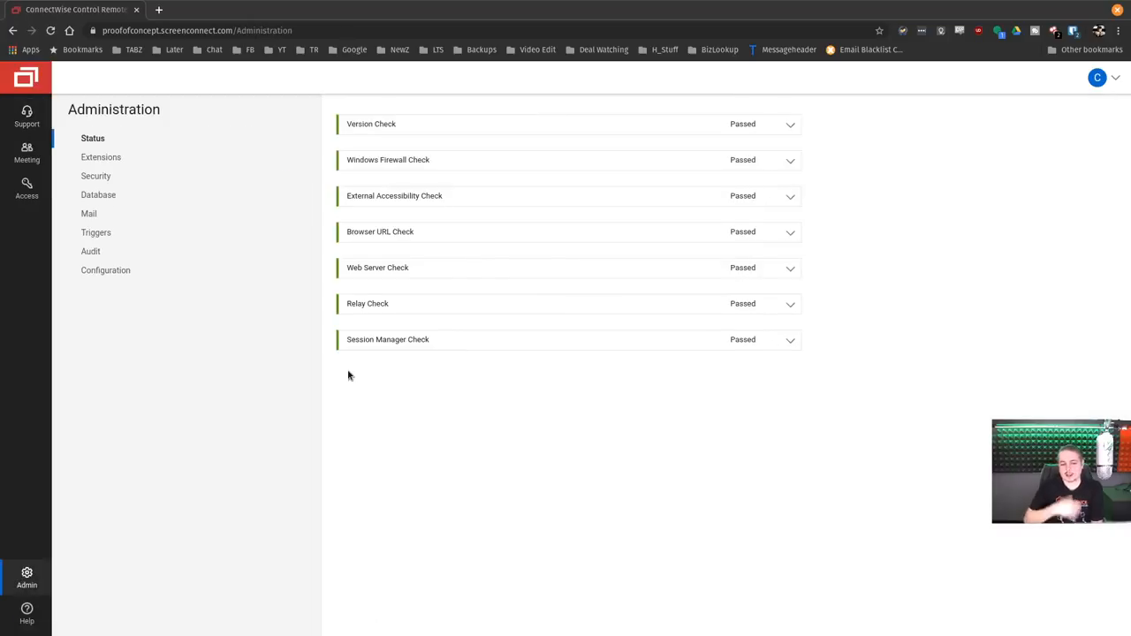
pyautogui.moveTo(380, 265)
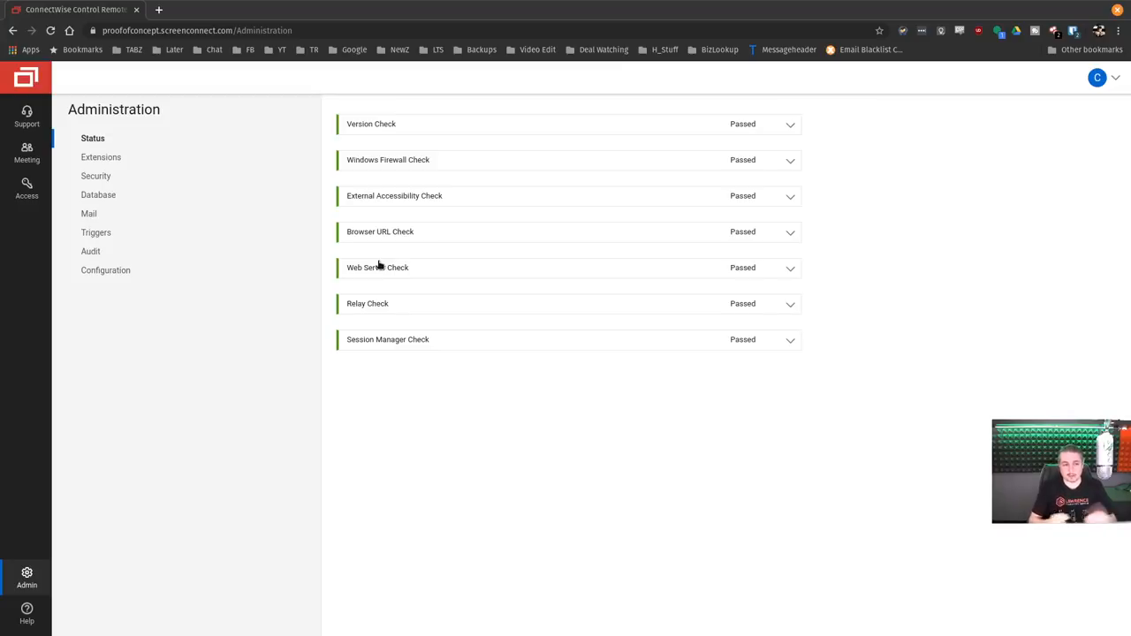
# Visit Configuration, highlight the installed version number on Status, then show the installed Extensions list
pyautogui.click(106, 269)
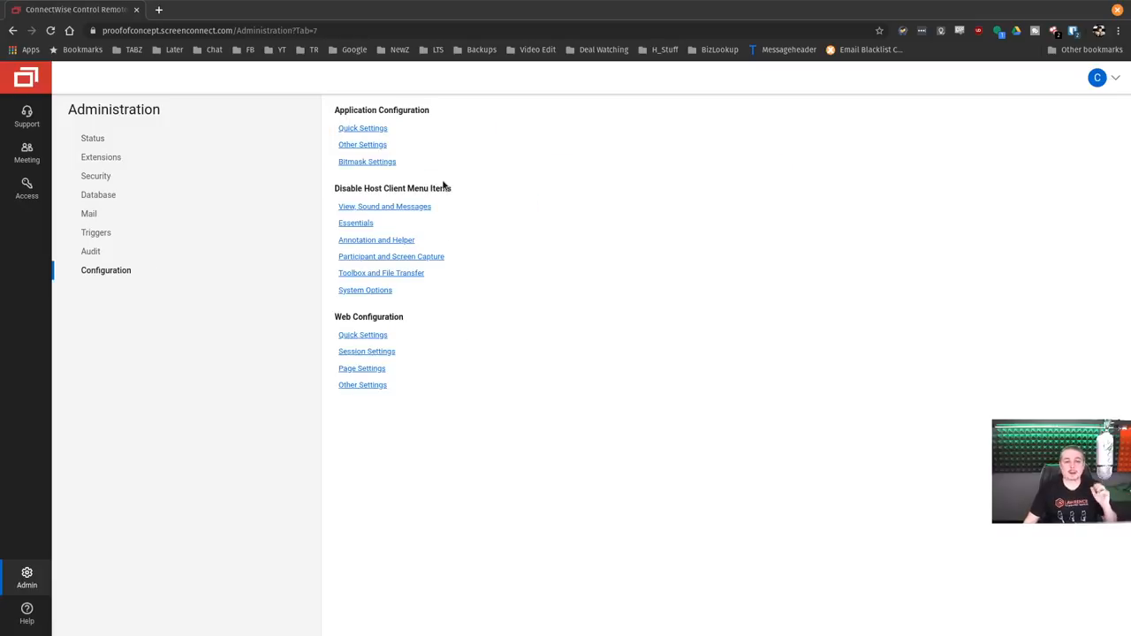
pyautogui.moveTo(534, 403)
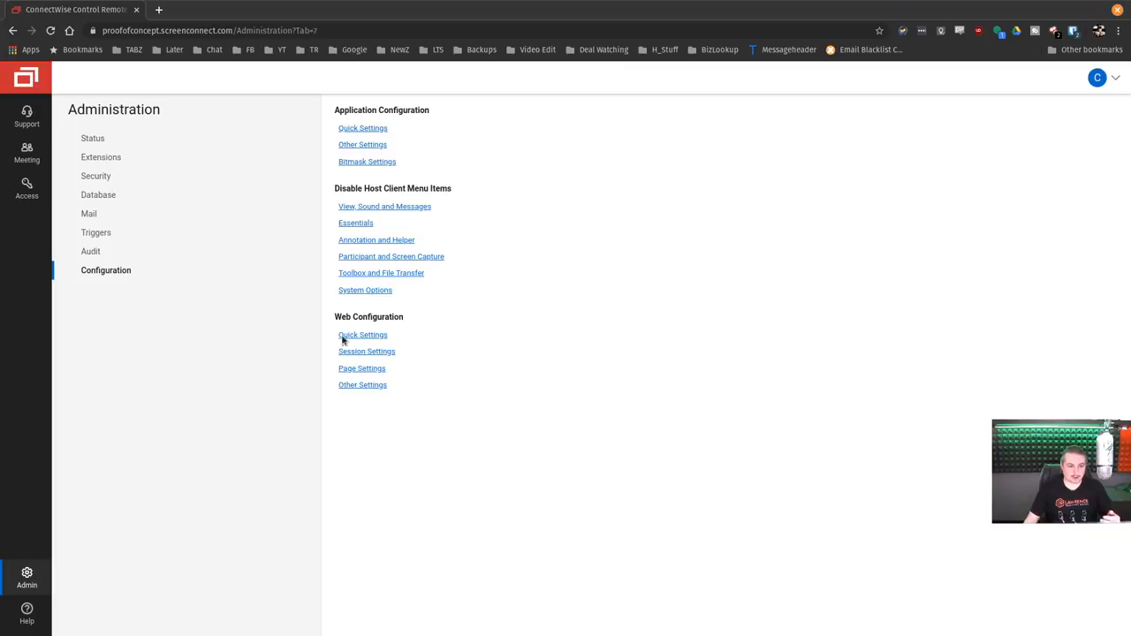
pyautogui.click(92, 138)
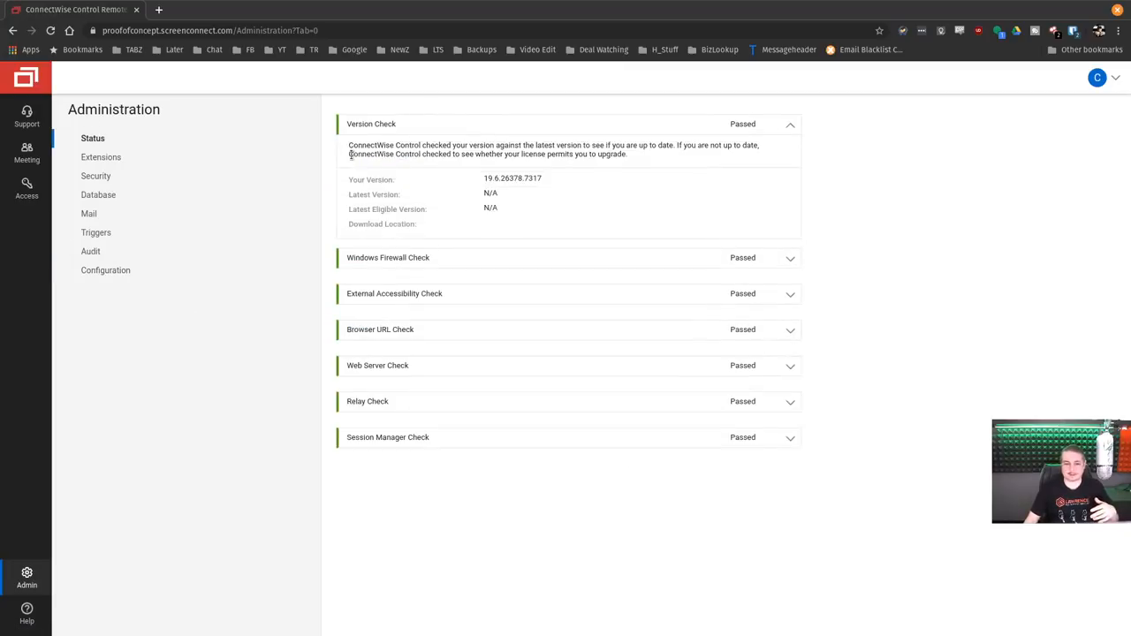
pyautogui.doubleClick(513, 177)
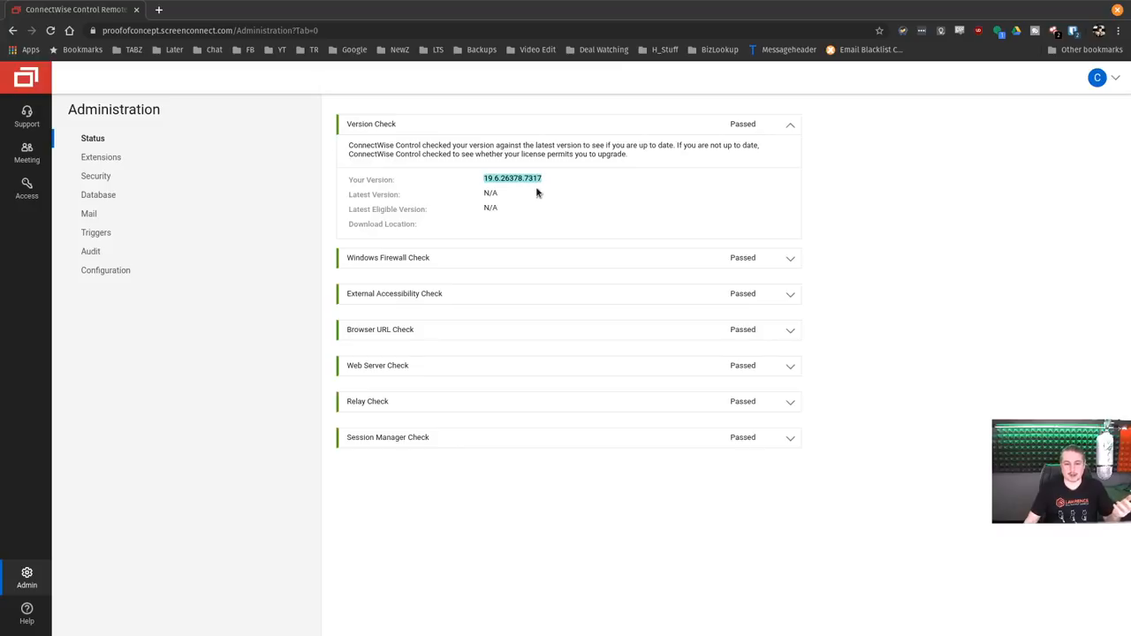
pyautogui.moveTo(254, 138)
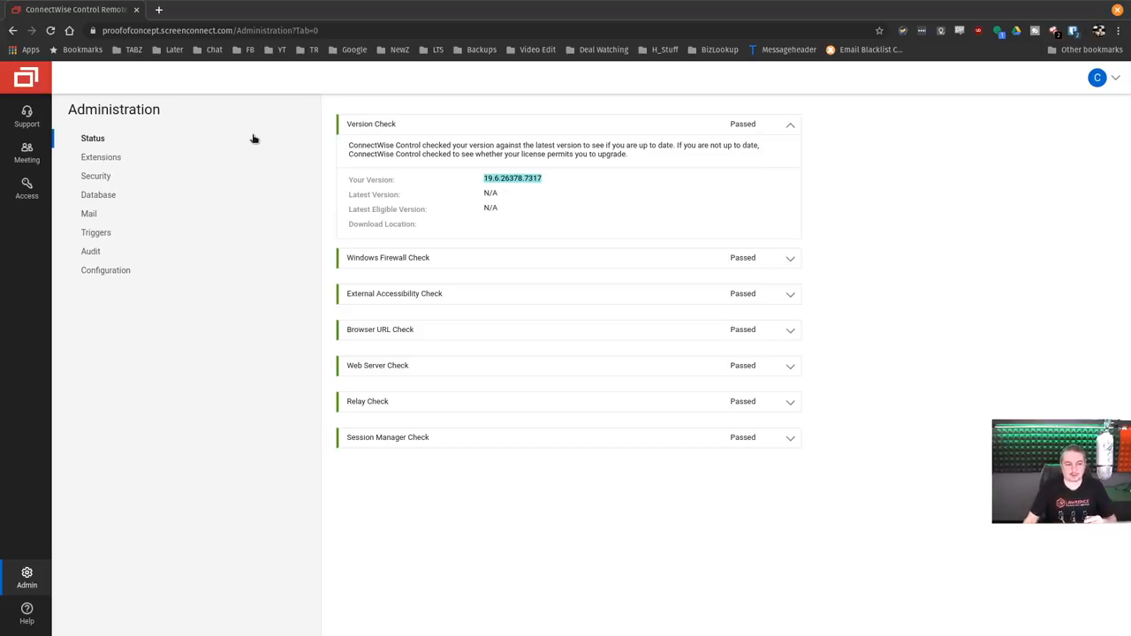
pyautogui.click(99, 155)
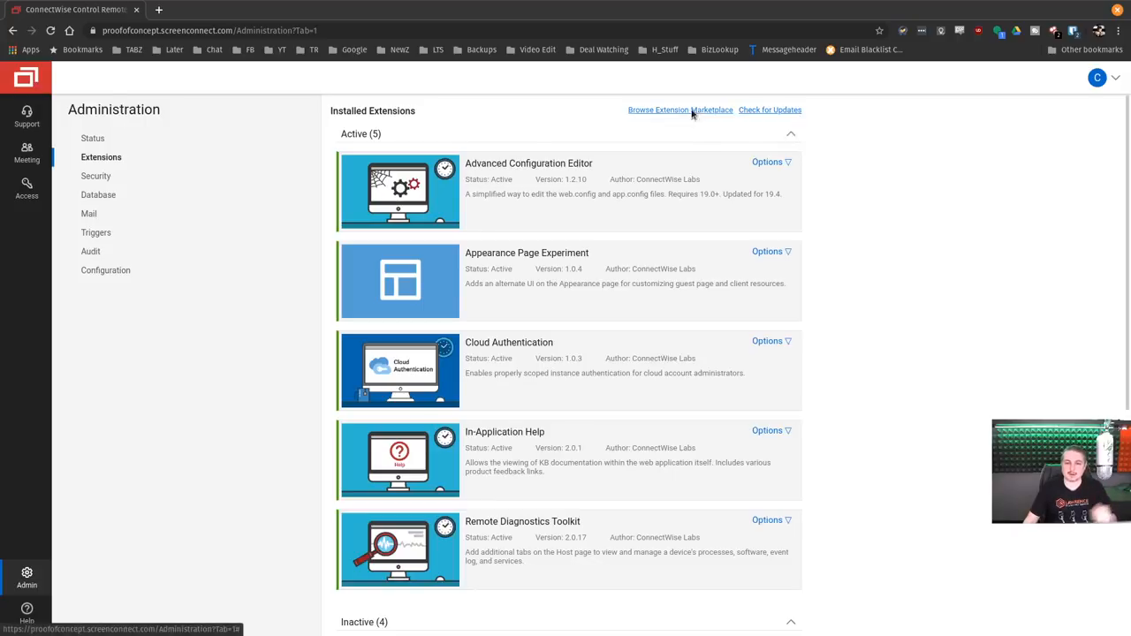
pyautogui.click(678, 109)
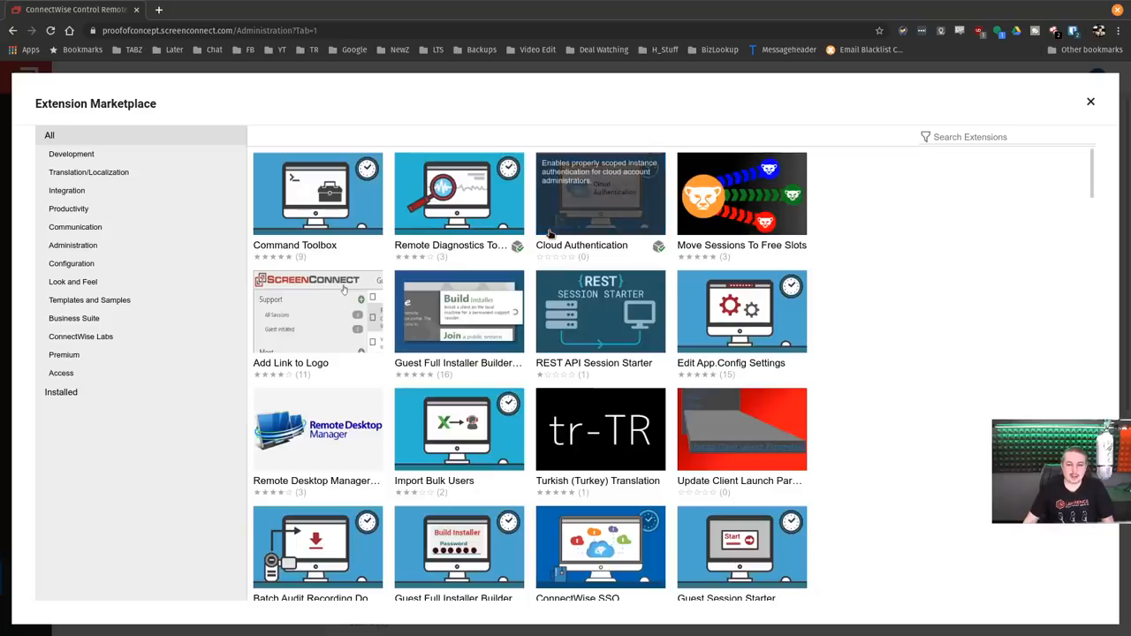
pyautogui.scroll(-3)
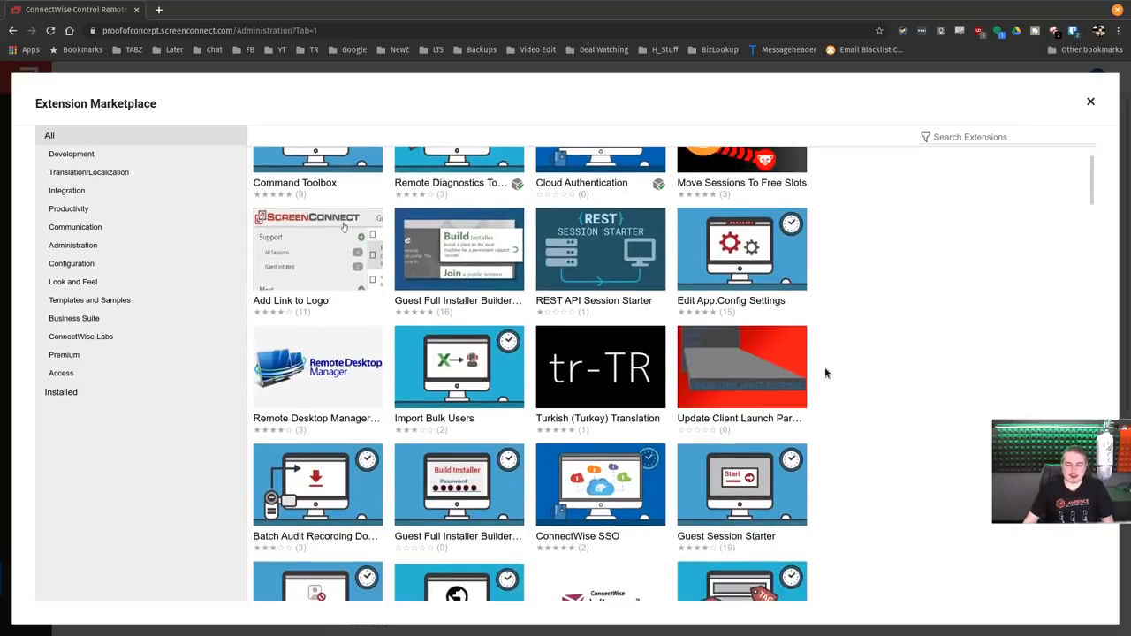
pyautogui.scroll(-3)
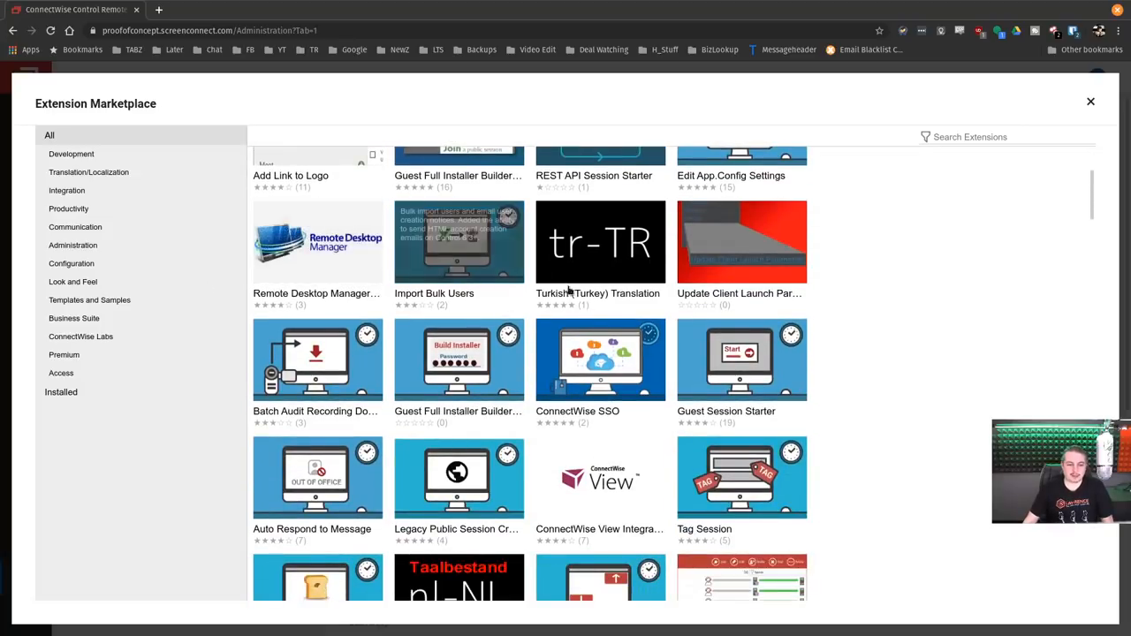
pyautogui.scroll(-3)
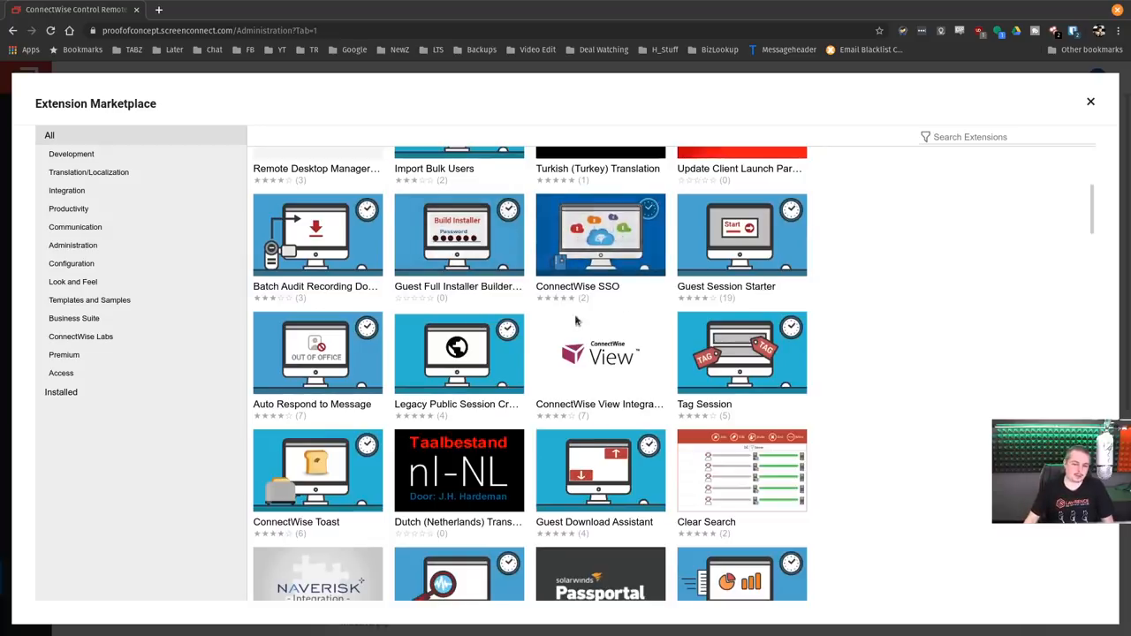
pyautogui.scroll(-3)
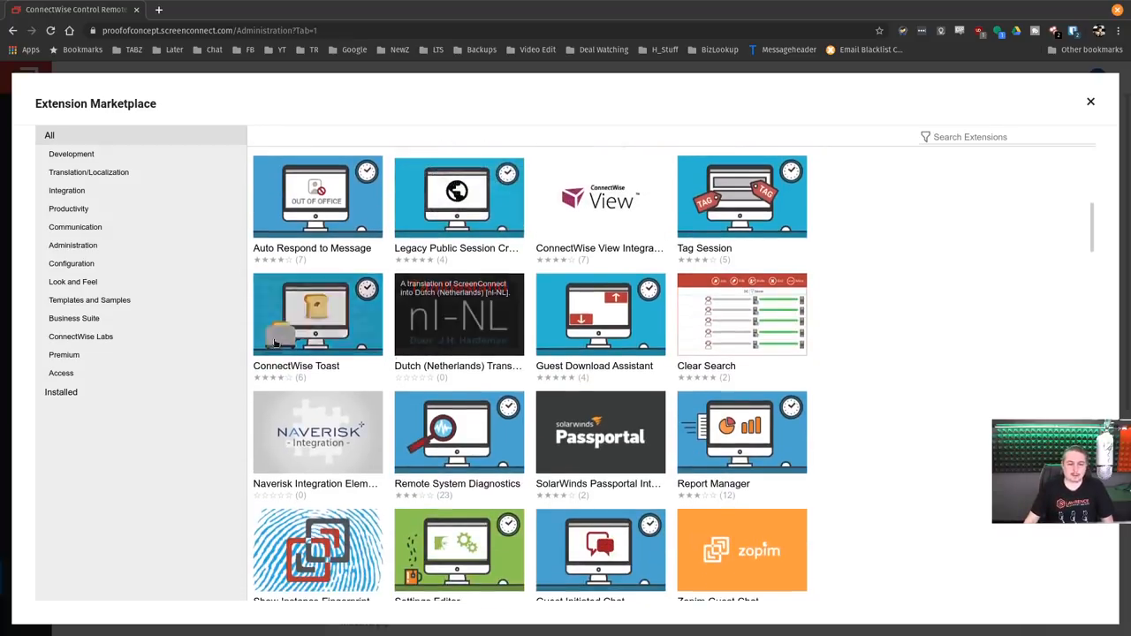
pyautogui.scroll(-3)
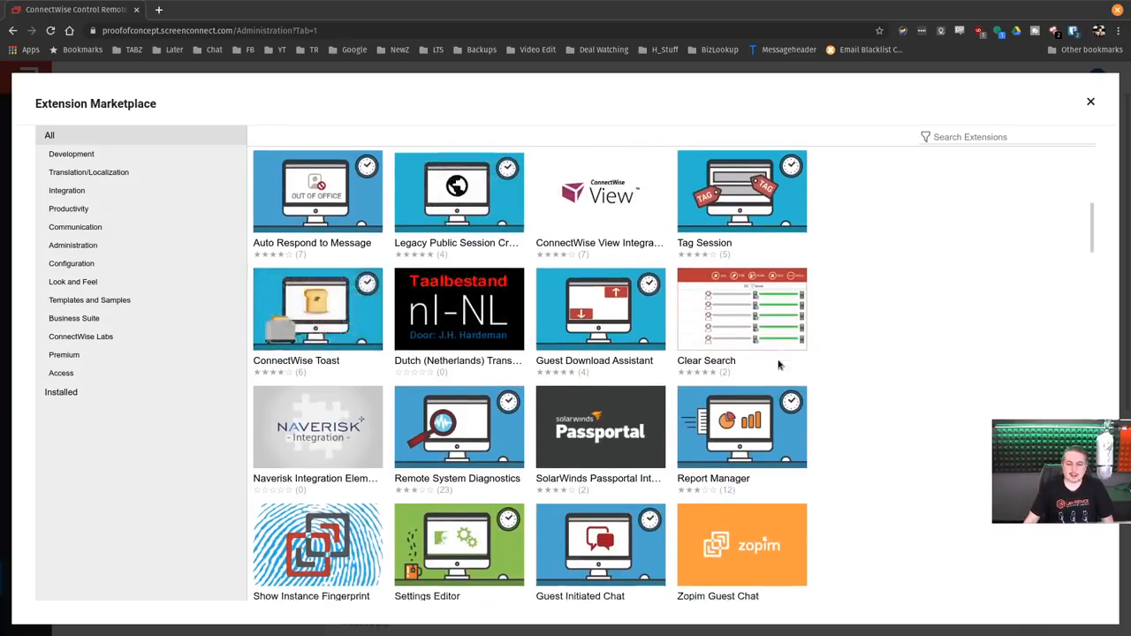
pyautogui.scroll(-3)
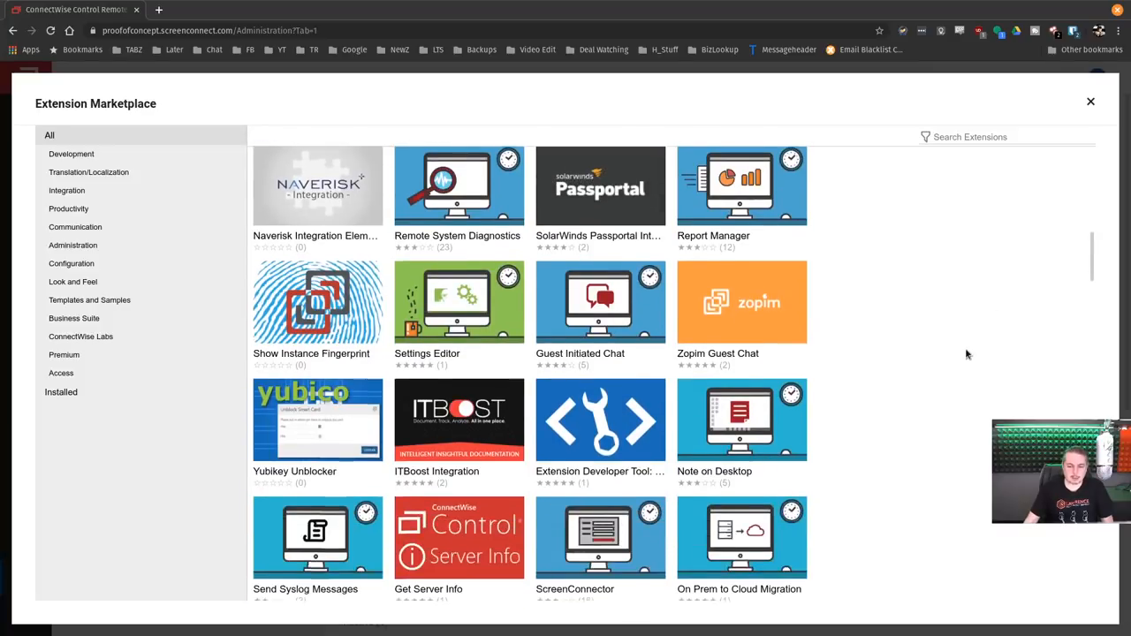
pyautogui.scroll(-3)
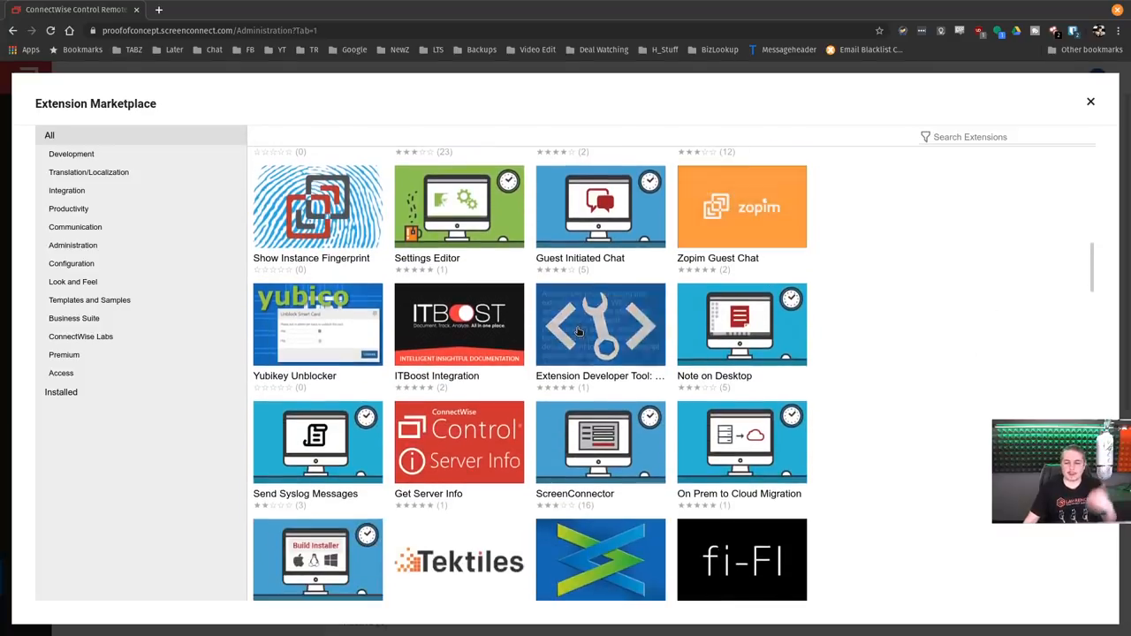
pyautogui.scroll(-3)
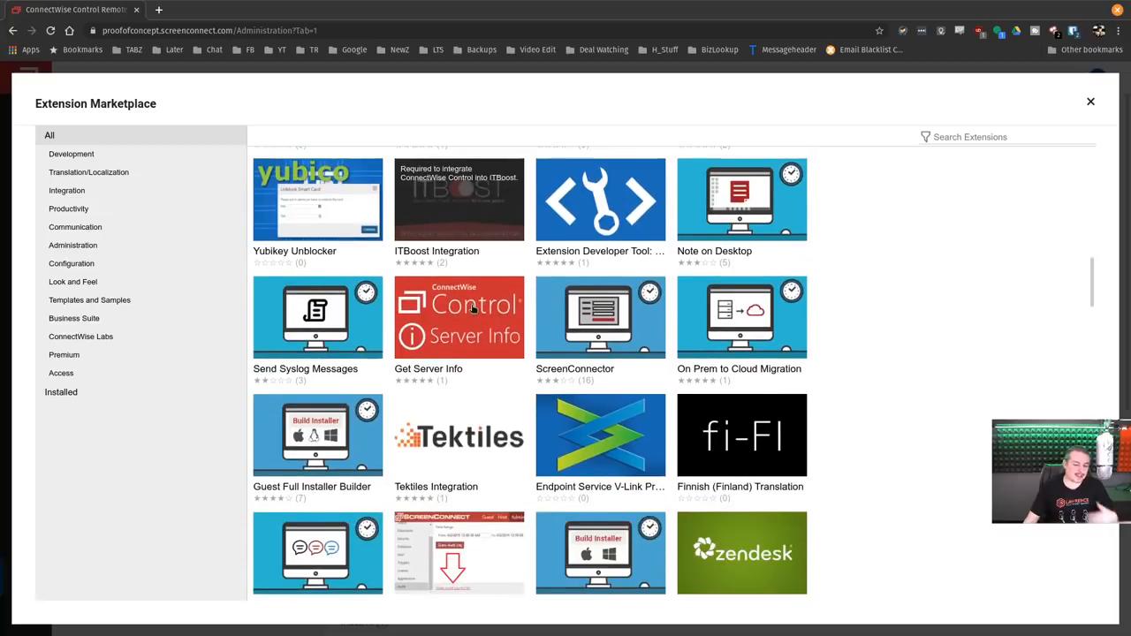
pyautogui.scroll(-3)
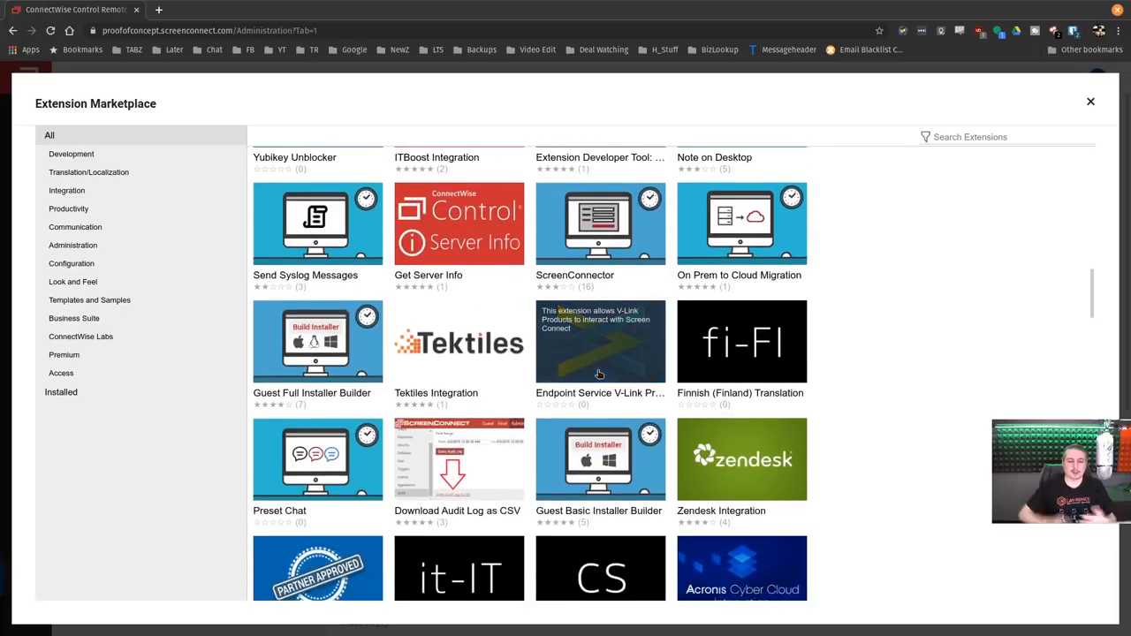
pyautogui.scroll(-3)
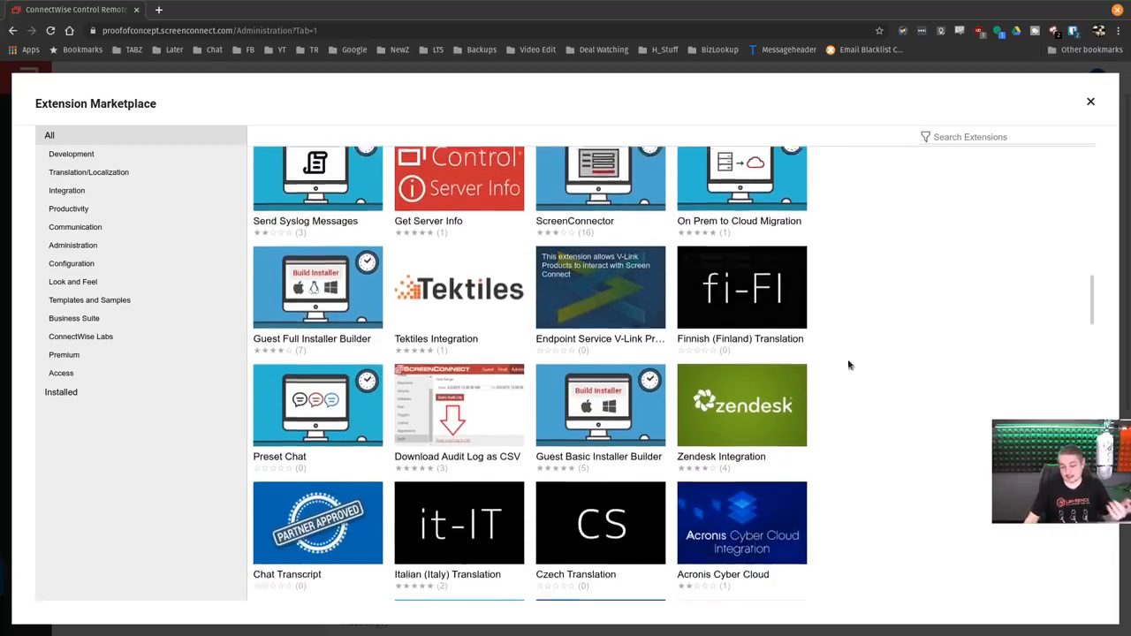
pyautogui.scroll(-3)
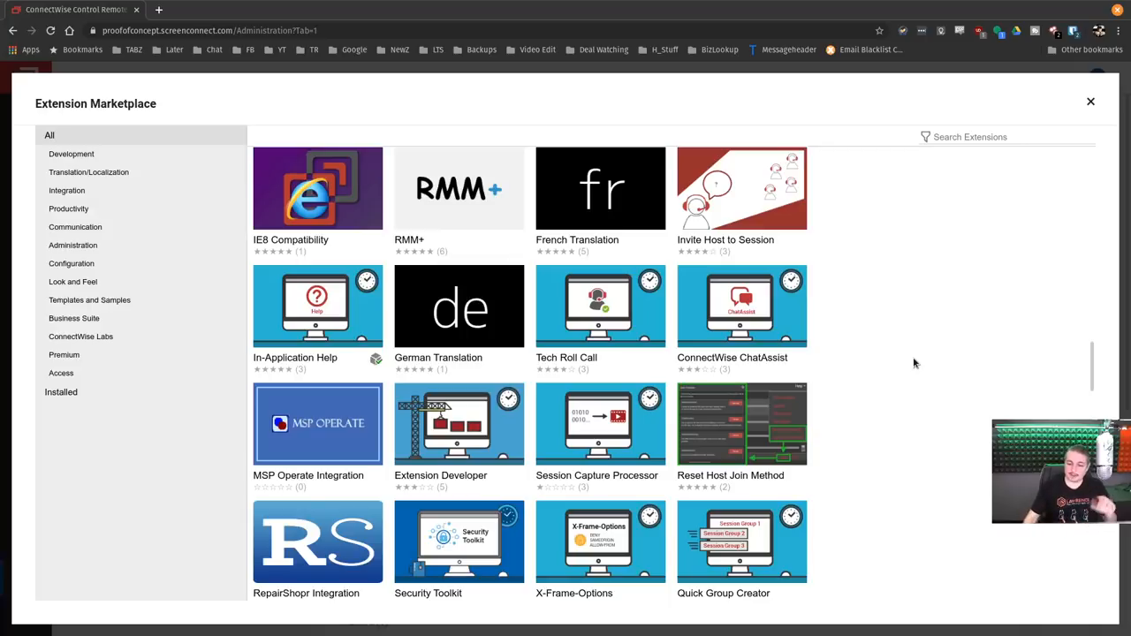
pyautogui.scroll(-3)
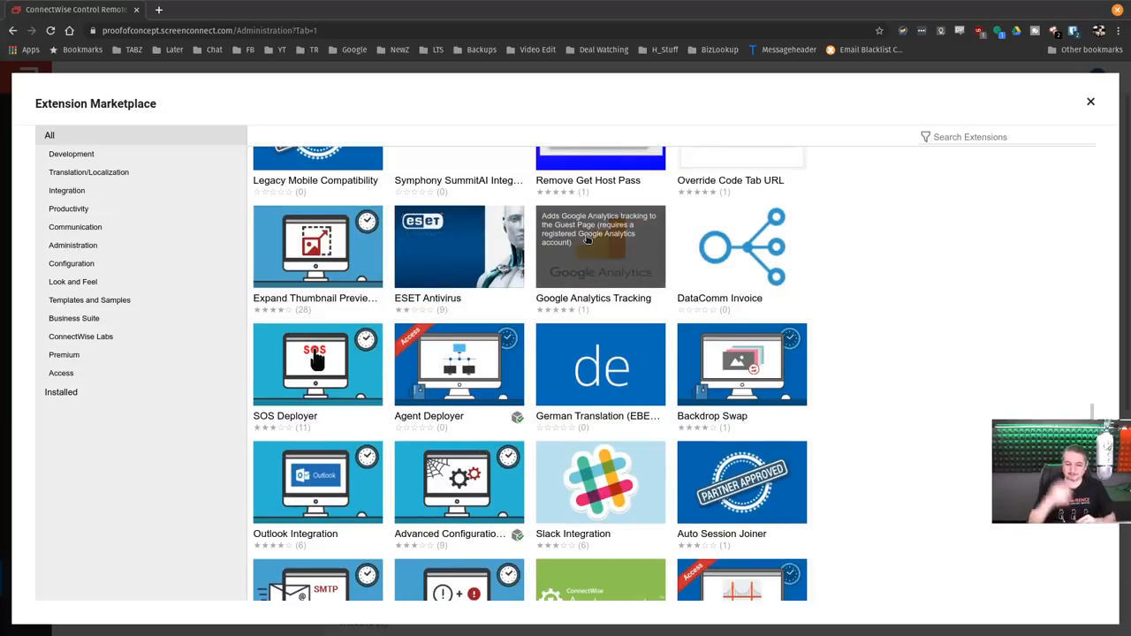
pyautogui.scroll(-3)
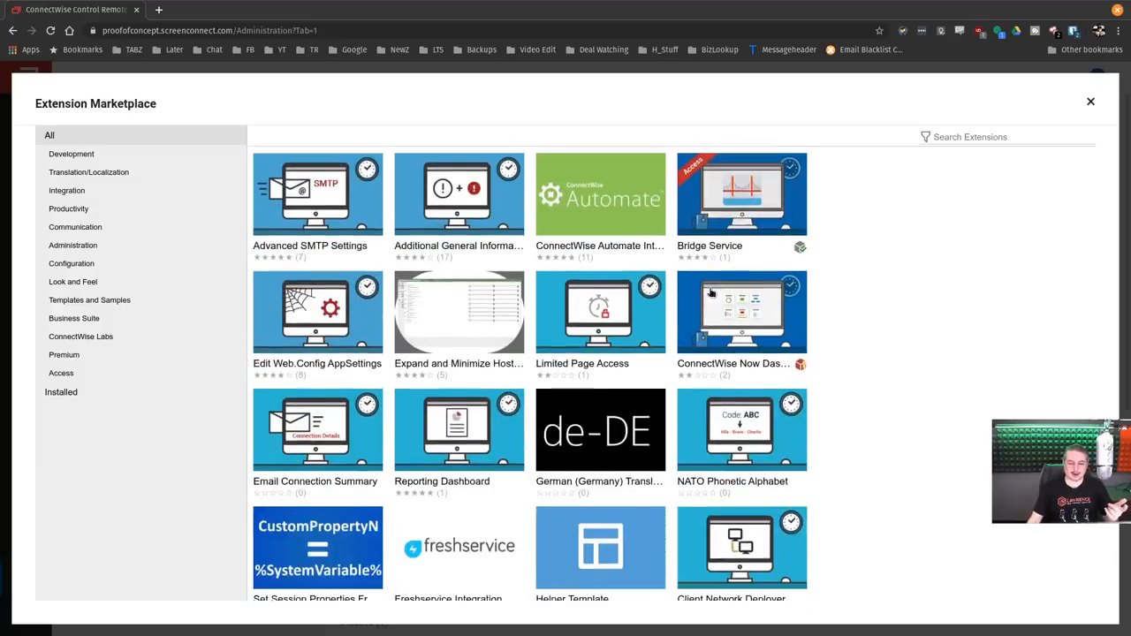
pyautogui.scroll(-3)
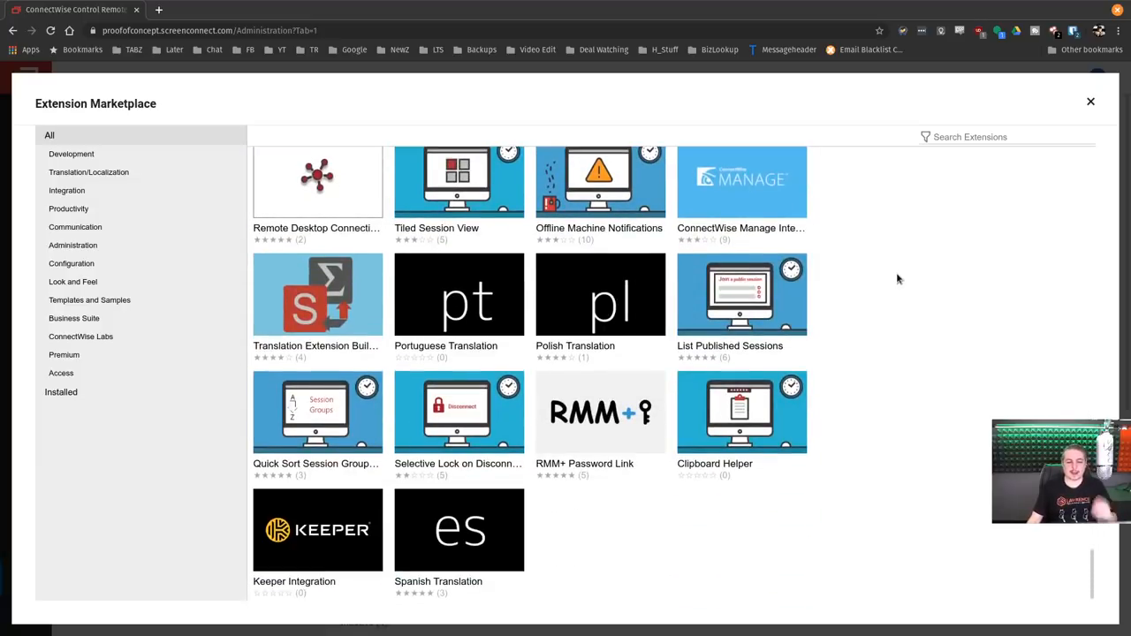
pyautogui.moveTo(1103, 89)
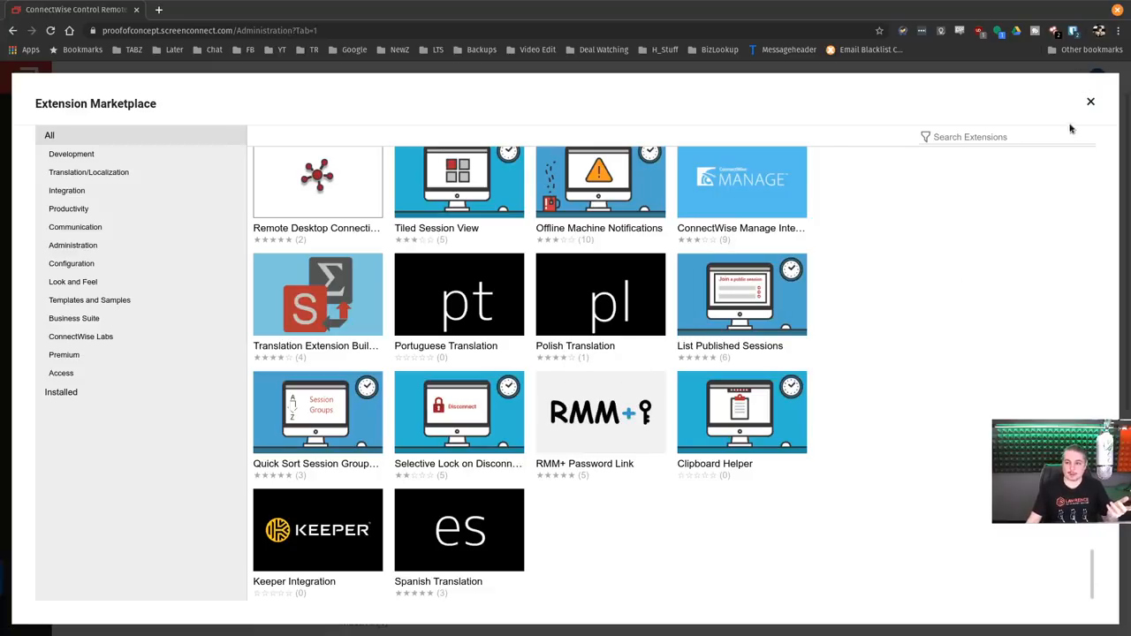
# Close the Extension Marketplace, highlight Advanced Configuration Editor, and go to the Configuration page
pyautogui.click(1089, 101)
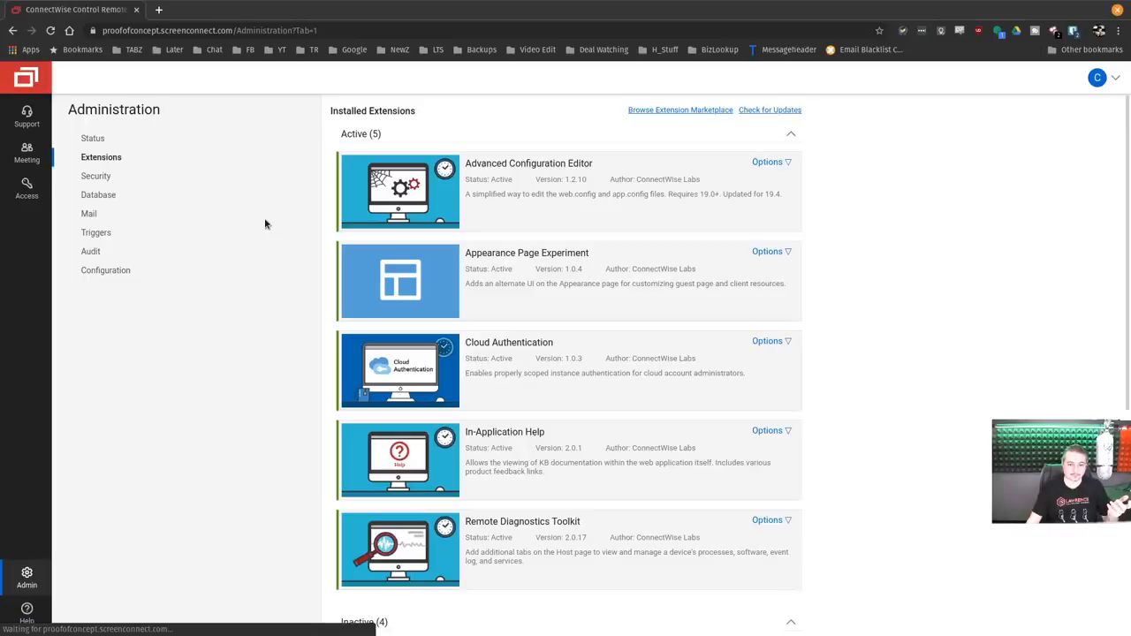
pyautogui.doubleClick(527, 163)
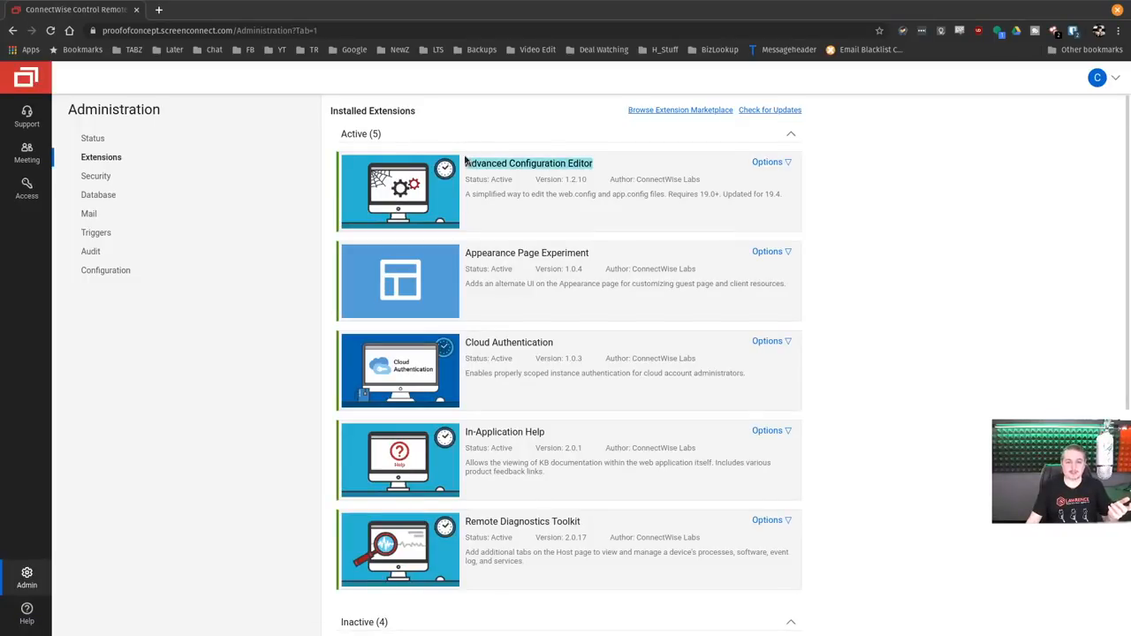
pyautogui.click(106, 269)
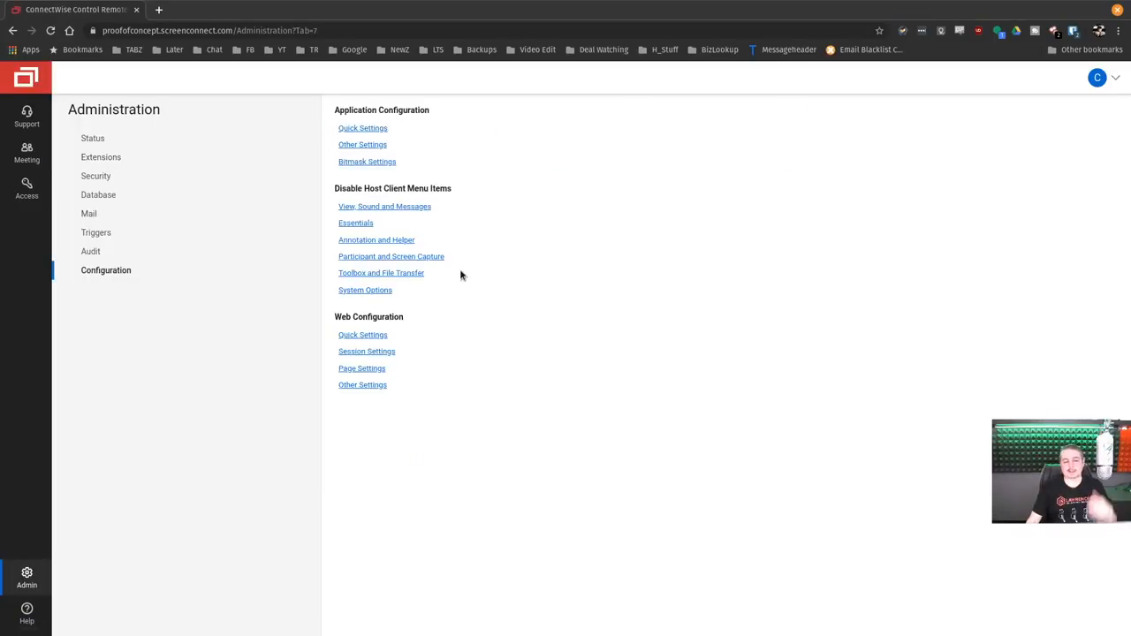
pyautogui.moveTo(367, 336)
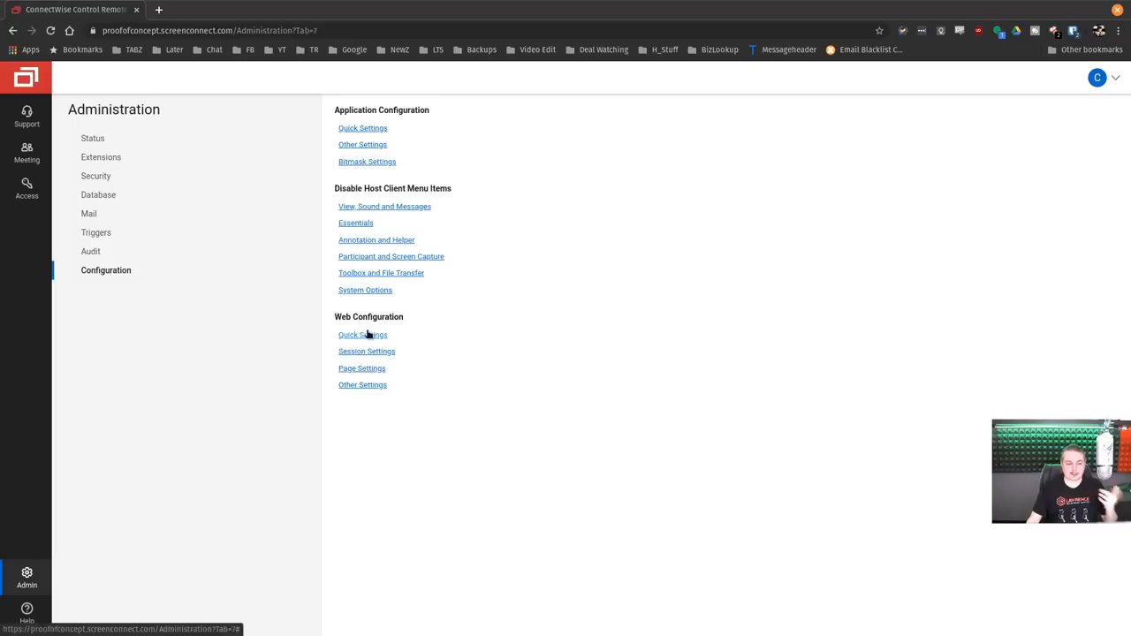
# Review the default session Quick Settings and the page timeout/authentication settings without saving
pyautogui.click(362, 336)
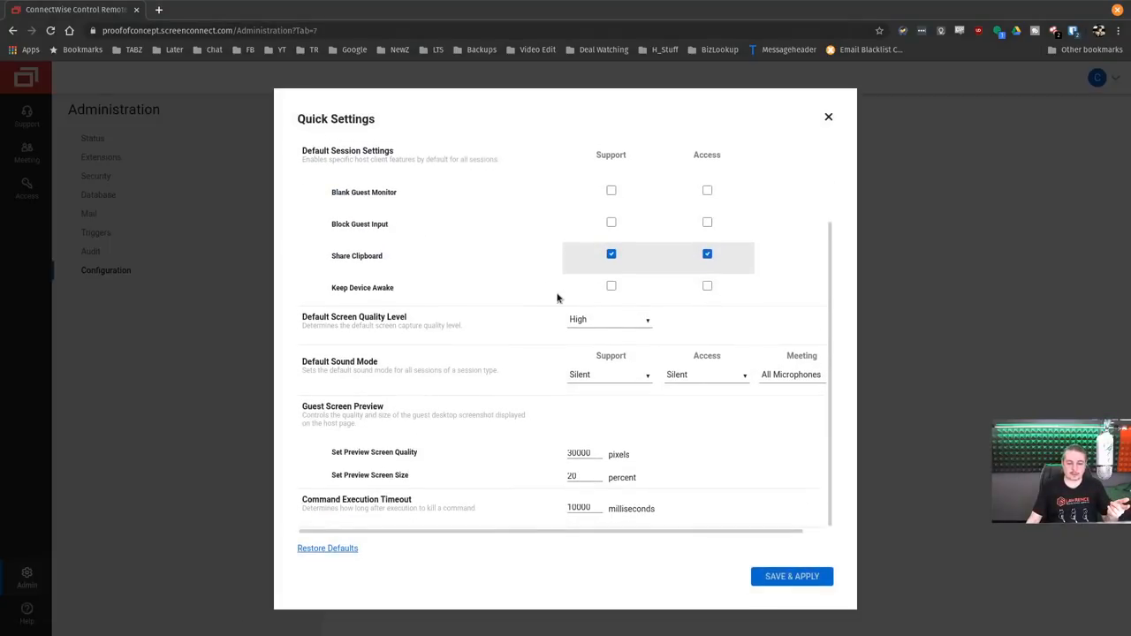
pyautogui.click(829, 116)
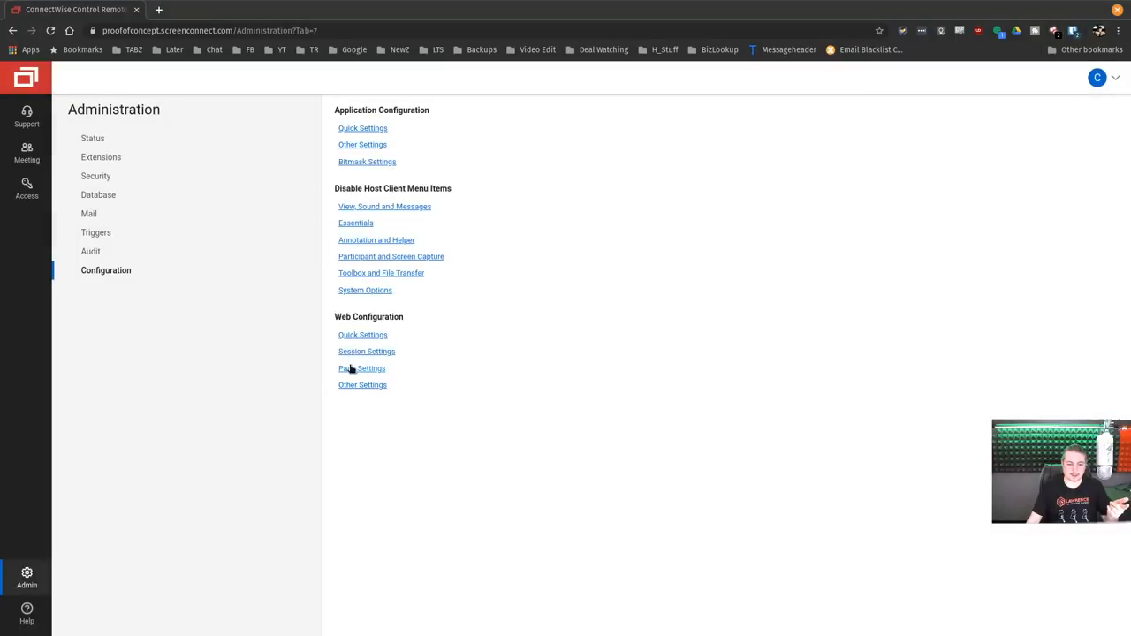
pyautogui.click(361, 369)
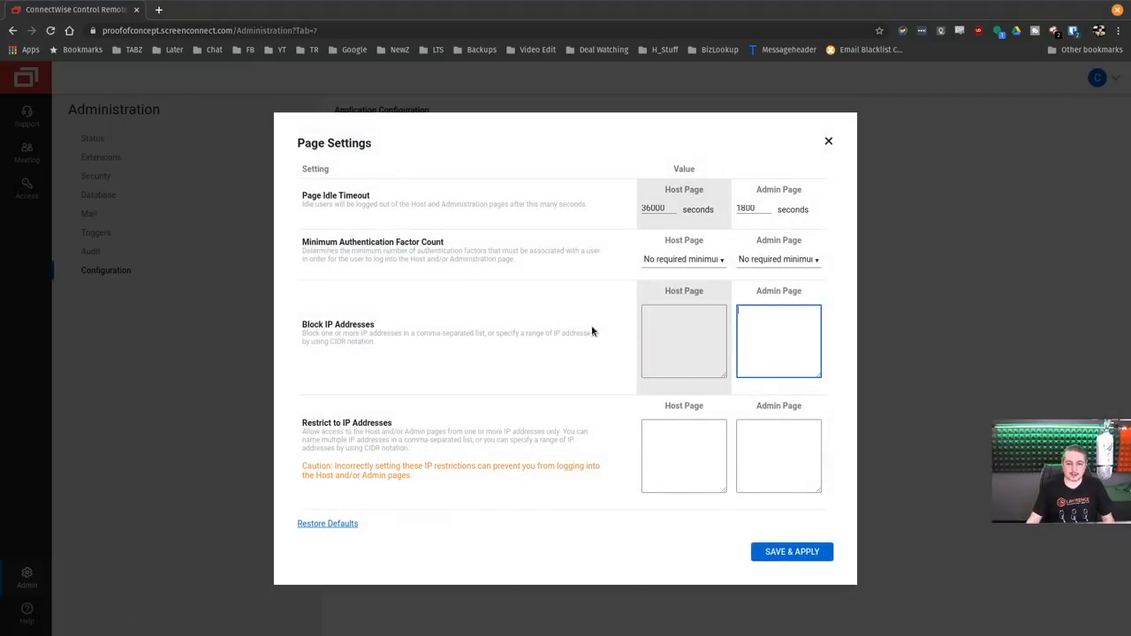
pyautogui.click(682, 457)
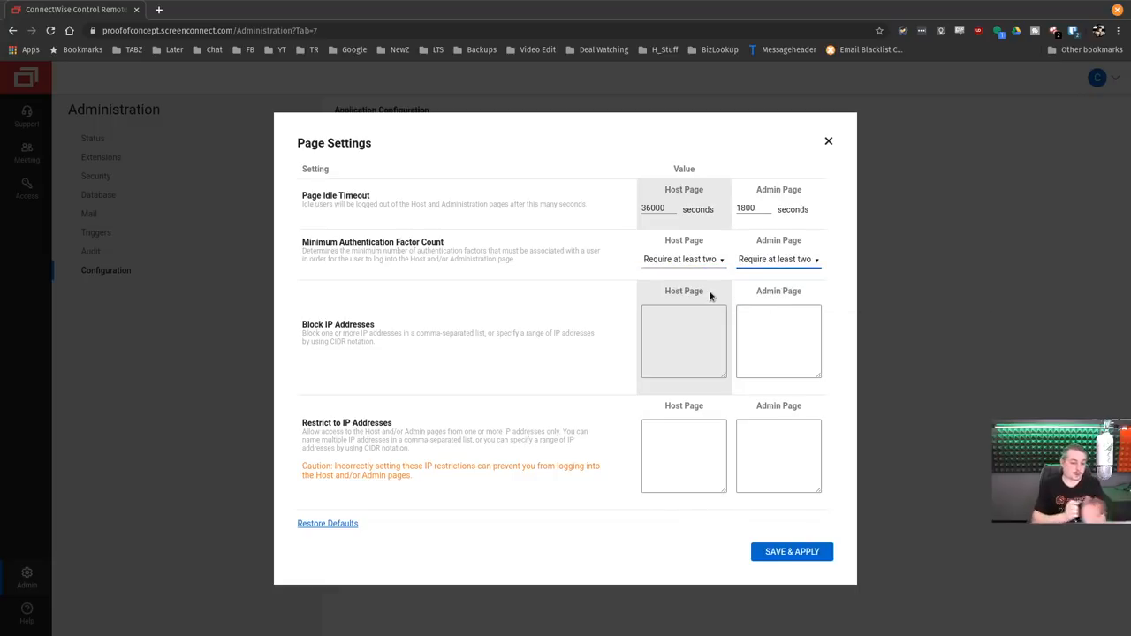
pyautogui.moveTo(829, 141)
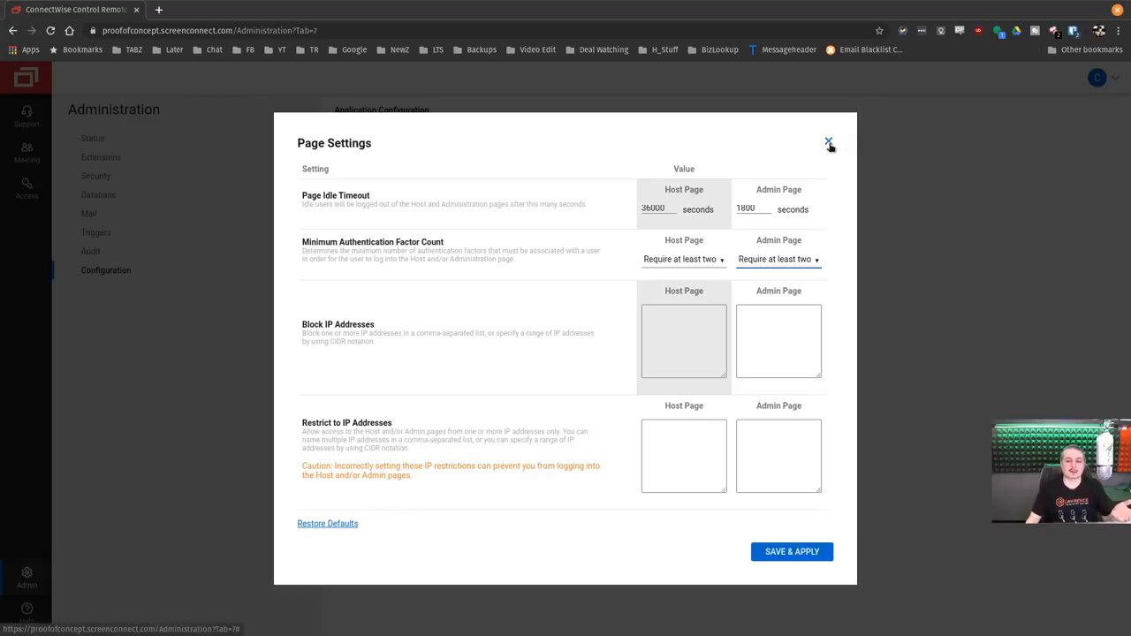
pyautogui.click(829, 142)
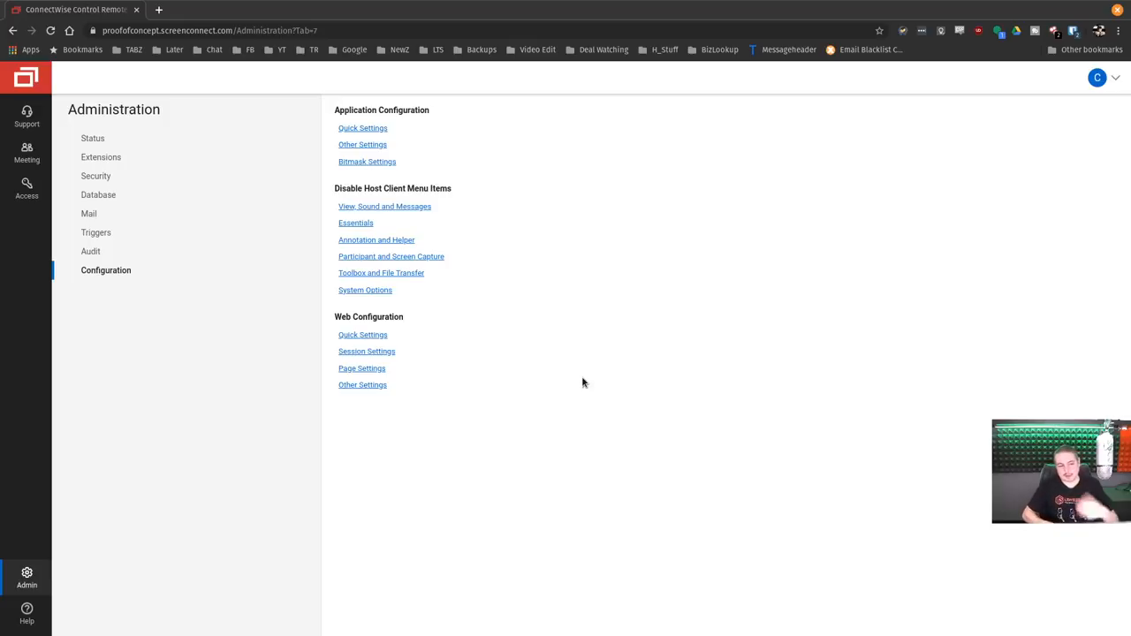
pyautogui.moveTo(573, 237)
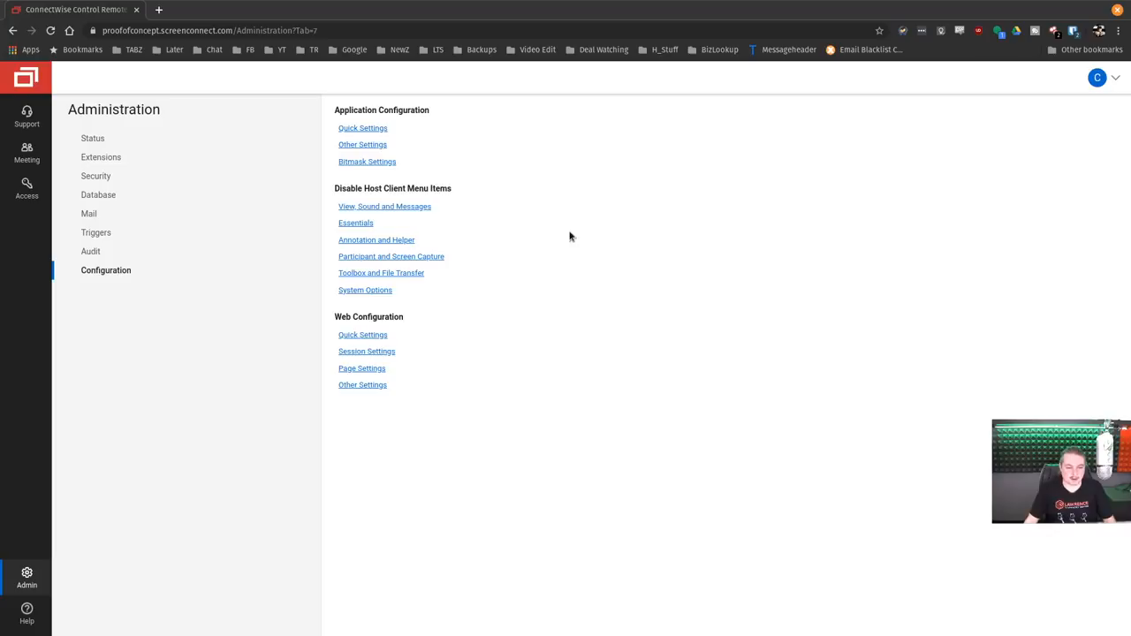
pyautogui.moveTo(418, 304)
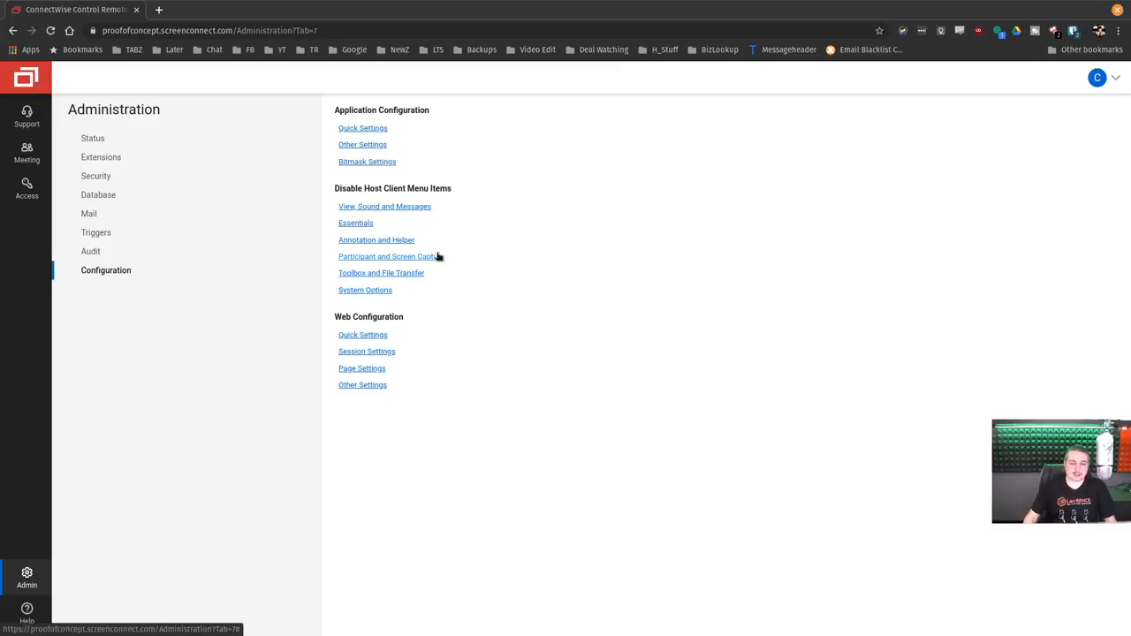
# Browse the Other Settings session display options and close them unsaved
pyautogui.click(362, 127)
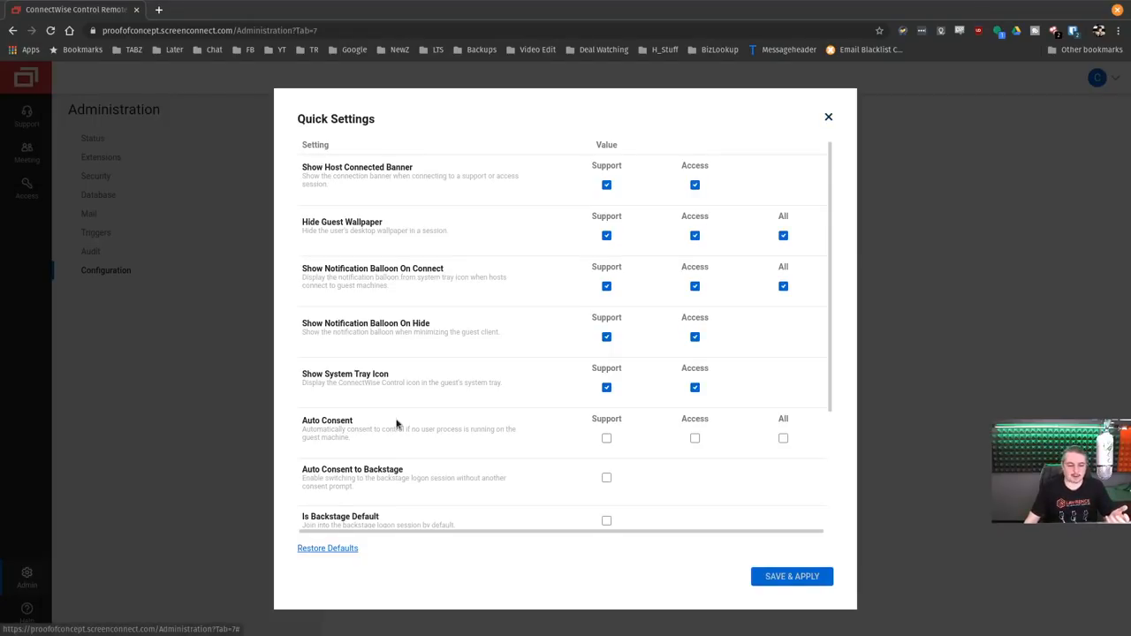
pyautogui.scroll(-3)
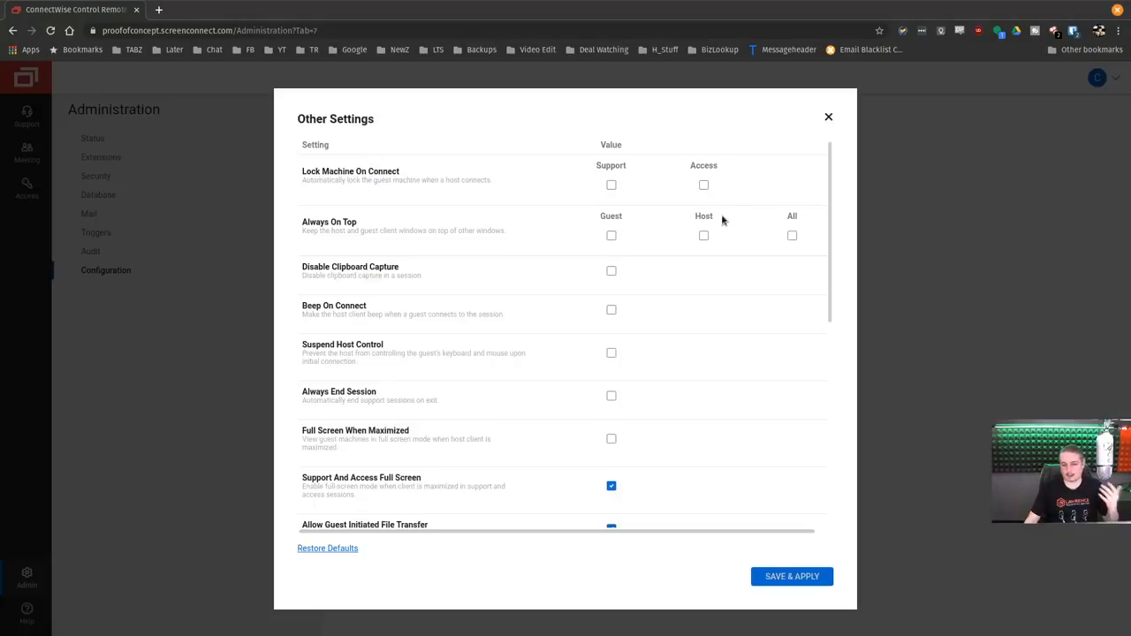
pyautogui.moveTo(729, 205)
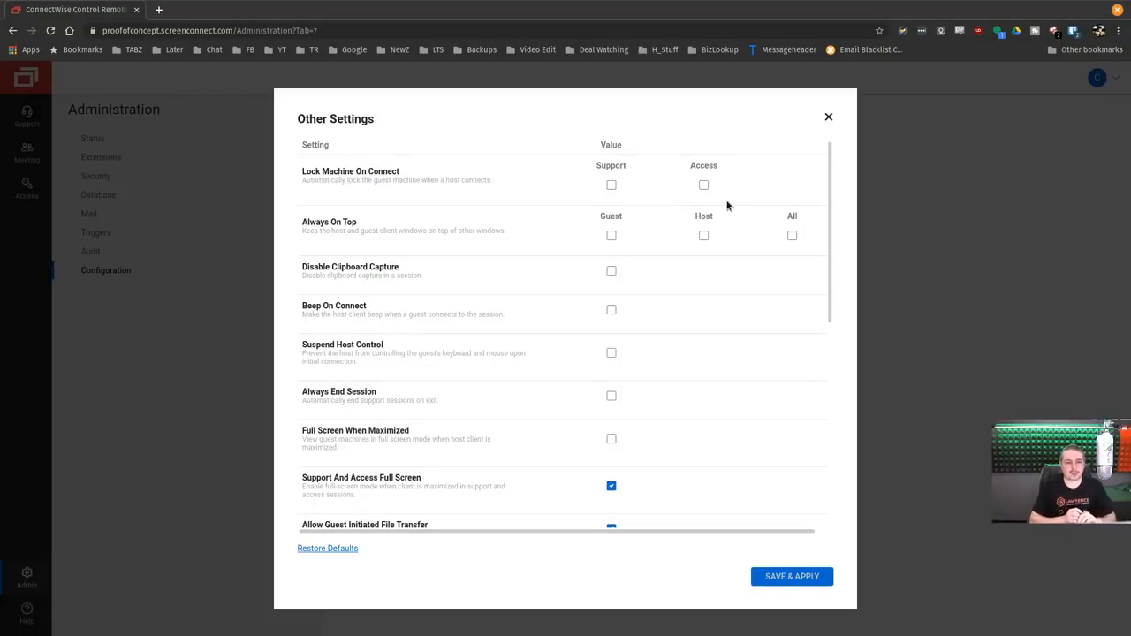
pyautogui.scroll(-3)
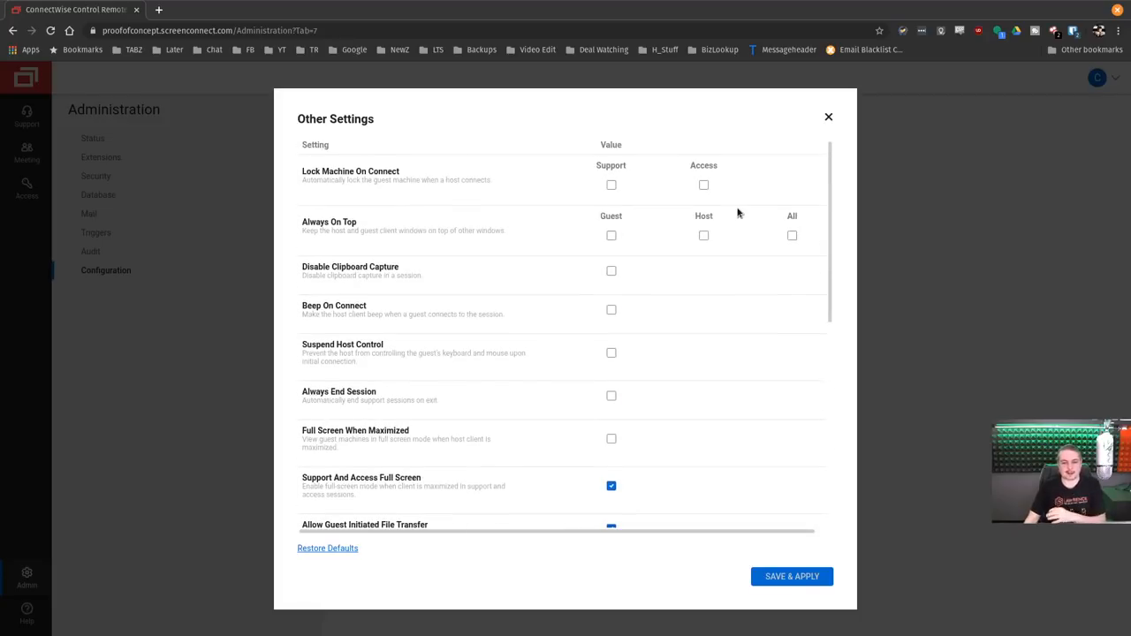
pyautogui.moveTo(438, 300)
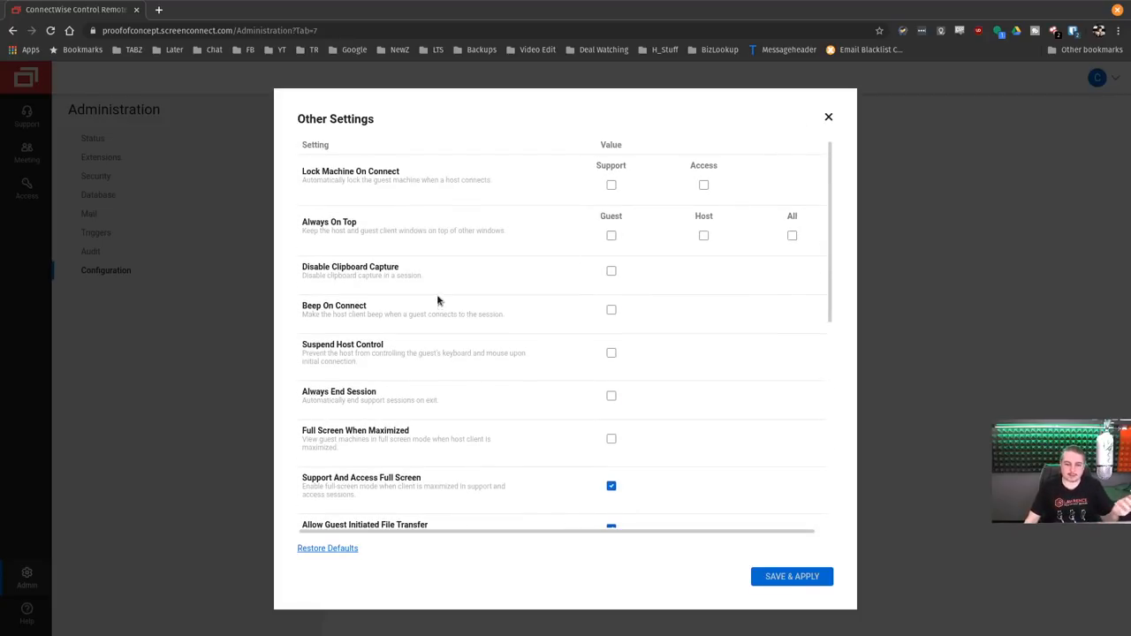
pyautogui.moveTo(598, 343)
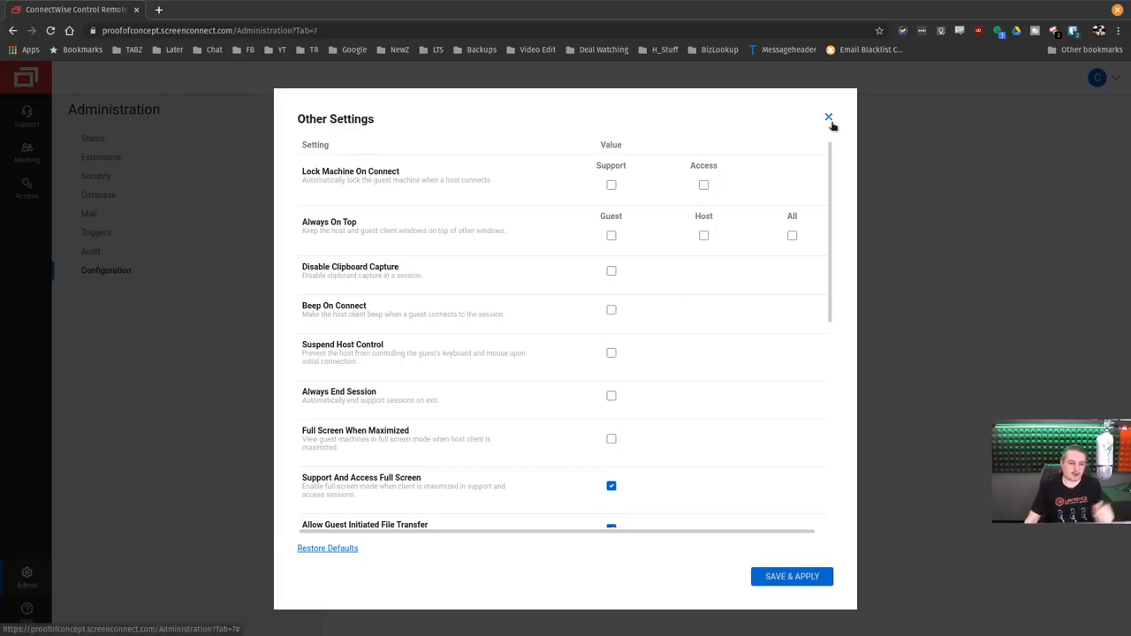
pyautogui.click(828, 117)
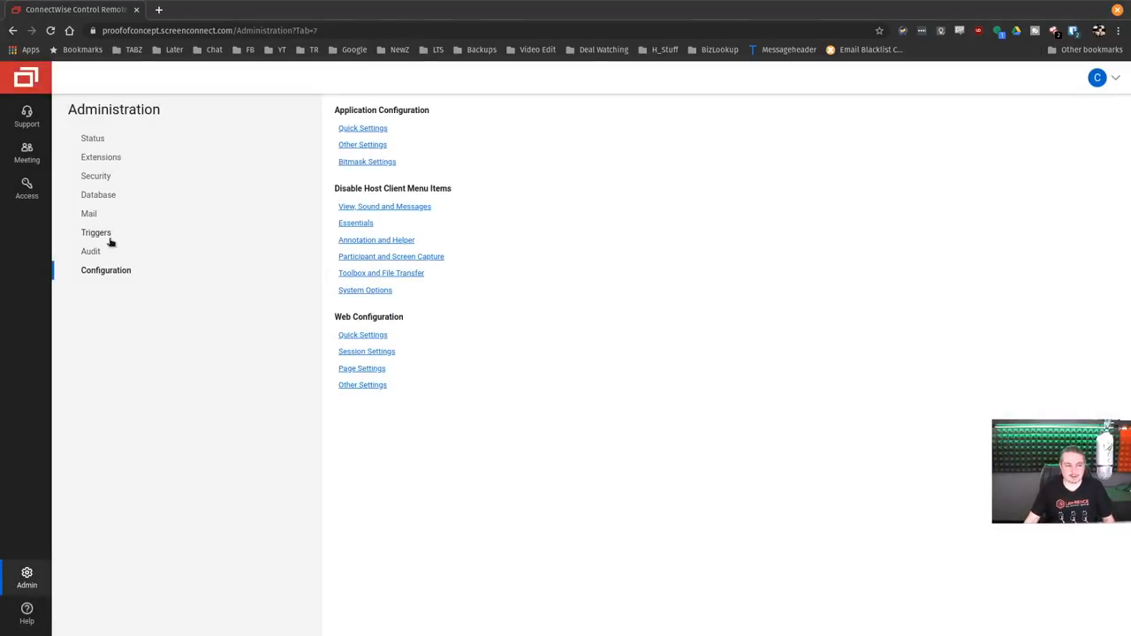
# Start a new trigger on the Triggers page and read through the filter syntax reference
pyautogui.click(96, 234)
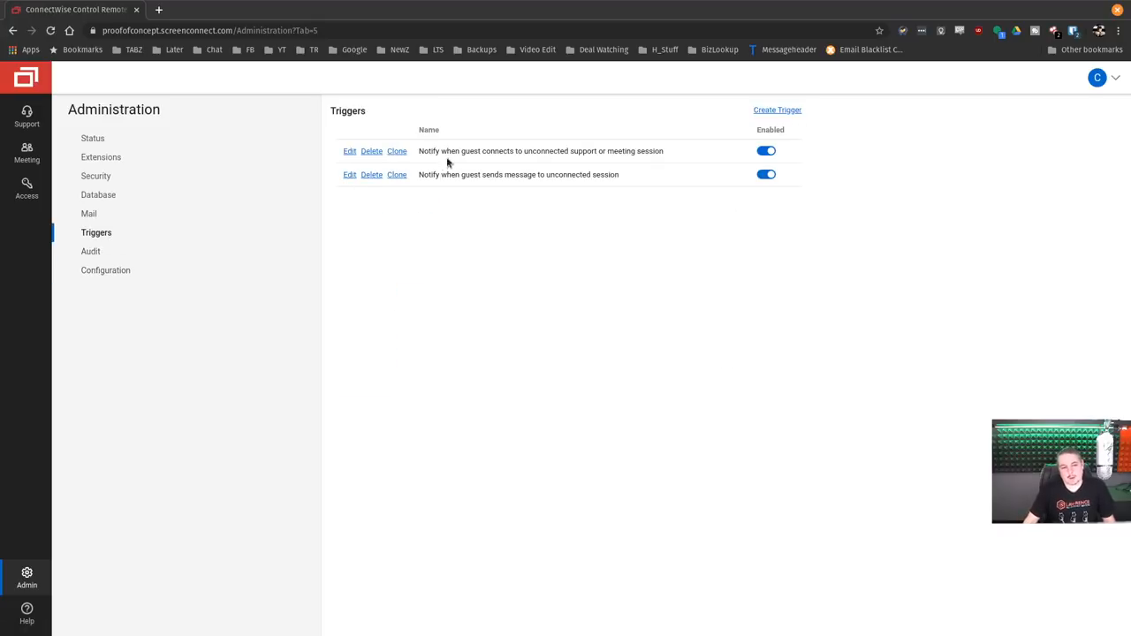
pyautogui.moveTo(544, 154)
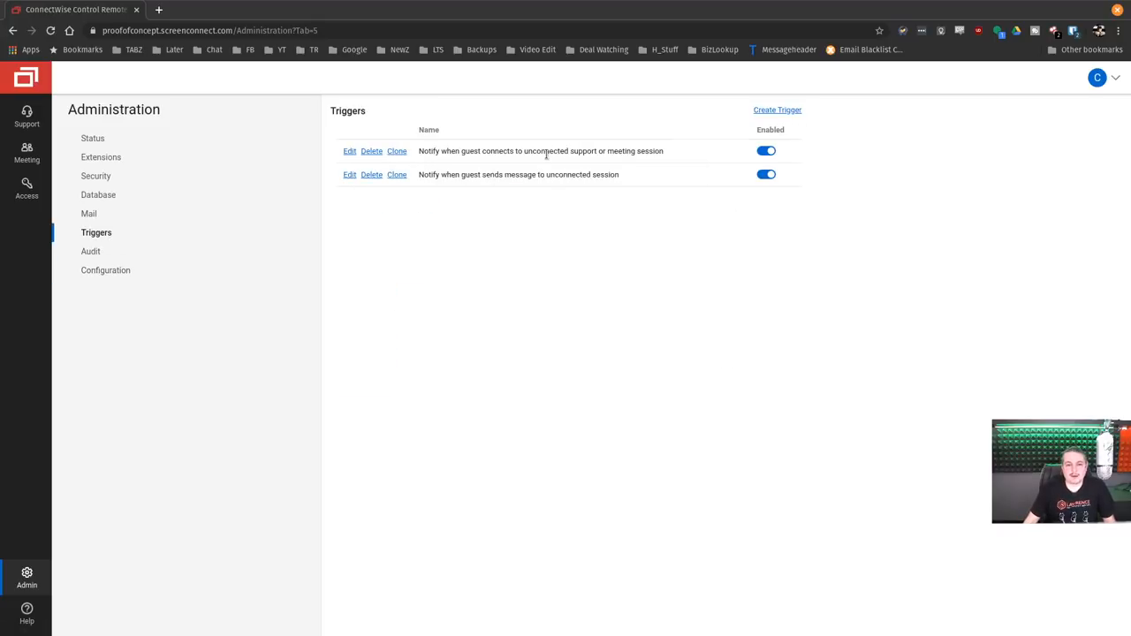
pyautogui.moveTo(640, 152)
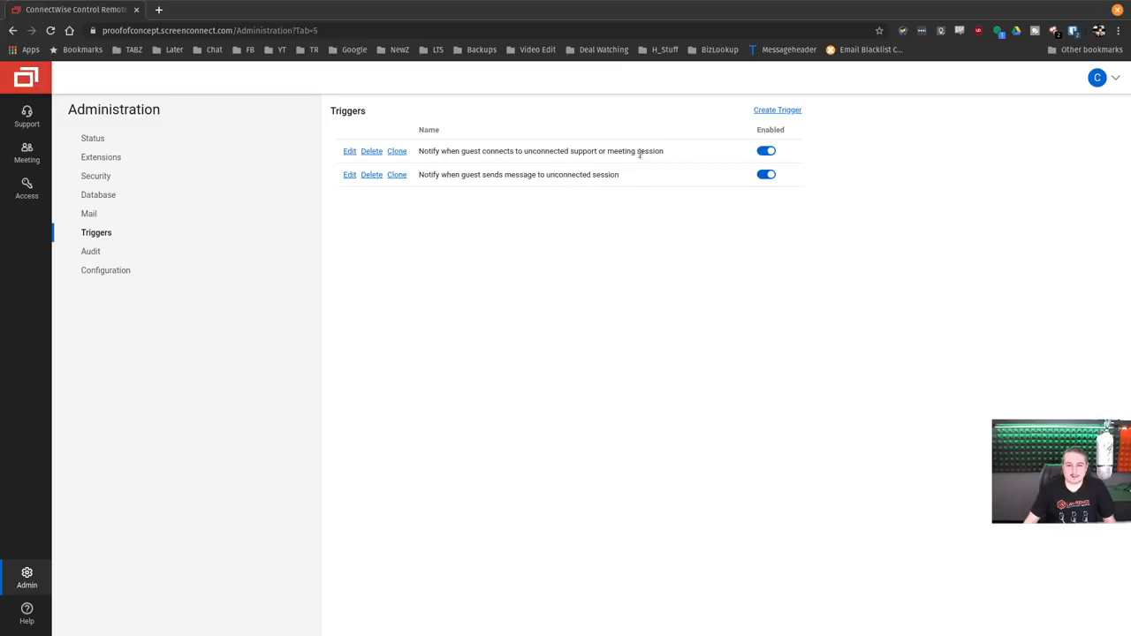
pyautogui.click(778, 110)
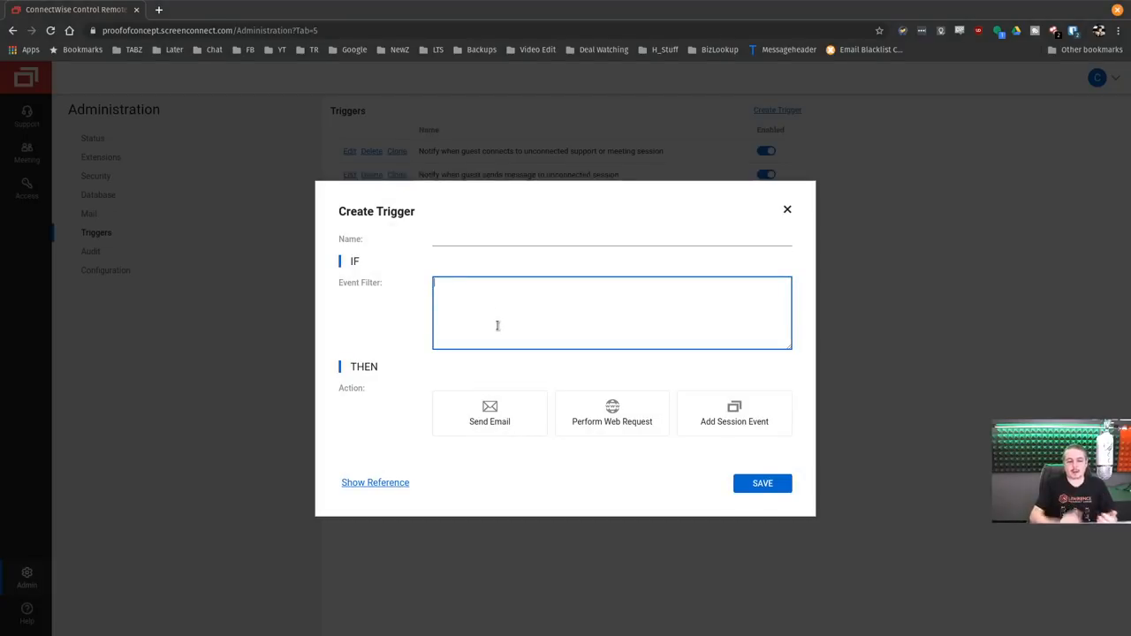
pyautogui.click(375, 482)
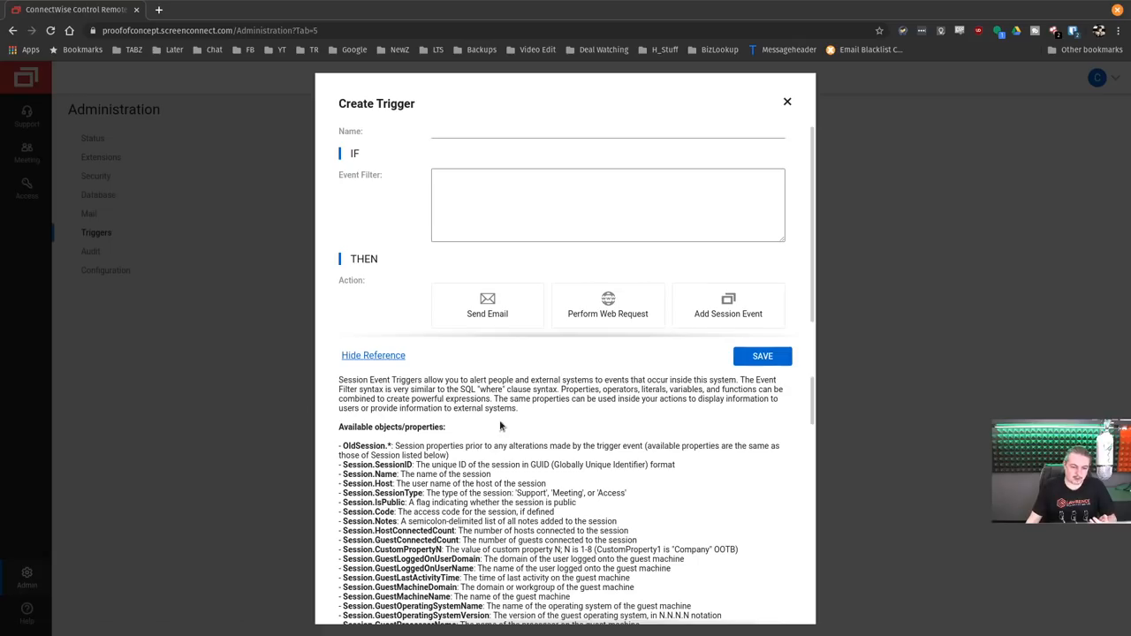
pyautogui.scroll(-3)
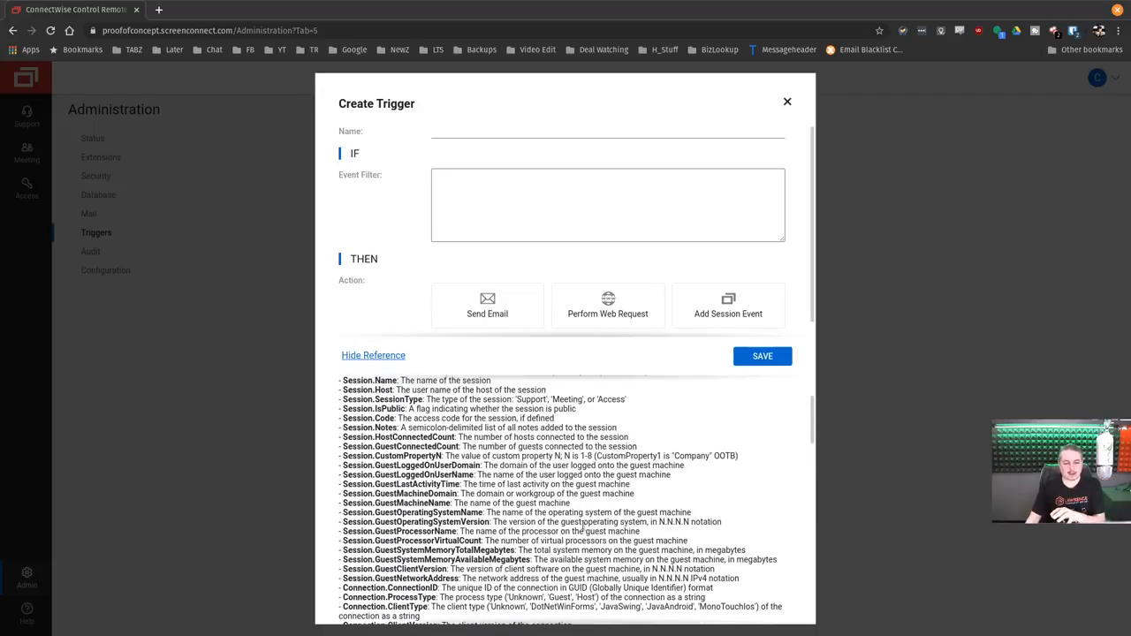
pyautogui.scroll(-3)
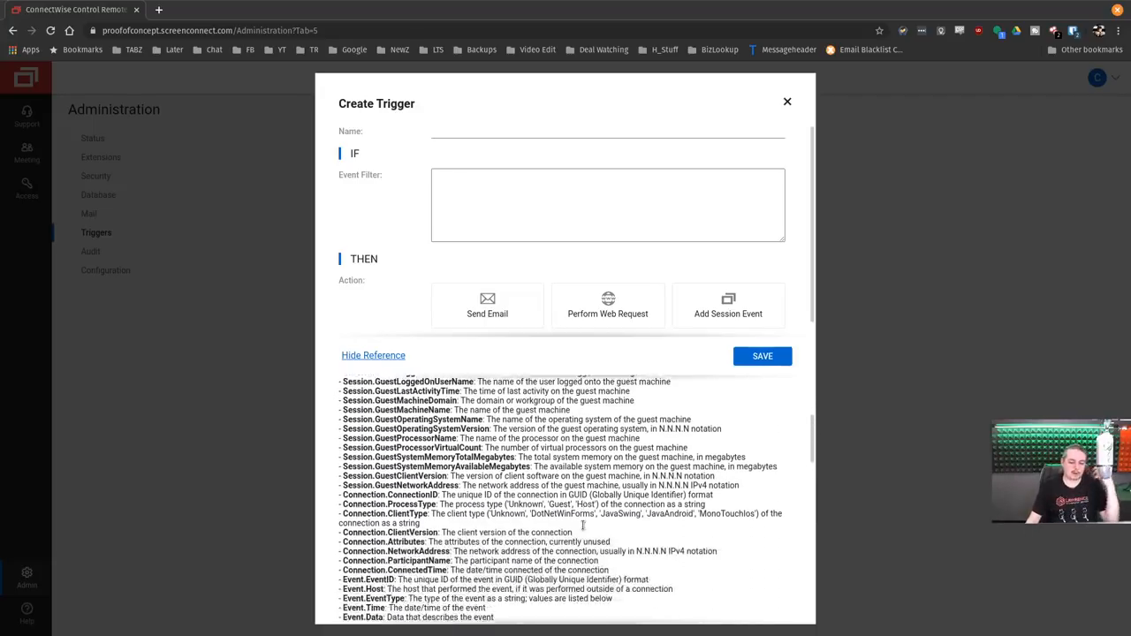
pyautogui.scroll(-3)
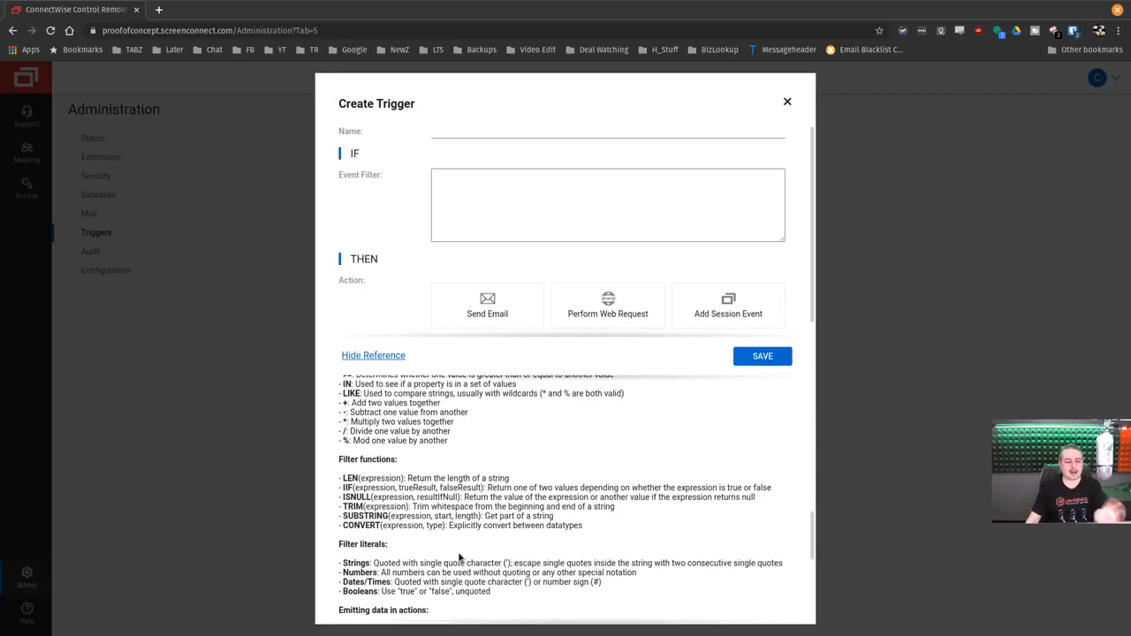
pyautogui.scroll(-3)
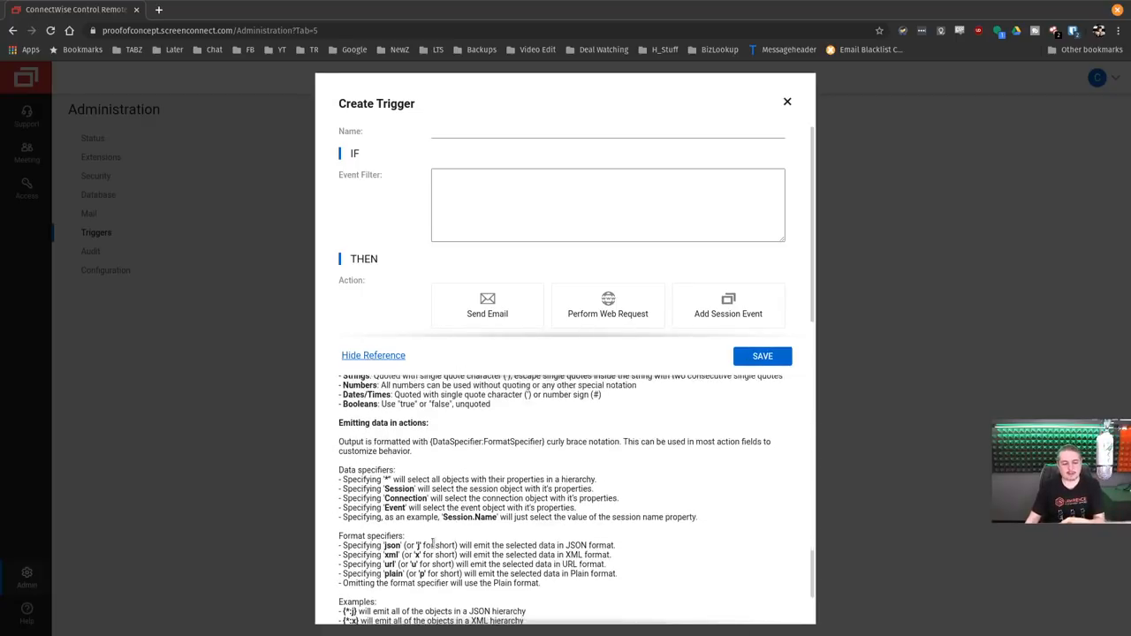
pyautogui.scroll(-3)
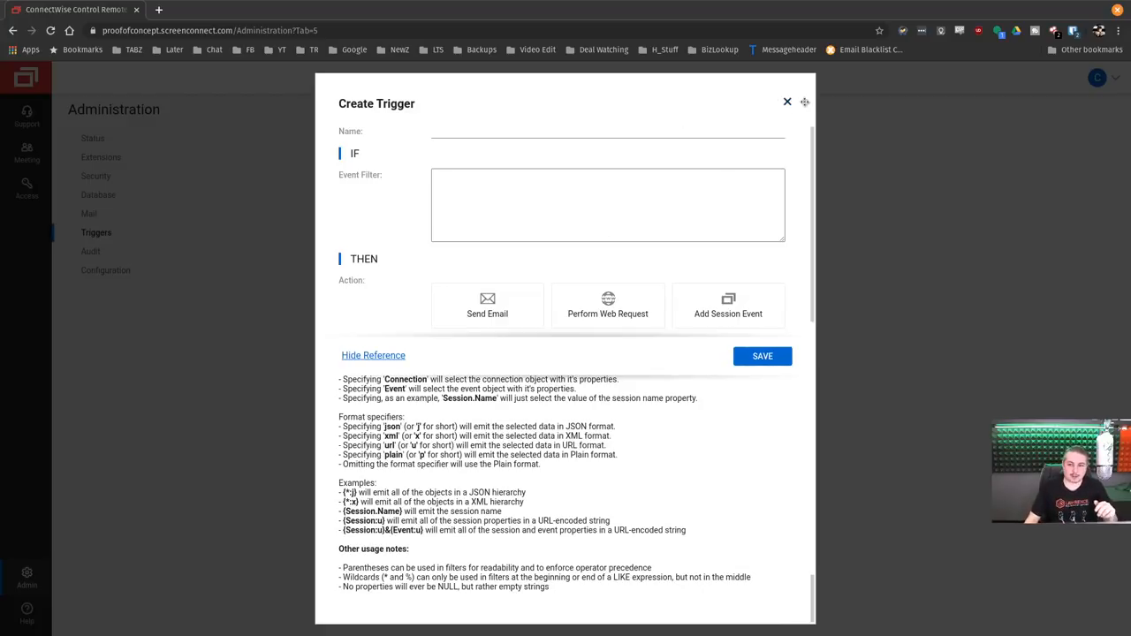
# Add a Session Event action with Disconnected and UserDeleted, then discard the trigger draft
pyautogui.click(639, 316)
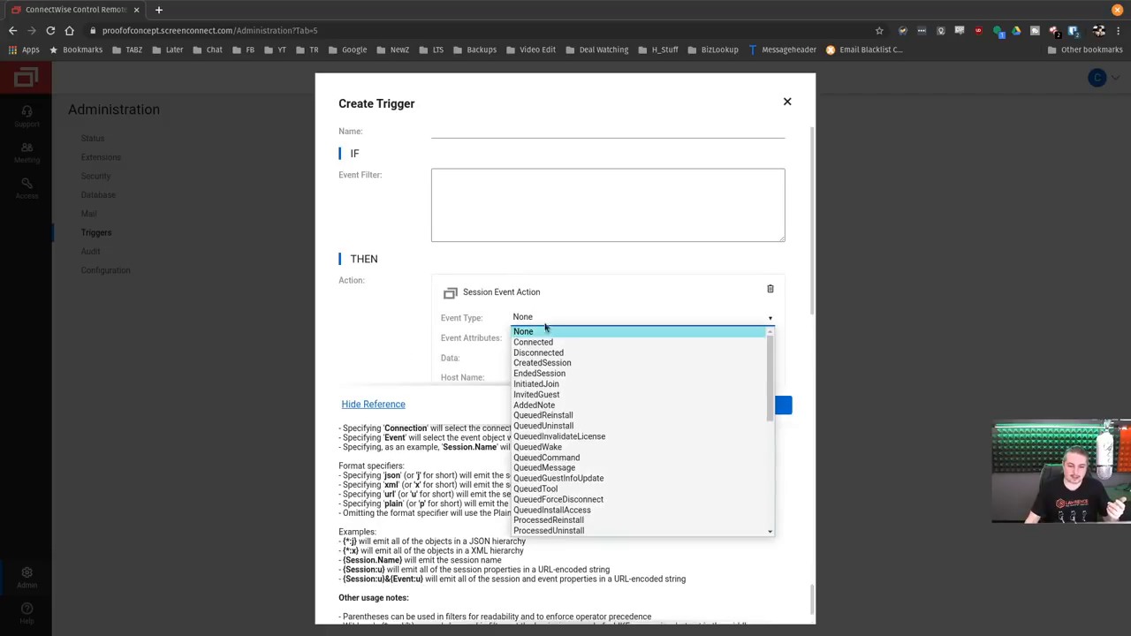
pyautogui.click(537, 351)
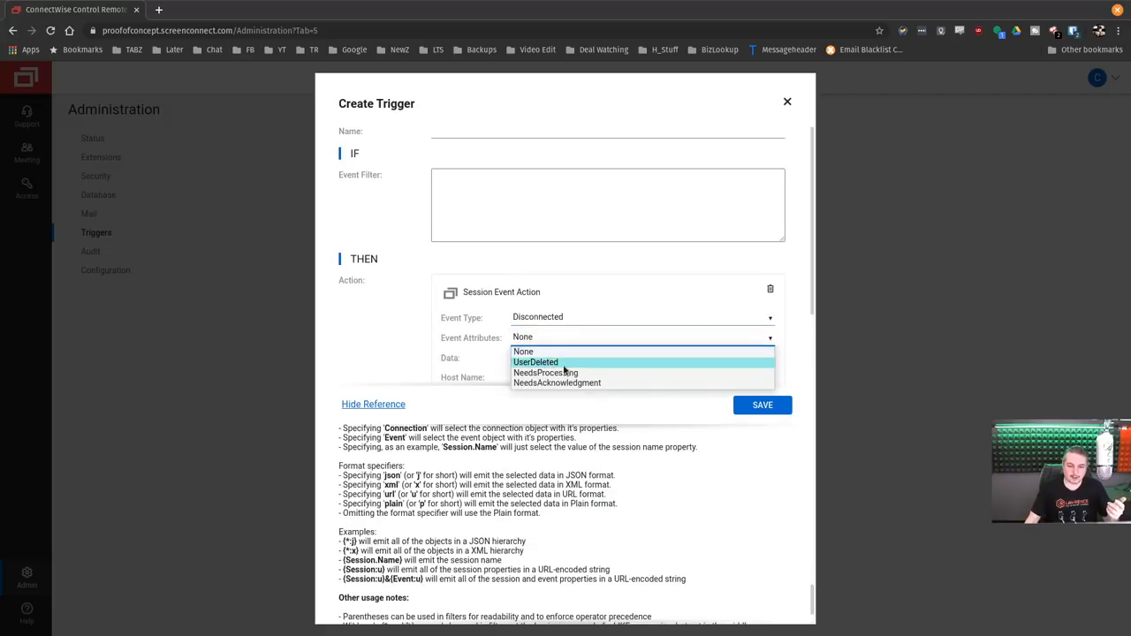
pyautogui.click(536, 360)
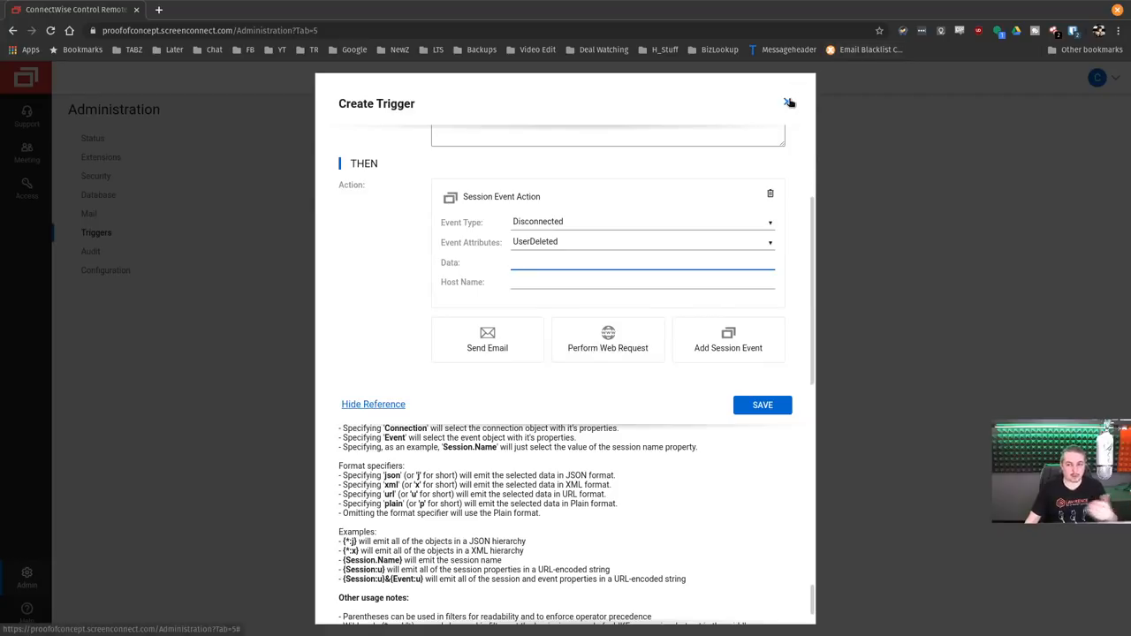
pyautogui.click(786, 101)
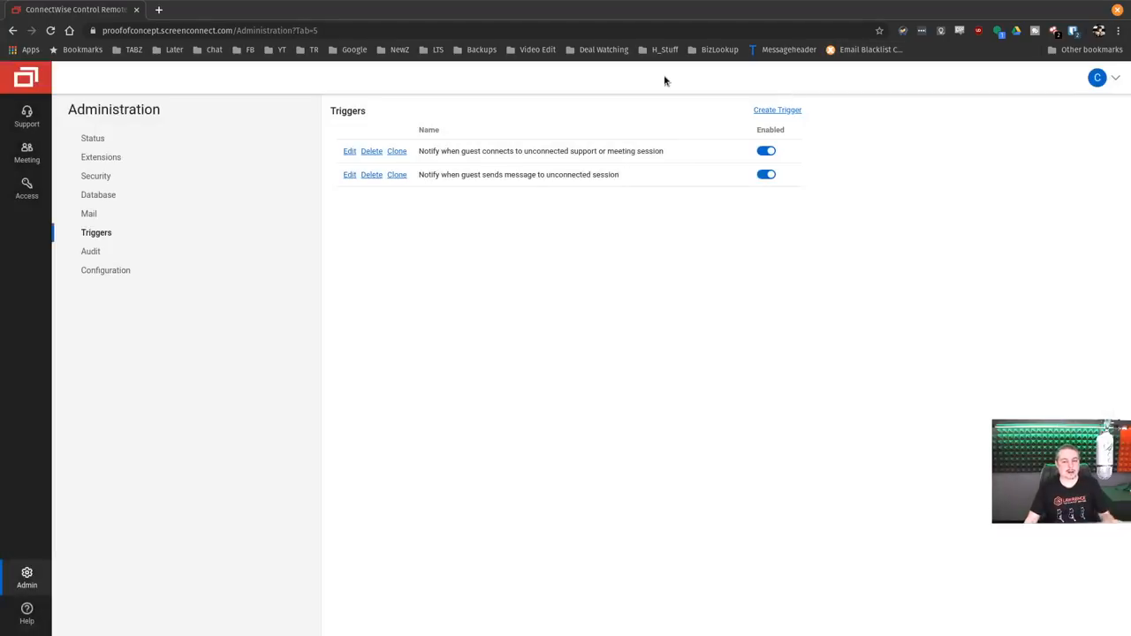
pyautogui.moveTo(569, 237)
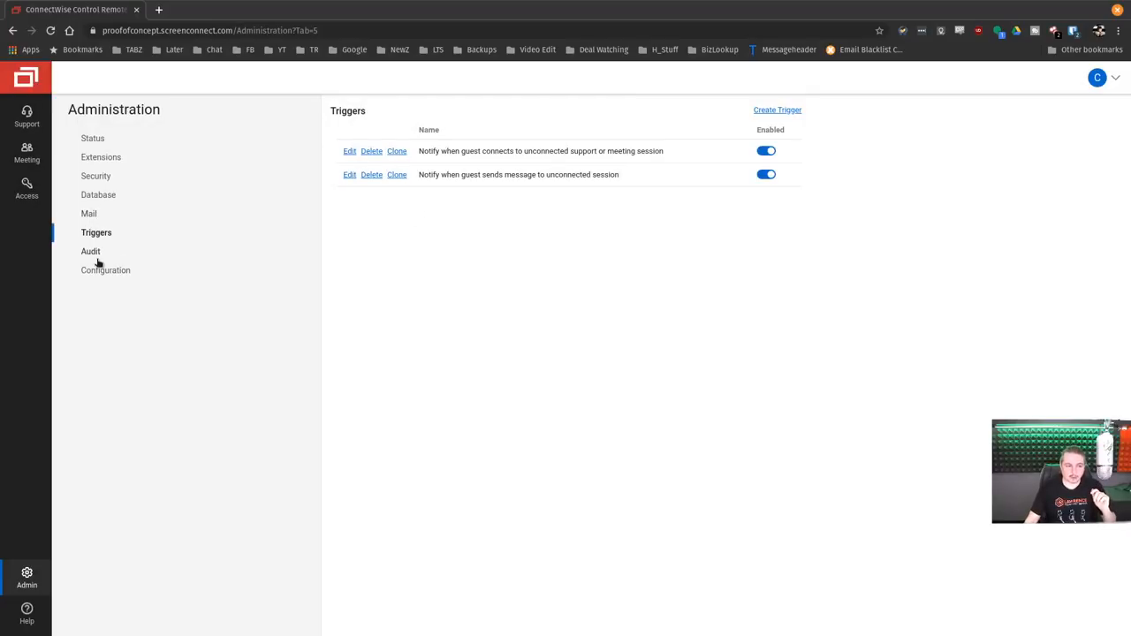
# Browse the Audit log's Session Event Type filter options, then go to the Security page
pyautogui.click(90, 251)
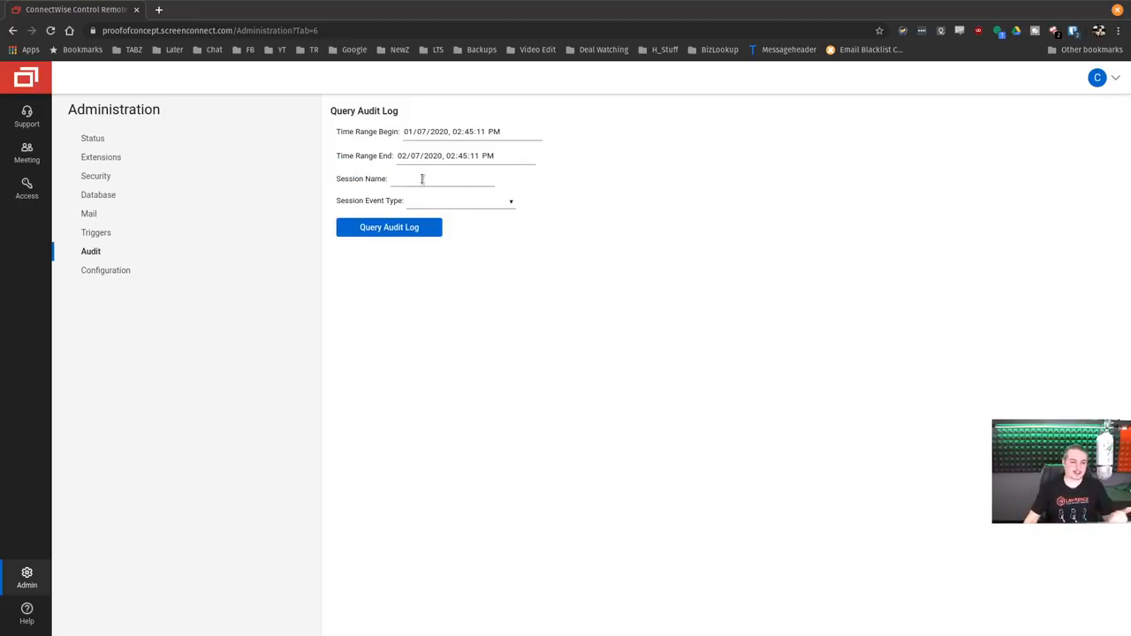
pyautogui.click(456, 201)
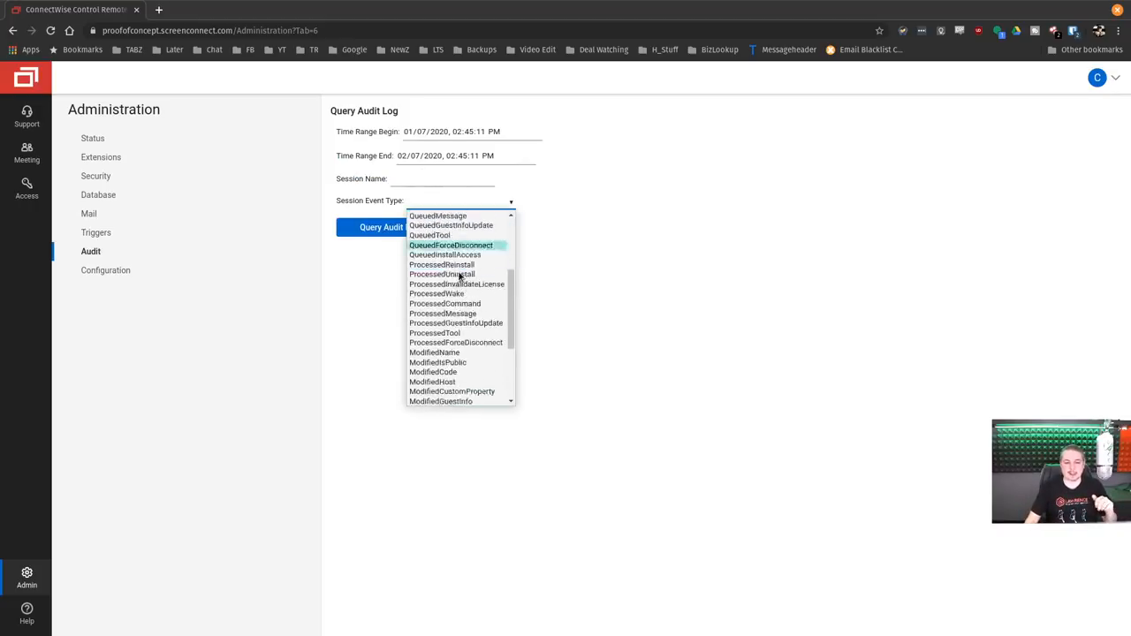
pyautogui.scroll(-3)
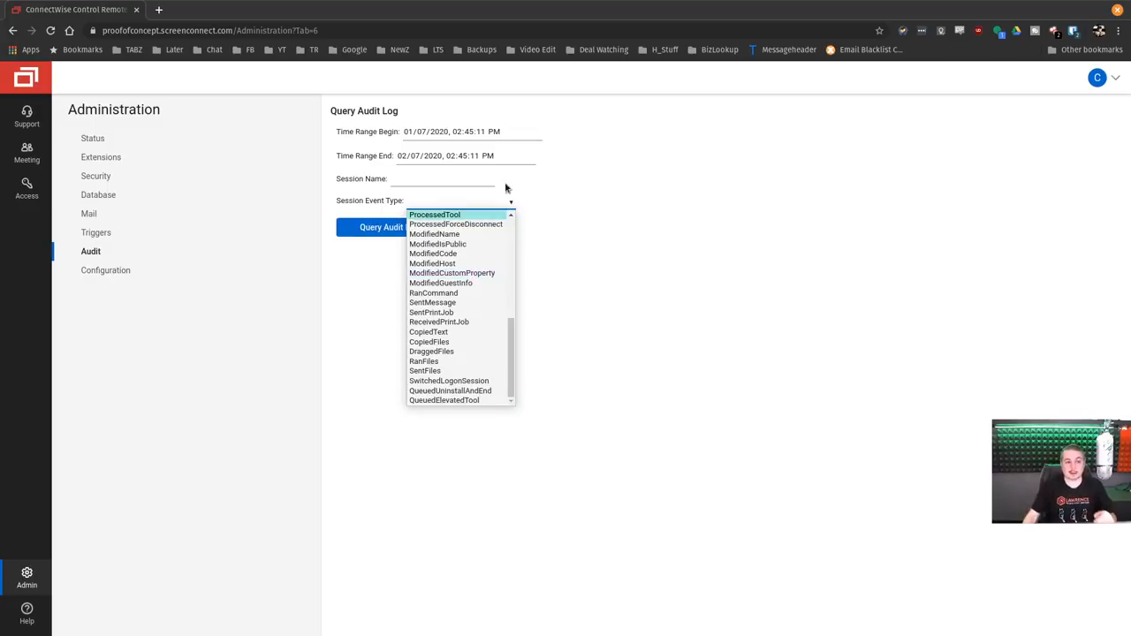
pyautogui.click(95, 177)
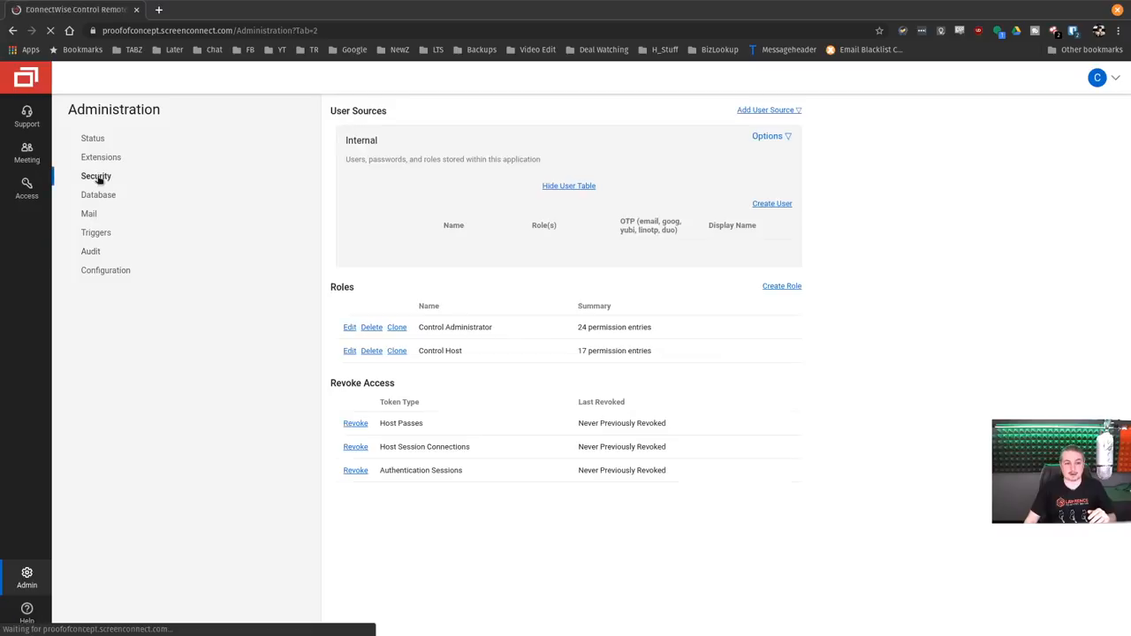
pyautogui.click(770, 203)
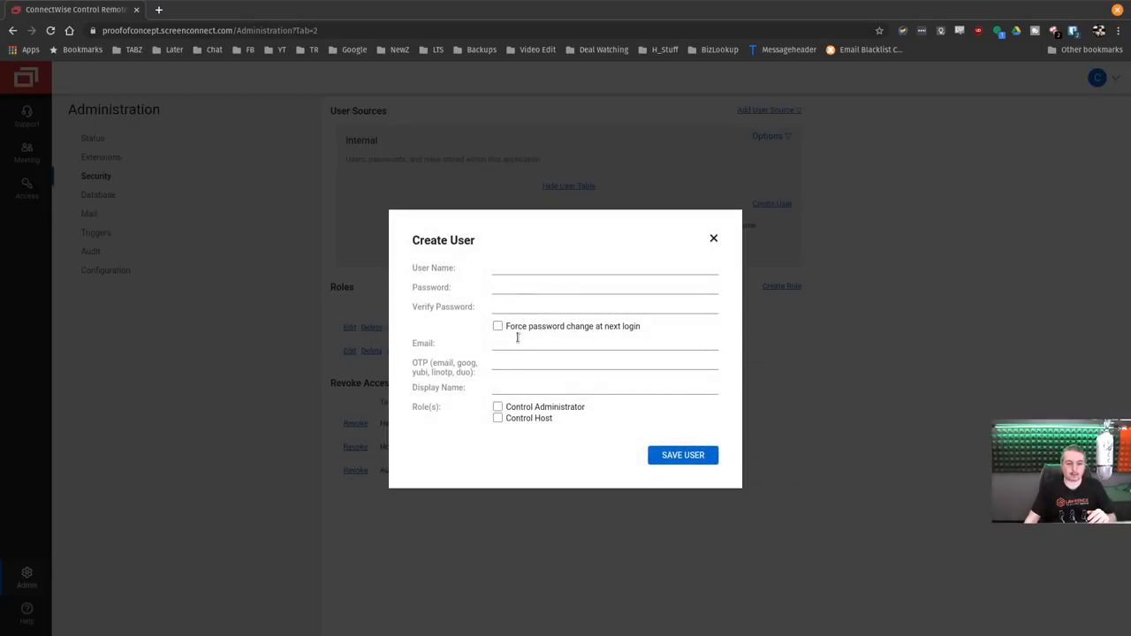
pyautogui.click(604, 362)
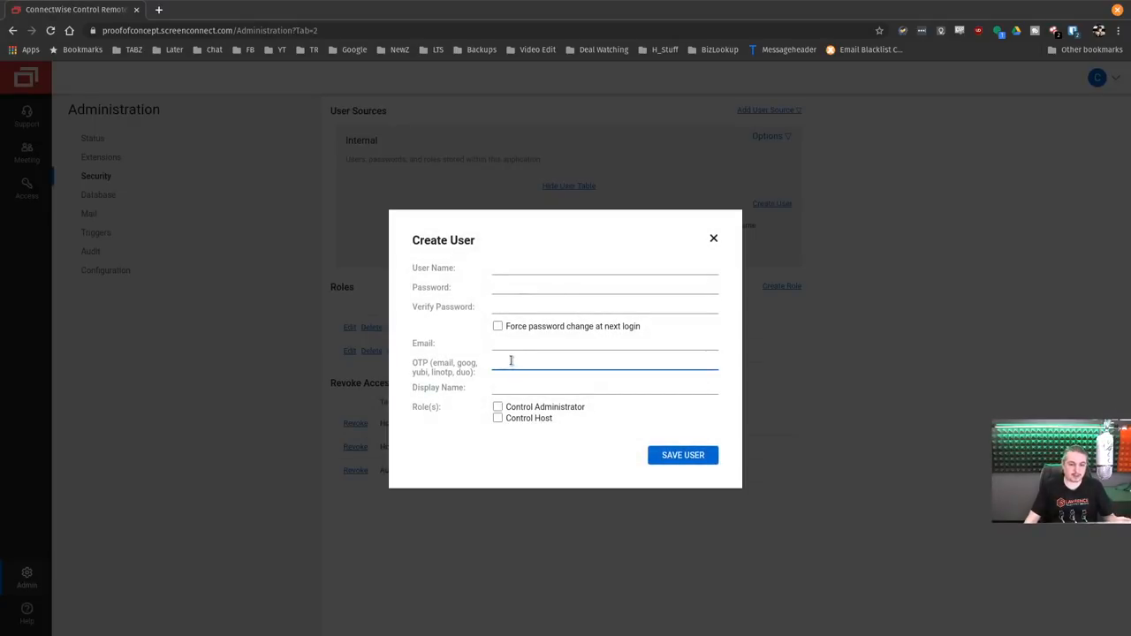
pyautogui.moveTo(516, 343)
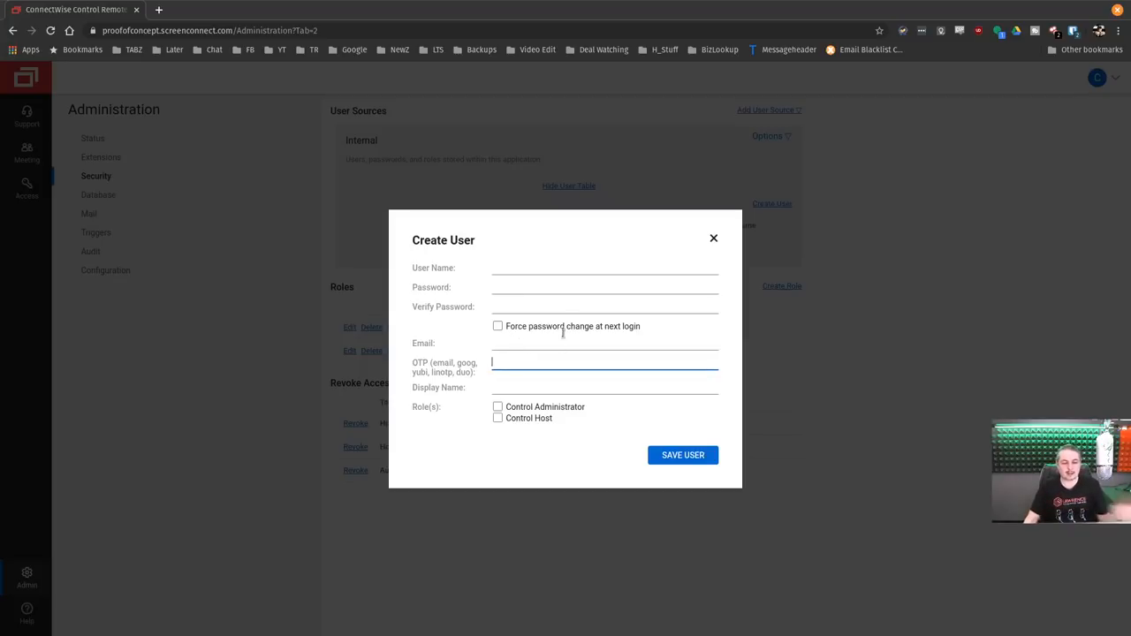
pyautogui.click(714, 237)
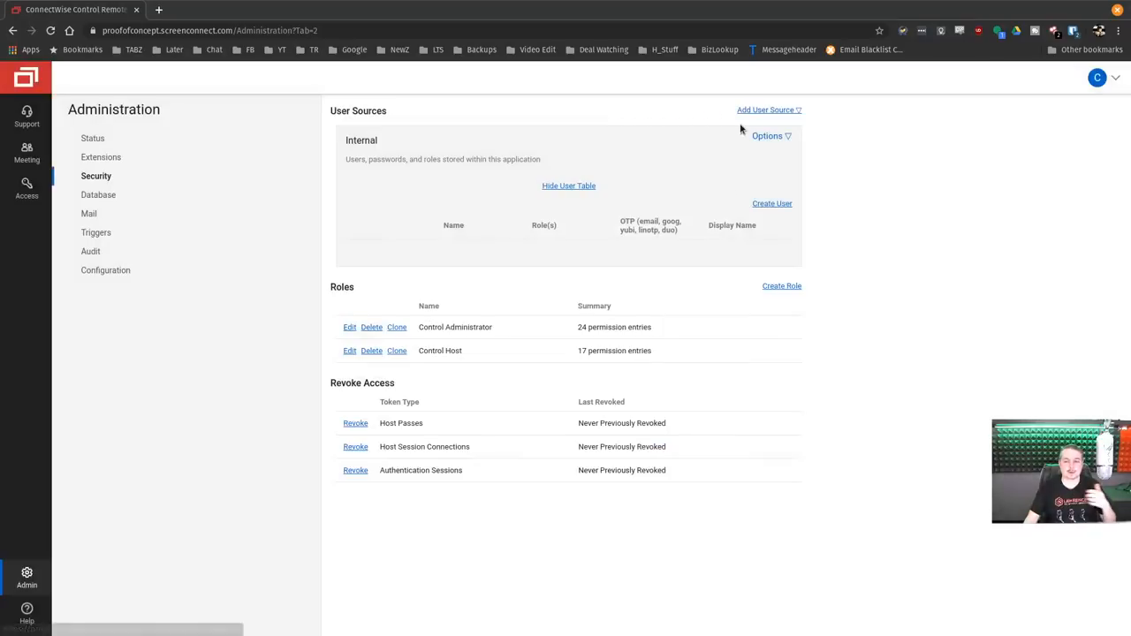
pyautogui.click(767, 110)
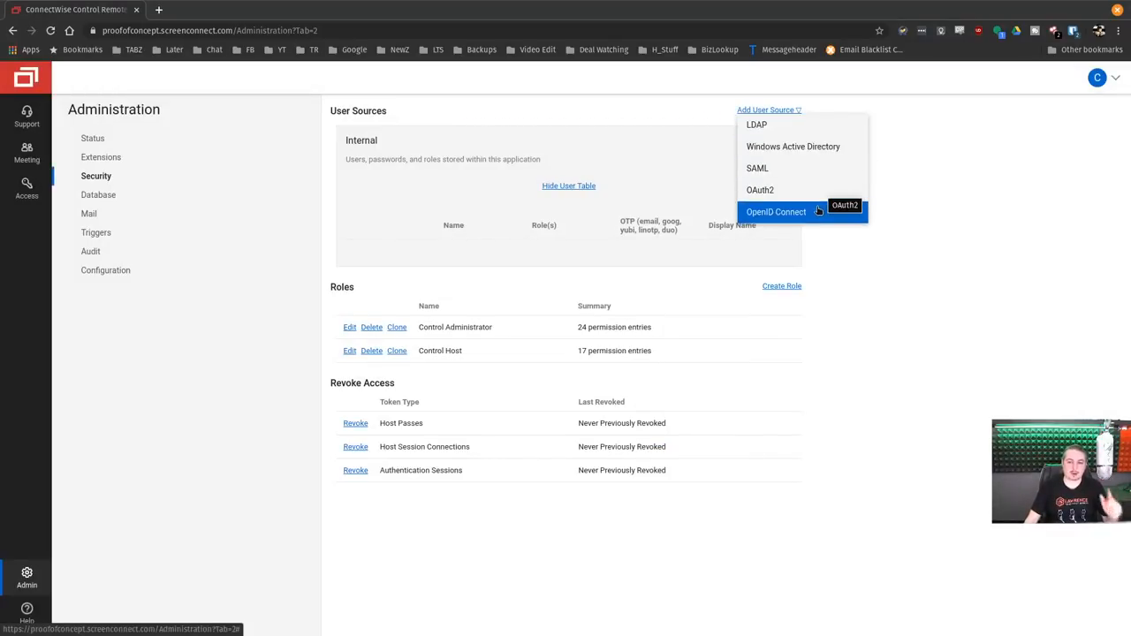
pyautogui.moveTo(813, 212)
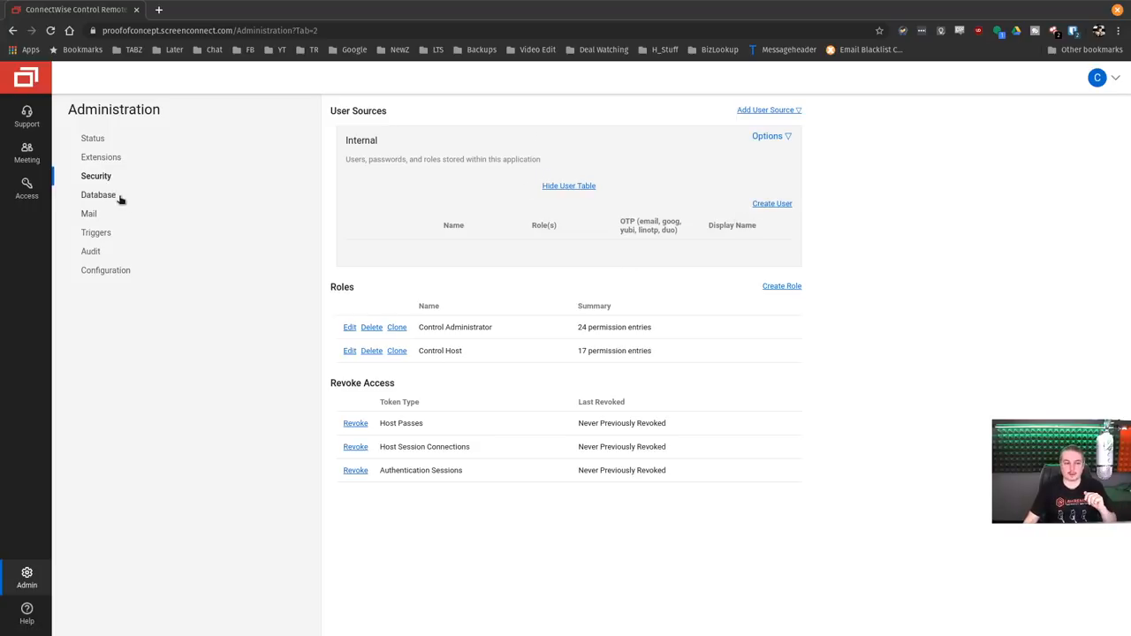
# Show the Database page with its maintenance plan actions and daily 00:00 schedule
pyautogui.click(99, 195)
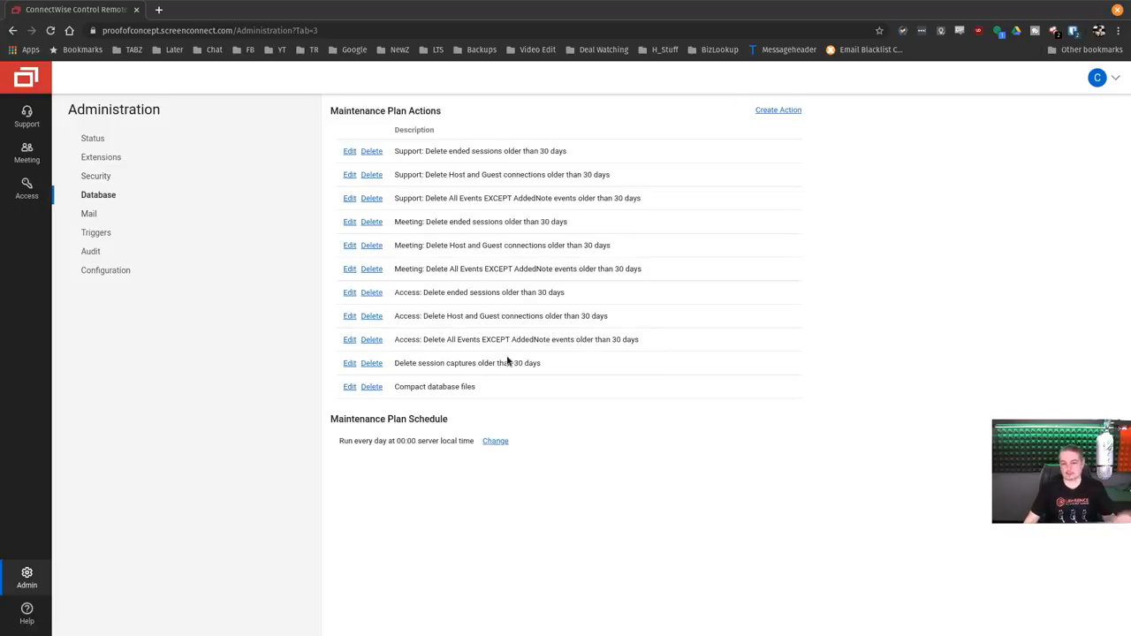
pyautogui.moveTo(738, 166)
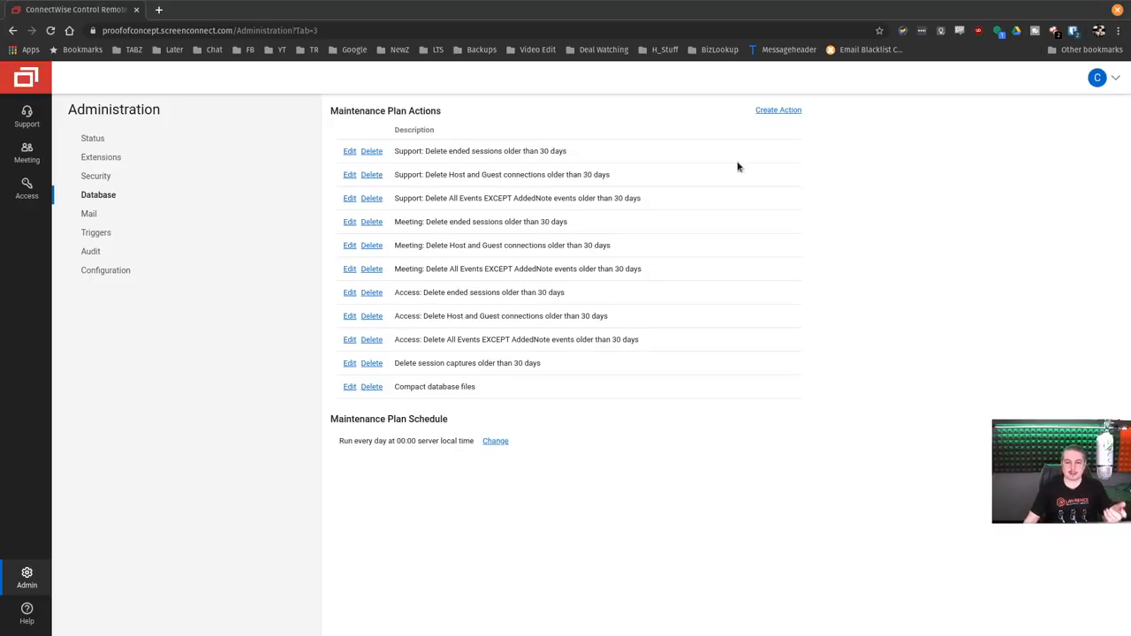
pyautogui.moveTo(777, 110)
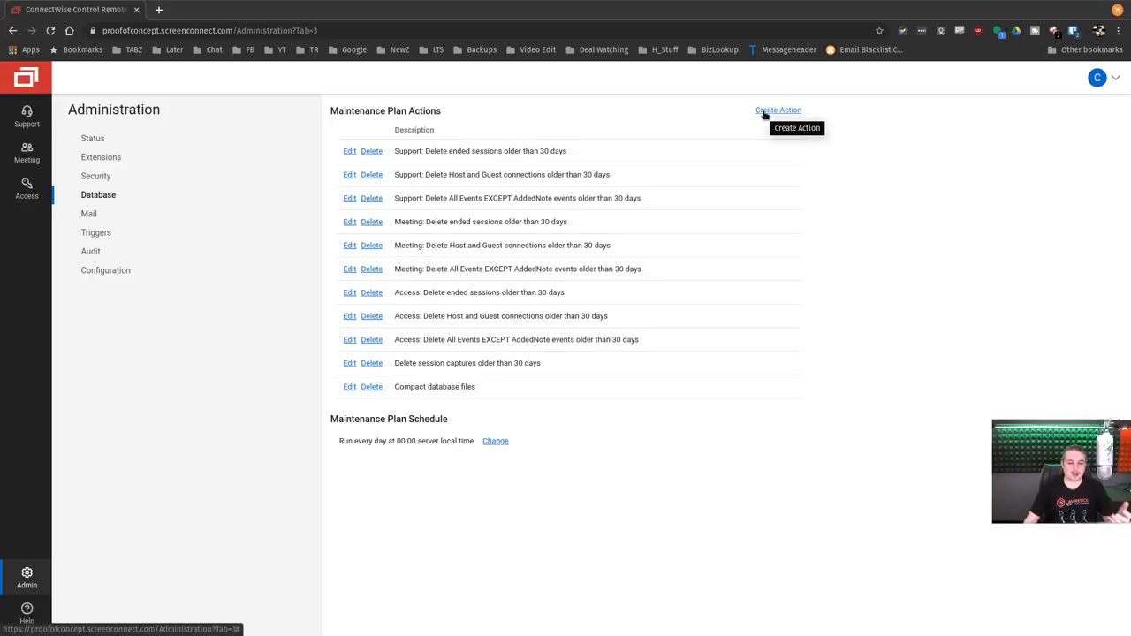
pyautogui.moveTo(378, 460)
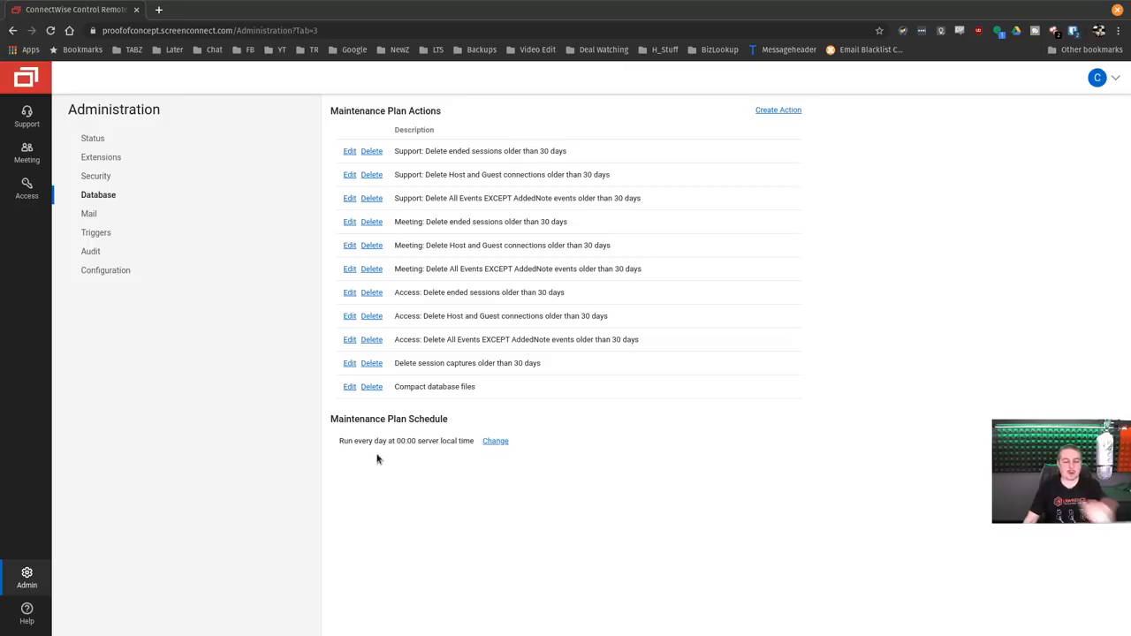
pyautogui.moveTo(506, 304)
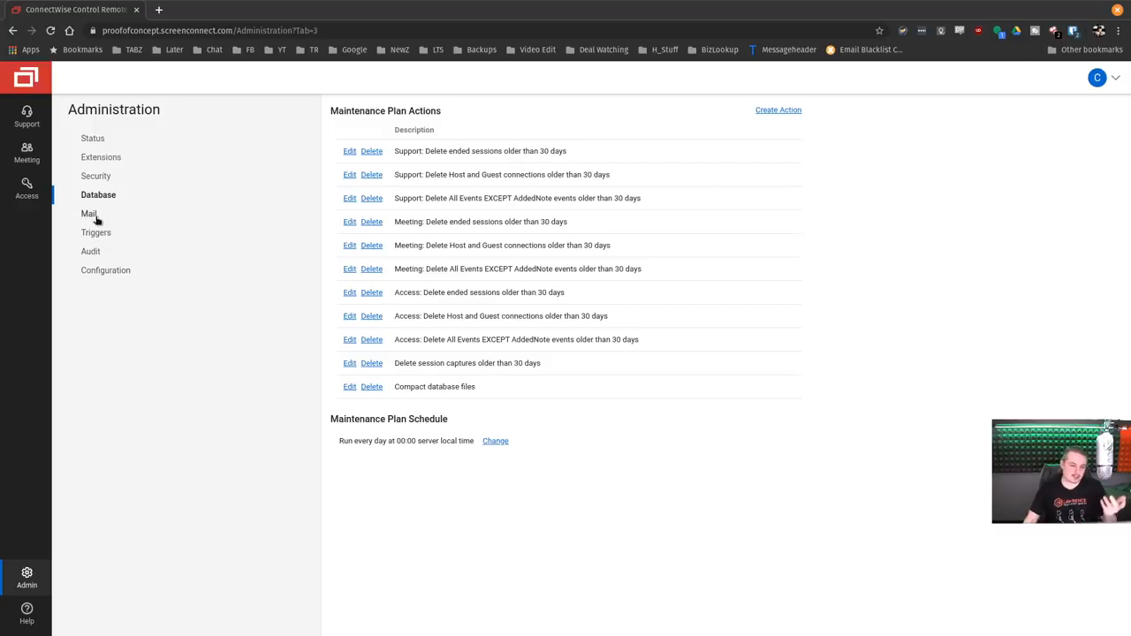
# Review the Mail settings and Edit Mail Configuration dialog without saving, then move to Support sessions
pyautogui.click(85, 212)
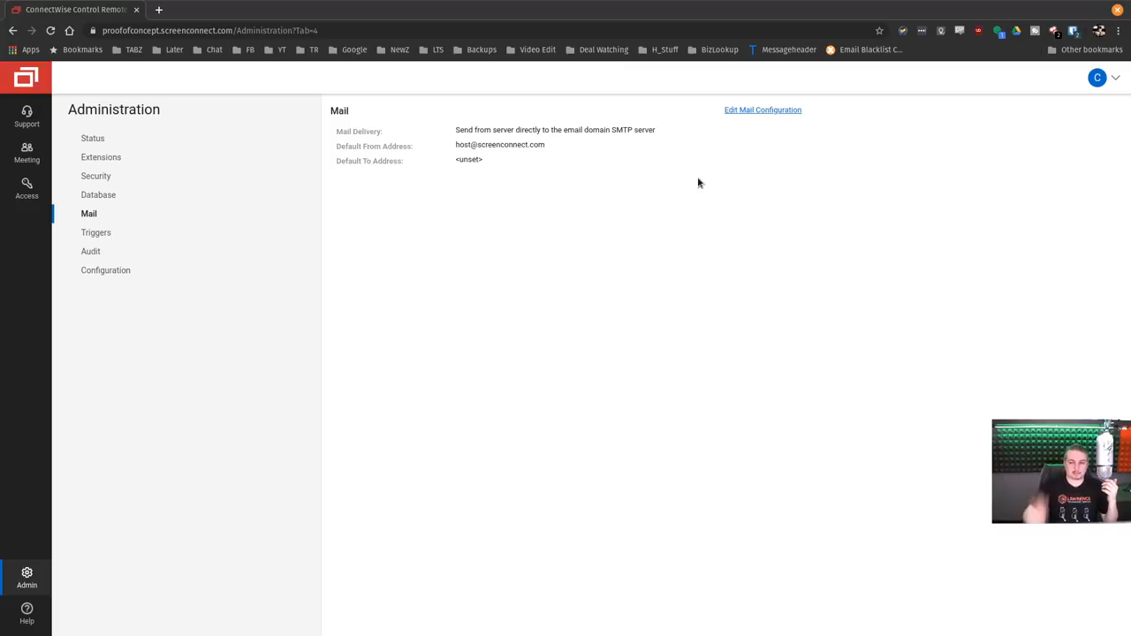
pyautogui.click(763, 109)
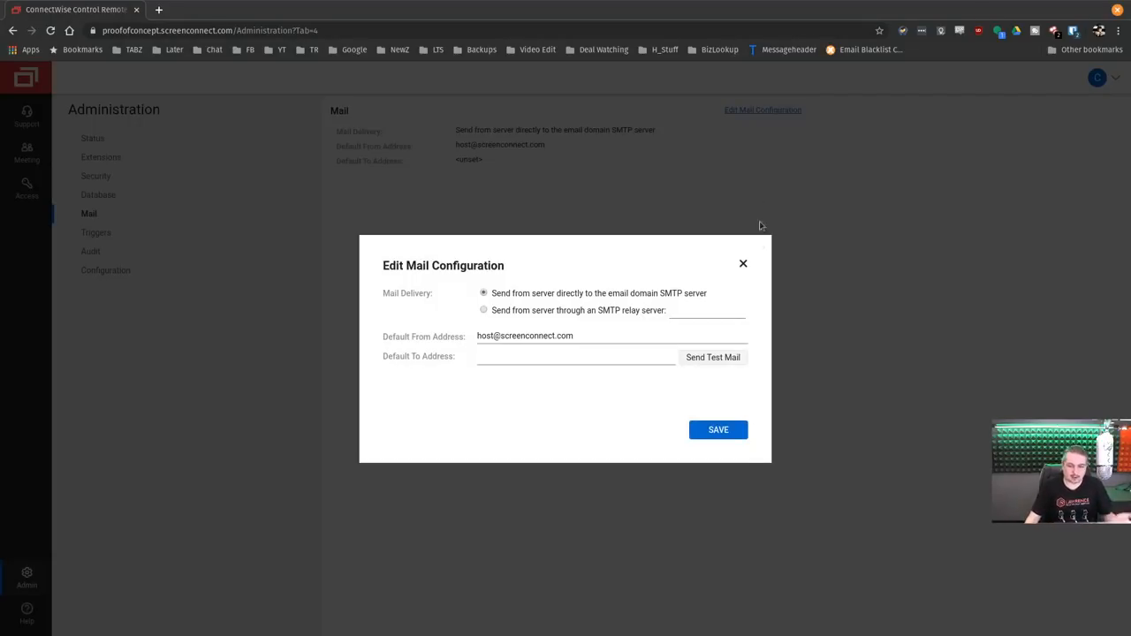
pyautogui.click(742, 264)
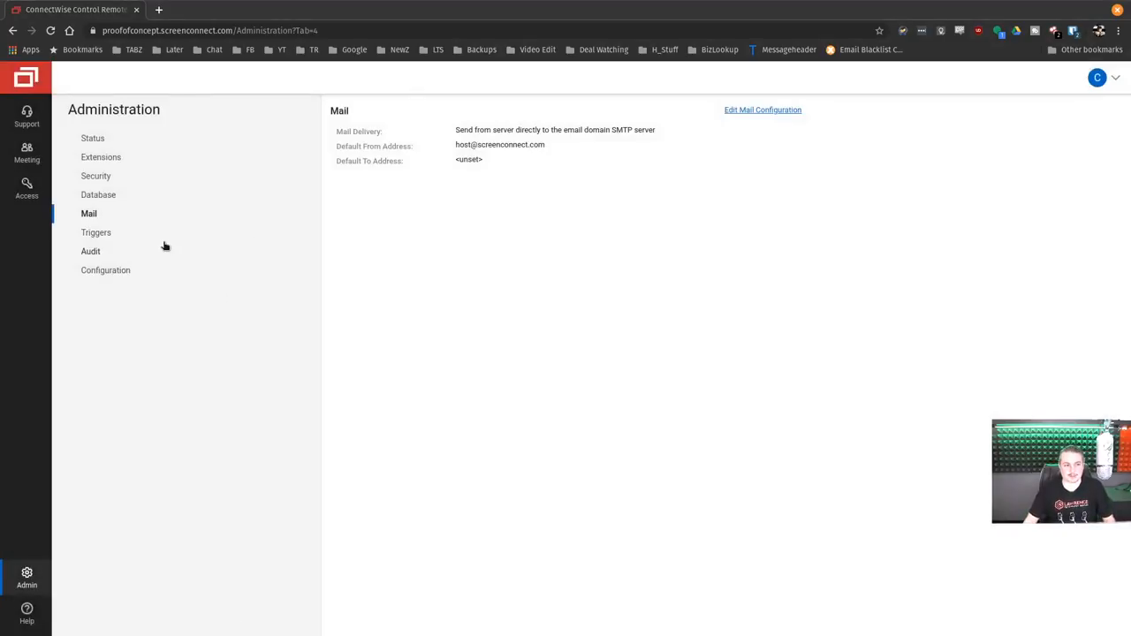
pyautogui.click(27, 115)
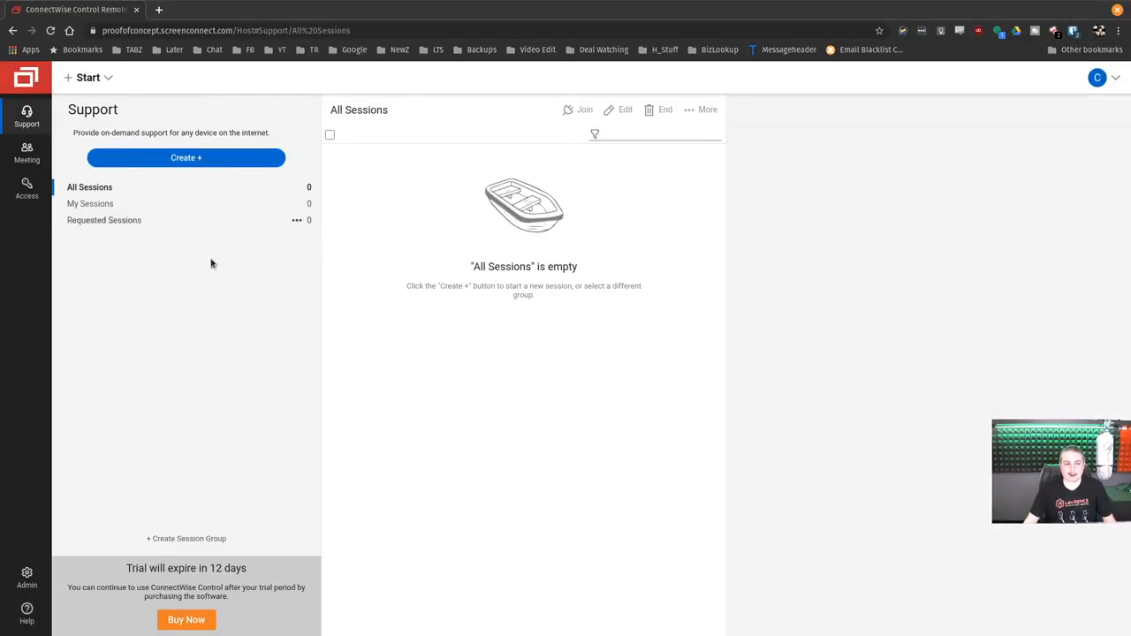
pyautogui.moveTo(166, 203)
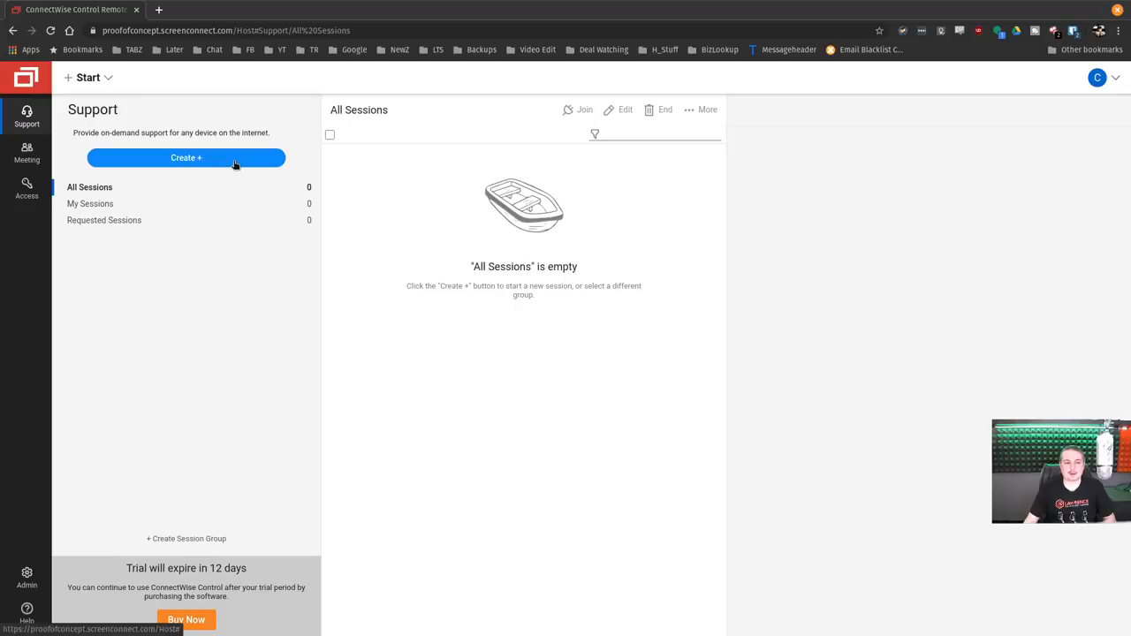
pyautogui.moveTo(425, 210)
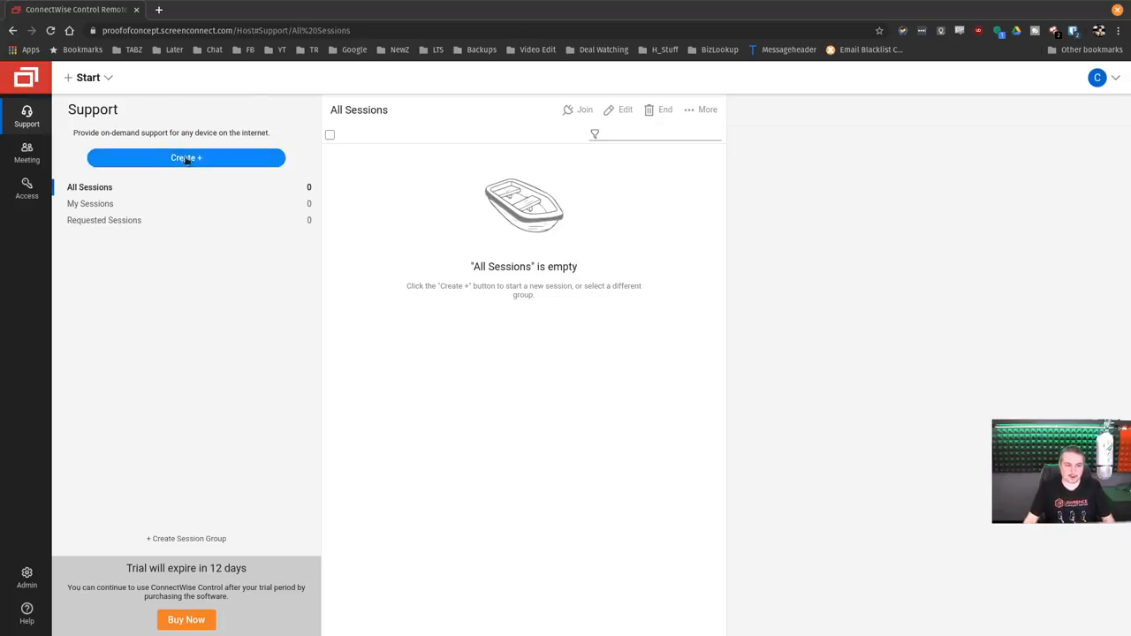
# Create a new support session named YouTube Demo
pyautogui.click(186, 158)
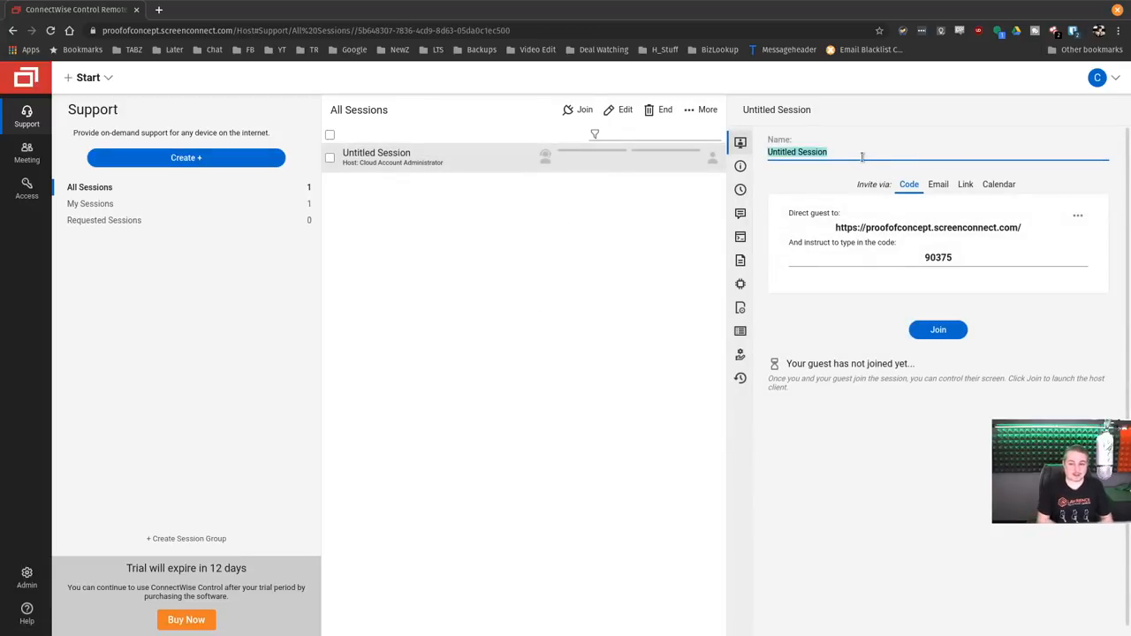
pyautogui.write('Y')
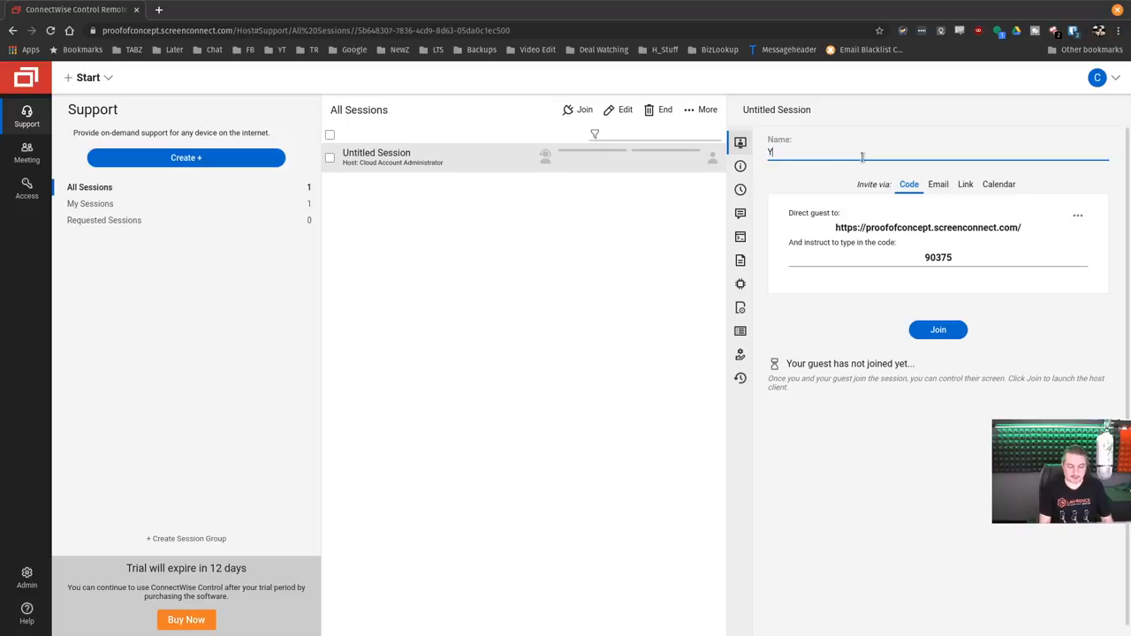
pyautogui.write('YouTube Demo')
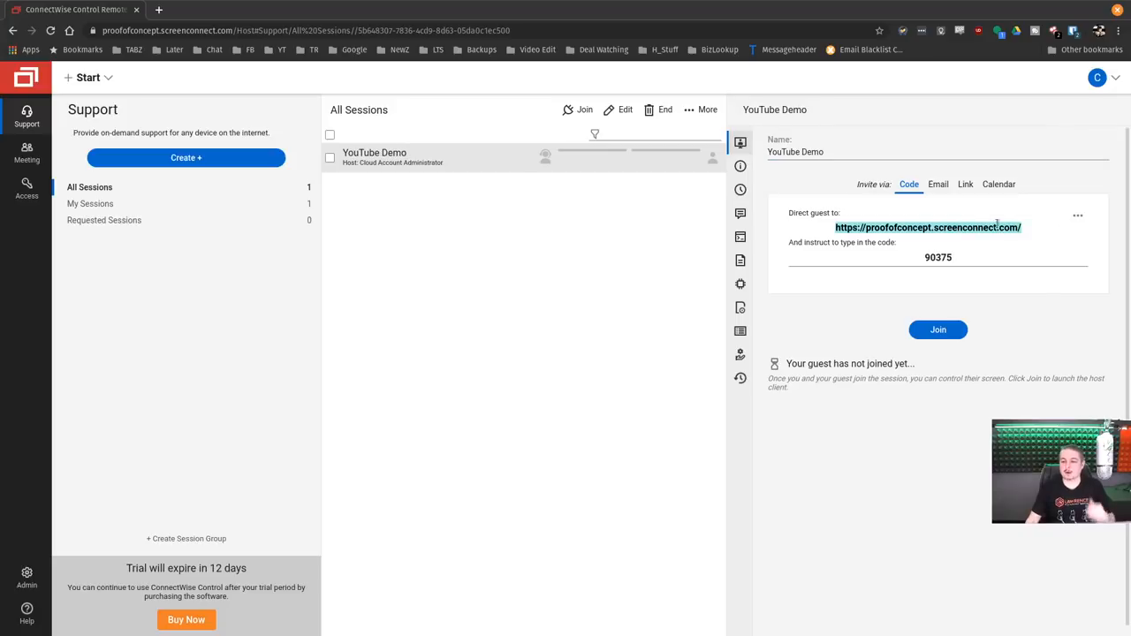
pyautogui.moveTo(975, 215)
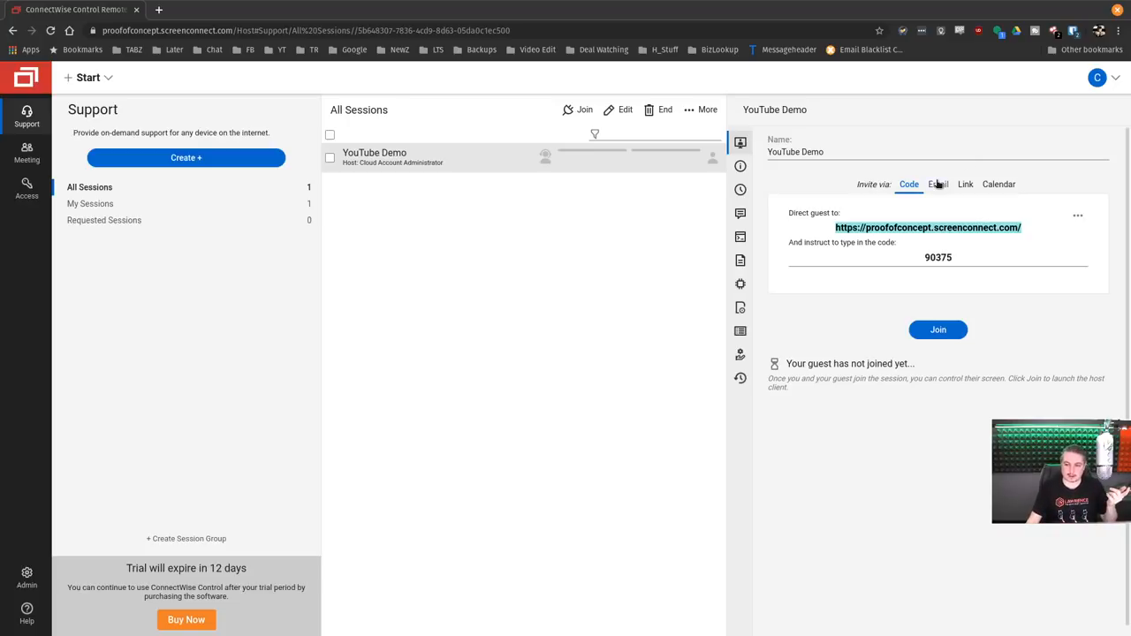
pyautogui.click(965, 183)
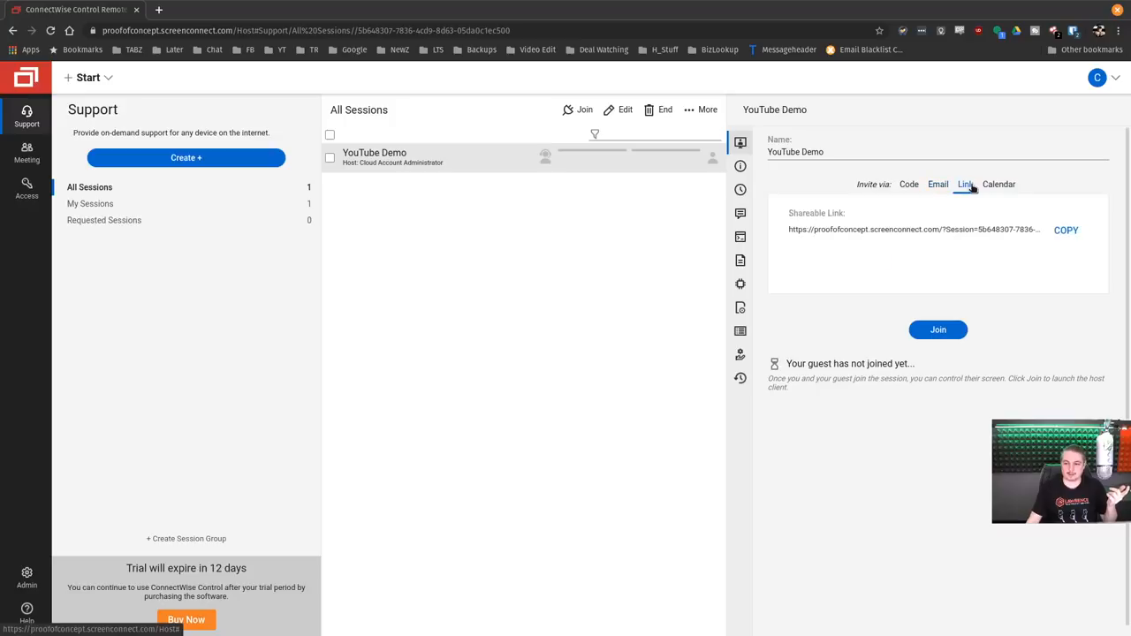
pyautogui.click(1000, 183)
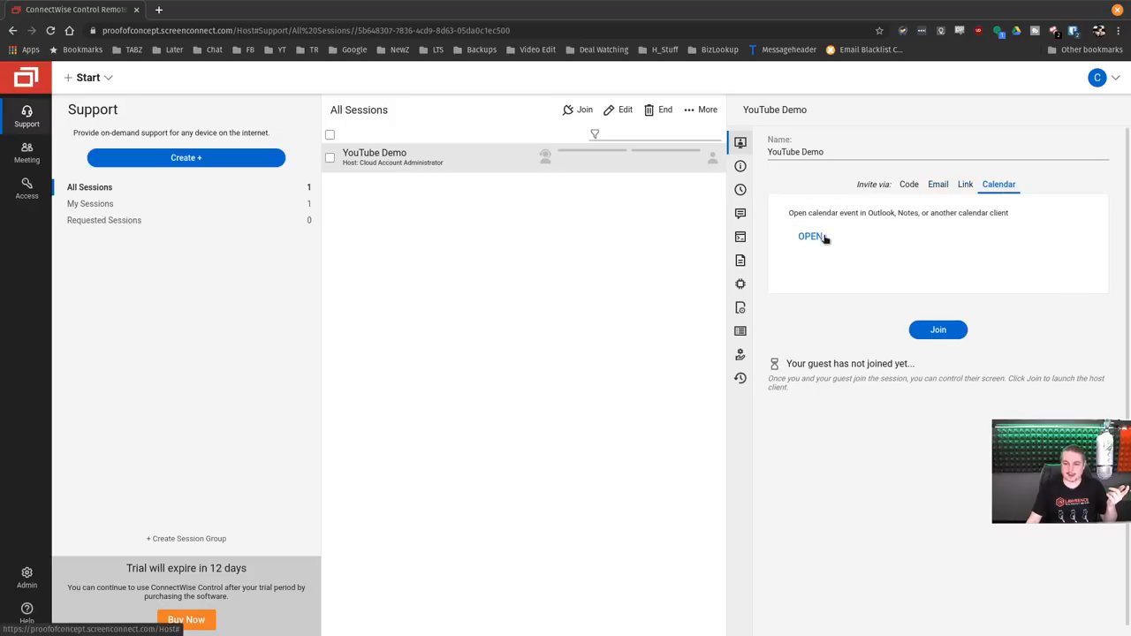
pyautogui.click(965, 184)
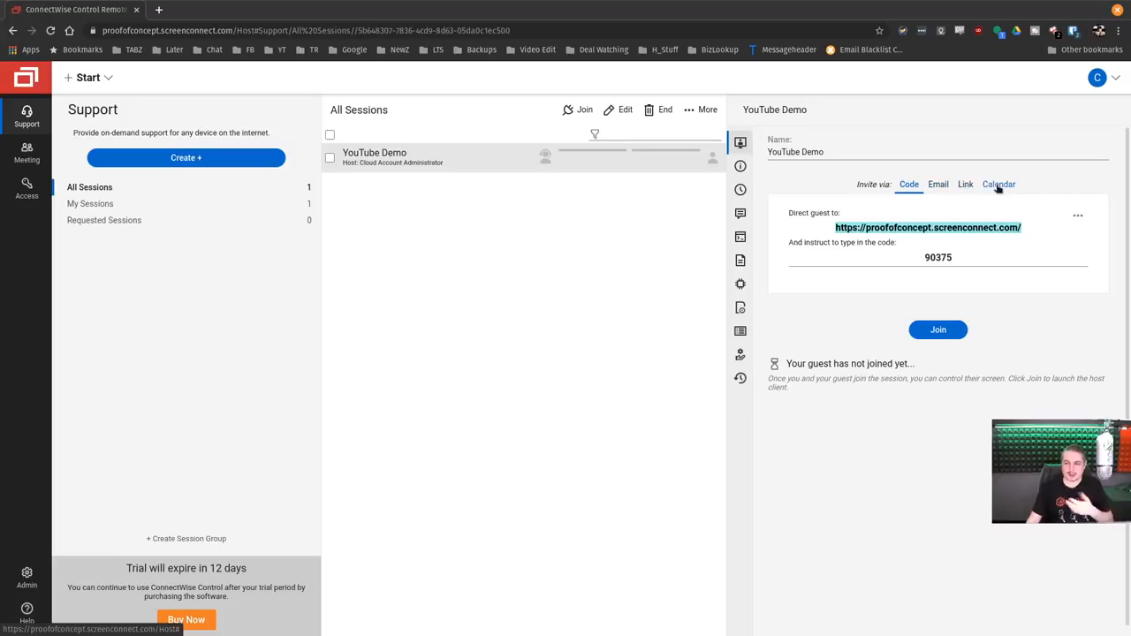
pyautogui.click(965, 184)
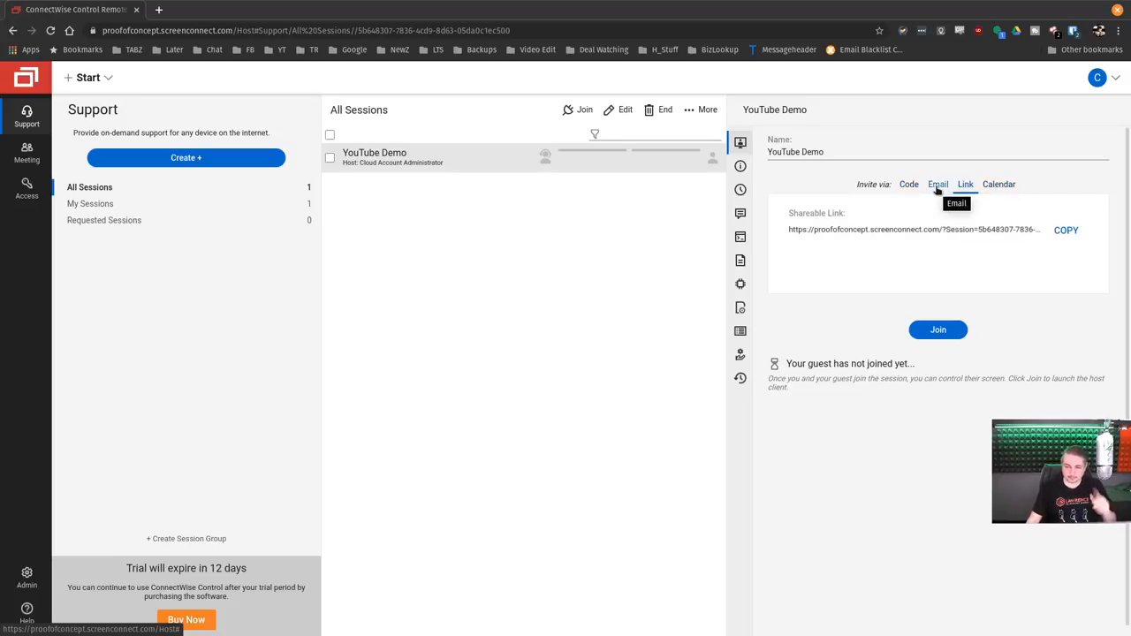
pyautogui.click(909, 184)
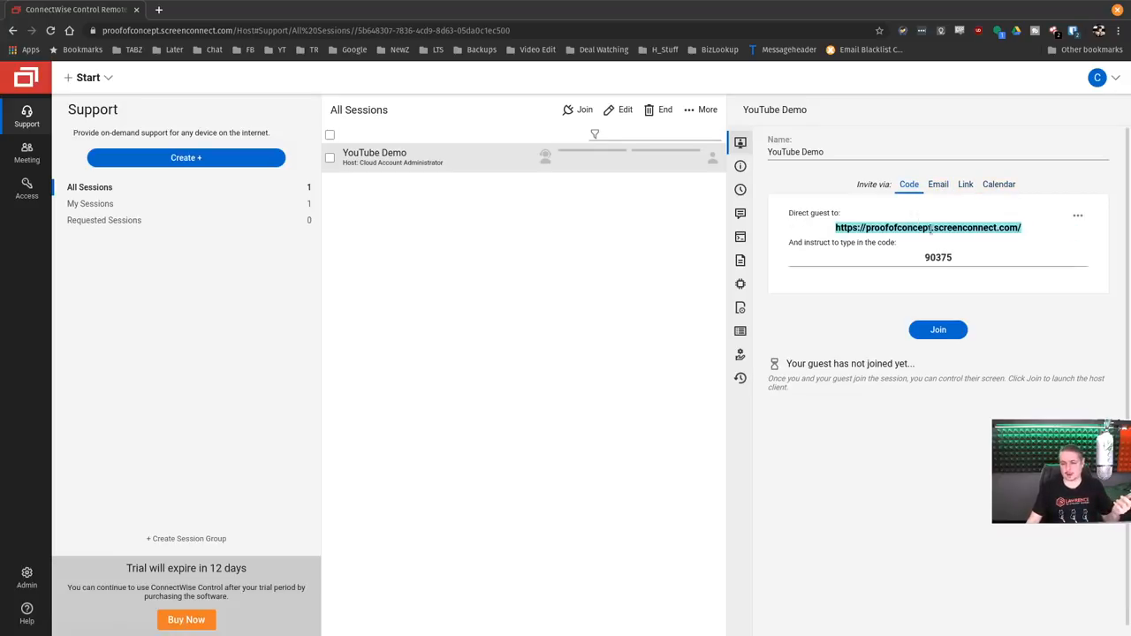
pyautogui.rightClick(938, 258)
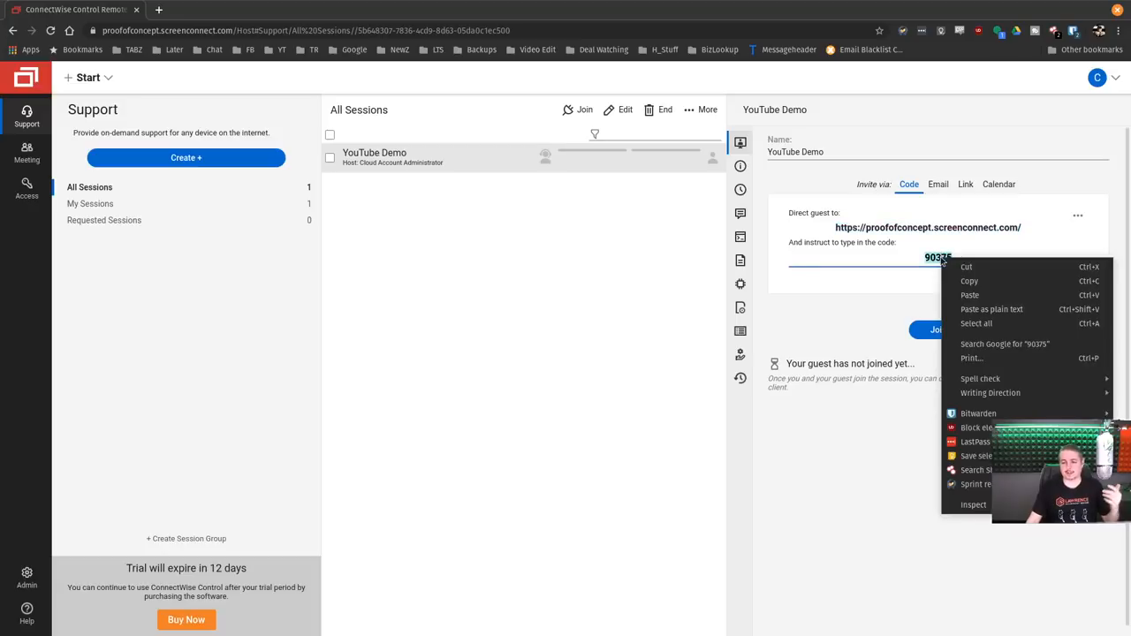
pyautogui.click(914, 247)
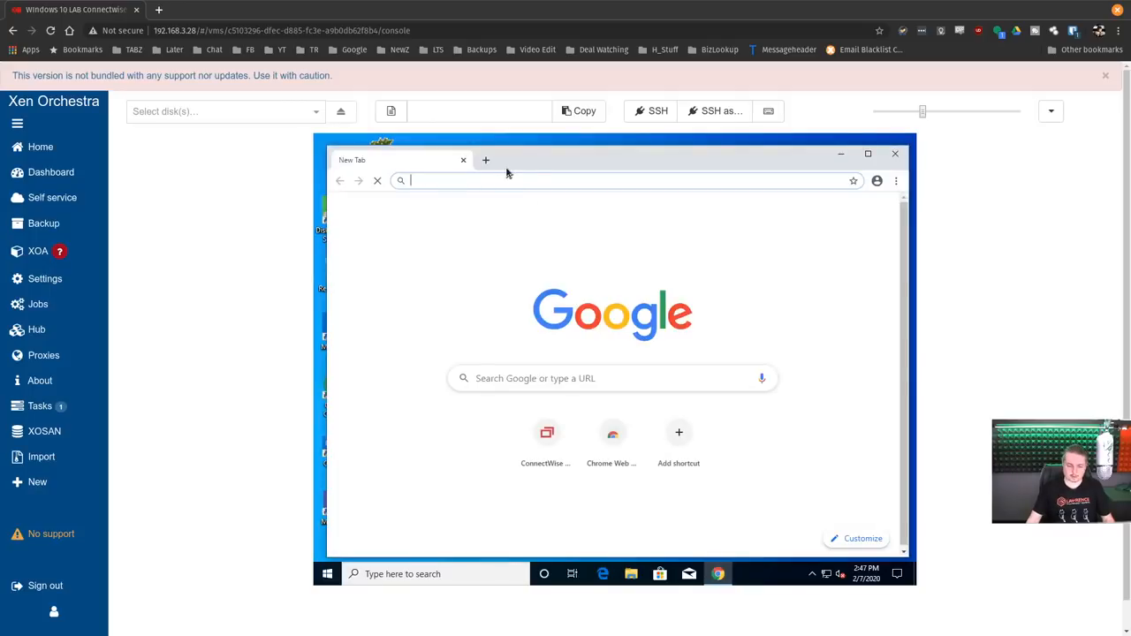
# Join from the VM browser at proofofconcept.screenconnect.com with the code and allow the client install
pyautogui.write('proofofconcept.screenconnect.com')
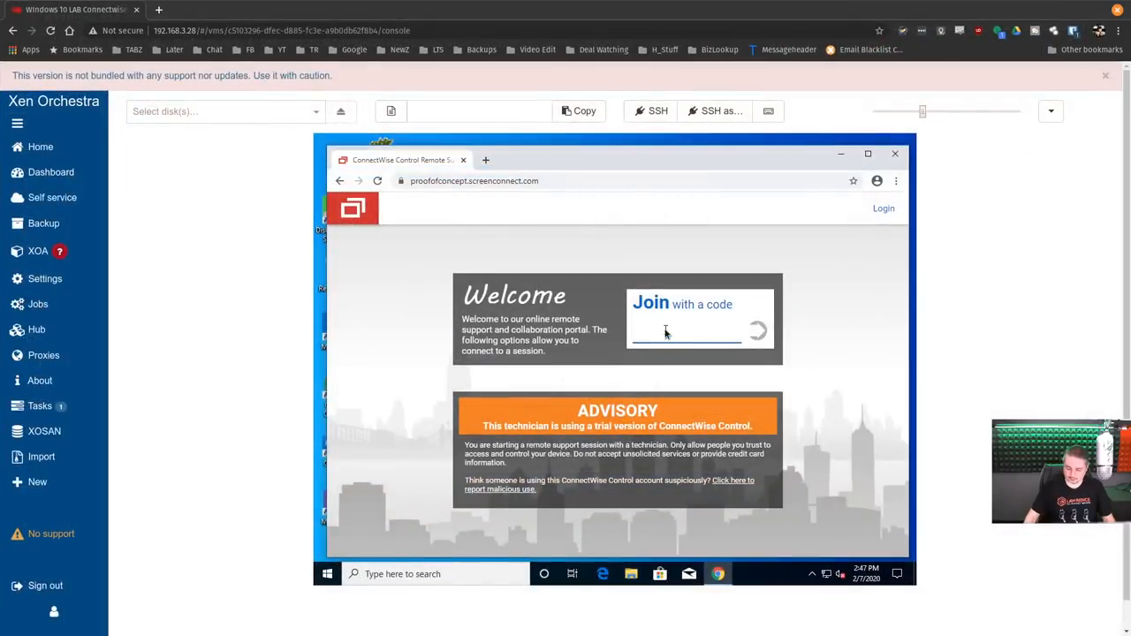
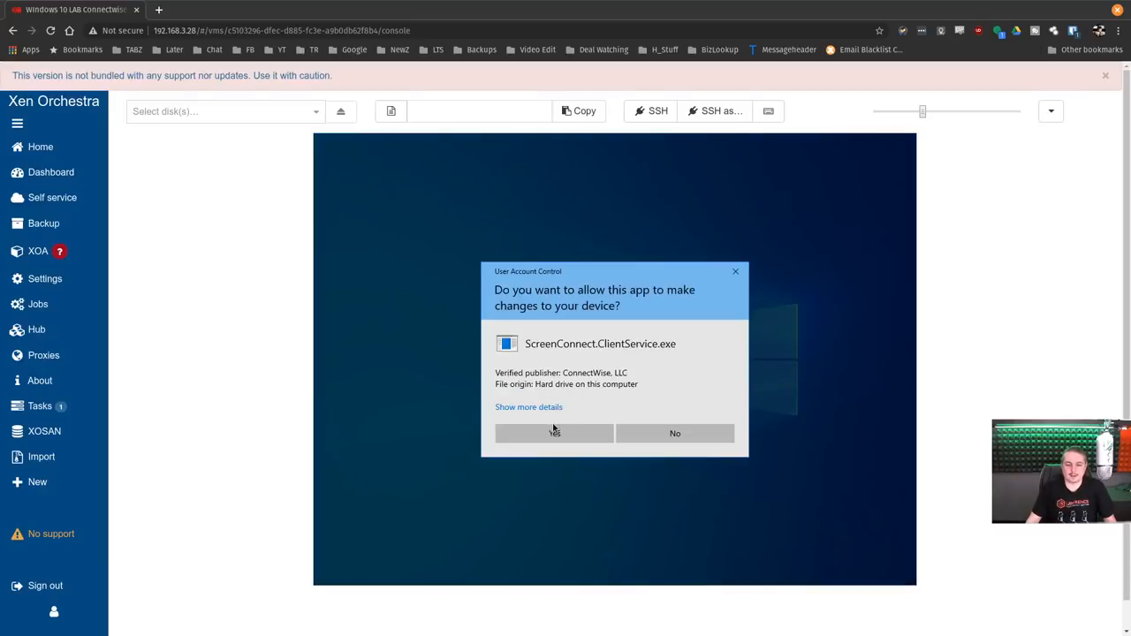
pyautogui.click(553, 433)
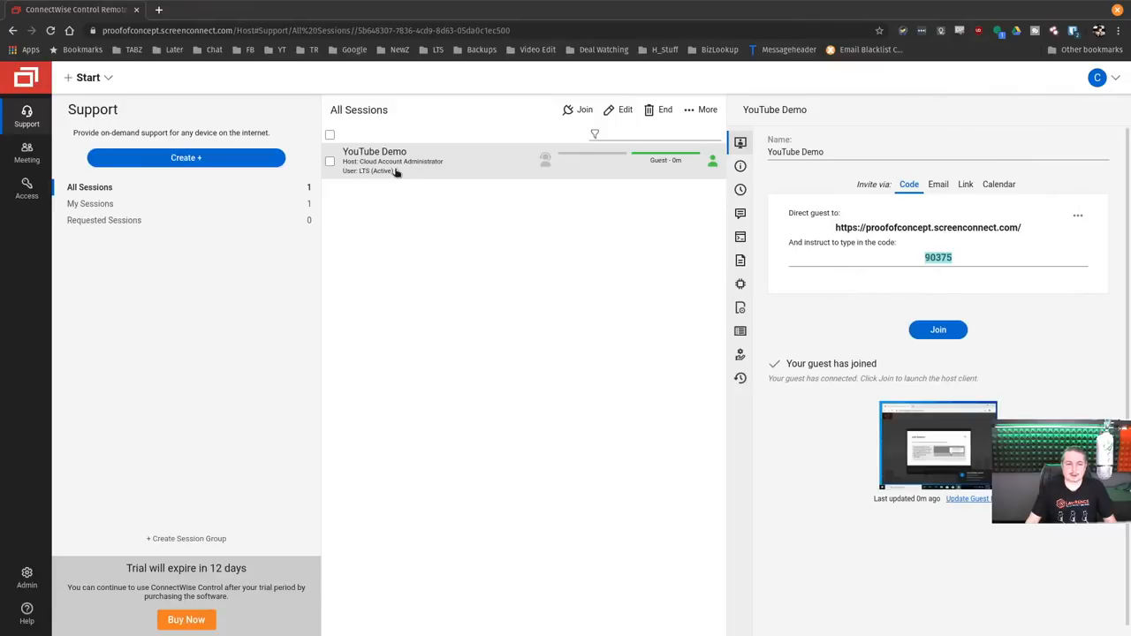
# Join the YouTube Demo session to launch the host client on the guest desktop
pyautogui.click(937, 331)
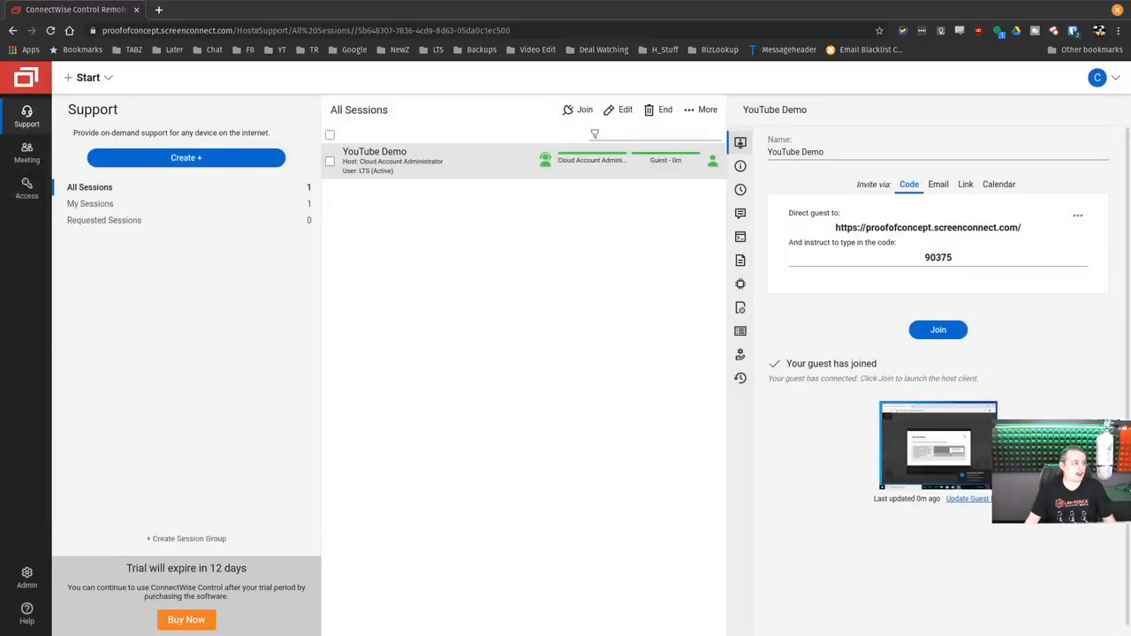
pyautogui.click(937, 331)
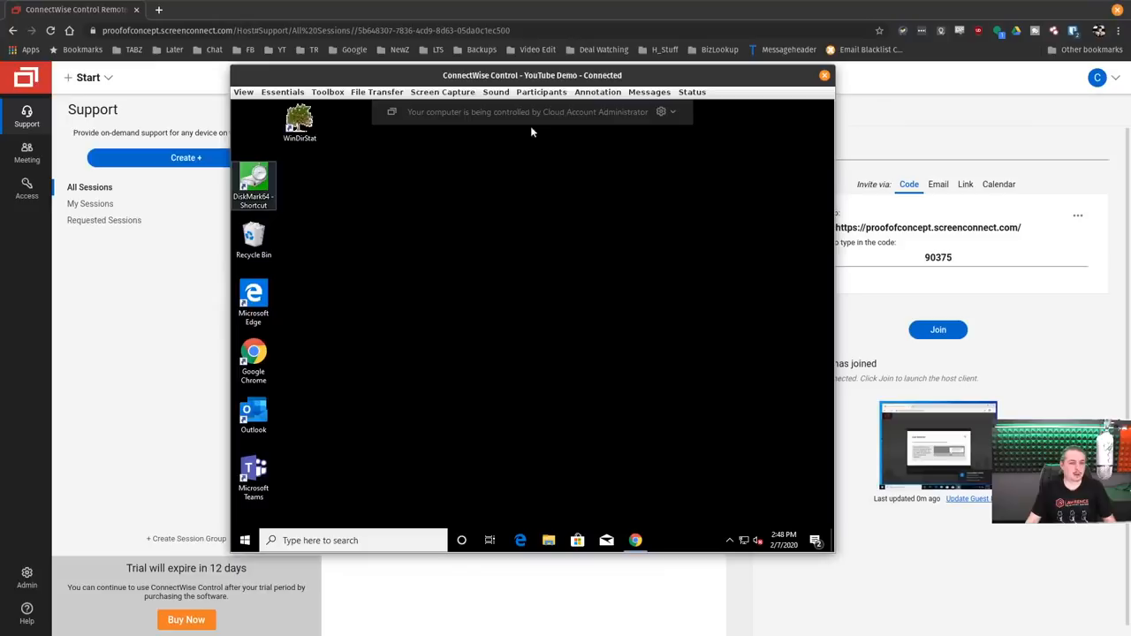
# Resize and reposition the remote session window
pyautogui.moveTo(532, 74); pyautogui.dragTo(1007, 94)
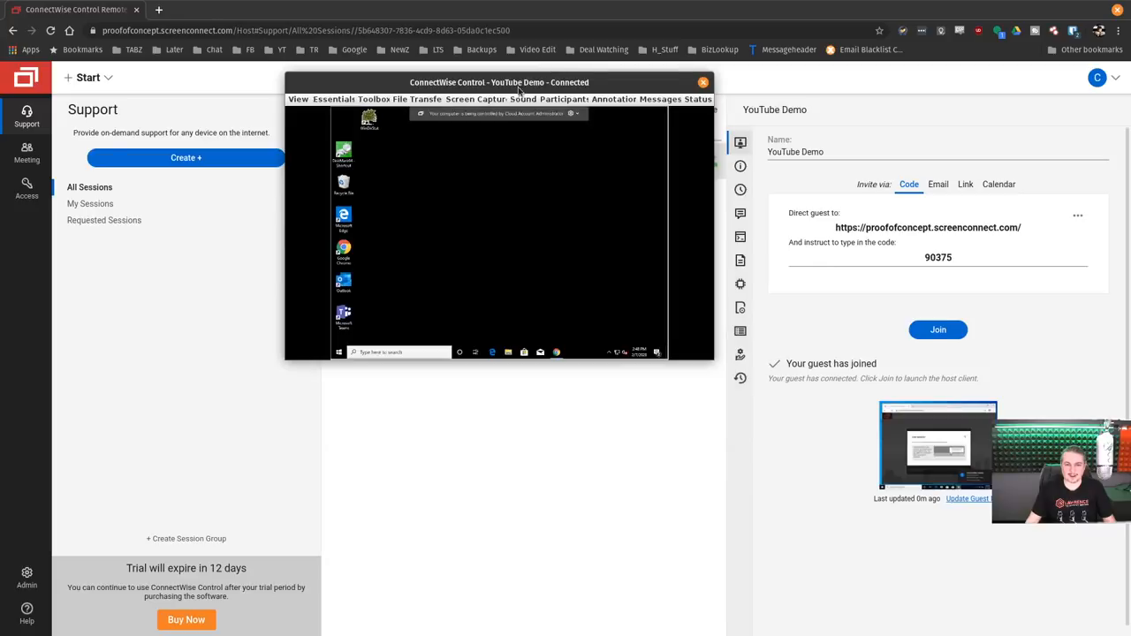
pyautogui.moveTo(499, 83); pyautogui.dragTo(688, 116)
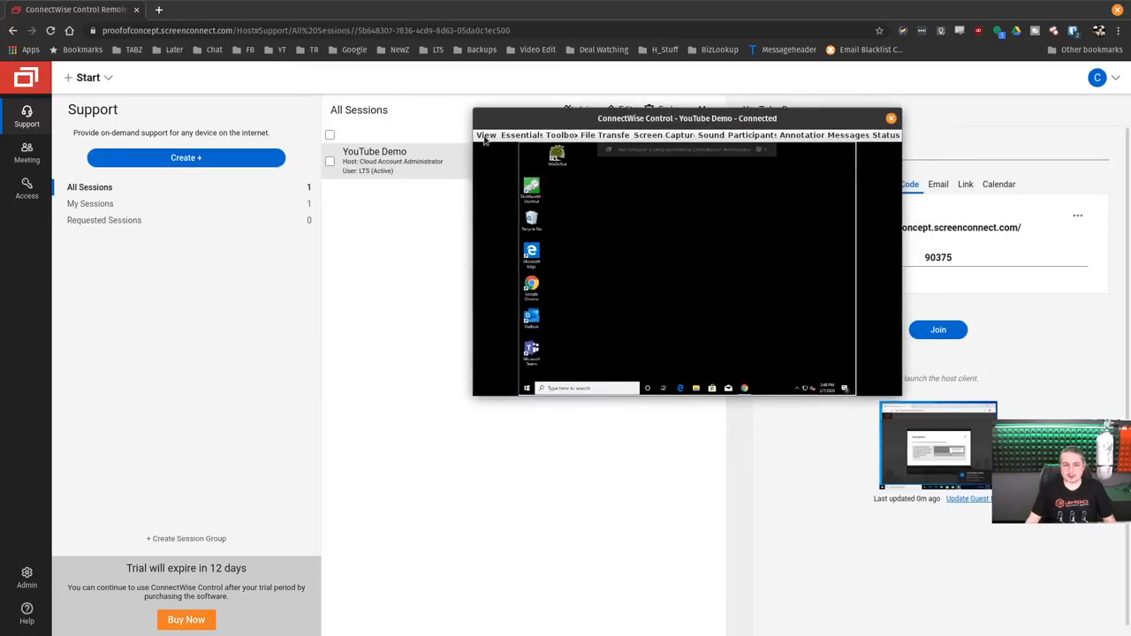
pyautogui.click(520, 134)
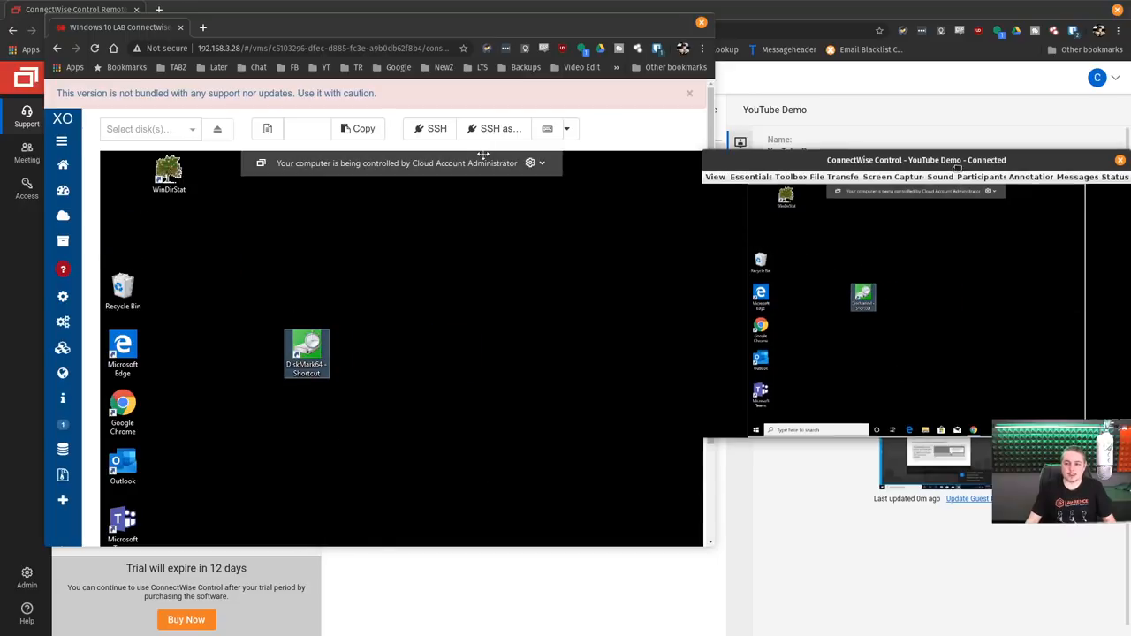
pyautogui.moveTo(916, 159); pyautogui.dragTo(643, 131)
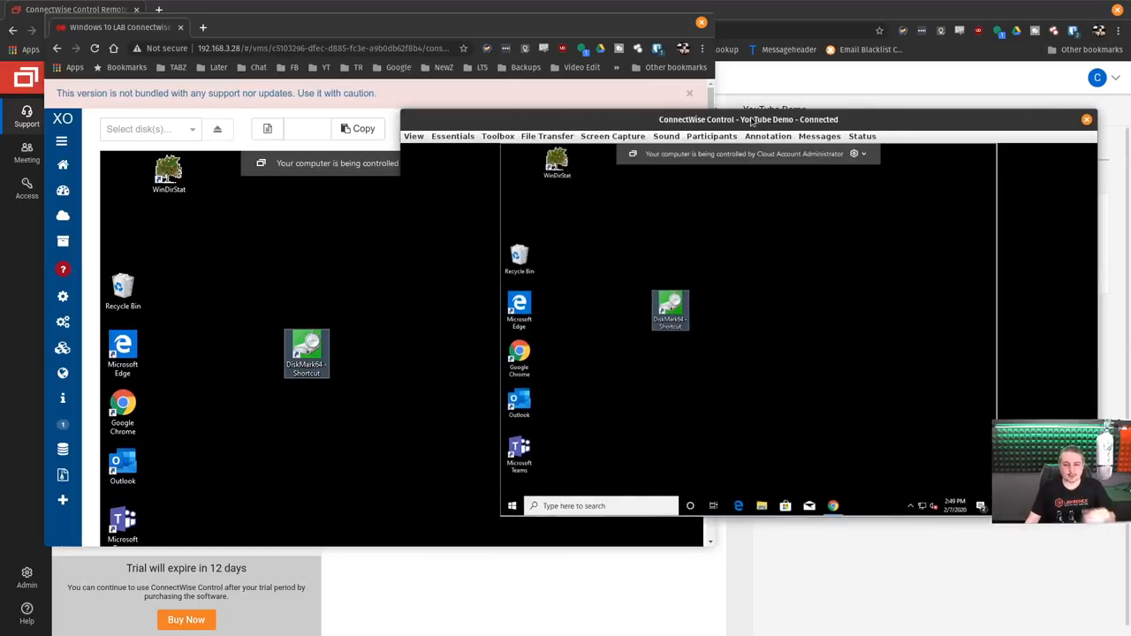
# Tour the annotation options and run the WinDirStat installer from the shared toolbox
pyautogui.click(767, 166)
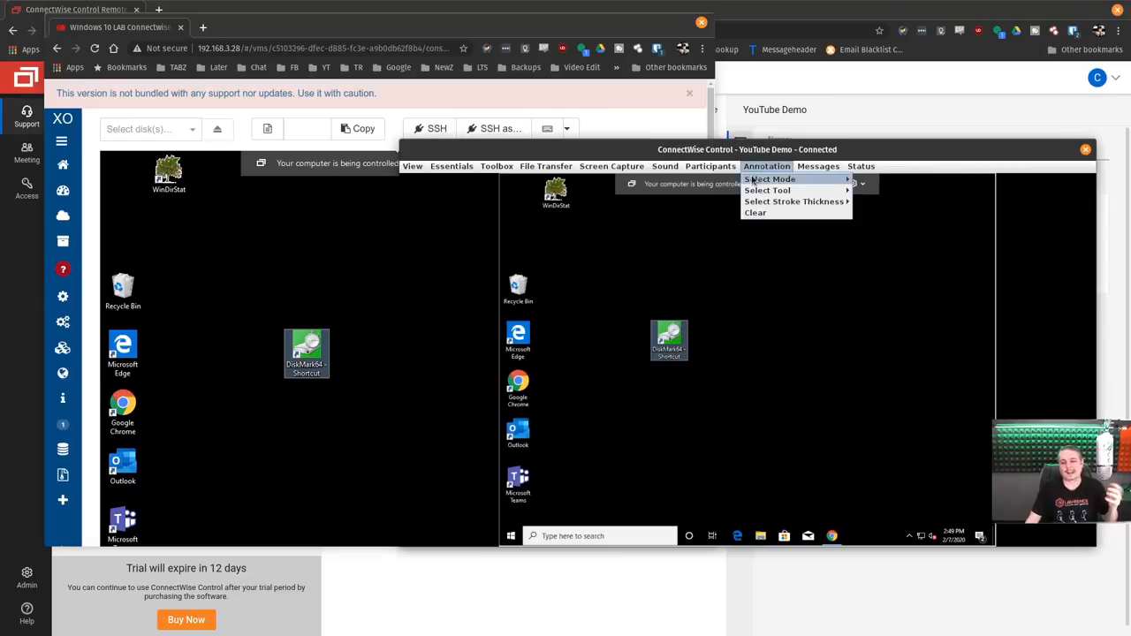
pyautogui.click(611, 167)
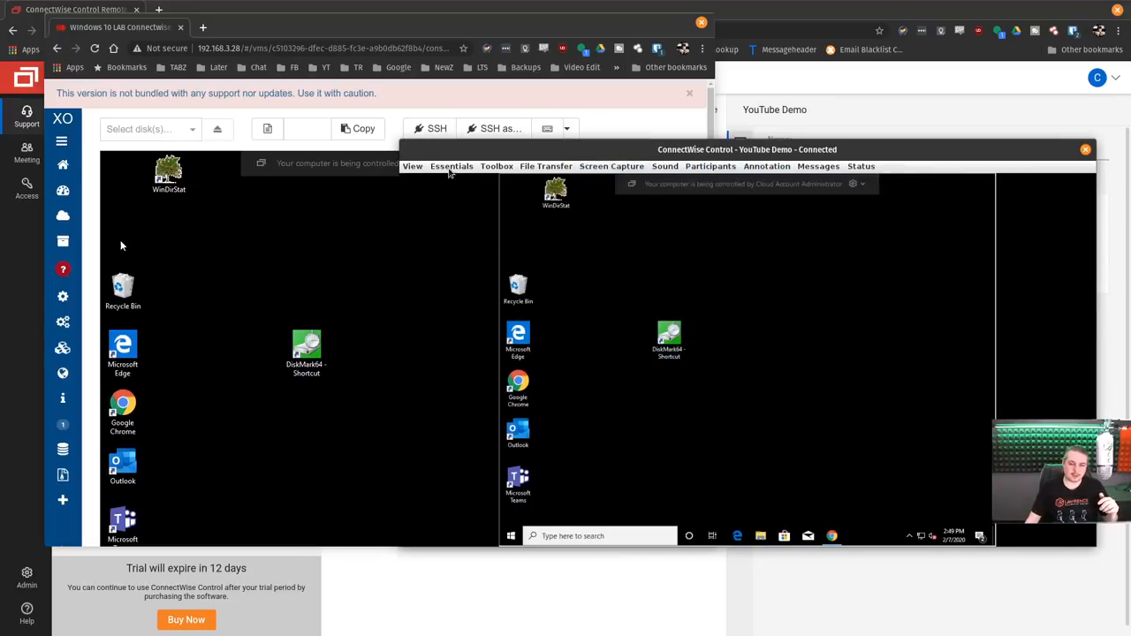
pyautogui.moveTo(879, 223)
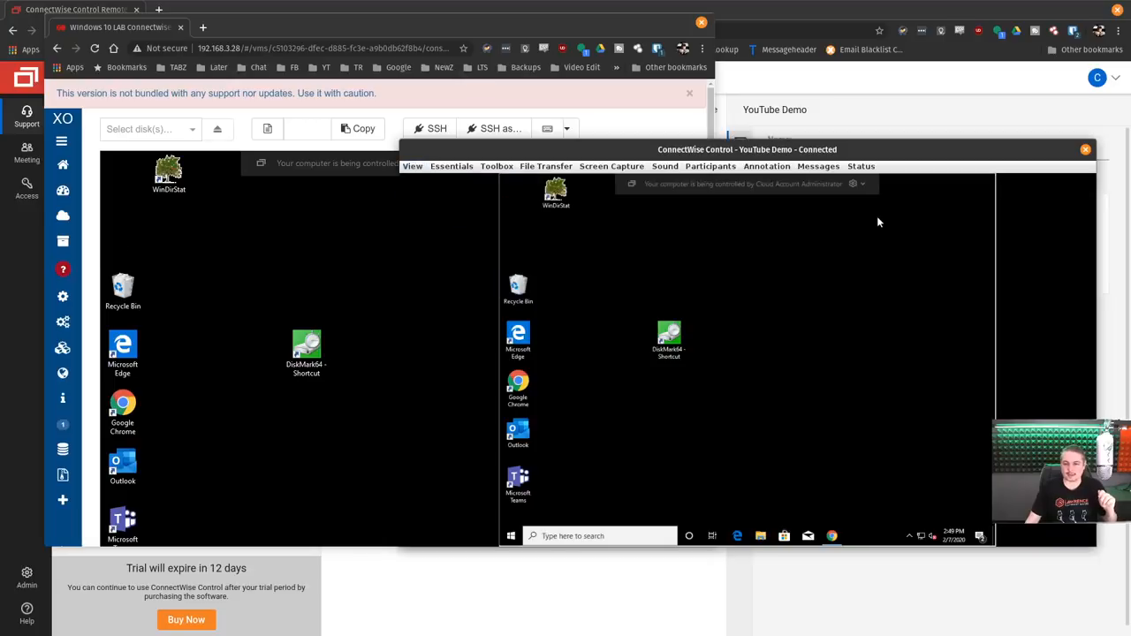
pyautogui.click(818, 166)
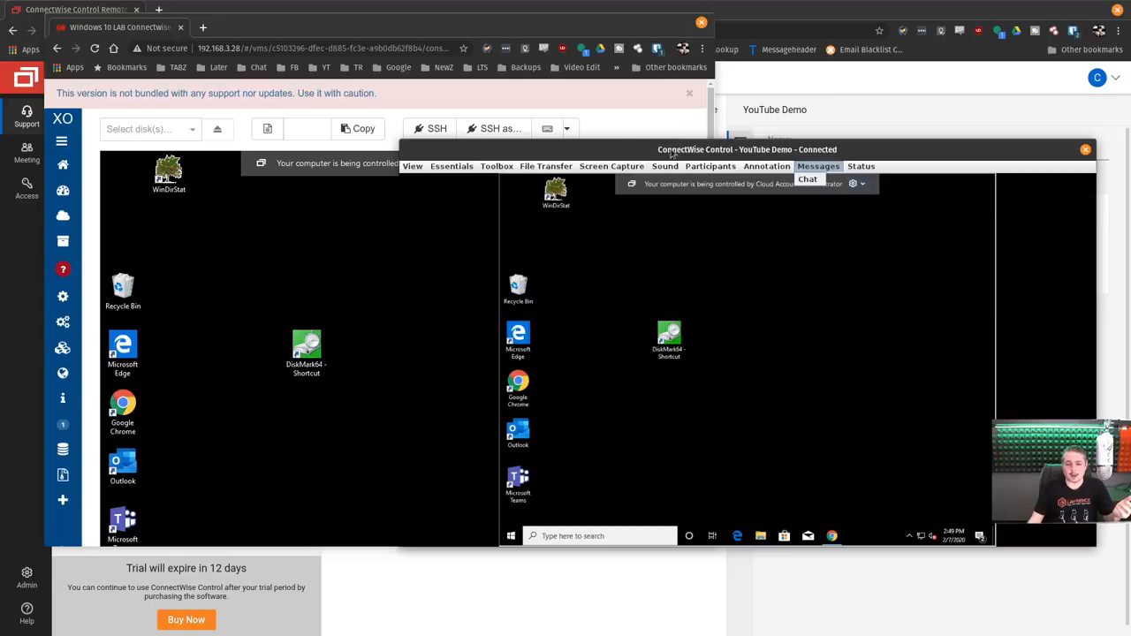
pyautogui.click(495, 166)
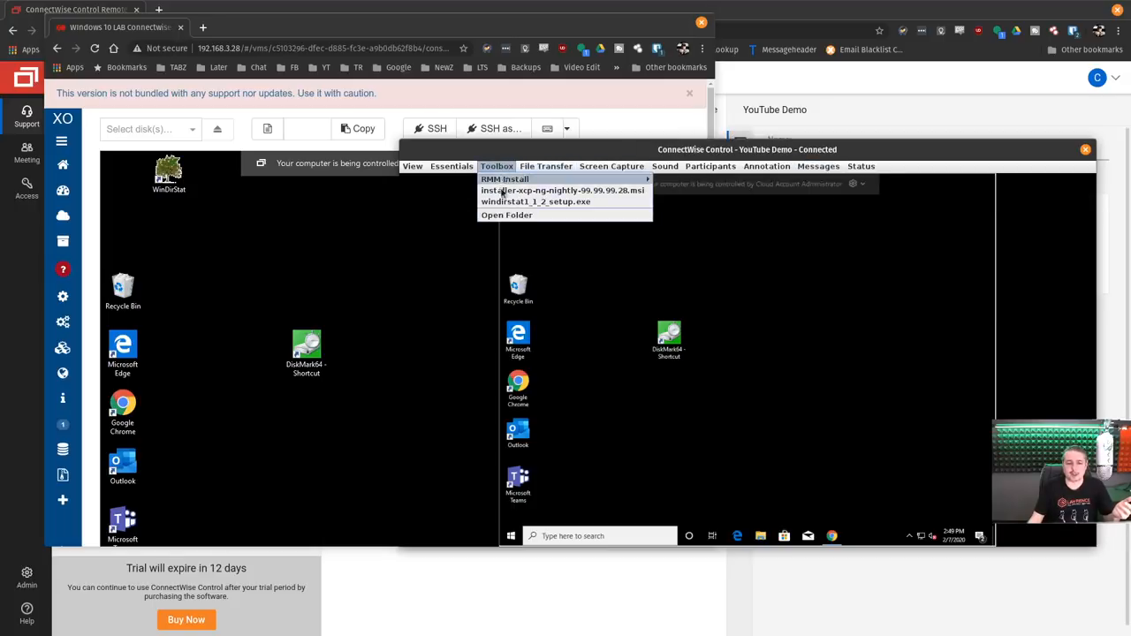
pyautogui.moveTo(103, 156)
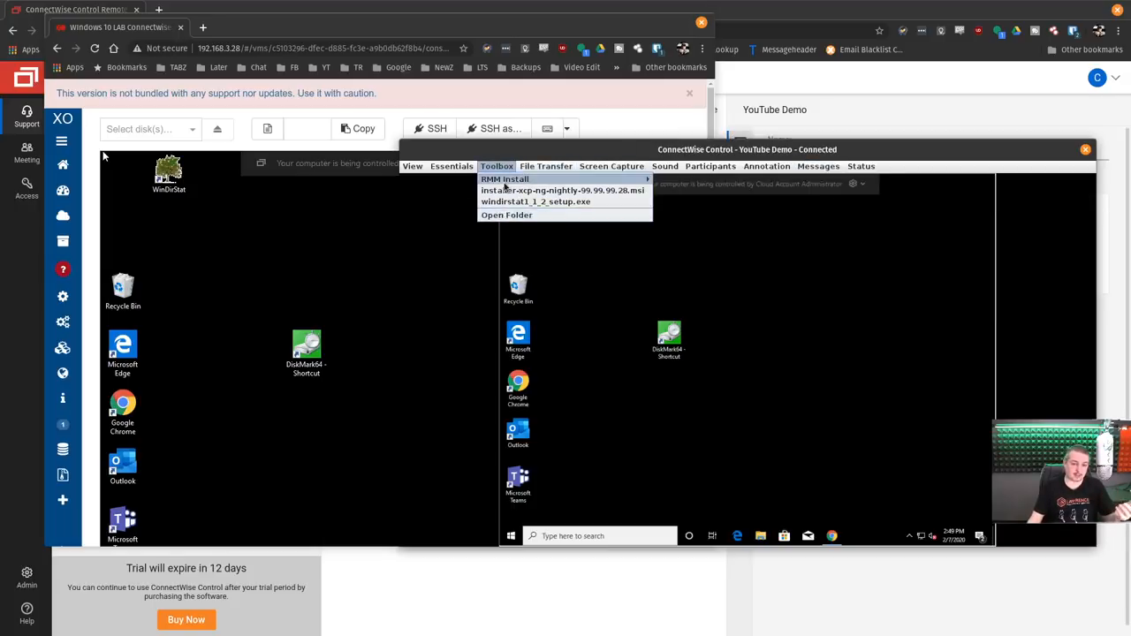
pyautogui.moveTo(534, 202)
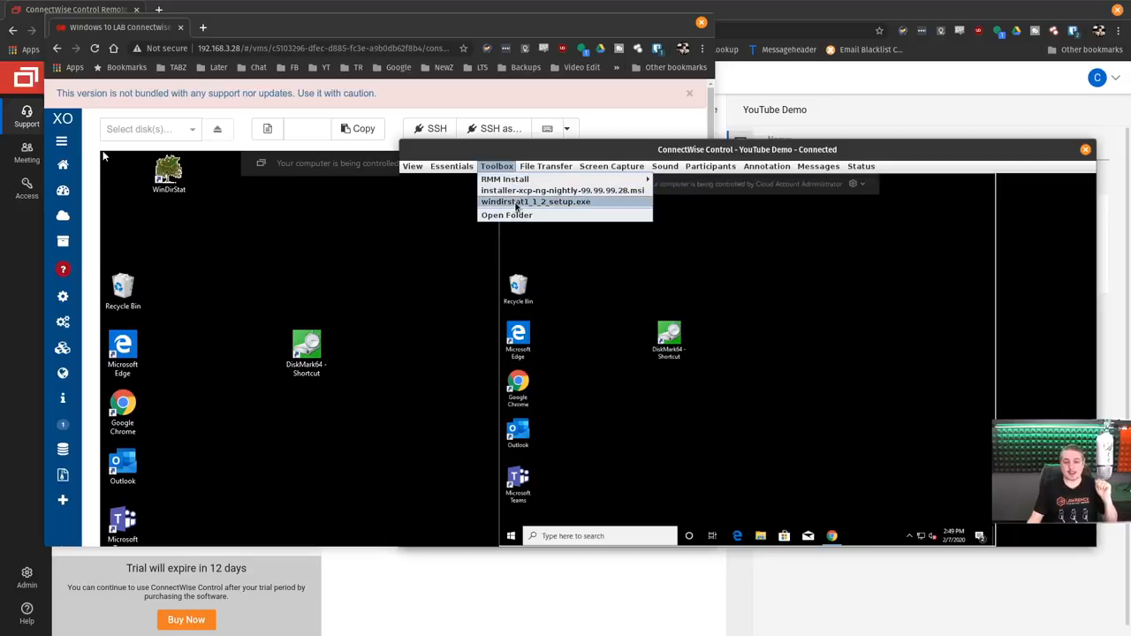
pyautogui.click(544, 166)
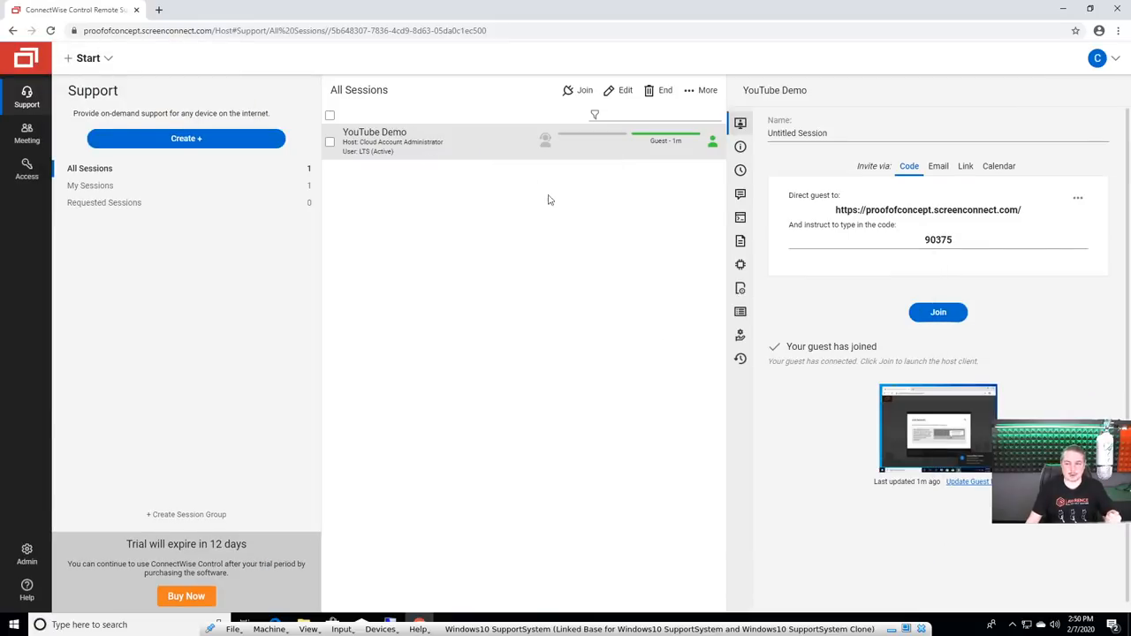
# Rejoin YouTube Demo as host, letting the browser launch the ScreenConnect client
pyautogui.click(937, 311)
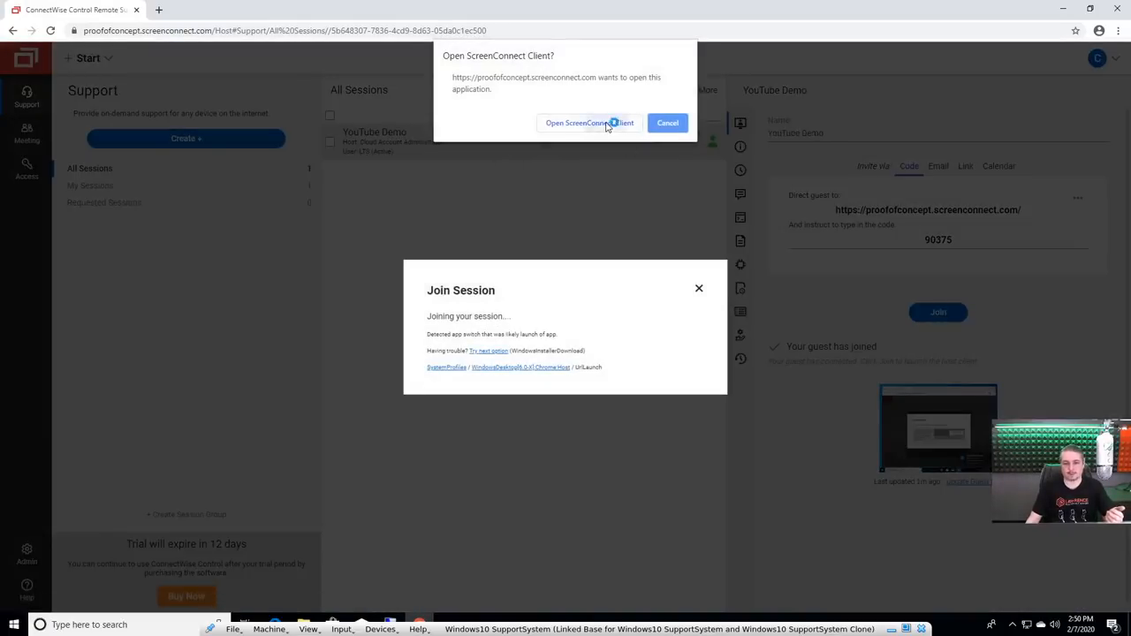
pyautogui.click(589, 124)
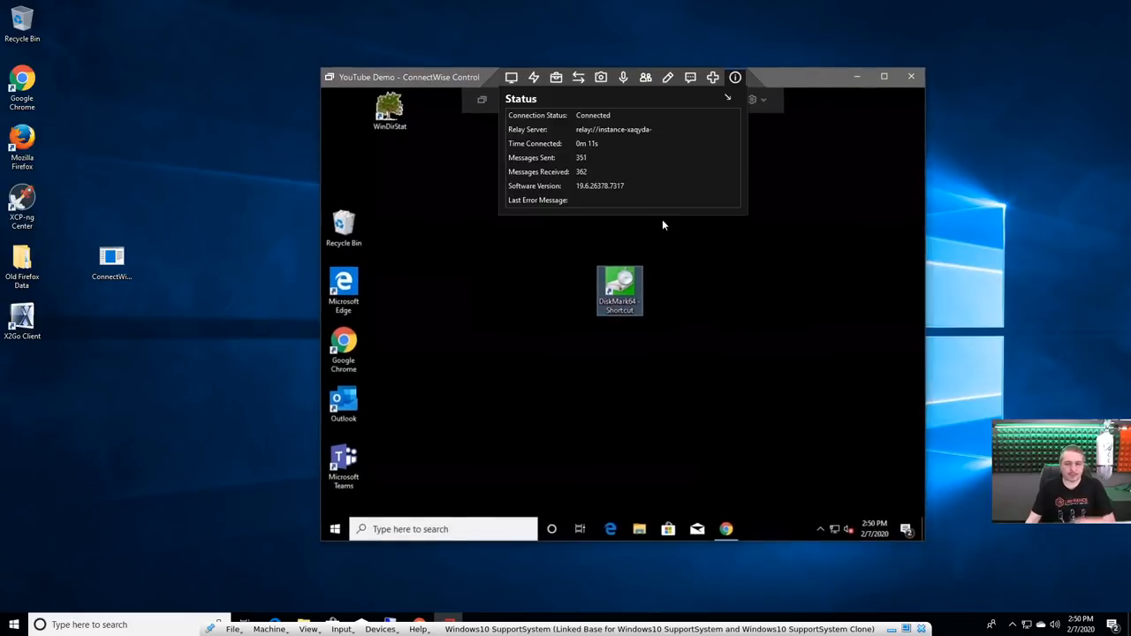
# Reduce the remote view zoom below 100 percent from the View panel
pyautogui.click(518, 78)
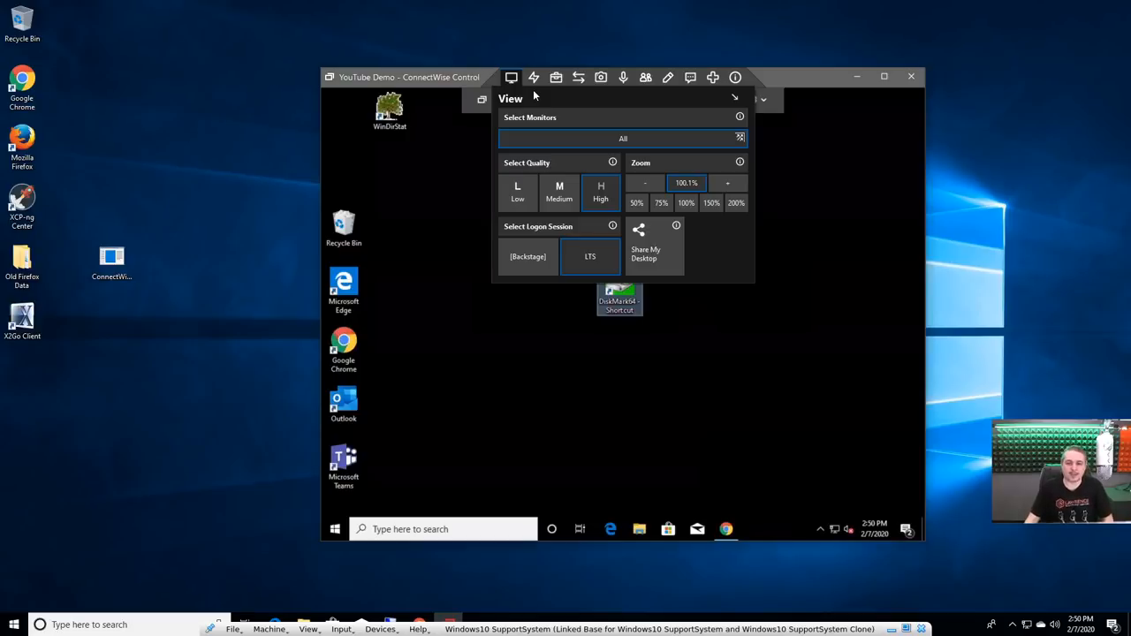
pyautogui.moveTo(544, 134)
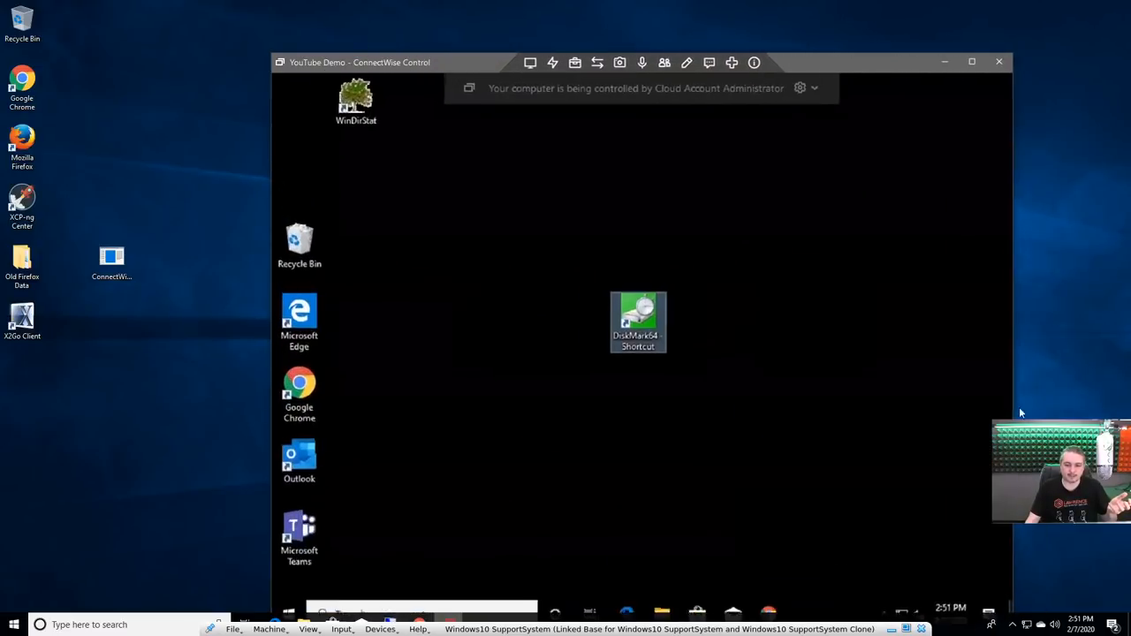
pyautogui.click(534, 61)
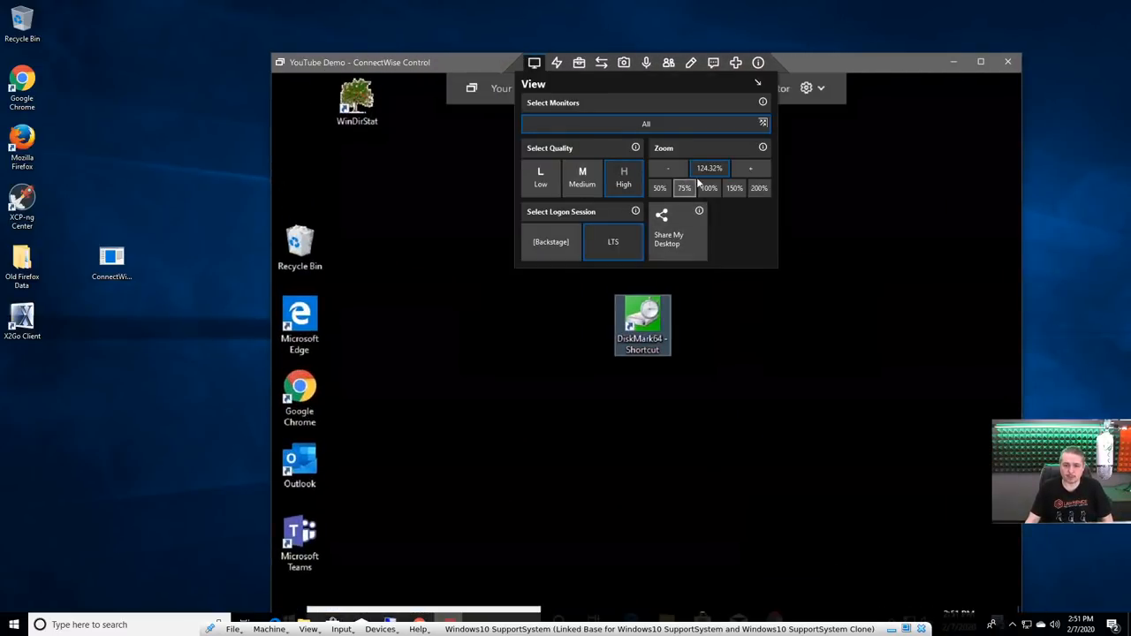
pyautogui.click(709, 188)
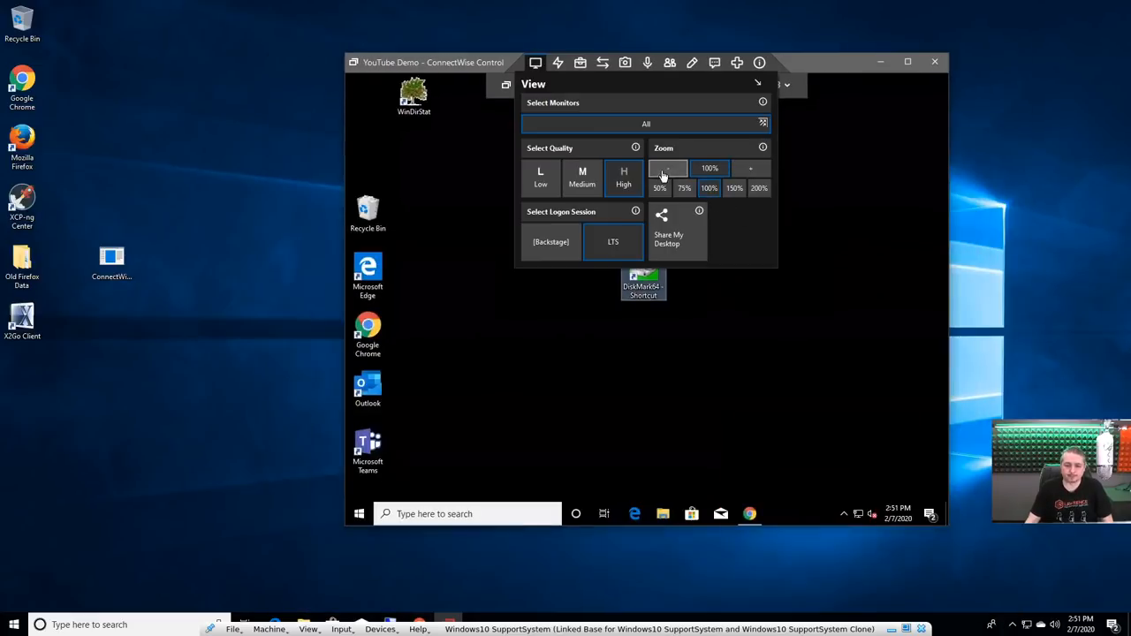
pyautogui.click(565, 62)
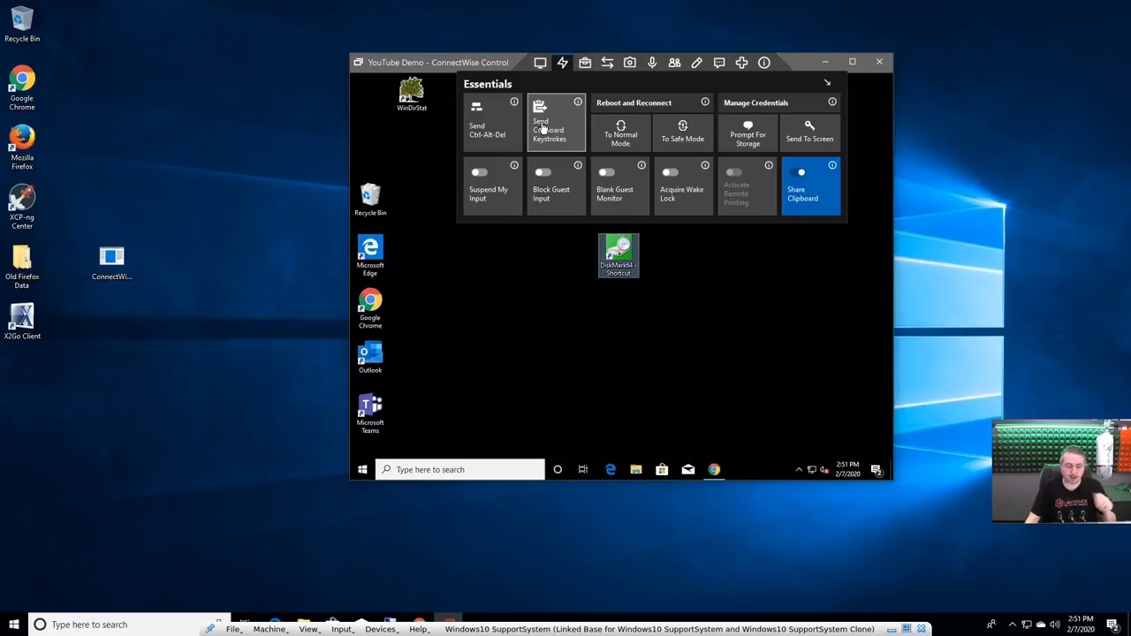
pyautogui.moveTo(570, 205)
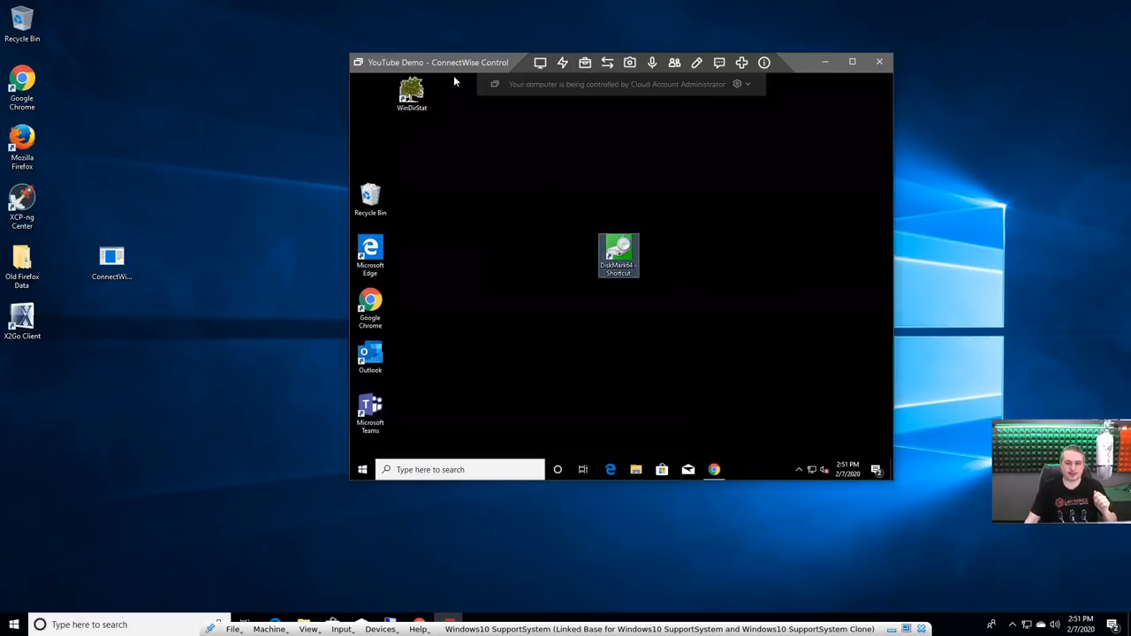
pyautogui.click(585, 62)
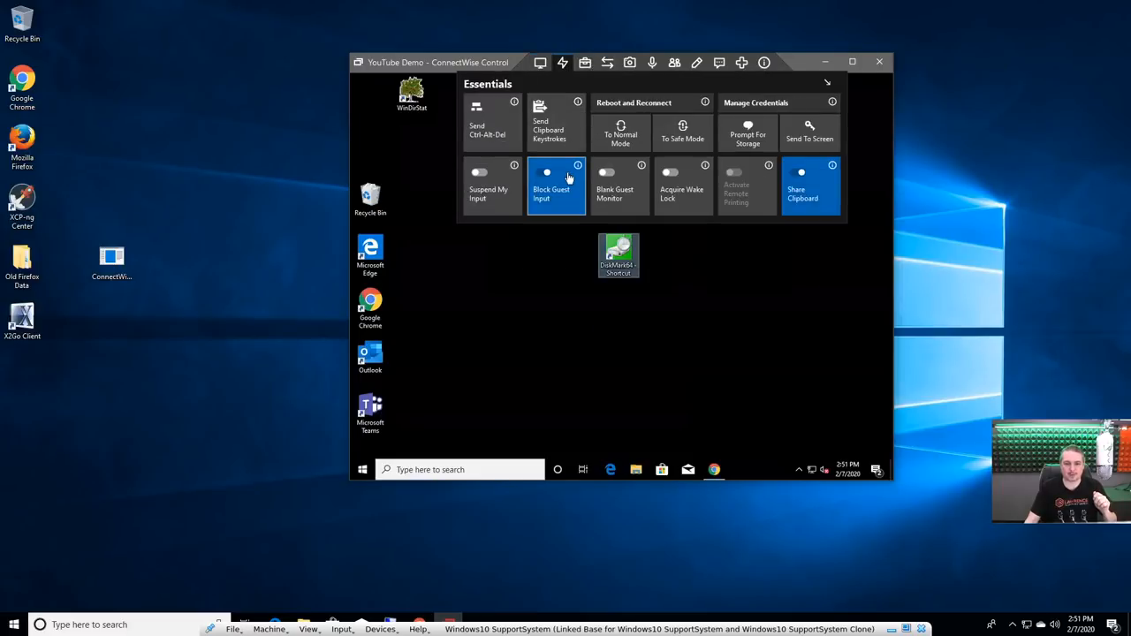
pyautogui.click(544, 174)
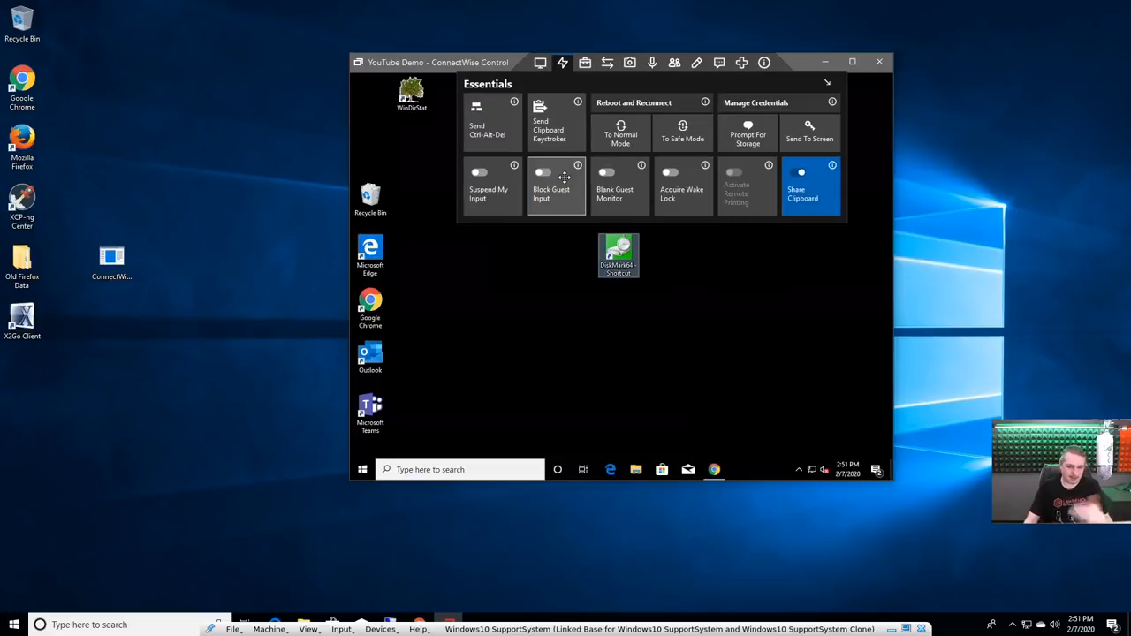
pyautogui.moveTo(565, 181)
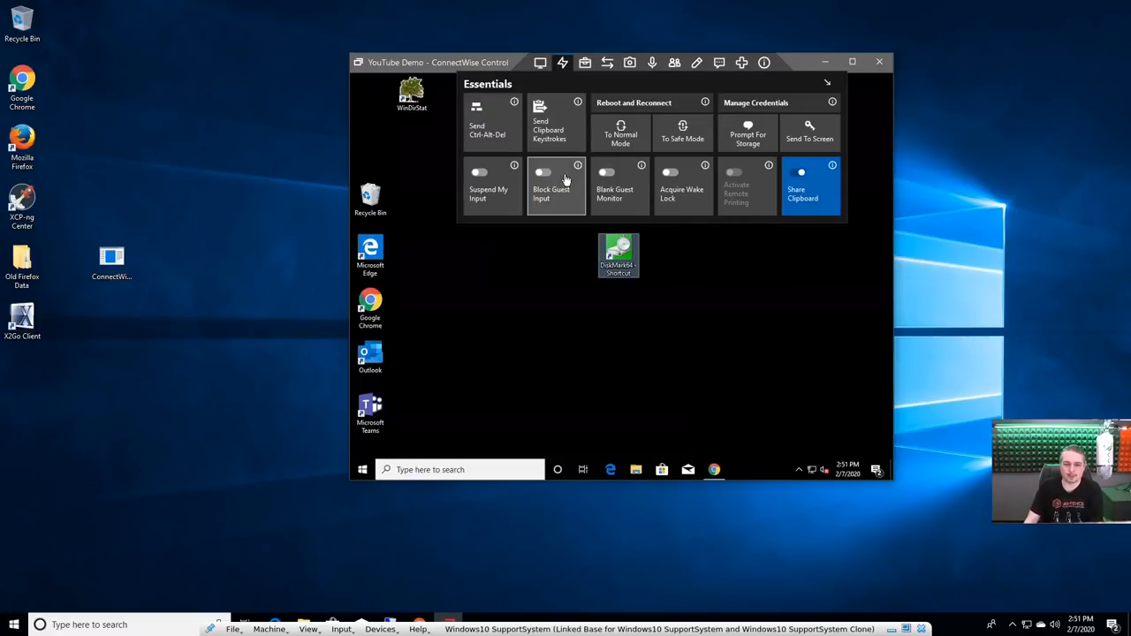
pyautogui.click(543, 173)
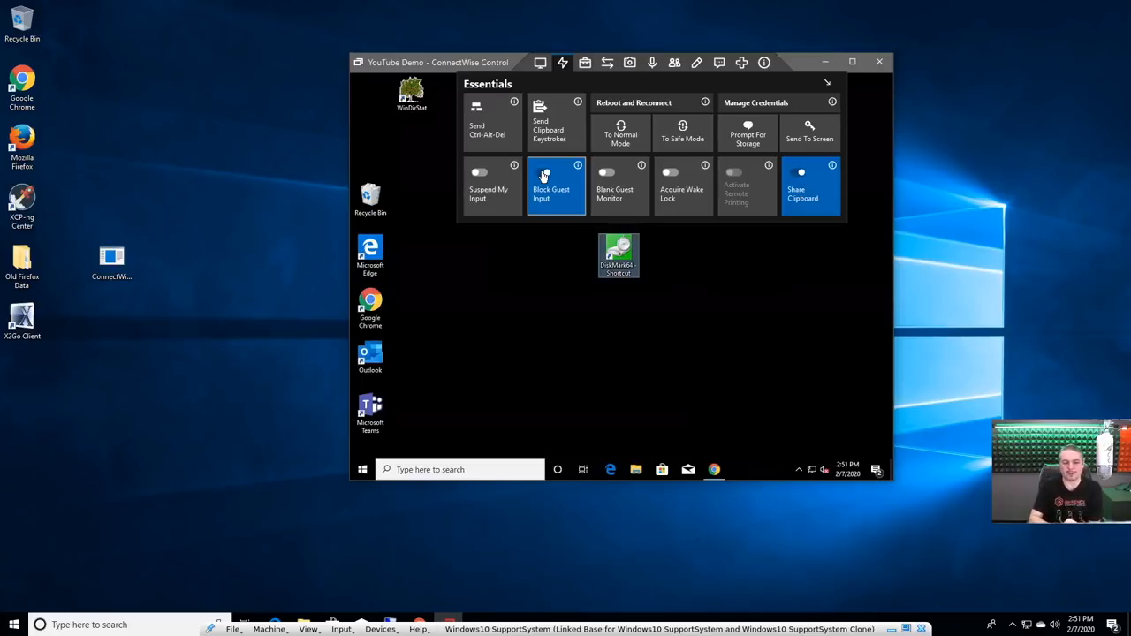
pyautogui.click(545, 172)
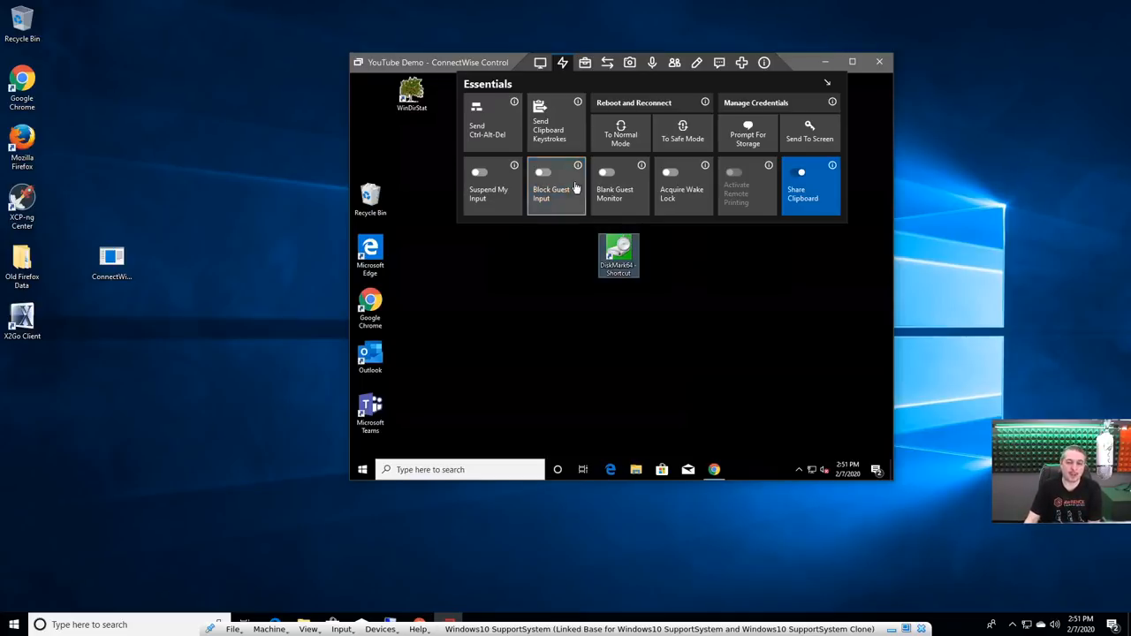
pyautogui.click(619, 182)
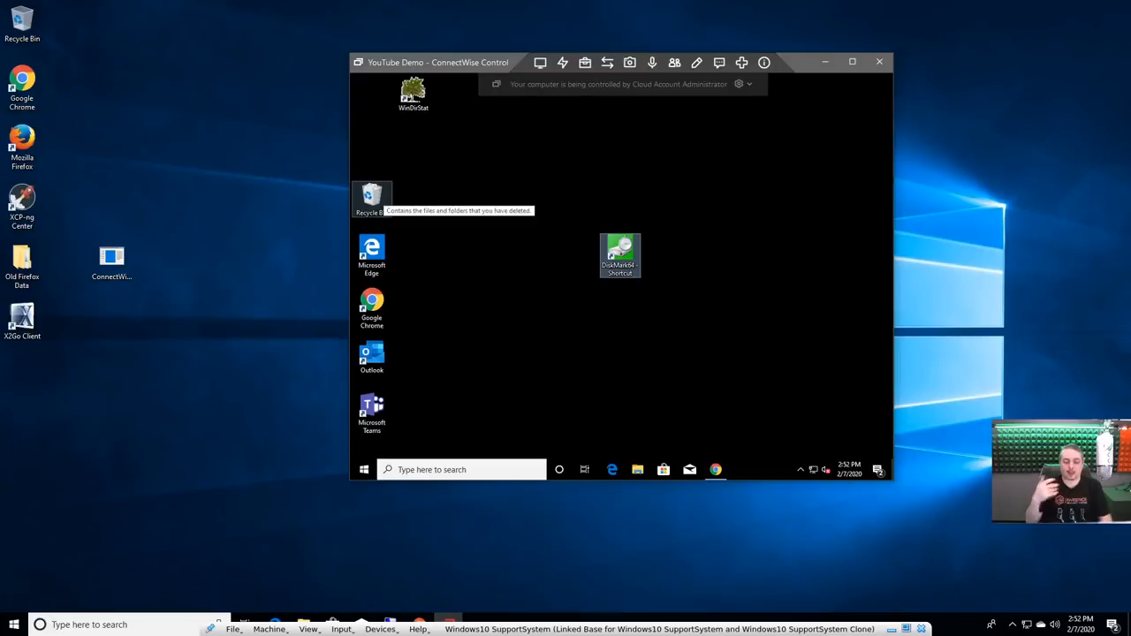
pyautogui.moveTo(841, 266)
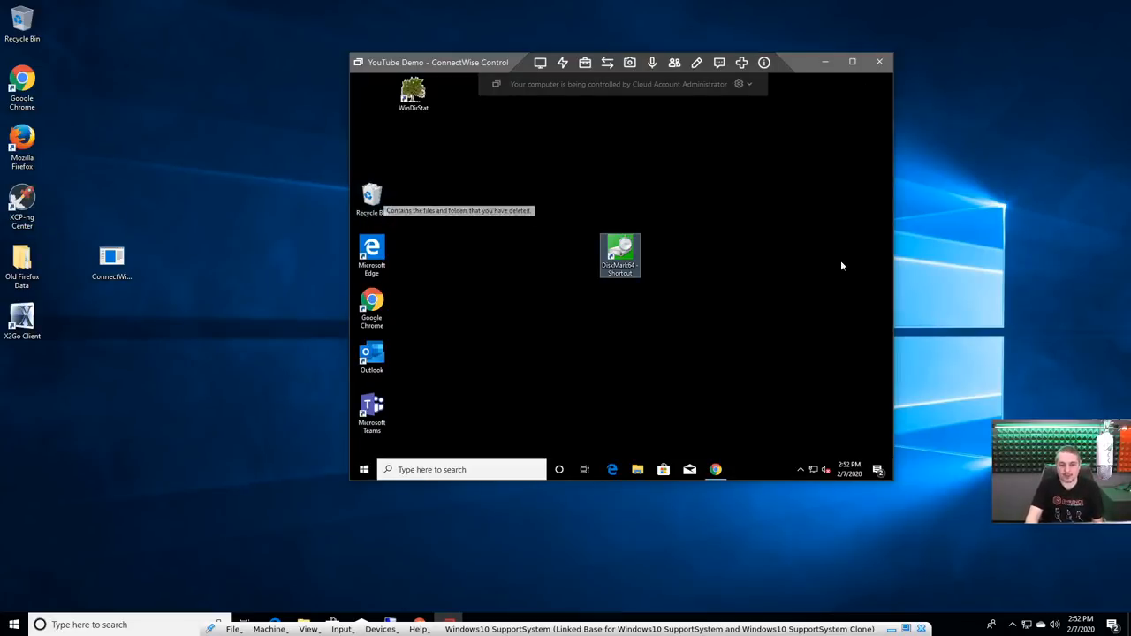
pyautogui.moveTo(823, 430)
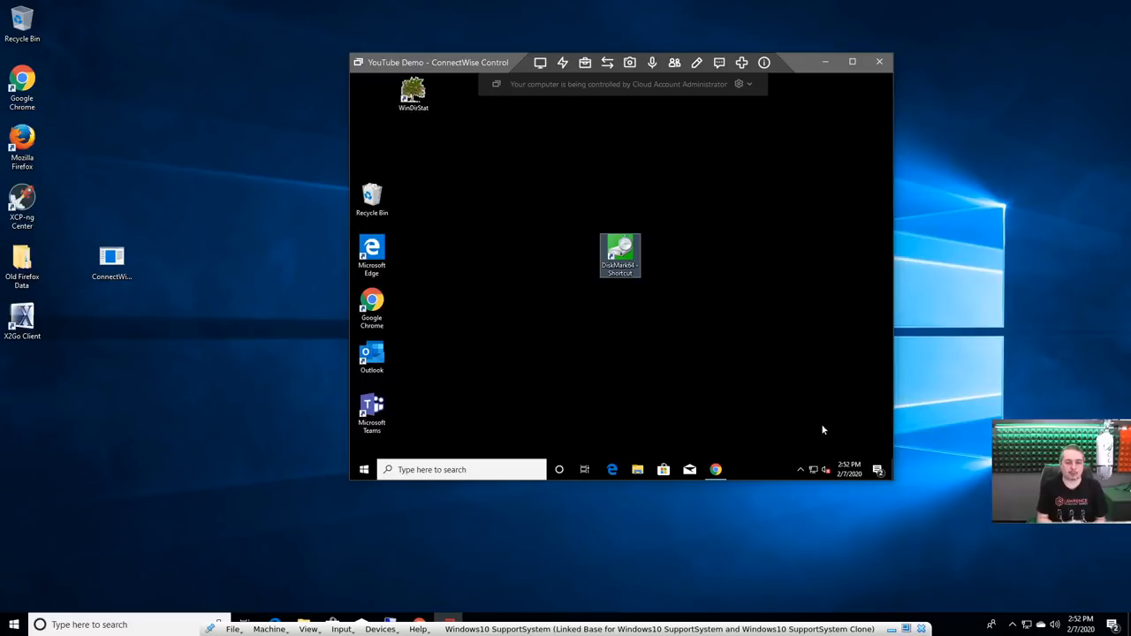
pyautogui.moveTo(860, 421)
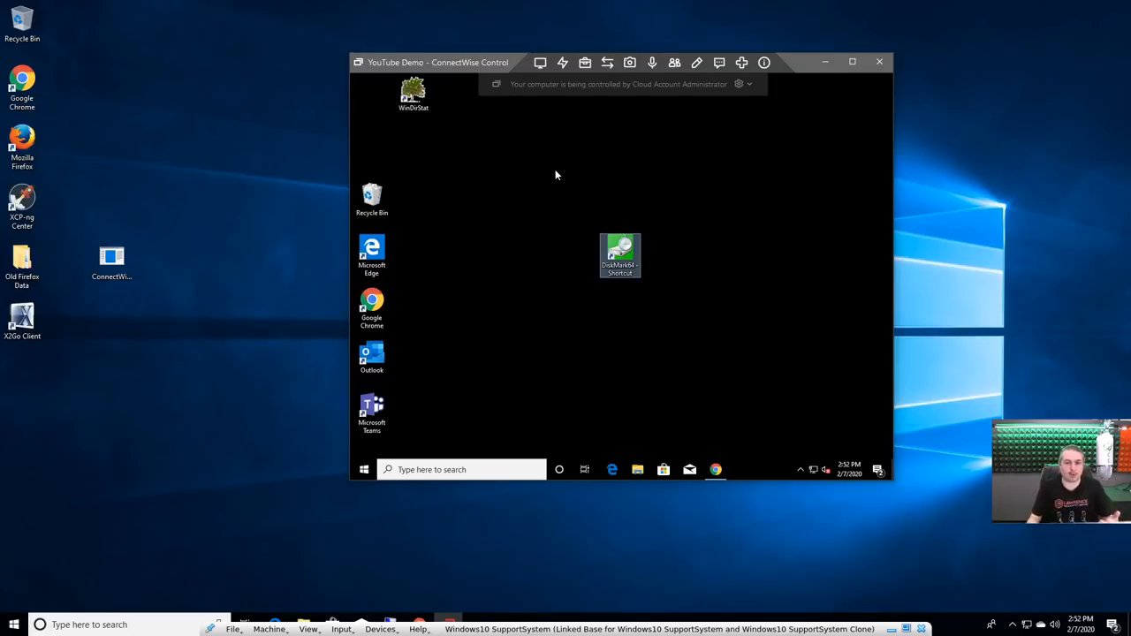
pyautogui.click(548, 60)
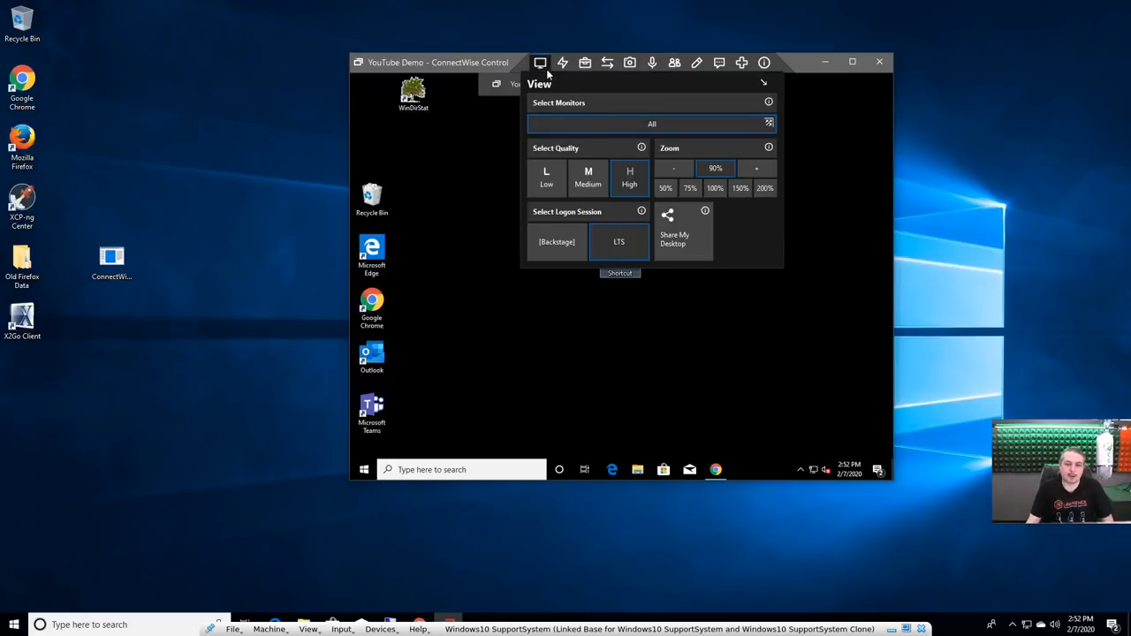
pyautogui.click(562, 60)
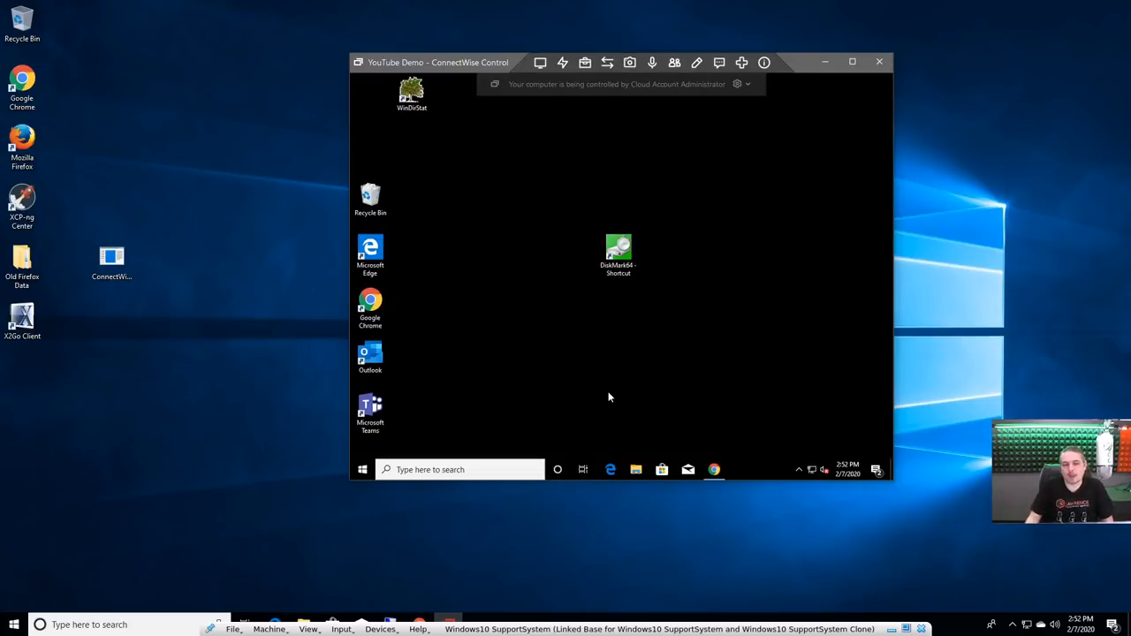
pyautogui.click(548, 62)
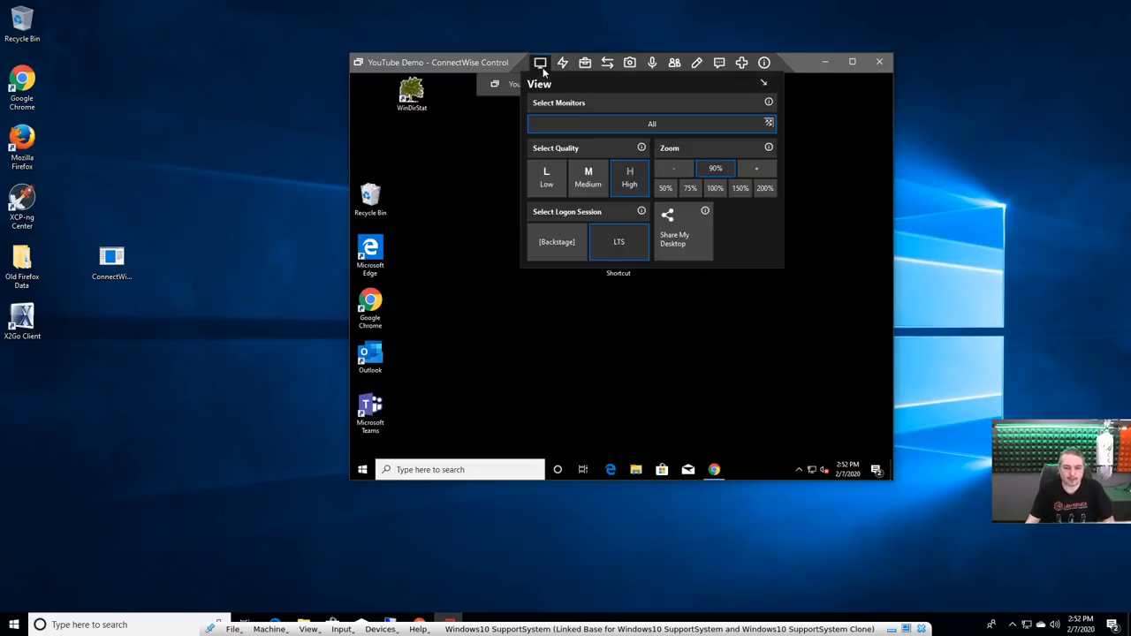
pyautogui.moveTo(604, 227)
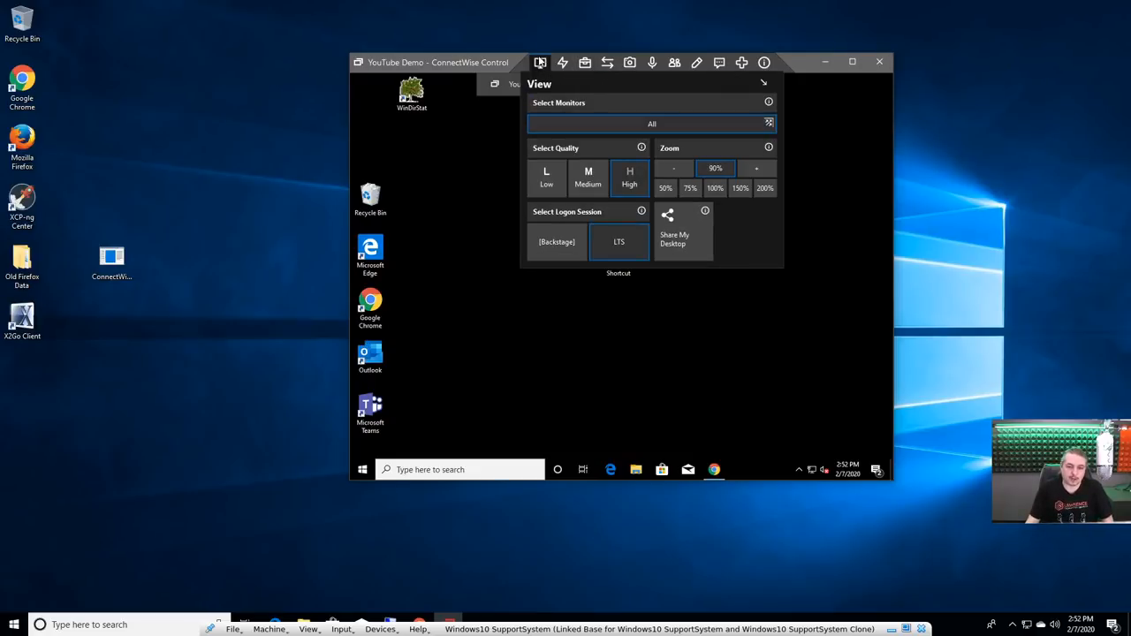
pyautogui.moveTo(619, 251)
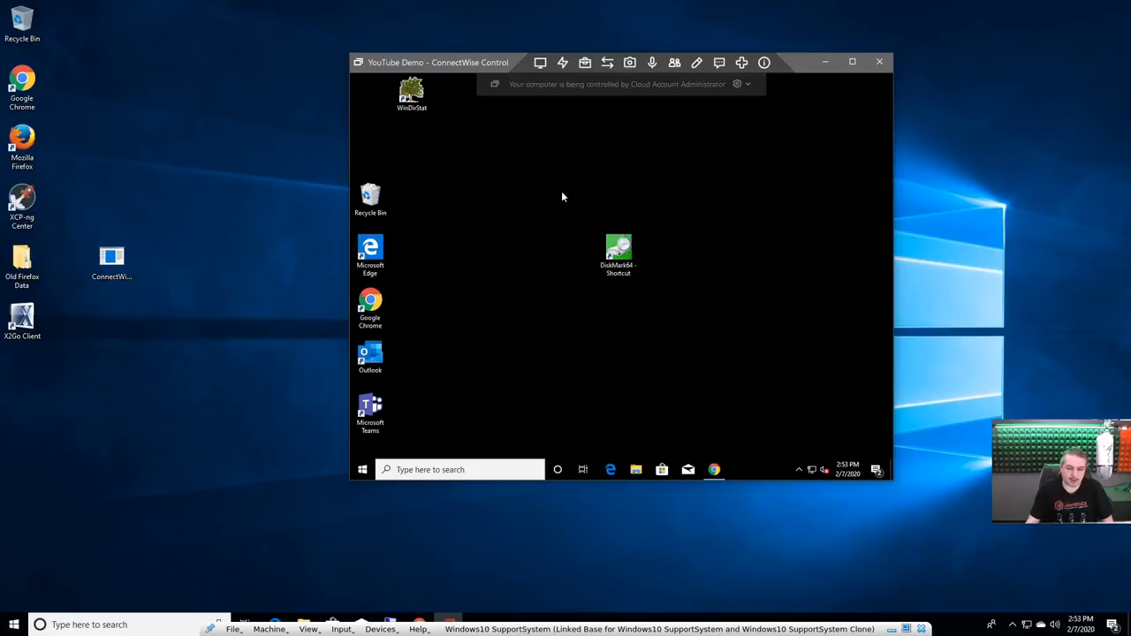
pyautogui.click(548, 62)
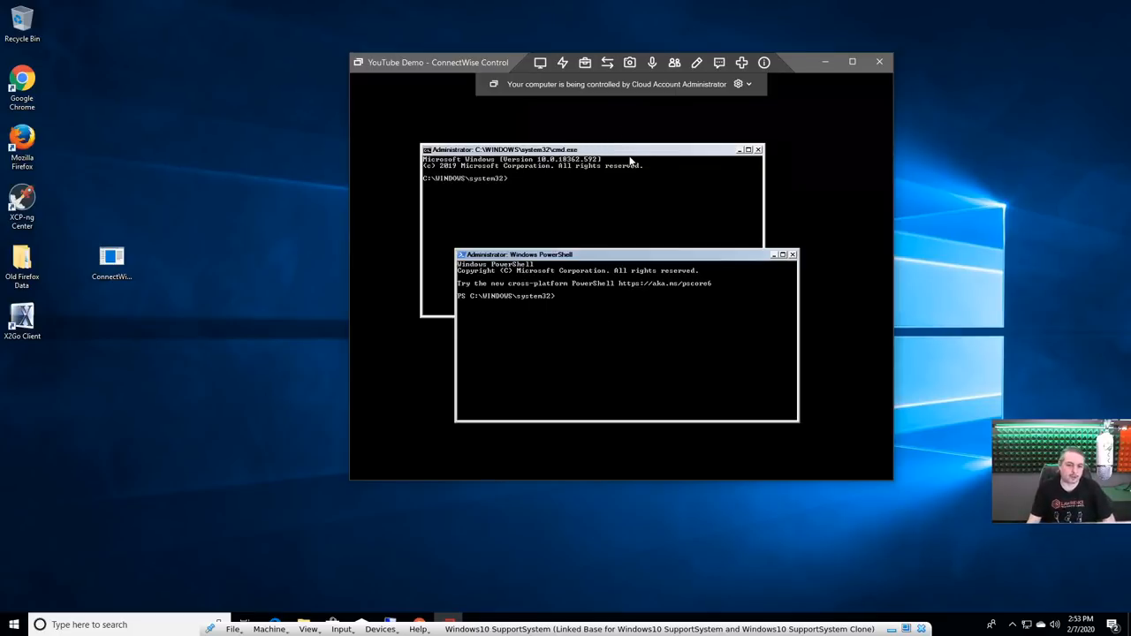
pyautogui.click(559, 60)
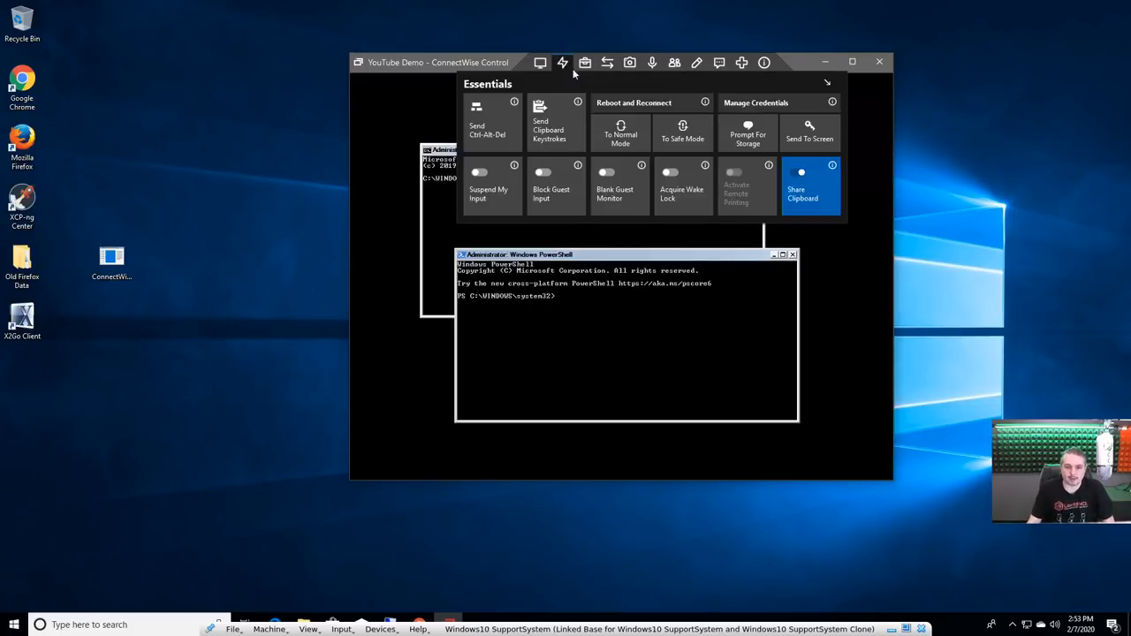
pyautogui.click(552, 60)
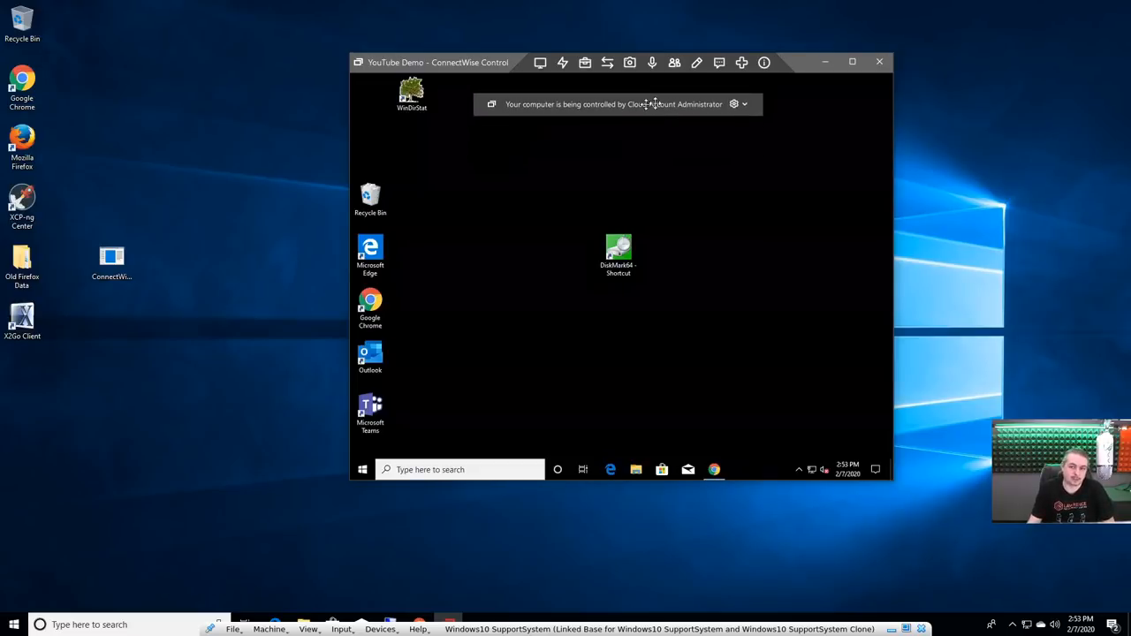
# Check the X2Go Client shortcut's properties and close the shared toolbox window
pyautogui.click(587, 62)
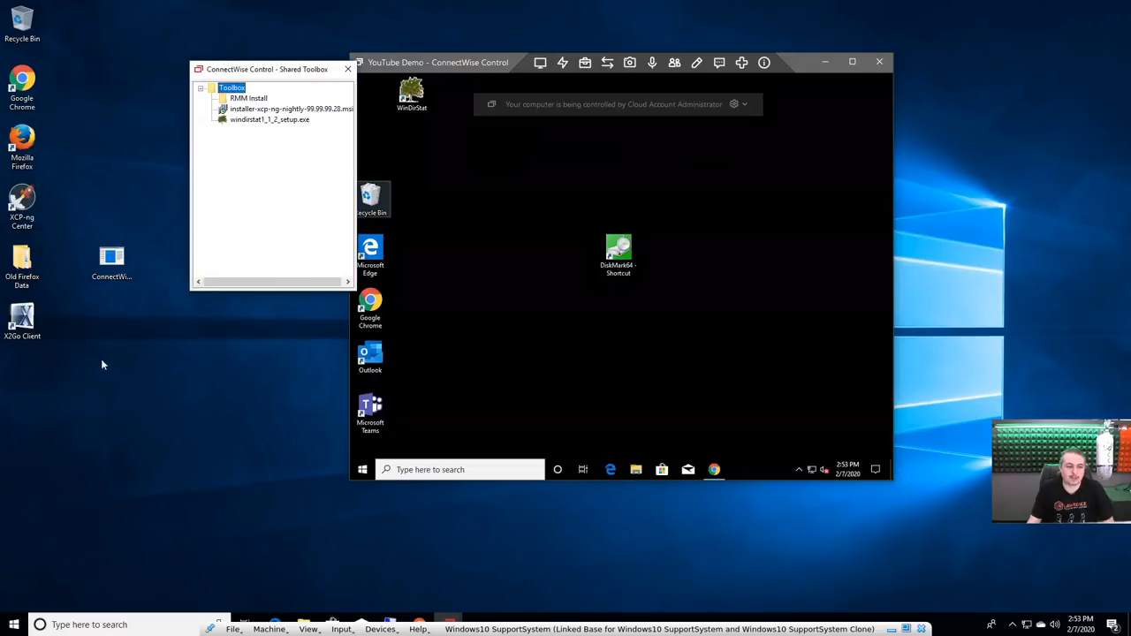
pyautogui.rightClick(21, 318)
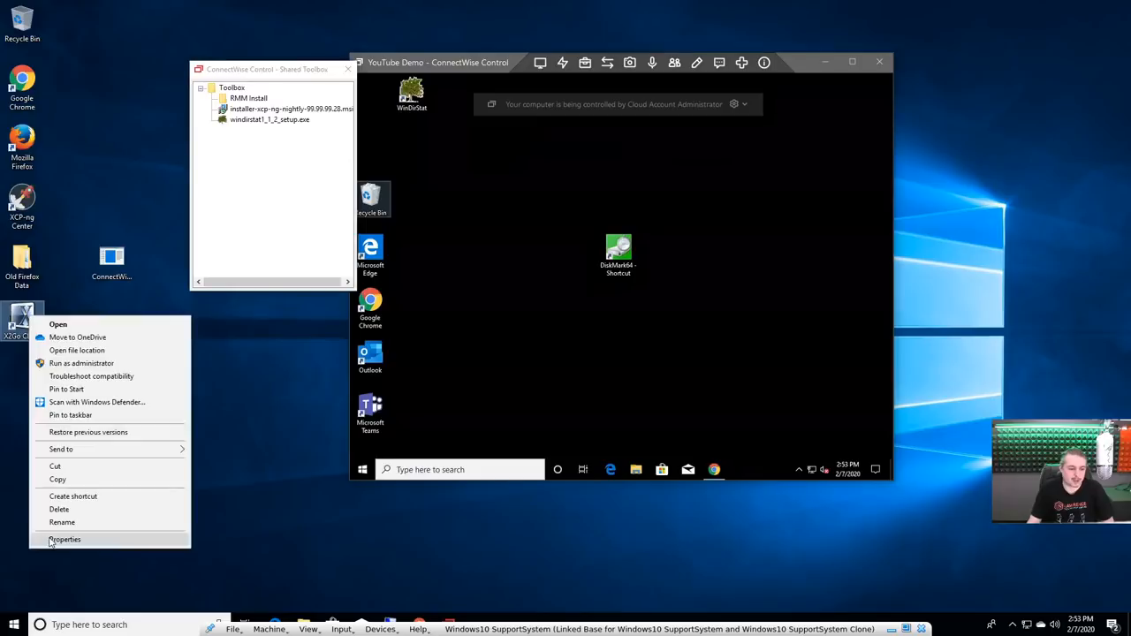
pyautogui.click(61, 541)
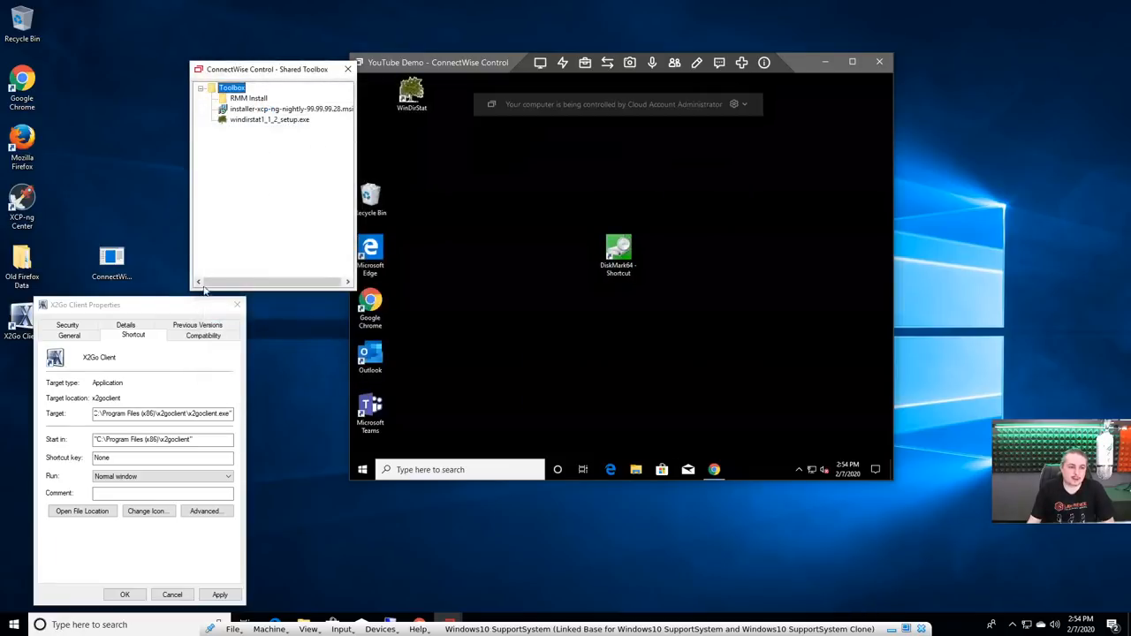
pyautogui.click(196, 593)
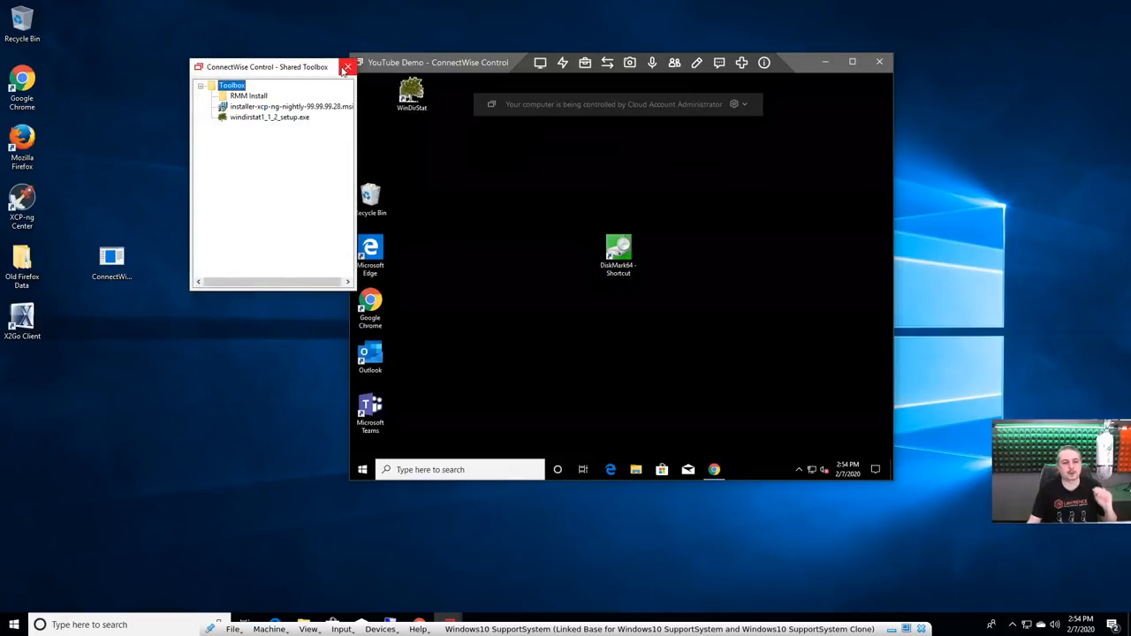
pyautogui.click(347, 67)
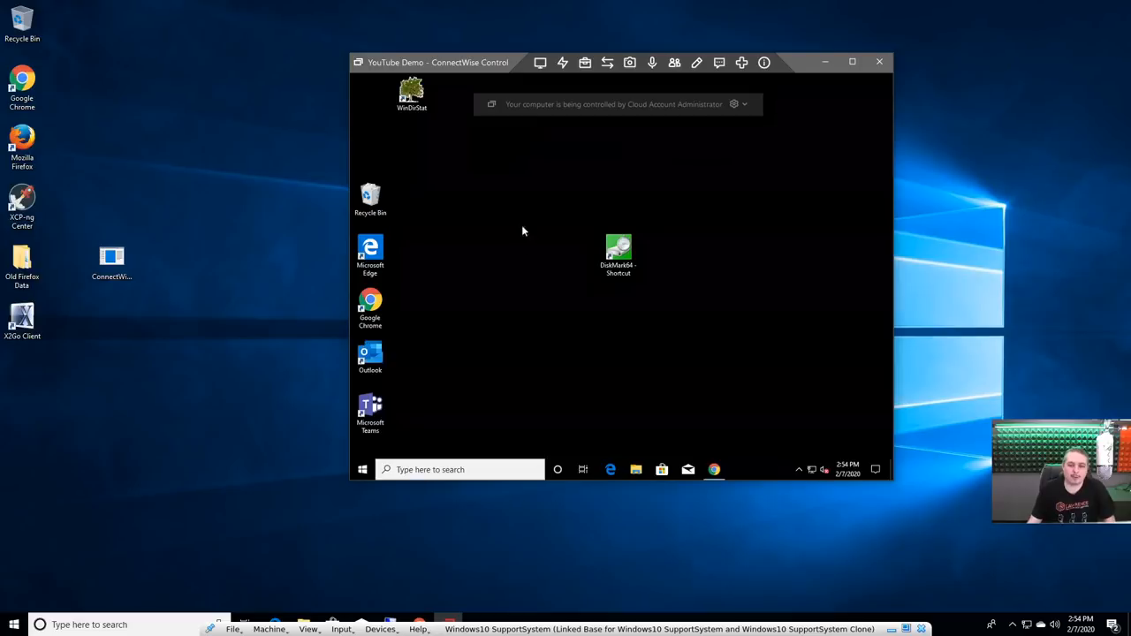
# Install XCP-ng Center on the remote machine, accepting the license and UAC prompt
pyautogui.click(565, 62)
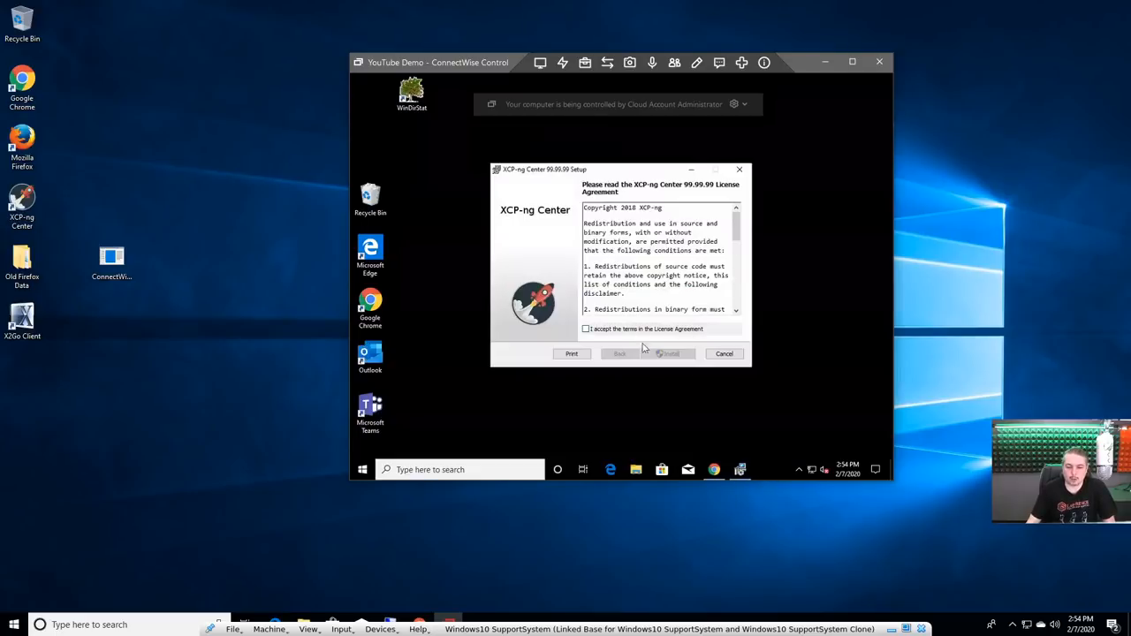
pyautogui.click(670, 353)
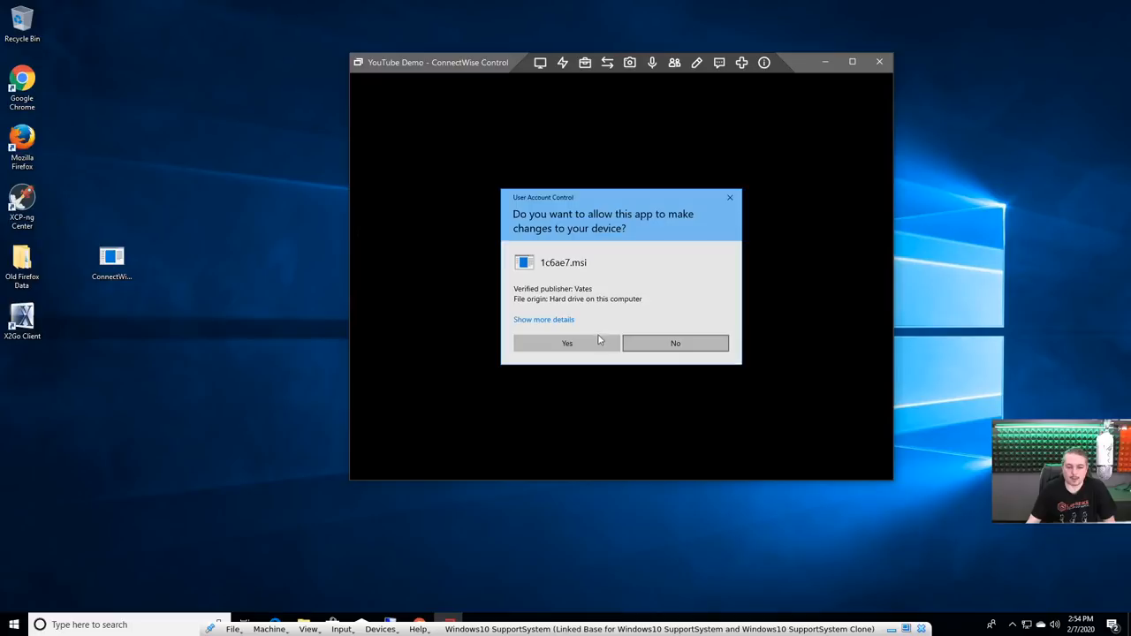
pyautogui.click(565, 343)
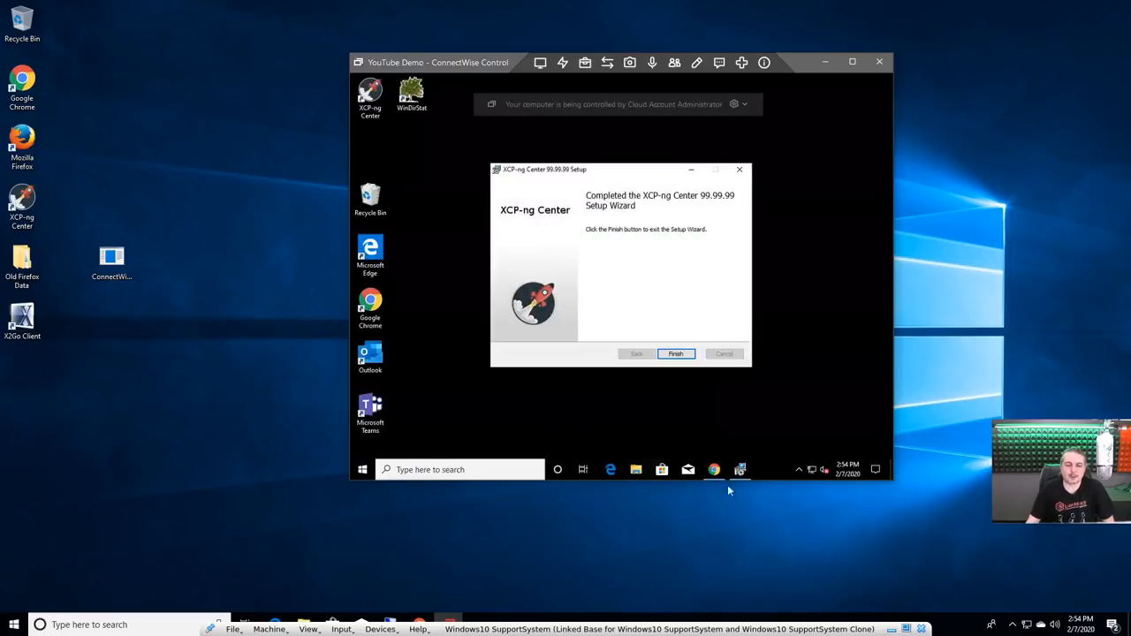
pyautogui.click(675, 354)
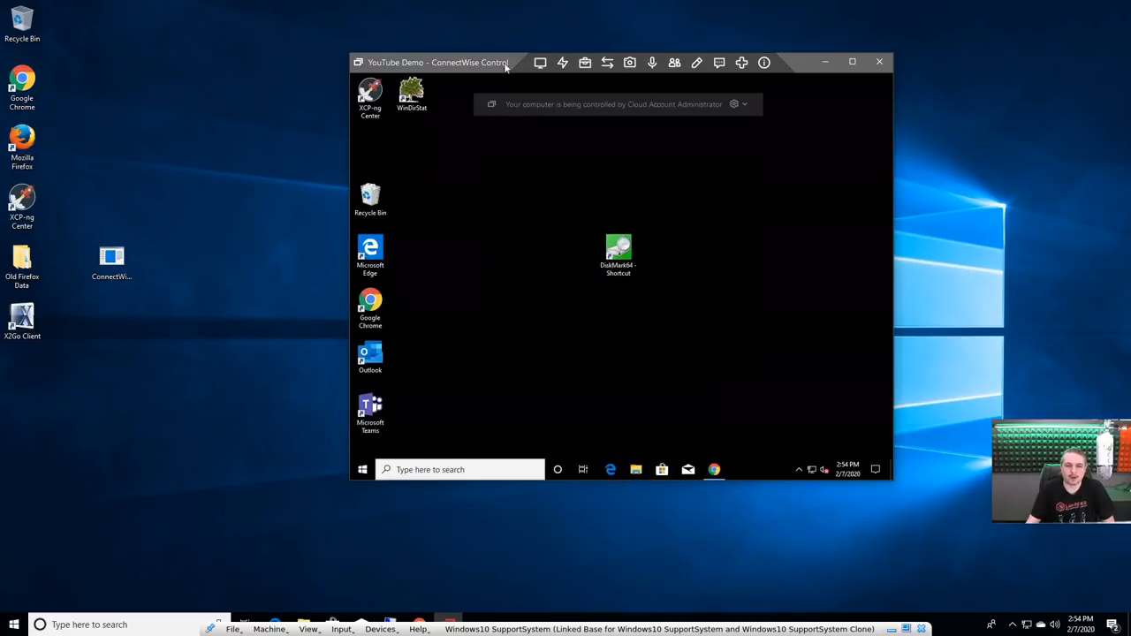
# View Manage Shared Toolbox, then copy the ConnectWise Control Client Setup file to the remote desktop
pyautogui.click(594, 60)
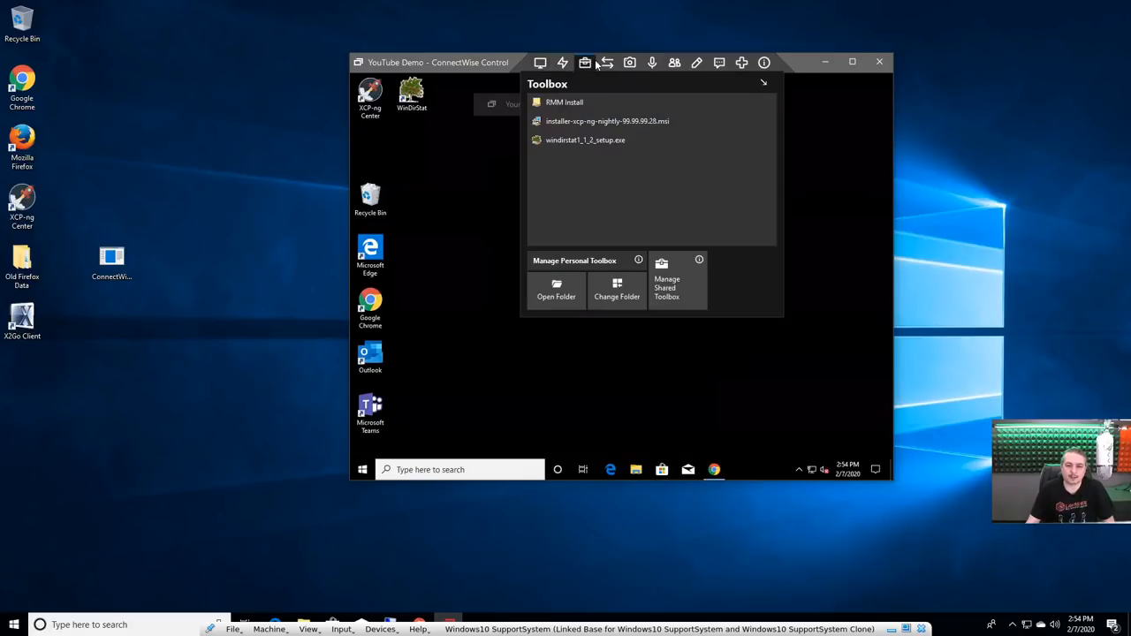
pyautogui.moveTo(558, 102)
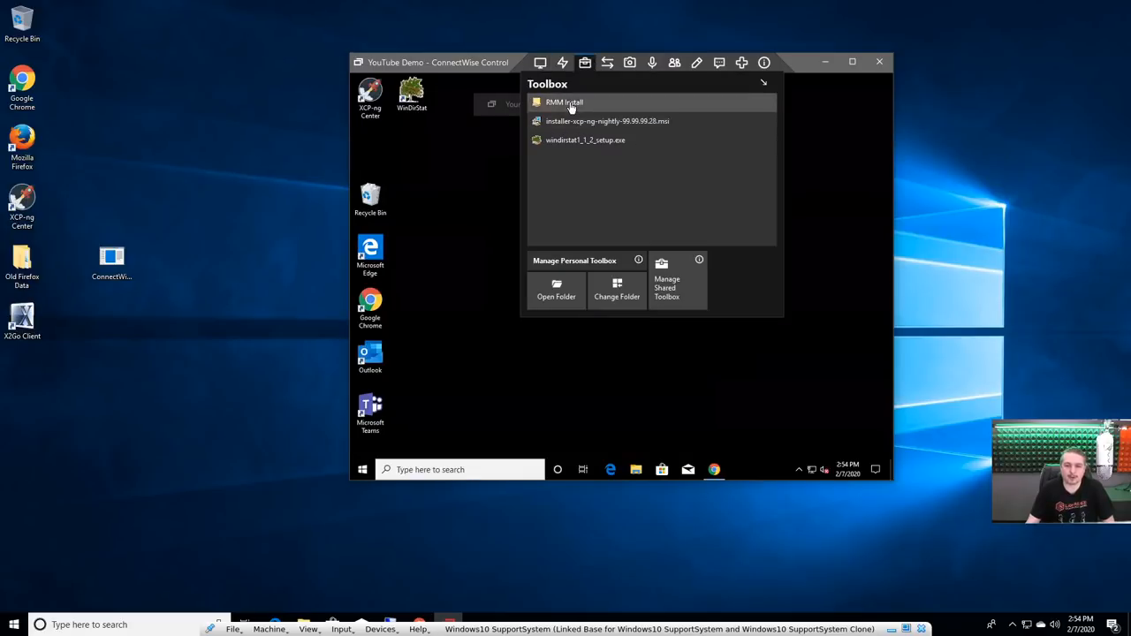
pyautogui.moveTo(599, 81)
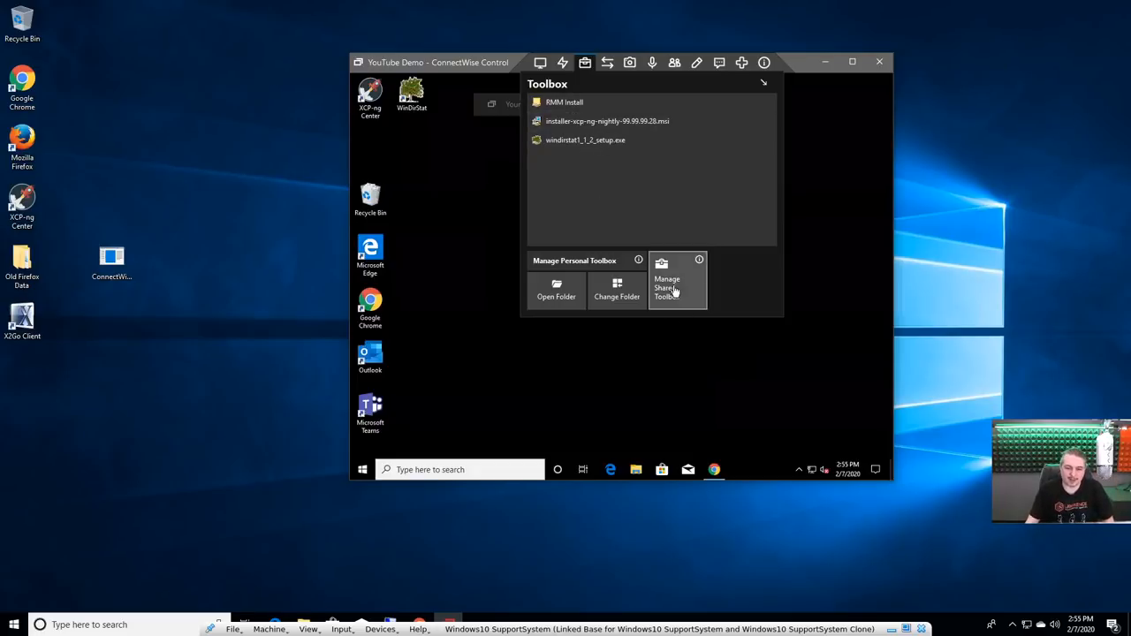
pyautogui.moveTo(683, 293)
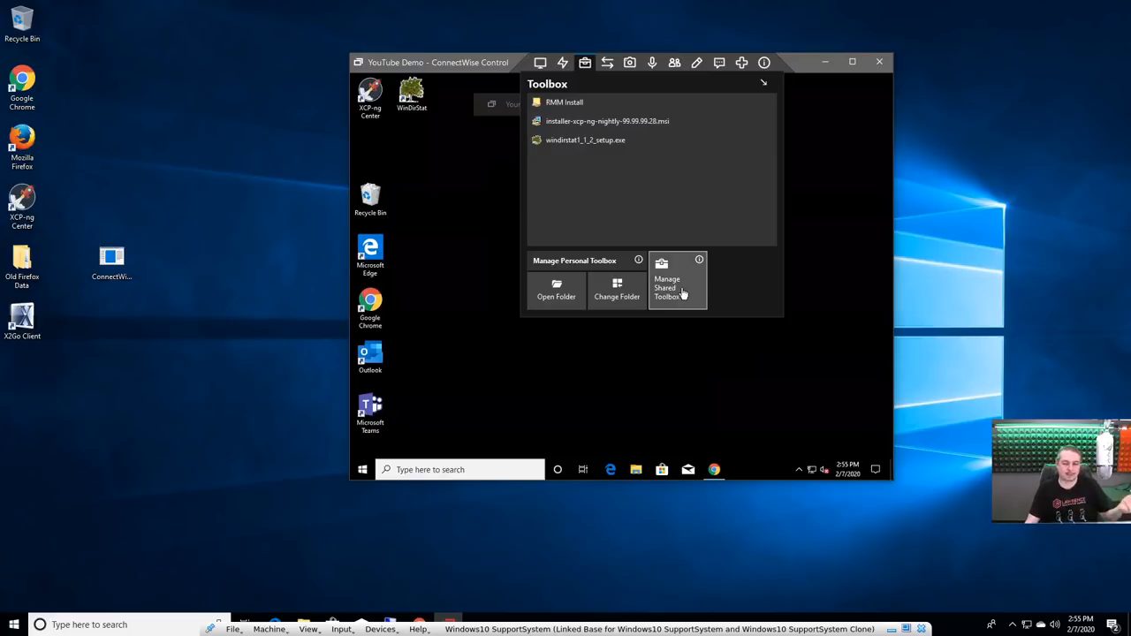
pyautogui.moveTo(689, 283)
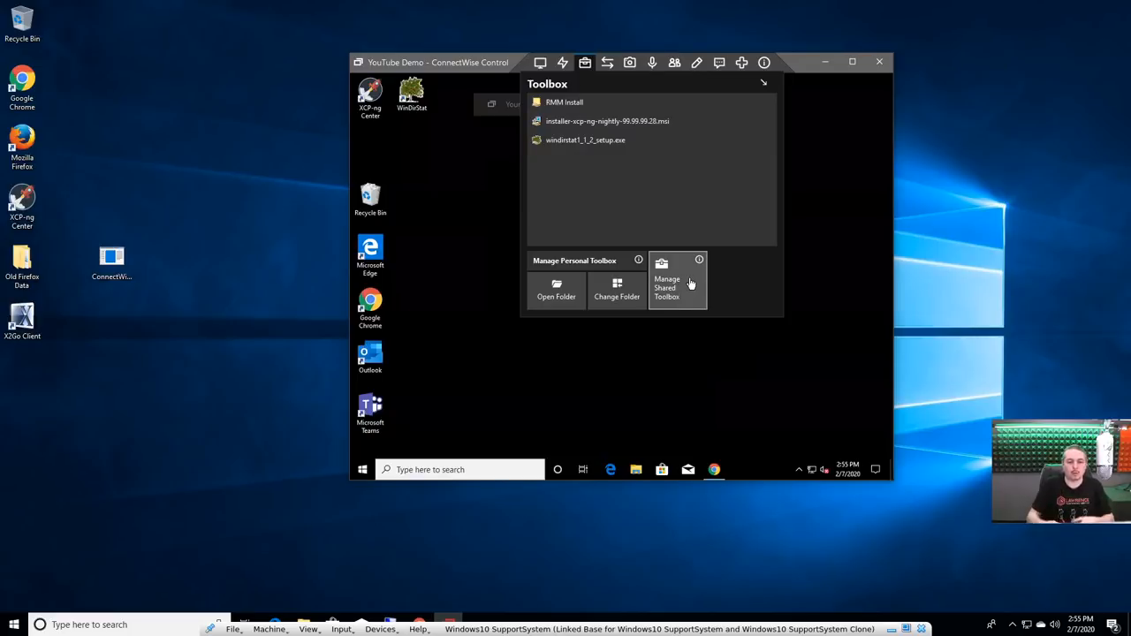
pyautogui.moveTo(585, 258)
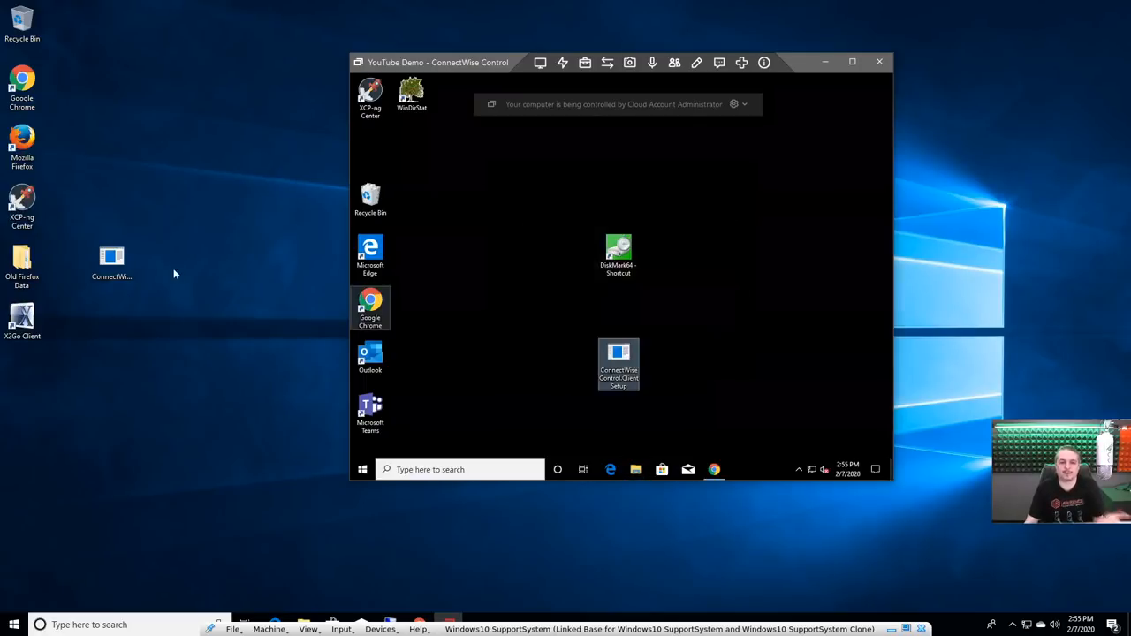
pyautogui.click(587, 62)
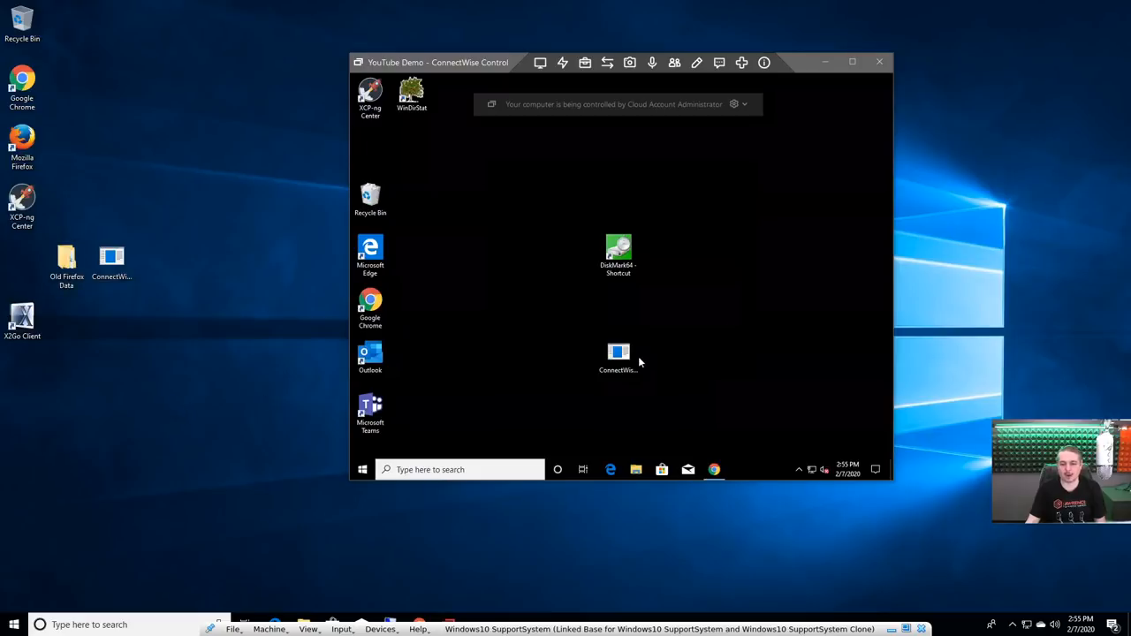
pyautogui.click(110, 258)
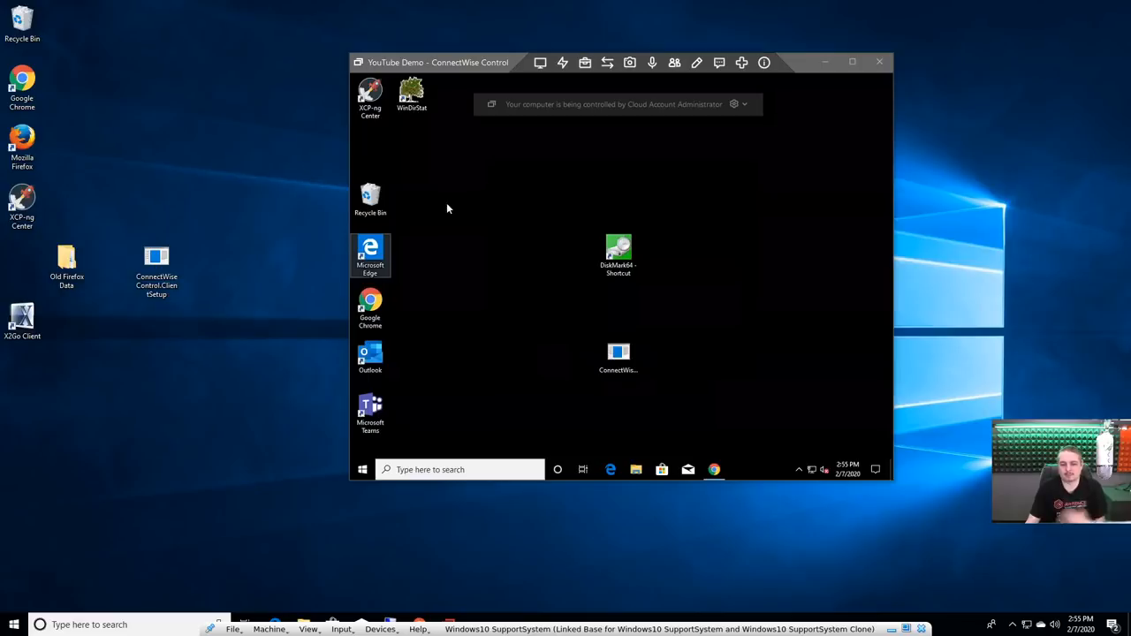
pyautogui.moveTo(598, 191)
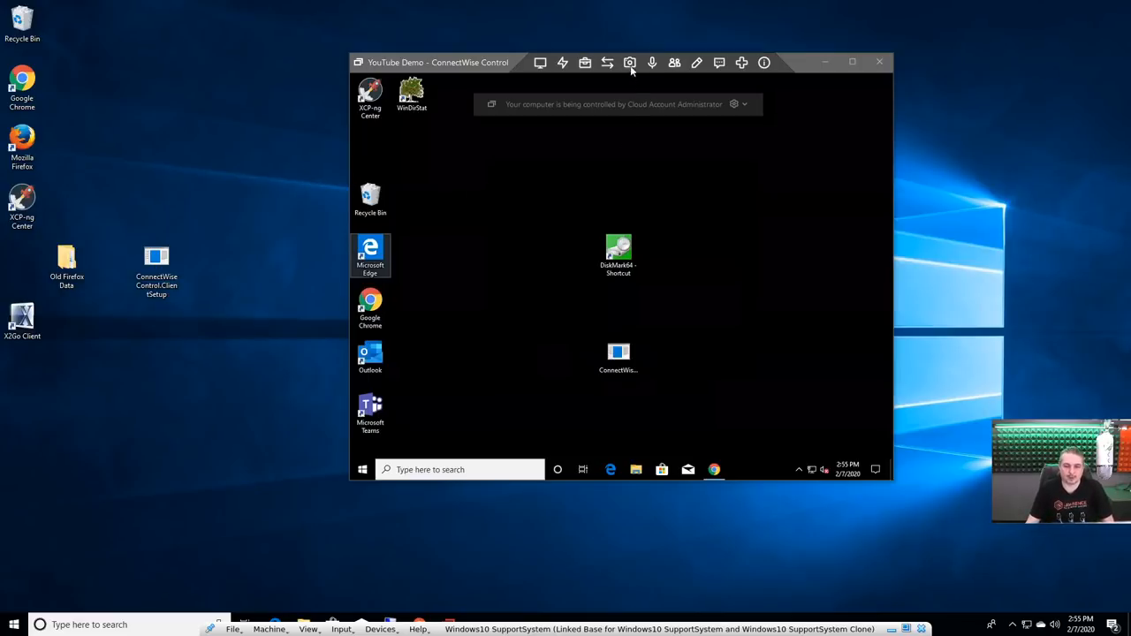
# View the screen capture and sound options, then draw an annotation around the DiskMark64 shortcut
pyautogui.click(654, 62)
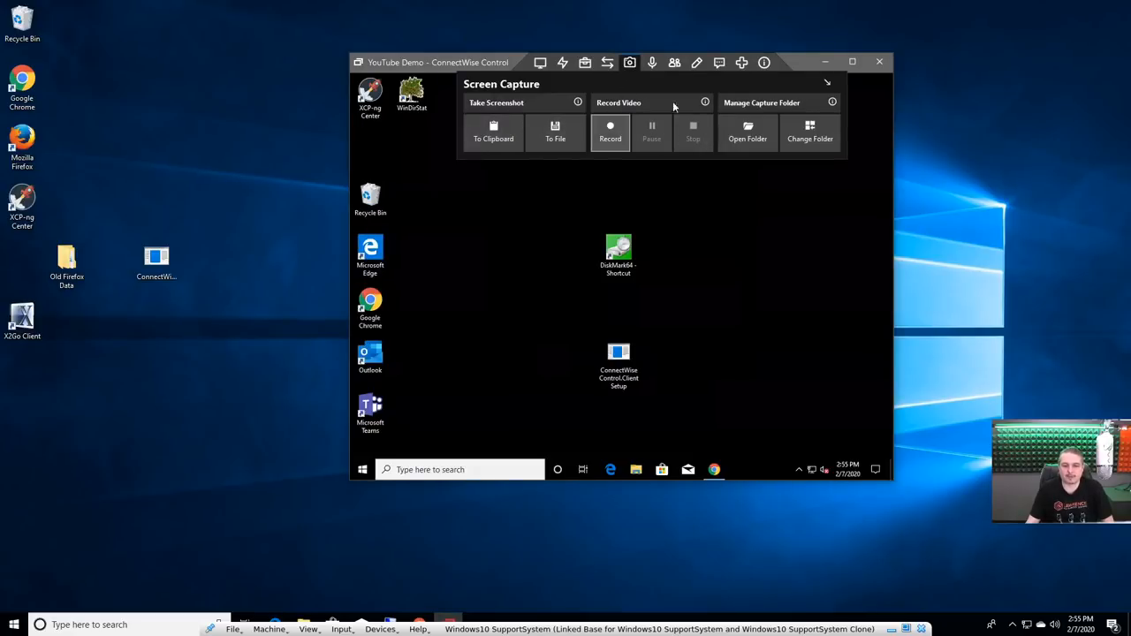
pyautogui.click(652, 62)
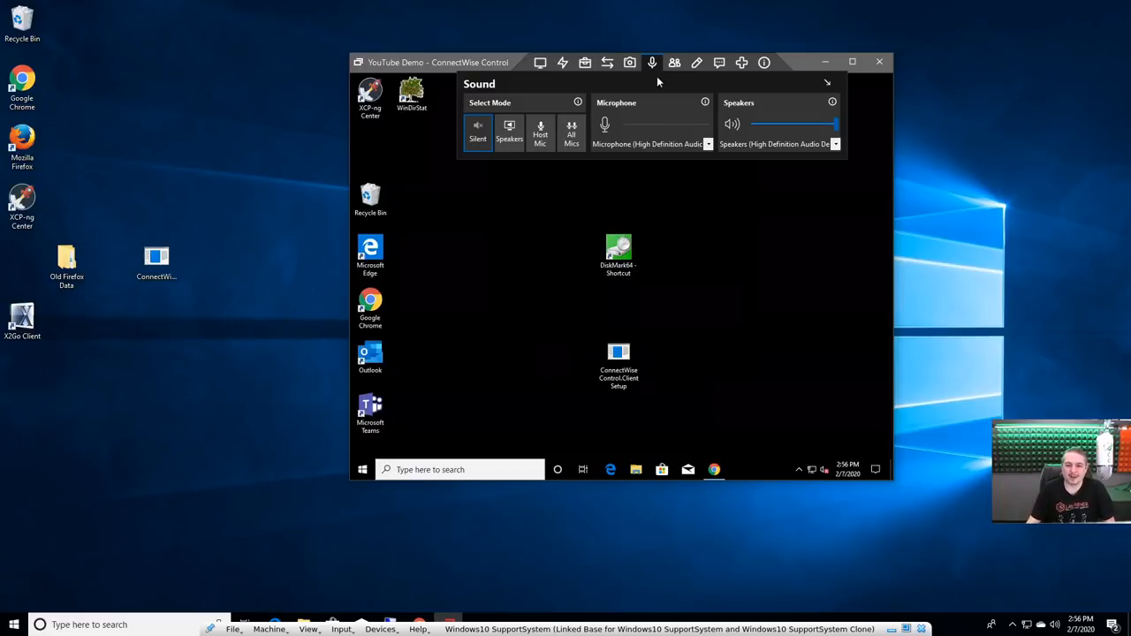
pyautogui.click(675, 62)
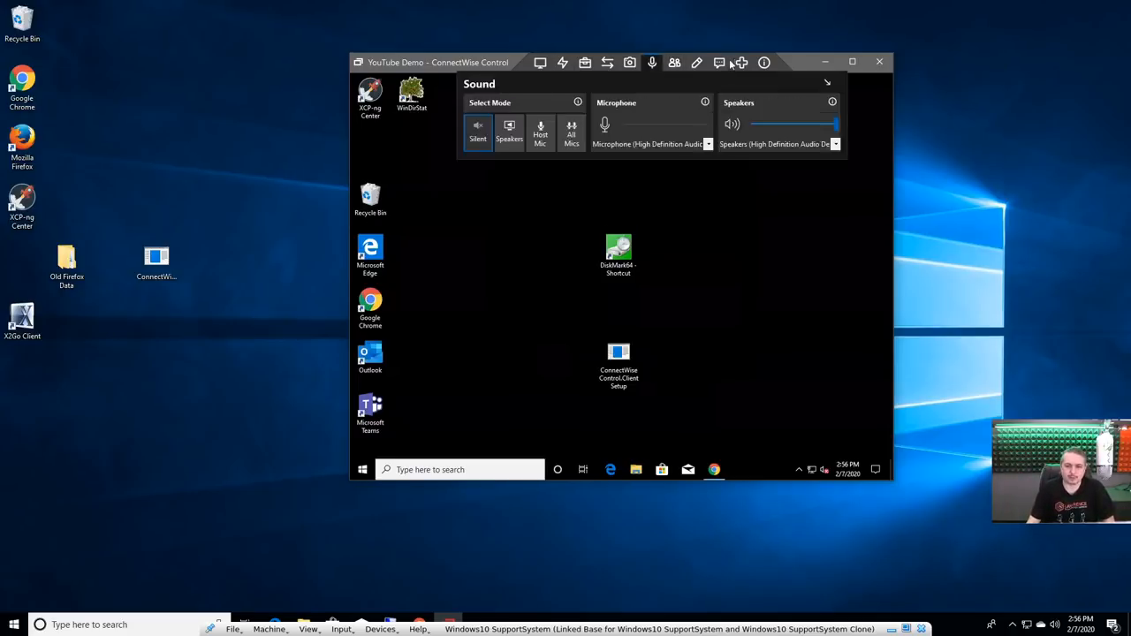
pyautogui.click(707, 62)
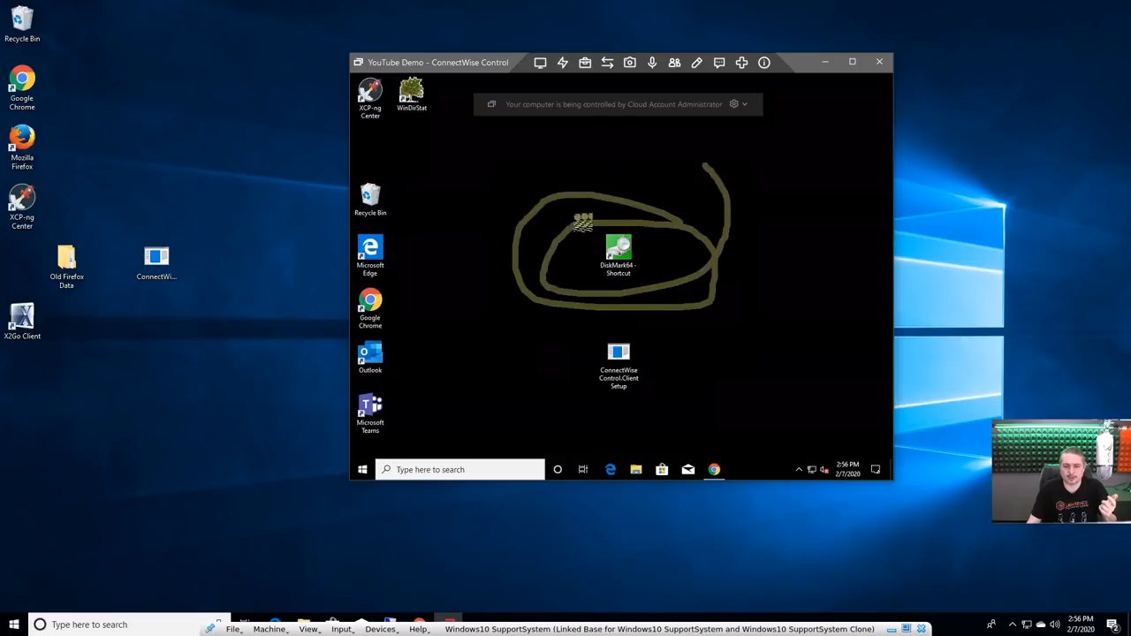
# Check participants, clear the annotation loop, and send the chat message 'test' to the remote computer
pyautogui.click(677, 62)
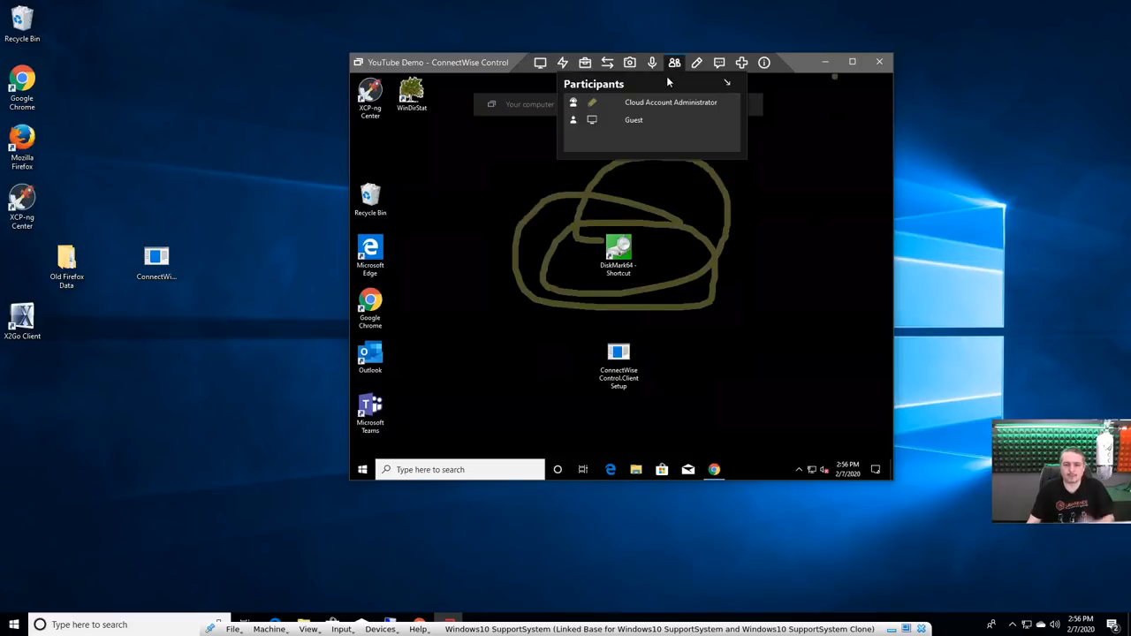
pyautogui.click(702, 62)
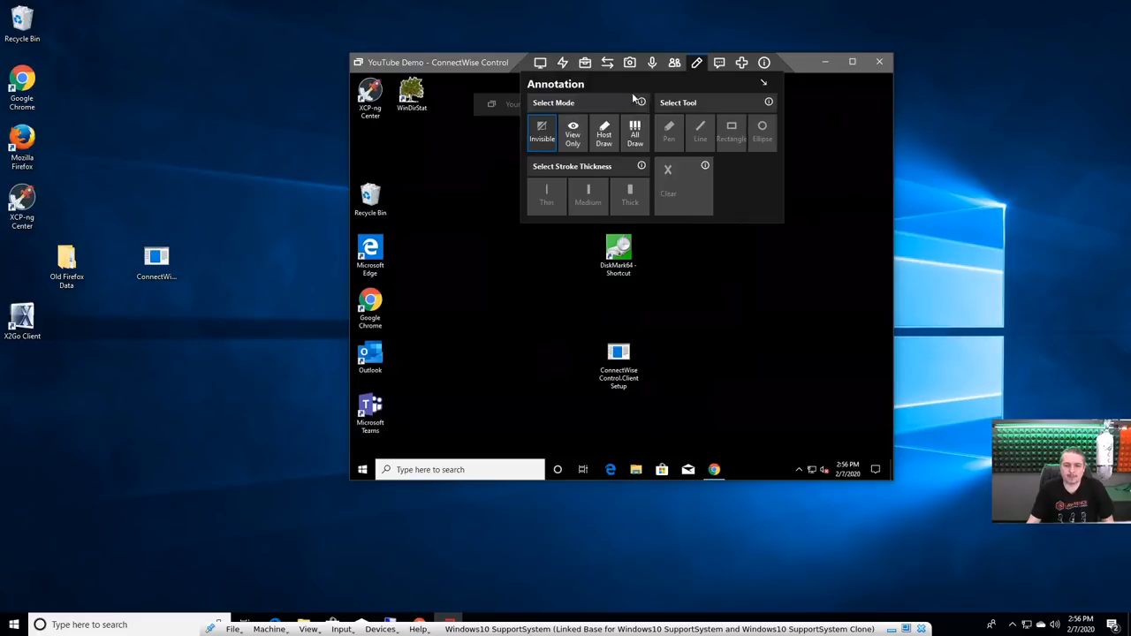
pyautogui.click(720, 62)
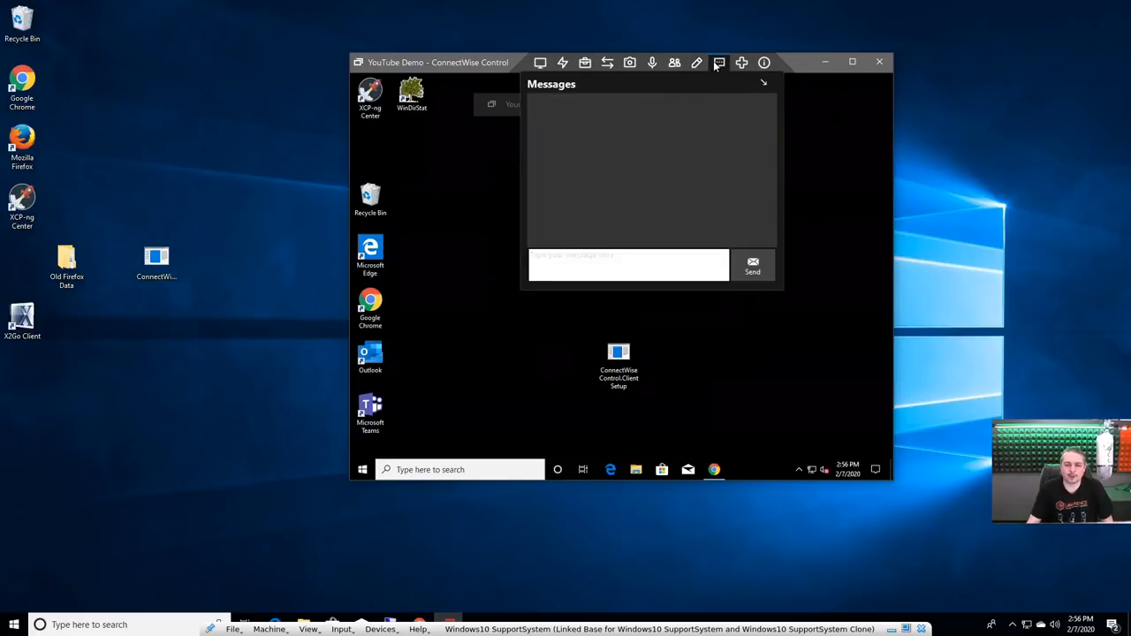
pyautogui.write('test')
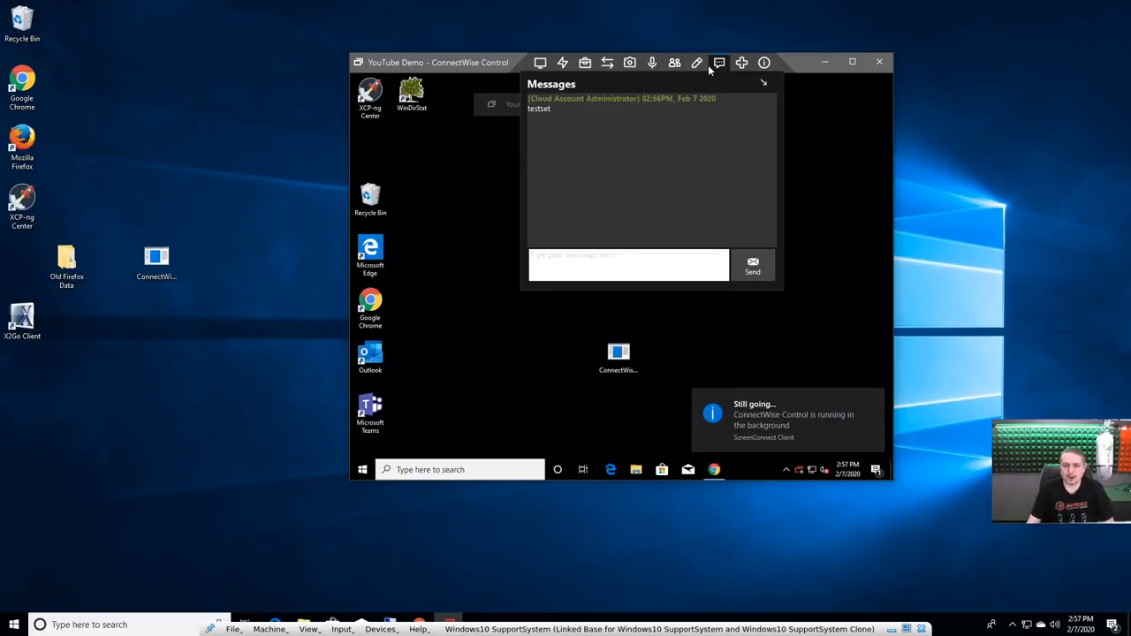
pyautogui.click(742, 62)
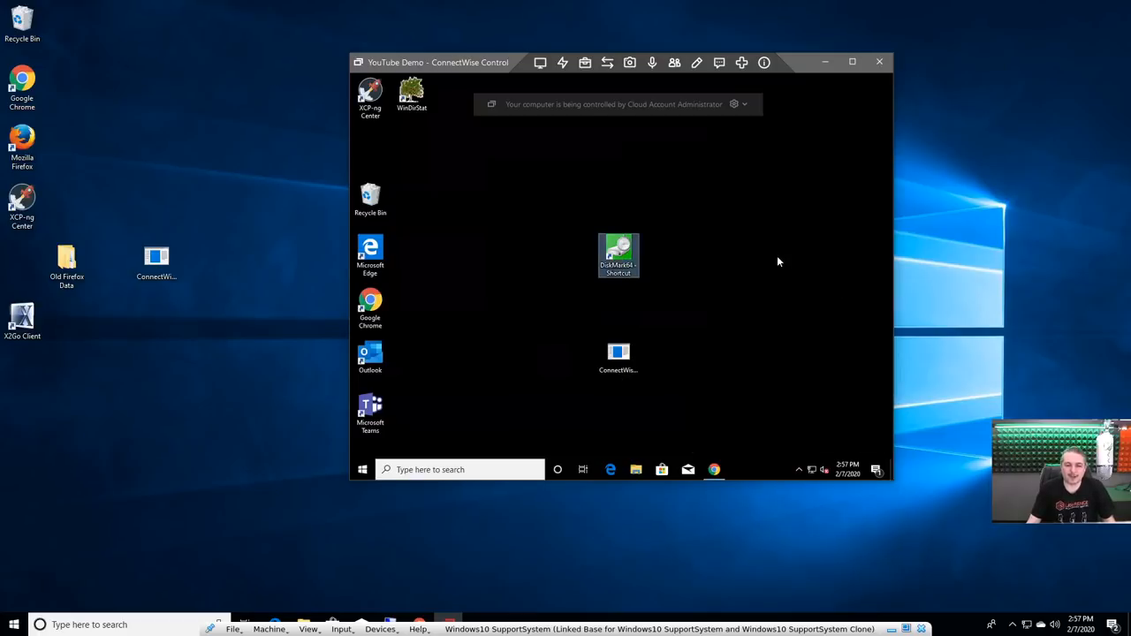
pyautogui.doubleClick(619, 254)
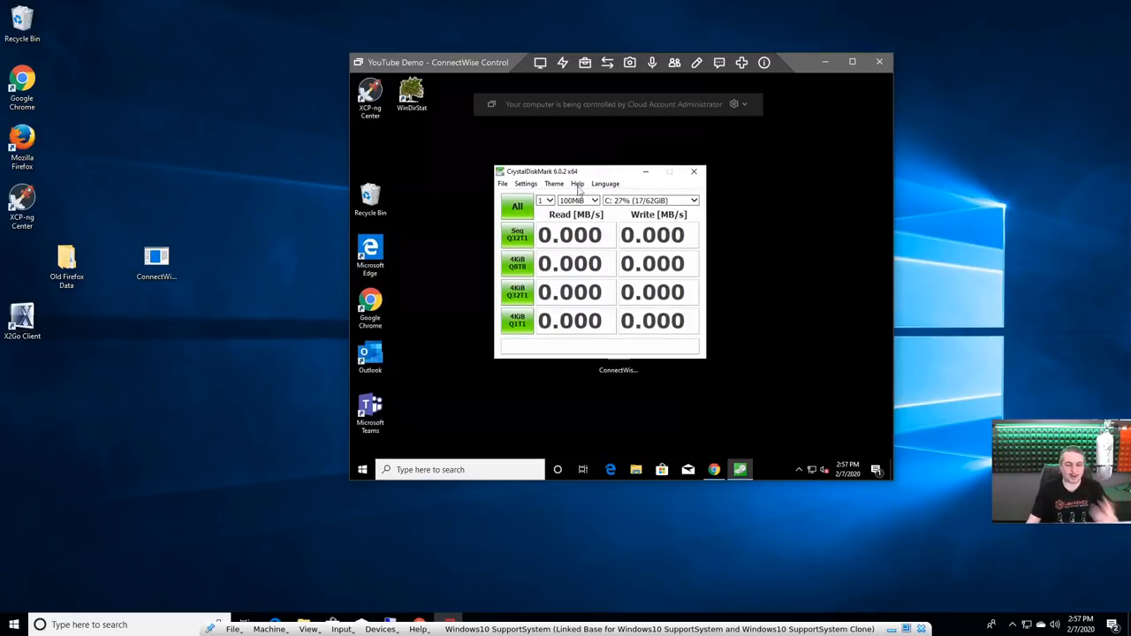
pyautogui.click(741, 62)
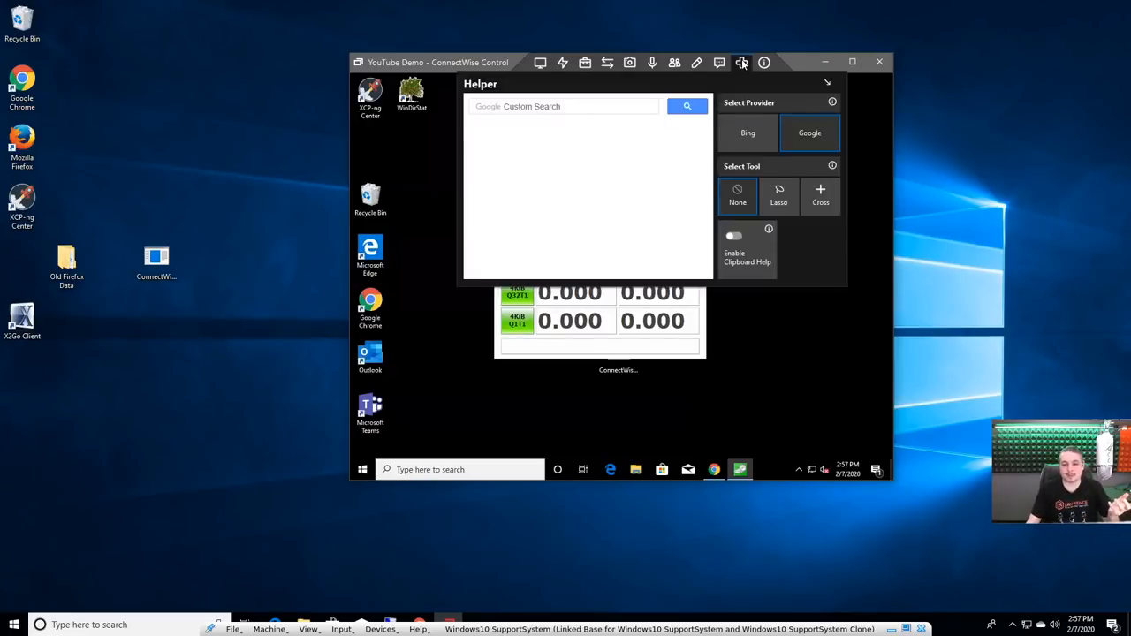
pyautogui.click(556, 106)
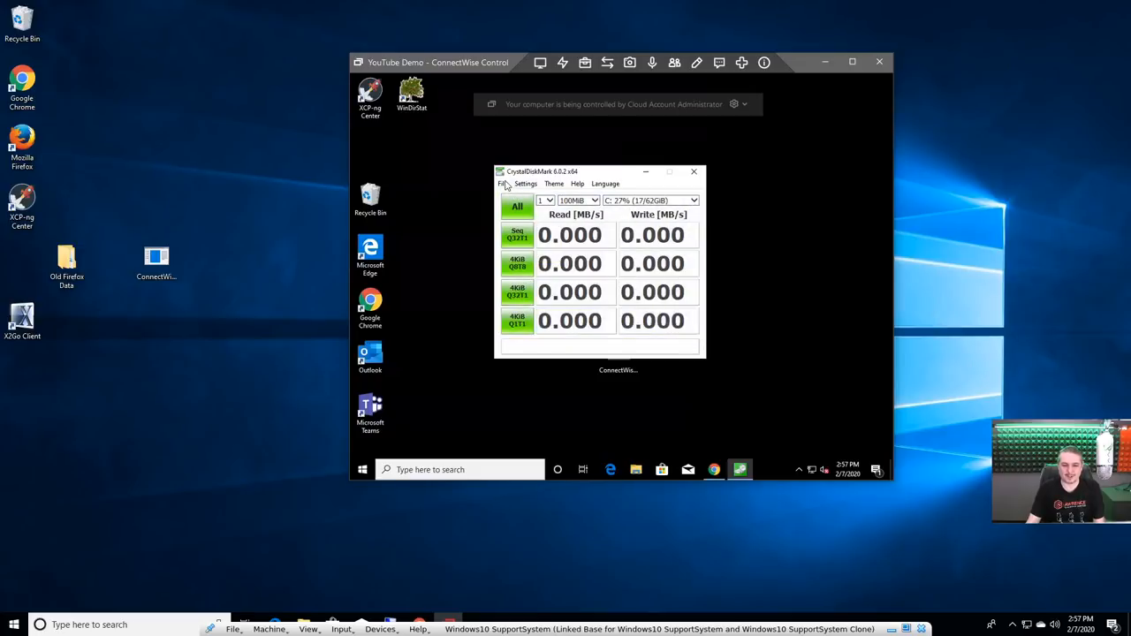
pyautogui.click(741, 61)
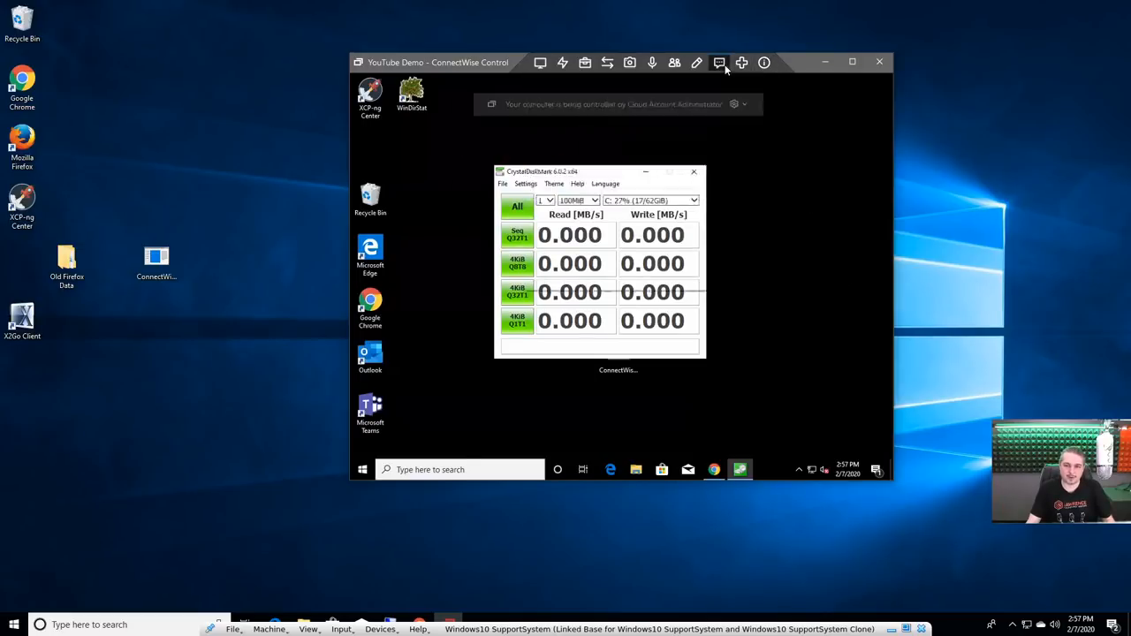
pyautogui.click(718, 62)
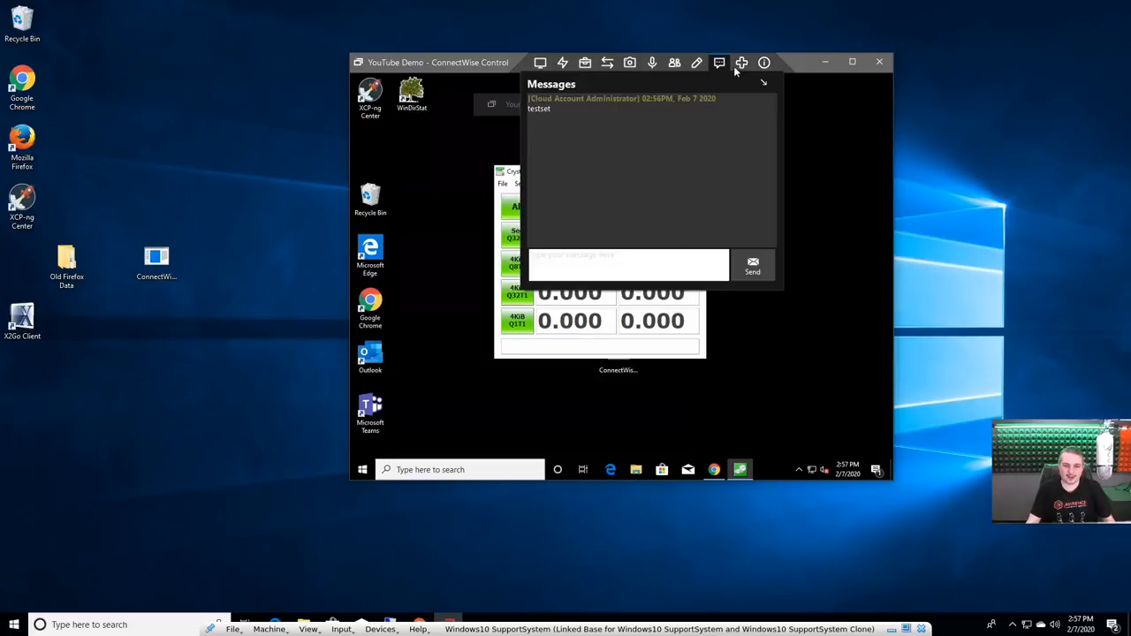
pyautogui.click(742, 62)
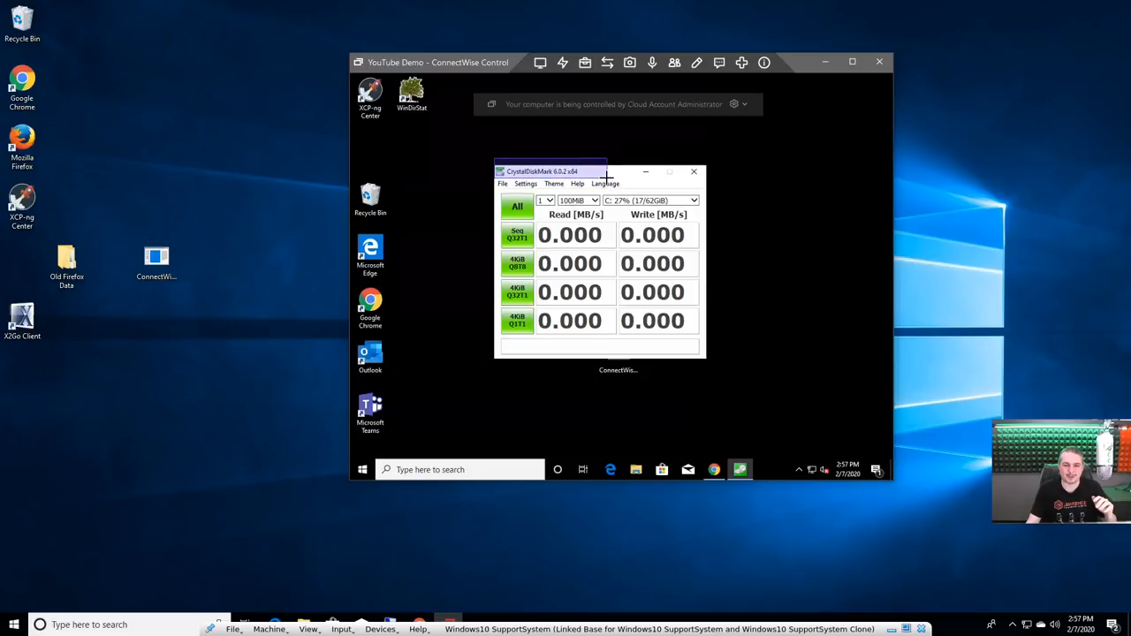
pyautogui.click(741, 62)
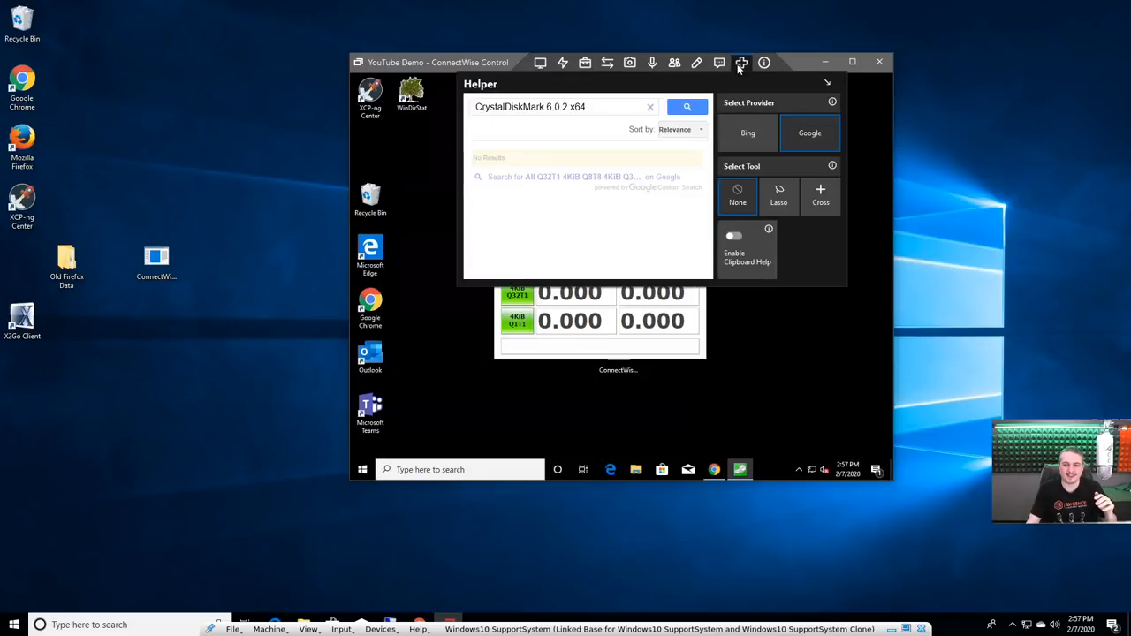
pyautogui.click(686, 106)
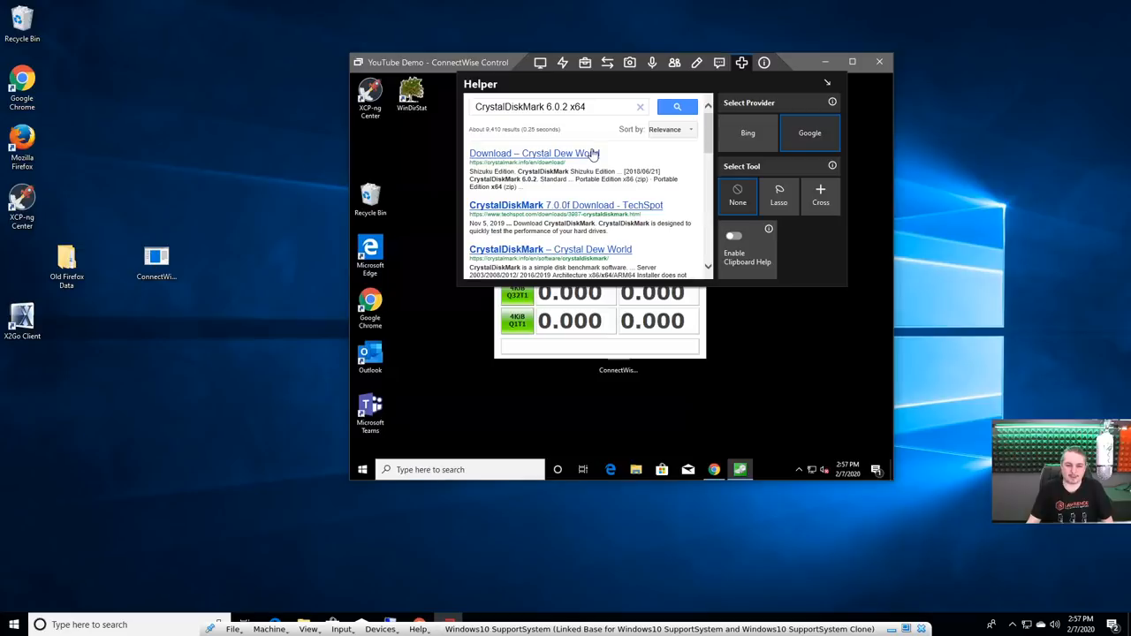
pyautogui.click(529, 152)
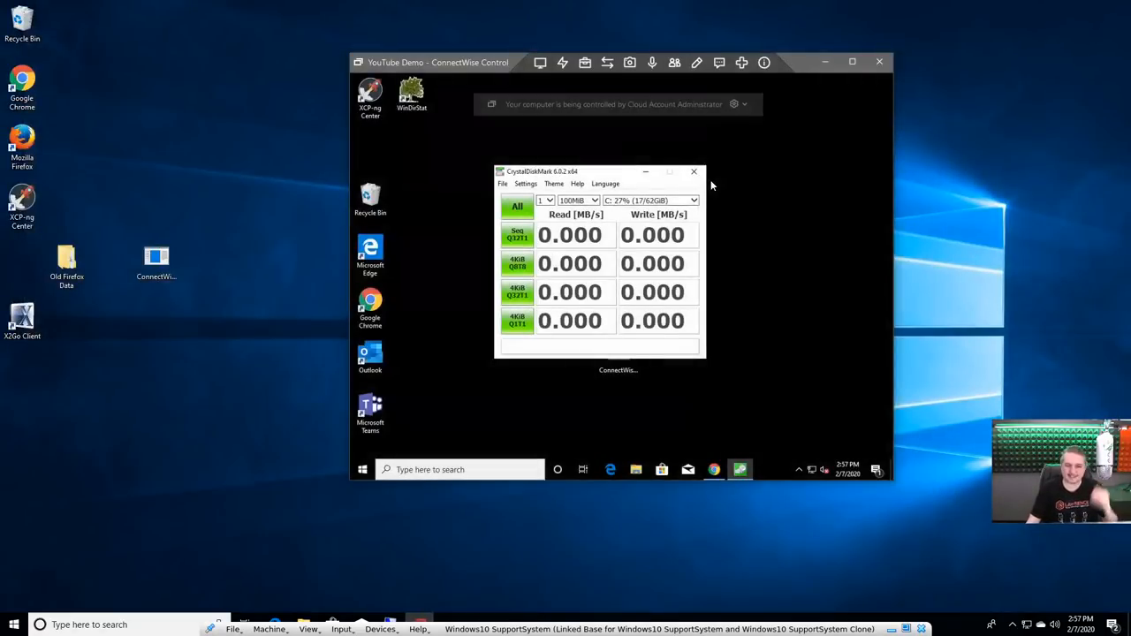
pyautogui.click(763, 62)
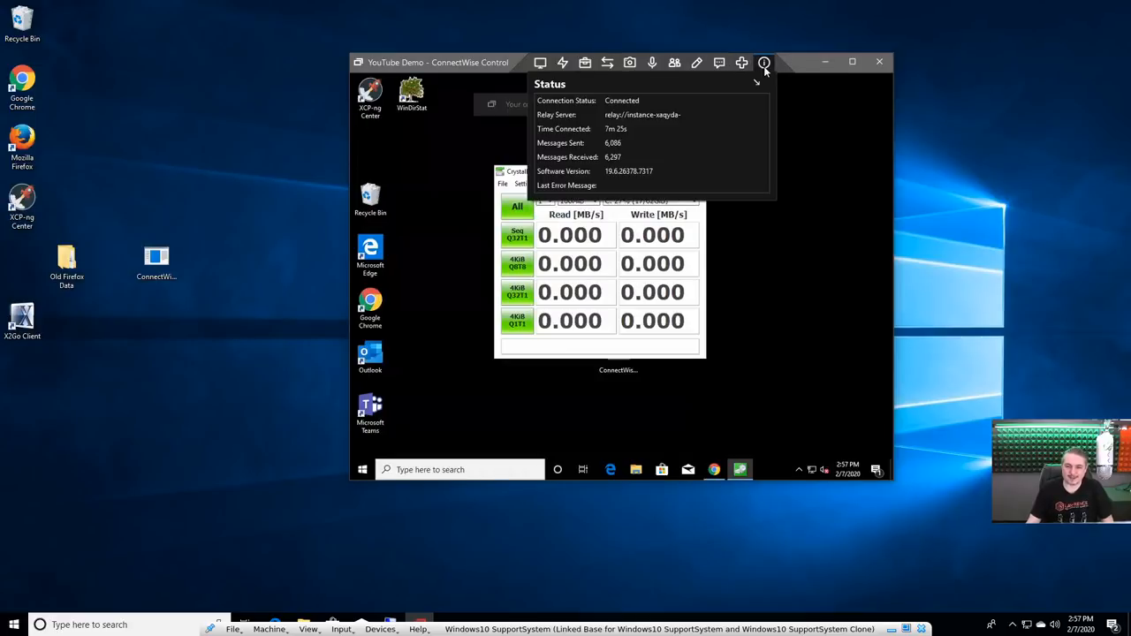
pyautogui.click(764, 62)
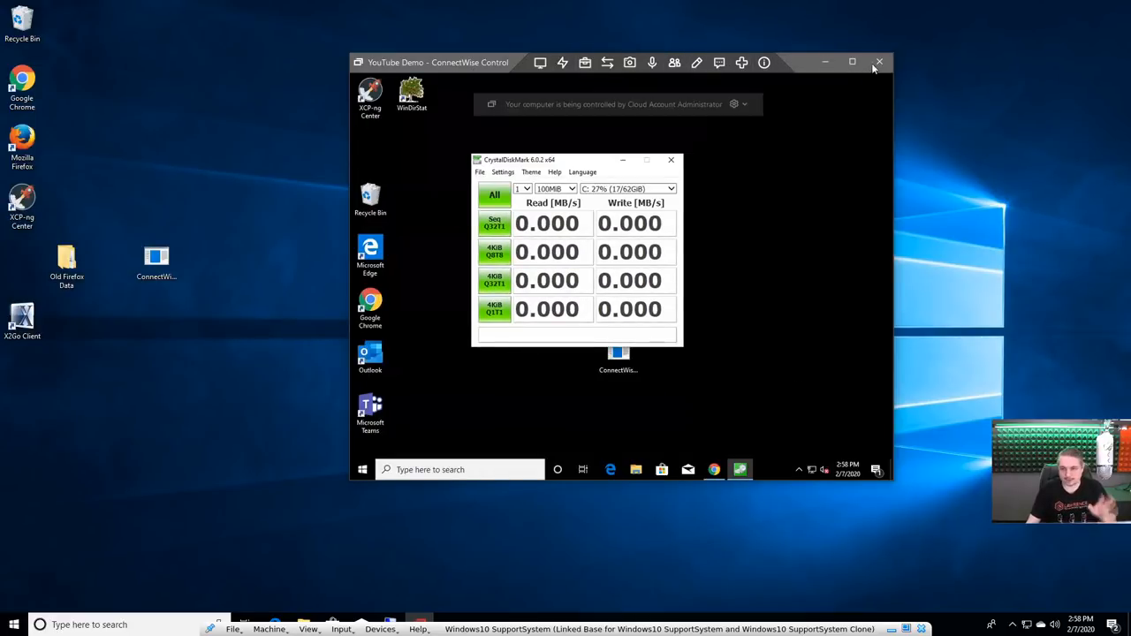
pyautogui.click(880, 61)
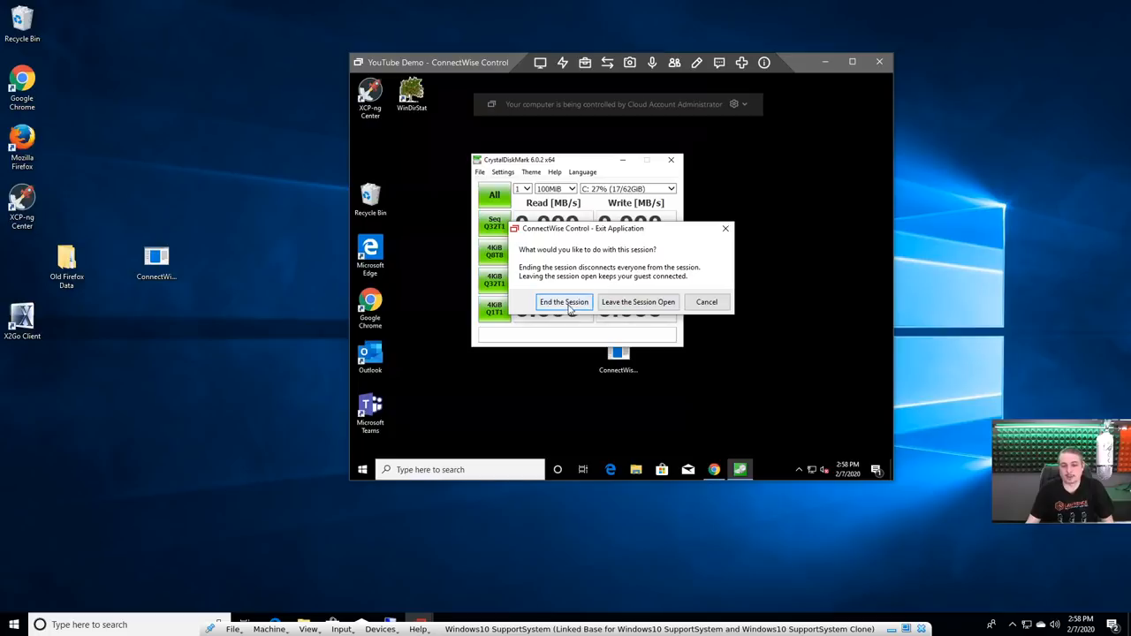
pyautogui.moveTo(562, 304)
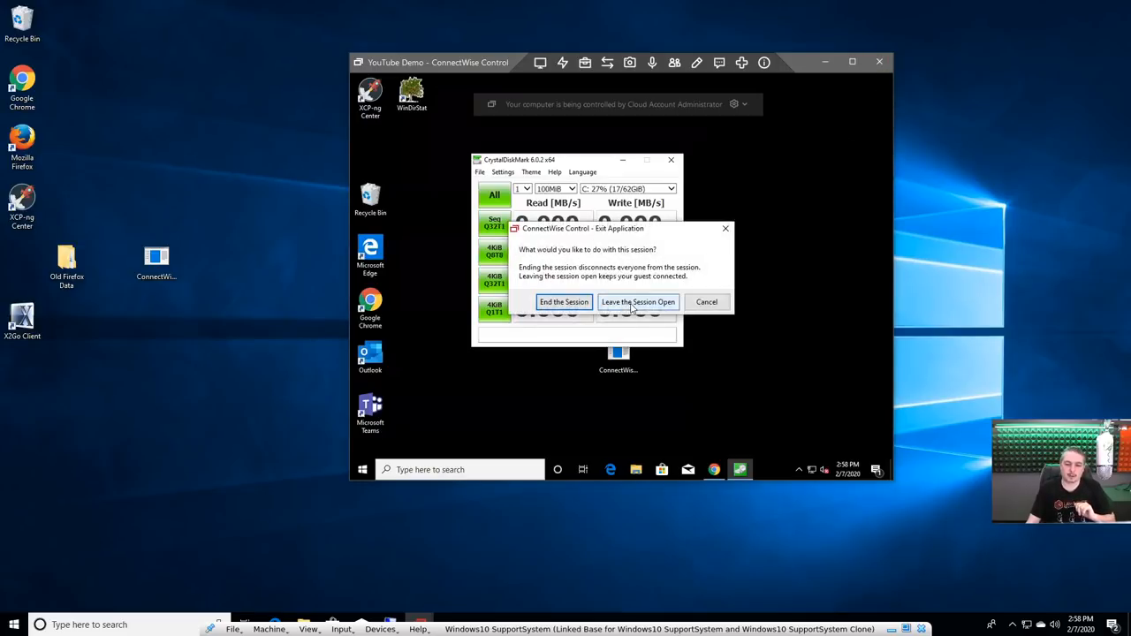
# Exit the host client choosing Leave the Session Open, returning to the local desktop
pyautogui.click(564, 301)
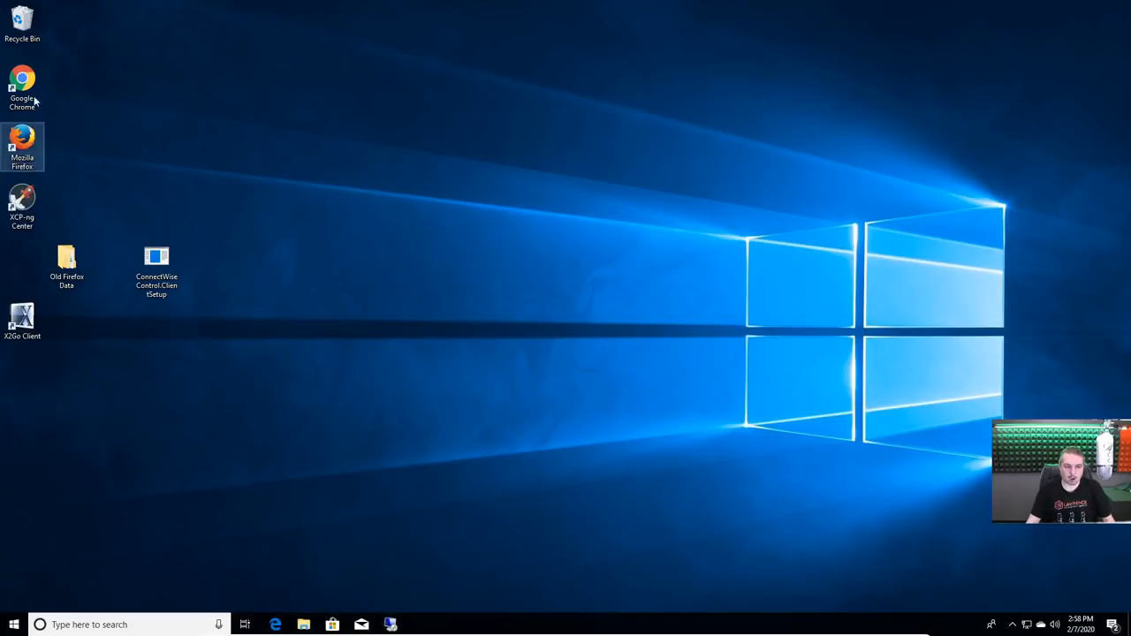
# Browse to the Support sessions page and install access on YouTube Demo with company DemoCompany
pyautogui.doubleClick(27, 80)
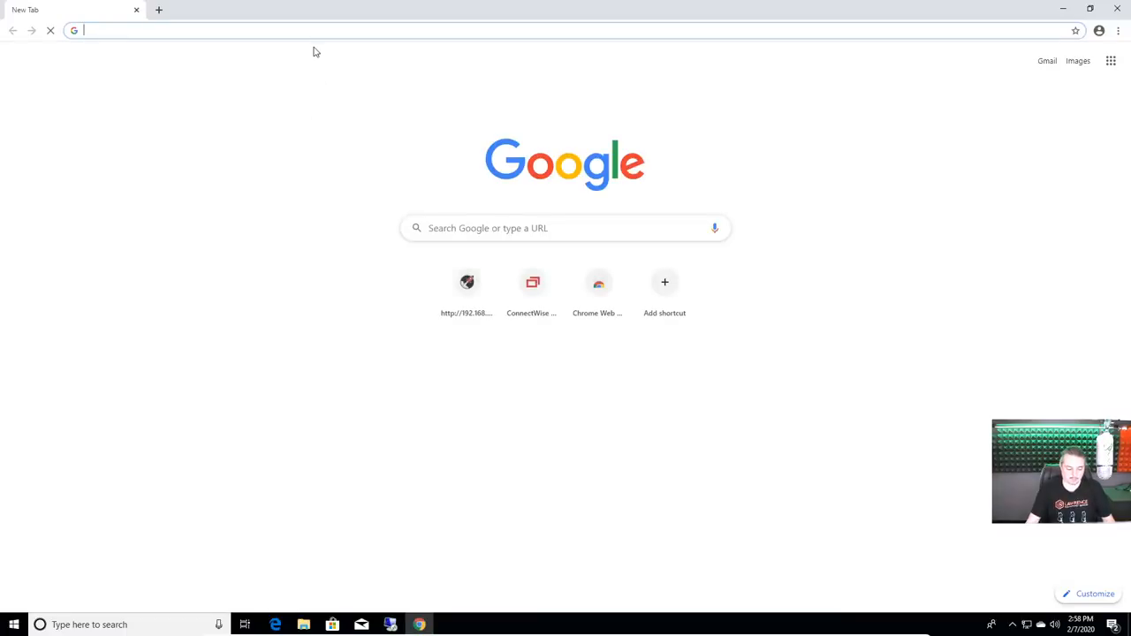
pyautogui.write('proofofconcept.screenconnect.com/Host#/Support/All%20Sessions//5b648307-7836-4cd9-8d63-05da0c1ec500')
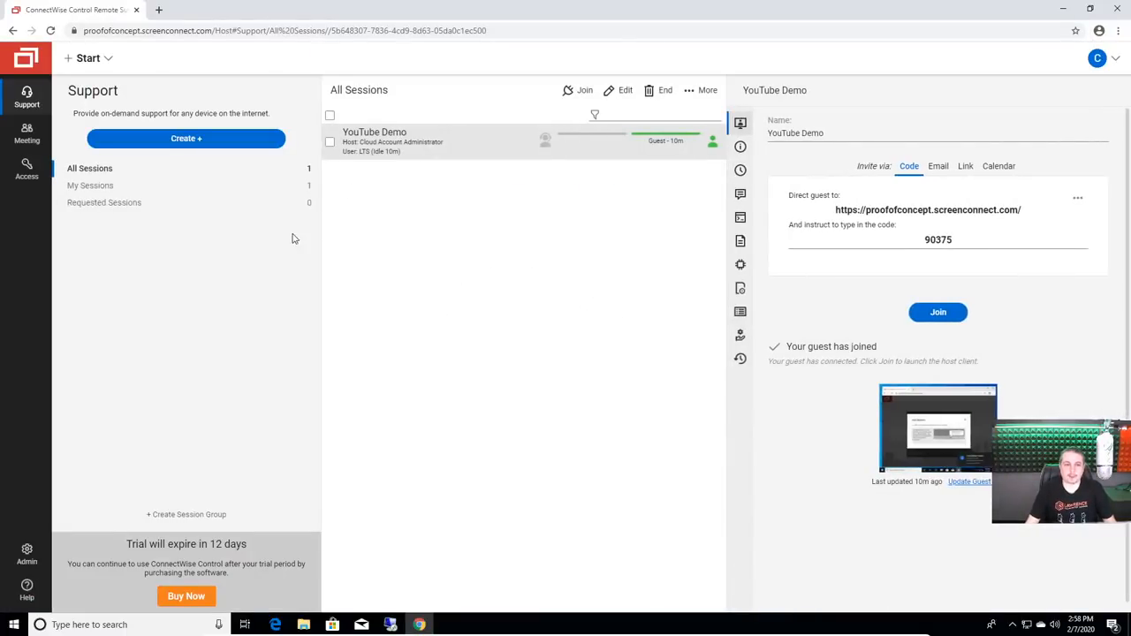
pyautogui.moveTo(416, 141)
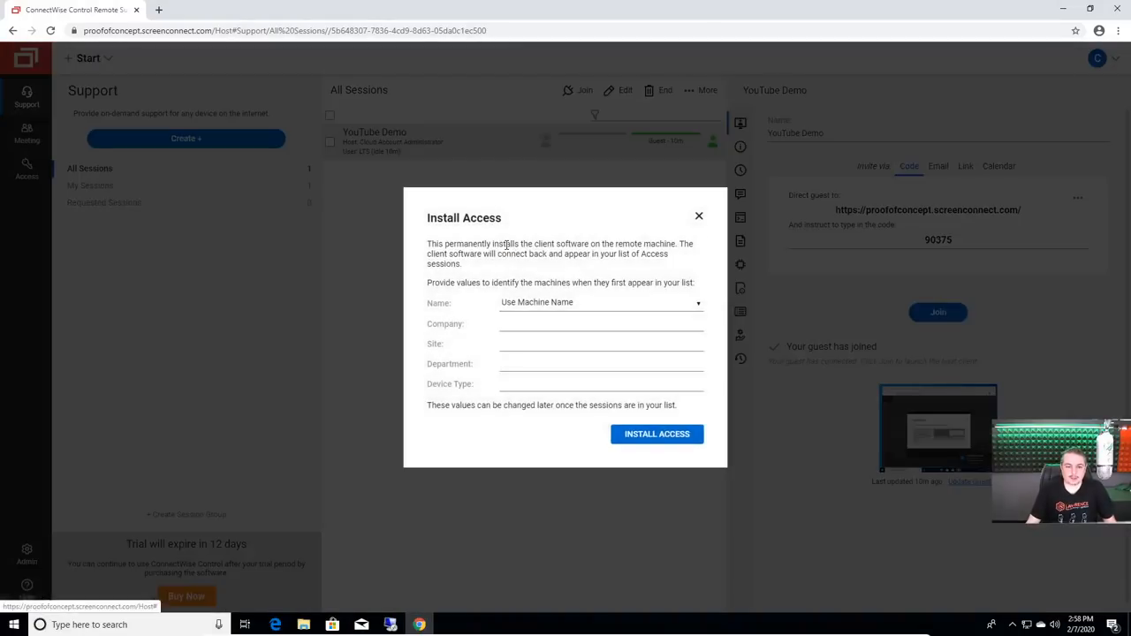
pyautogui.moveTo(580, 318)
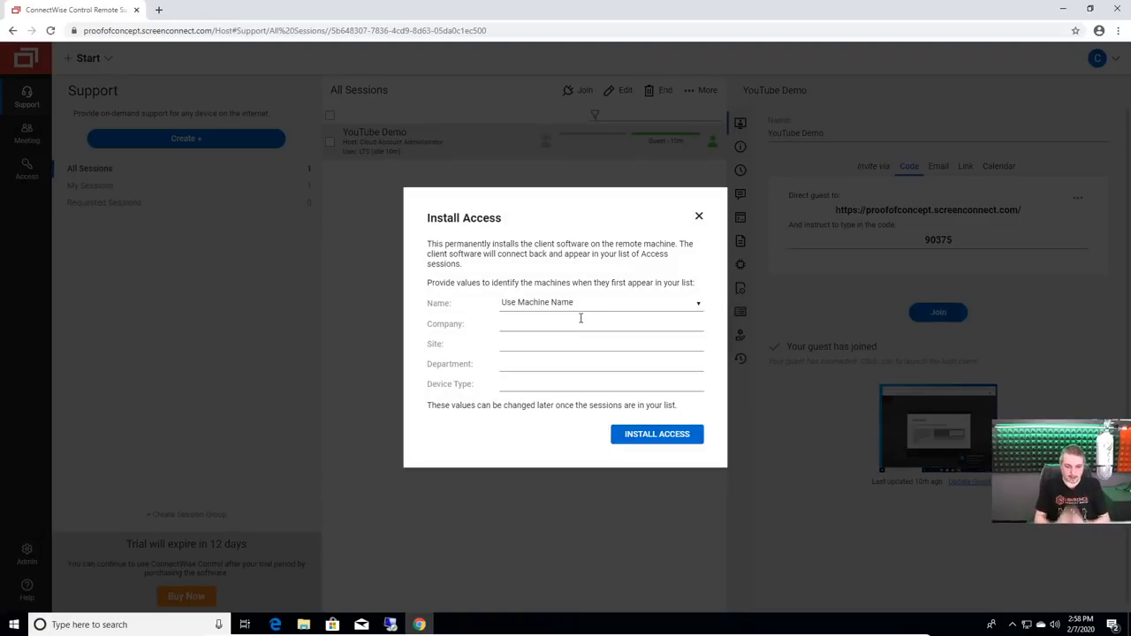
pyautogui.write('D')
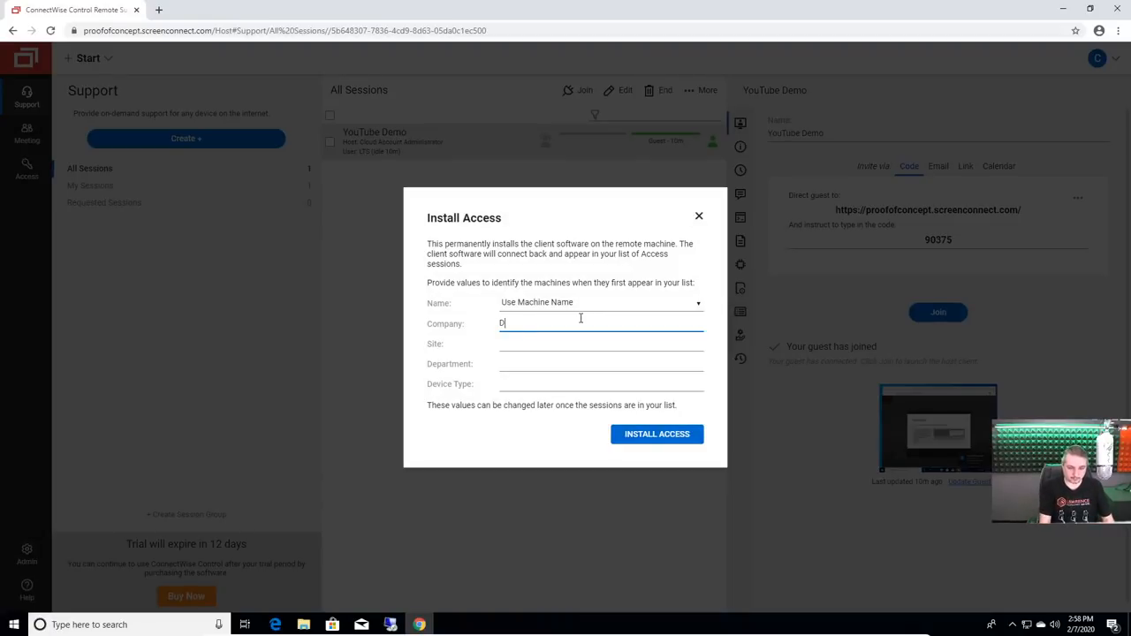
pyautogui.write('emoCompany')
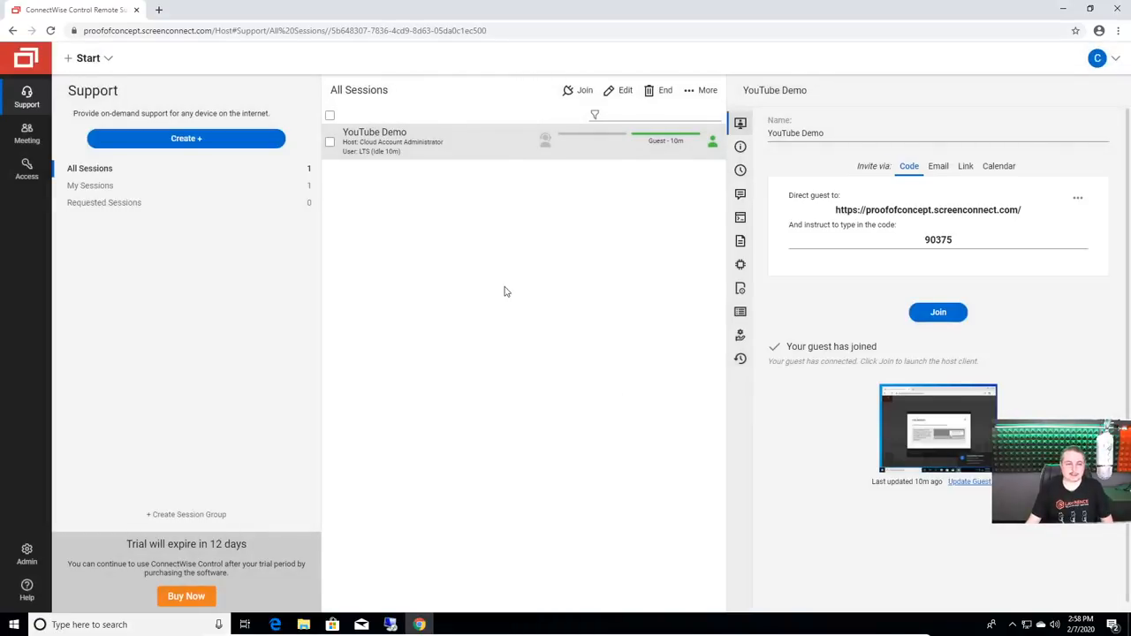
pyautogui.moveTo(481, 209)
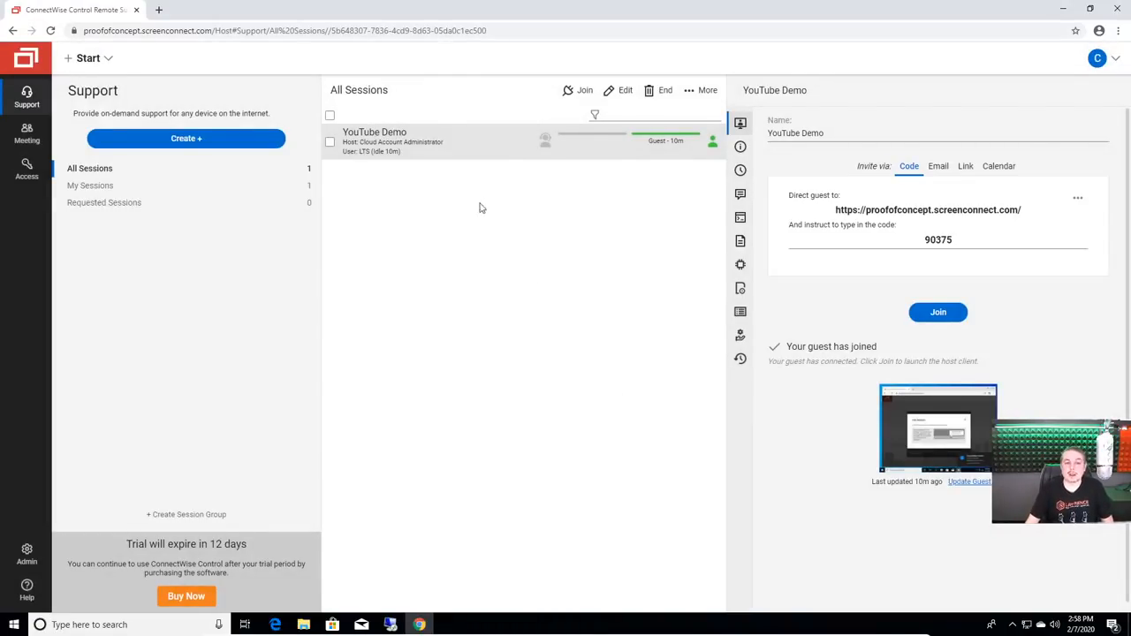
pyautogui.moveTo(452, 142)
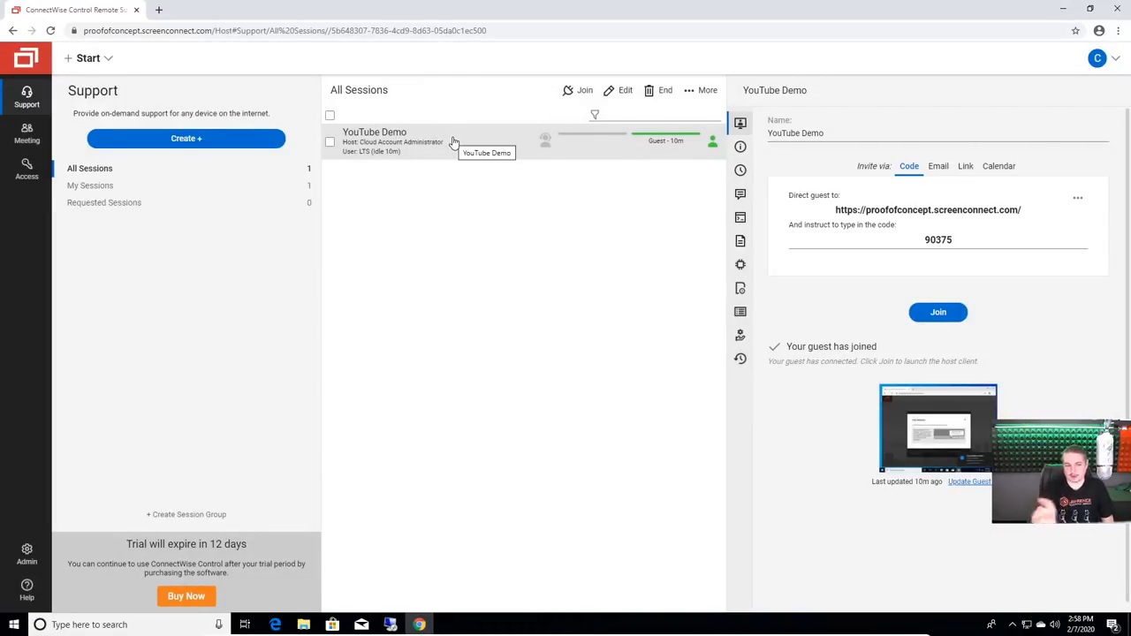
pyautogui.click(28, 170)
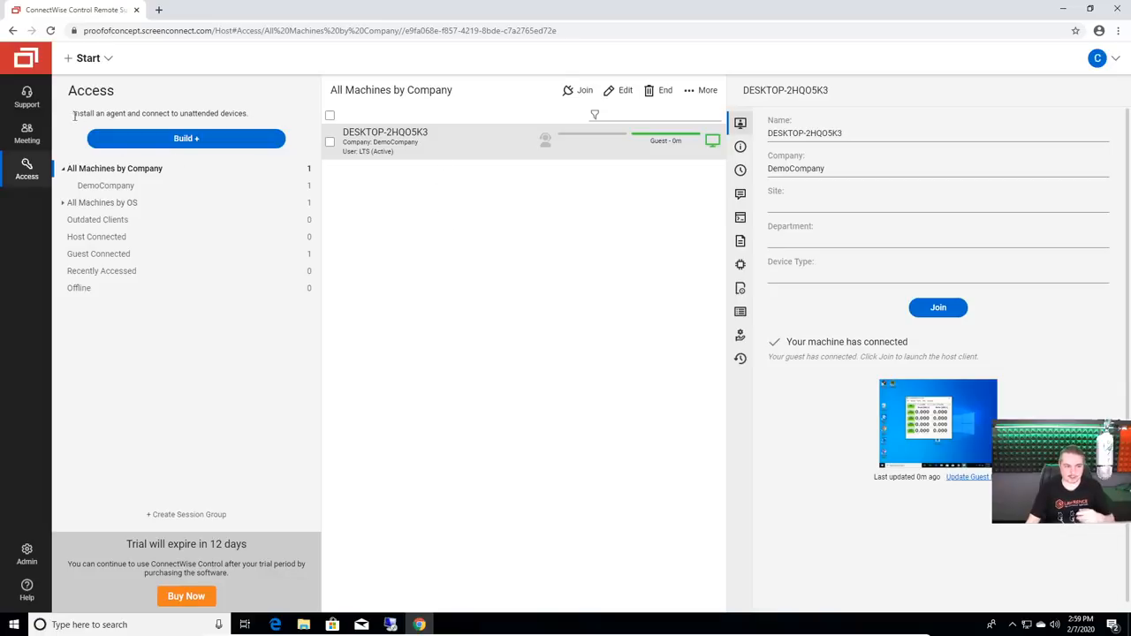
pyautogui.click(28, 99)
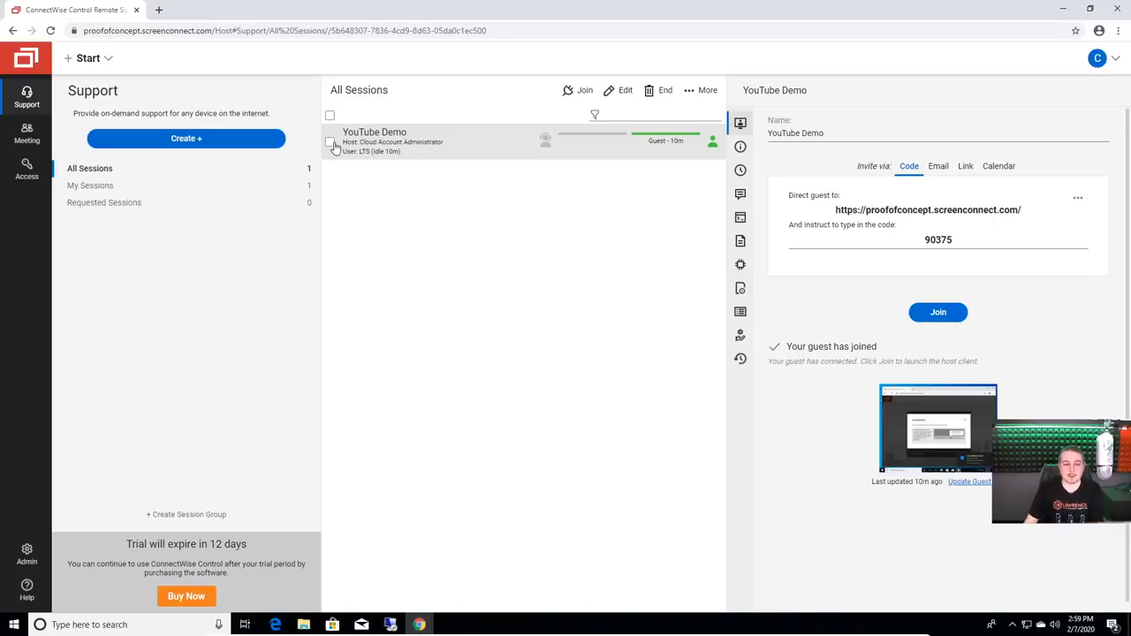
# Start ending the YouTube Demo session, then back out of the End Sessions prompt
pyautogui.click(654, 88)
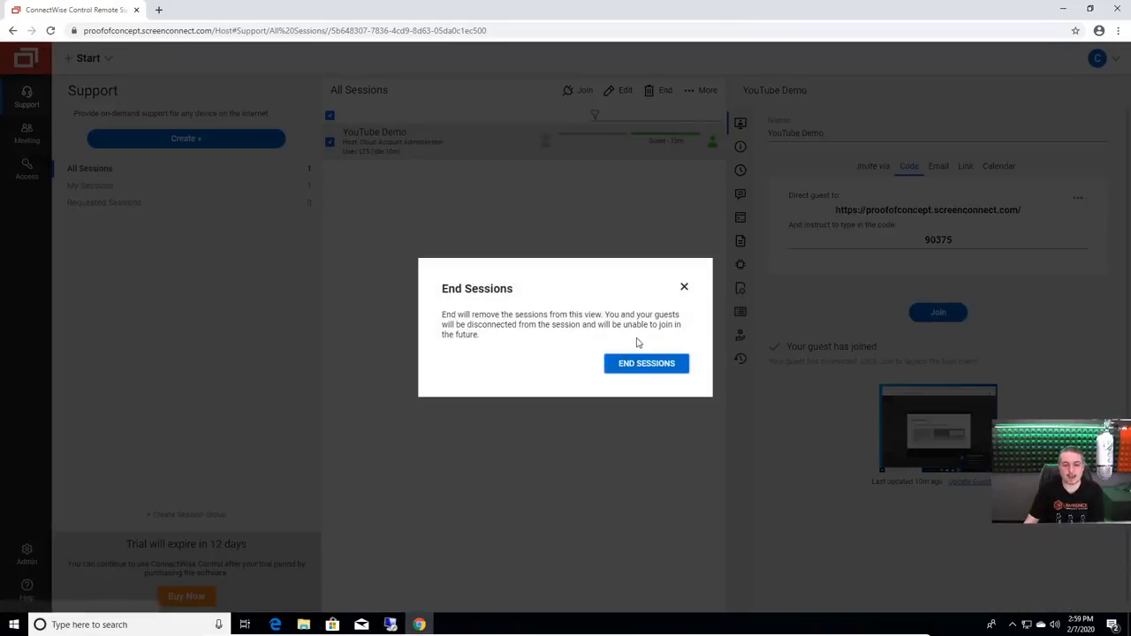
pyautogui.click(684, 286)
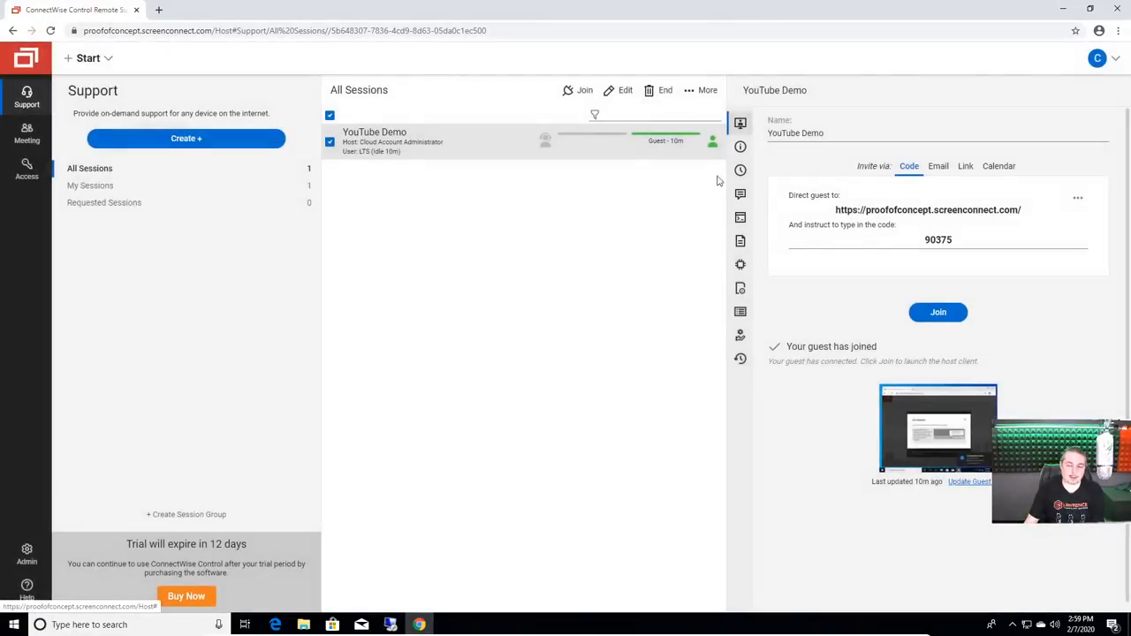
pyautogui.click(27, 173)
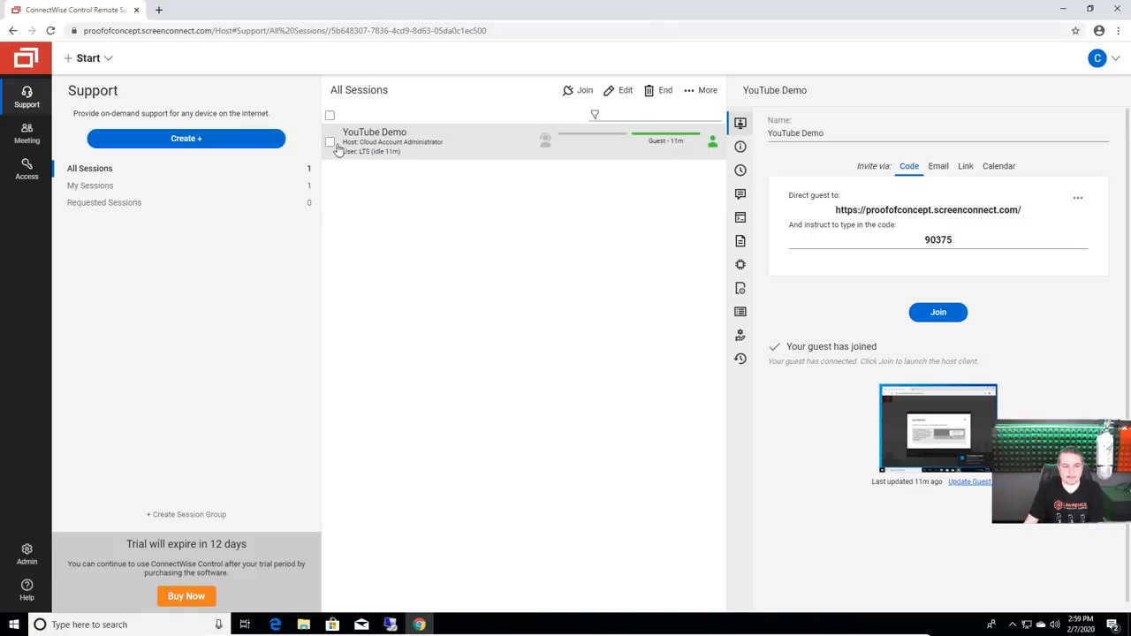
# End the YouTube Demo session, acknowledge the remote exit message, and go to the Access machines list
pyautogui.click(658, 88)
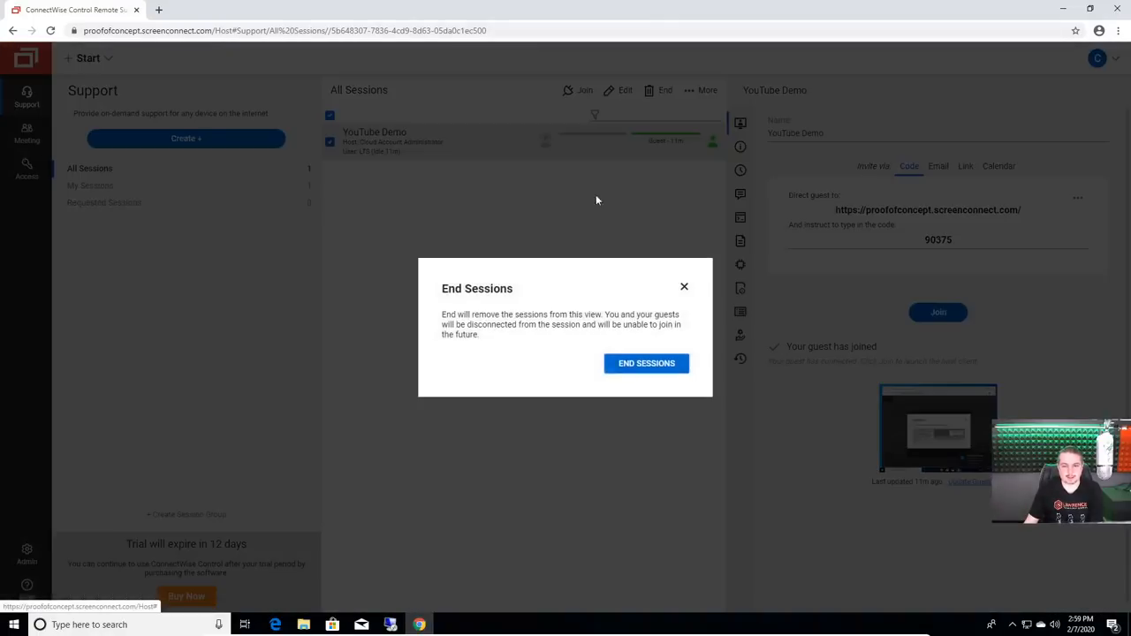
pyautogui.click(647, 364)
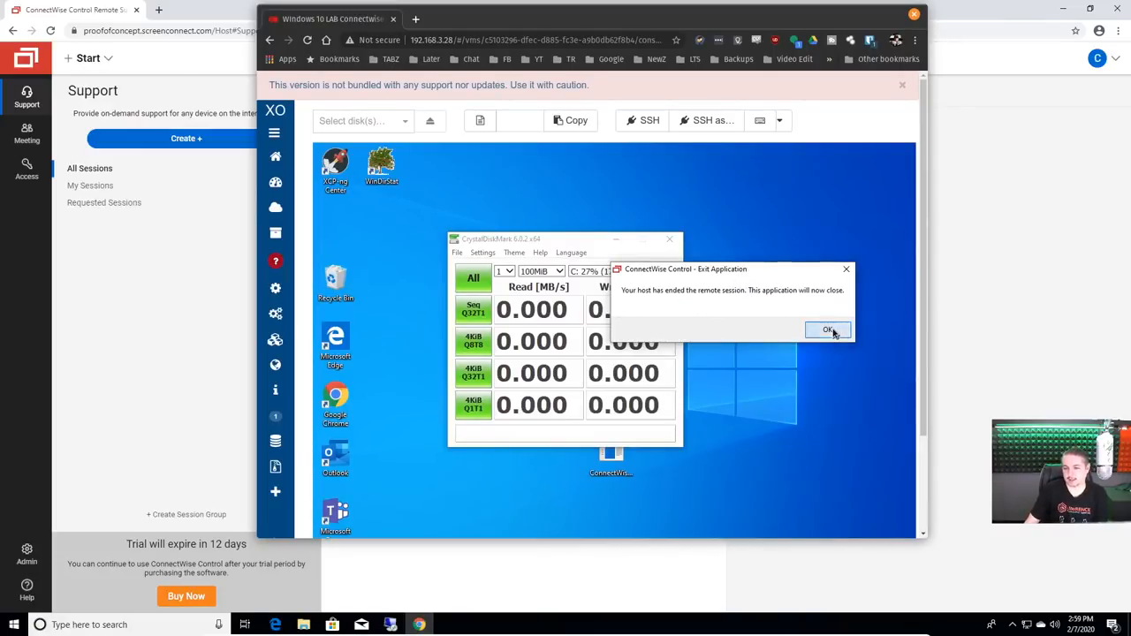
pyautogui.click(828, 330)
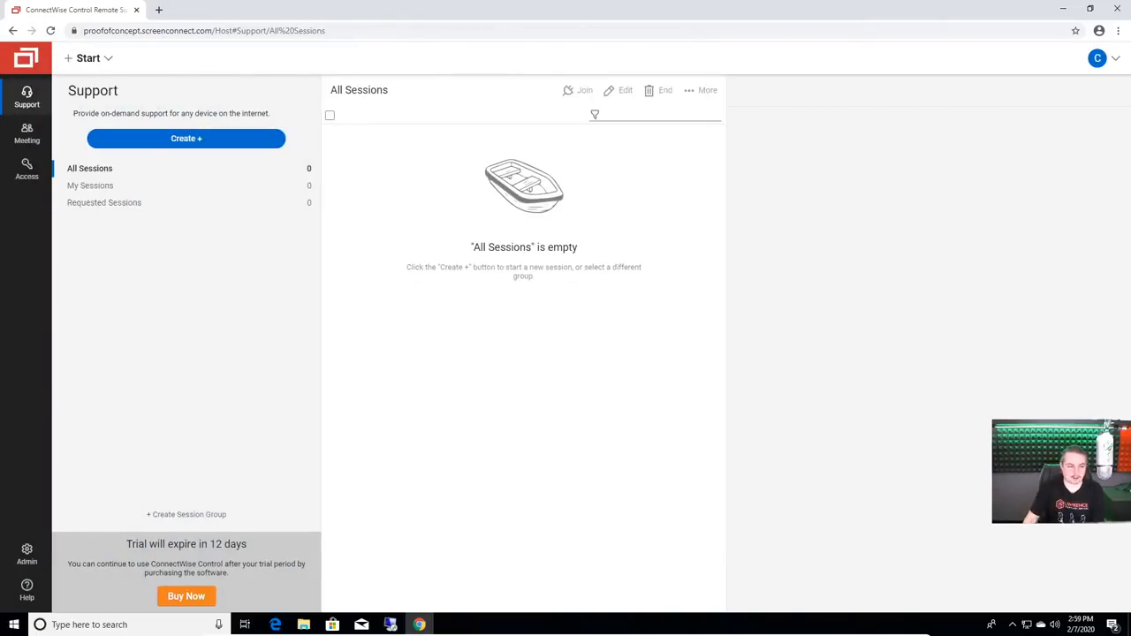
pyautogui.click(27, 170)
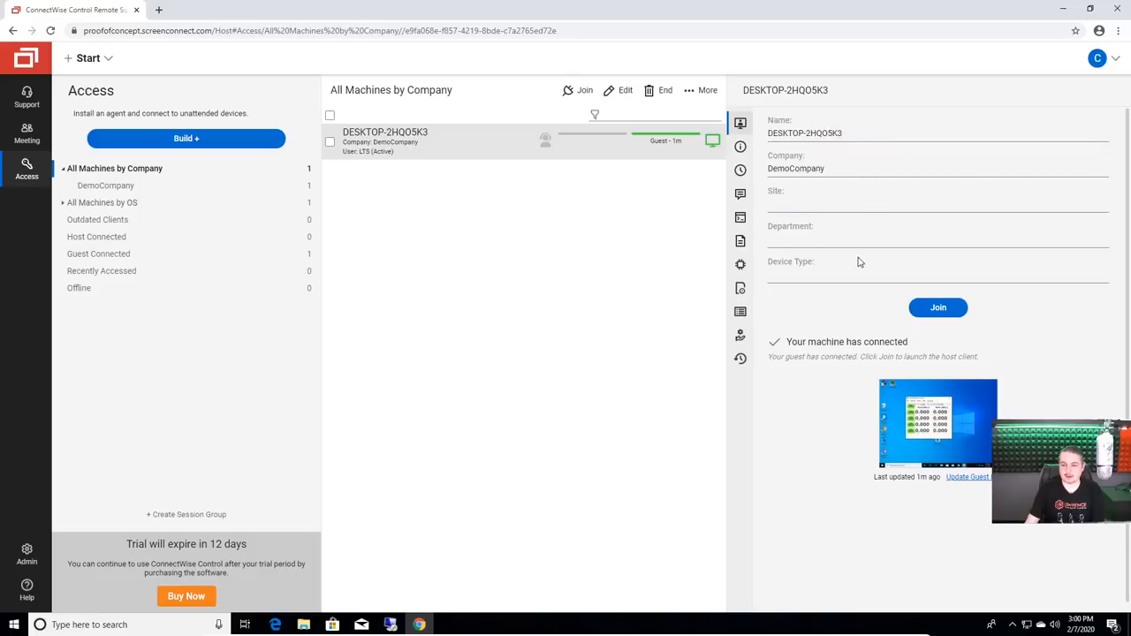
# Group machines by OS under Windows 10 Pro, then return to DemoCompany's desktop machine details
pyautogui.click(106, 185)
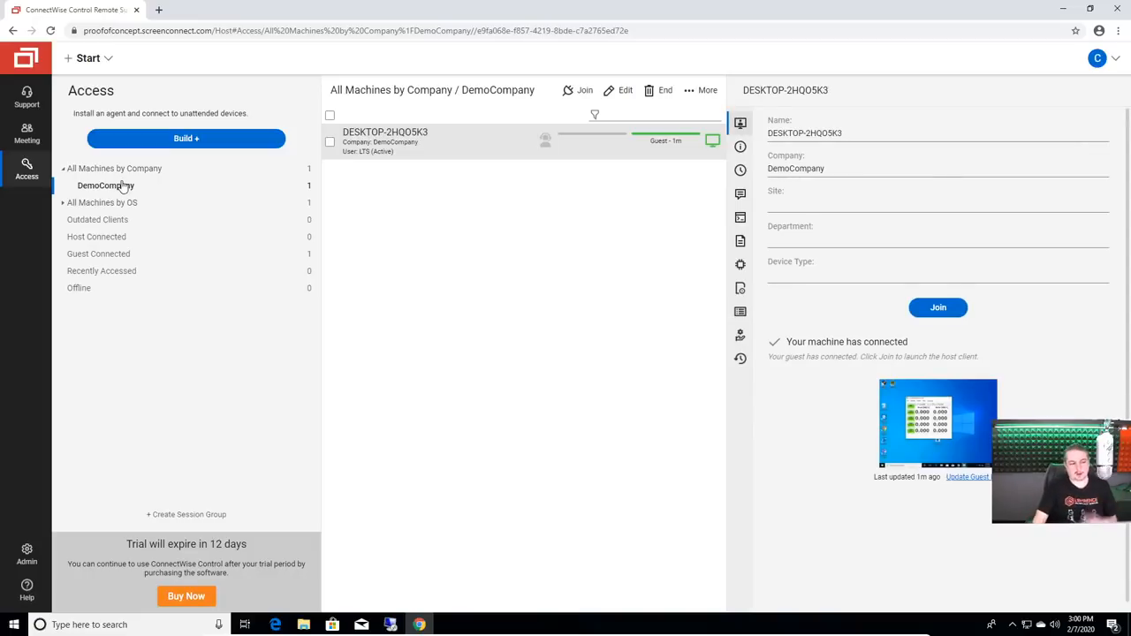
pyautogui.moveTo(134, 187)
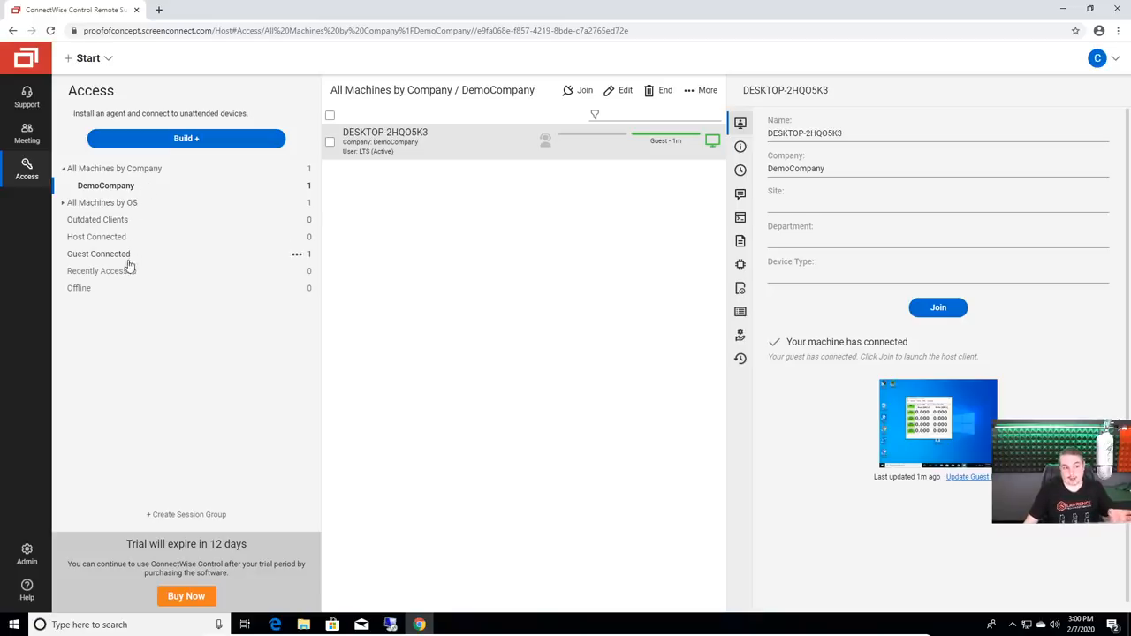
pyautogui.moveTo(120, 276)
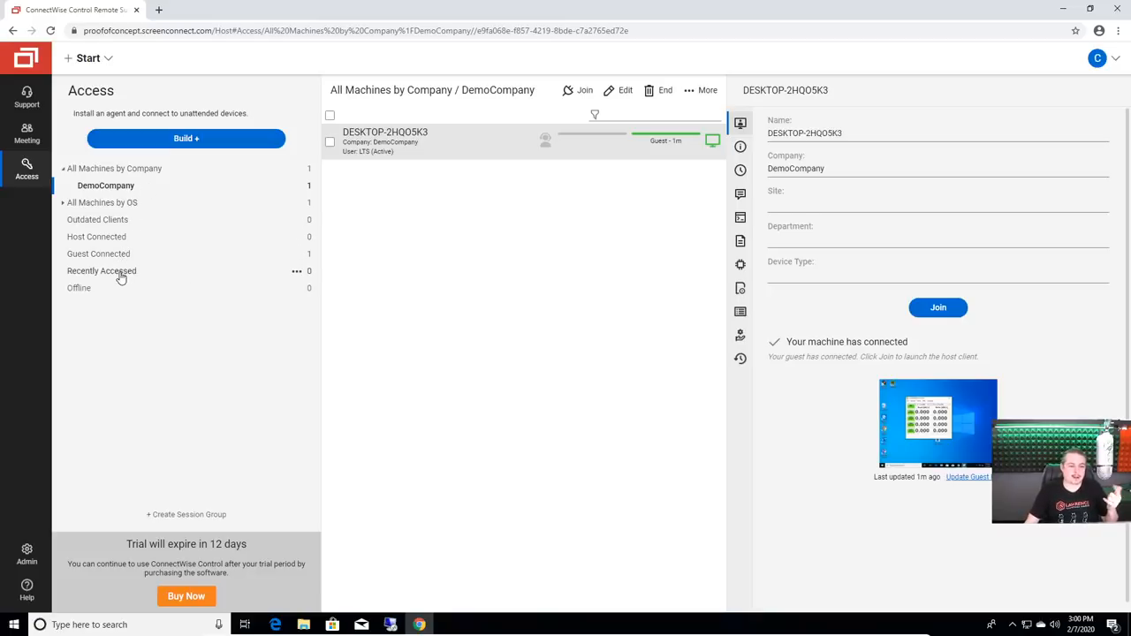
pyautogui.moveTo(116, 293)
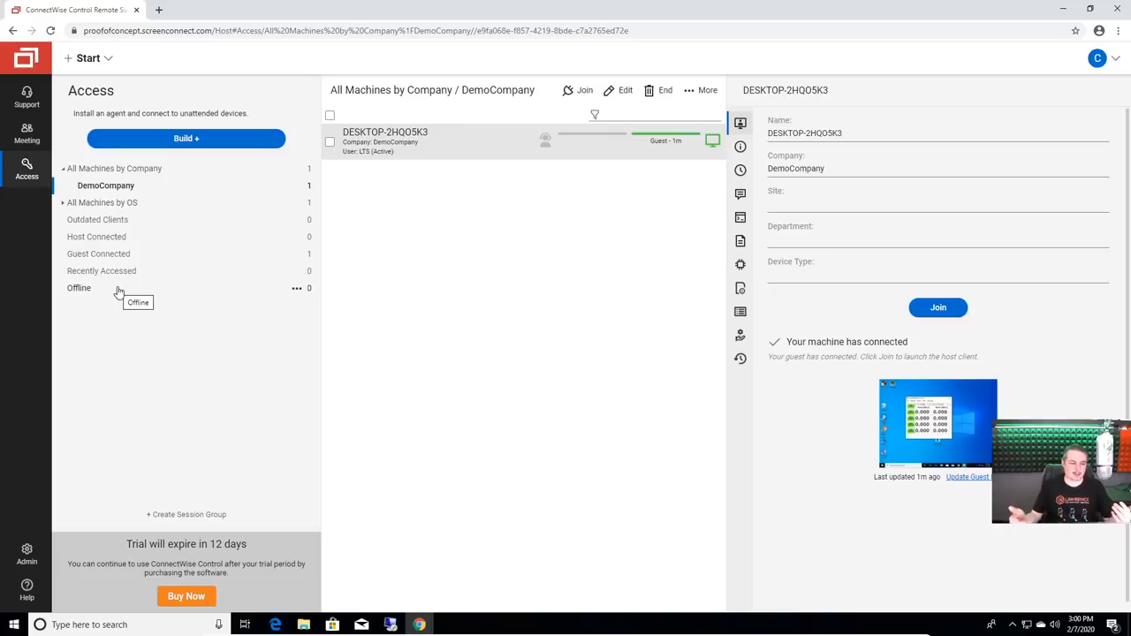
pyautogui.moveTo(92, 436)
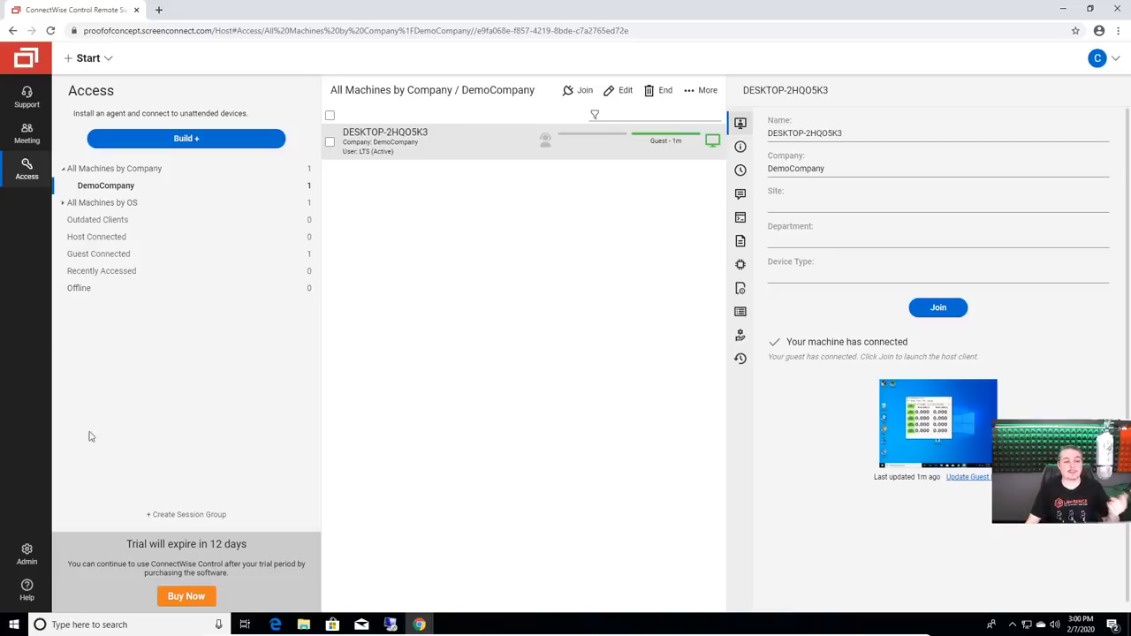
pyautogui.click(103, 201)
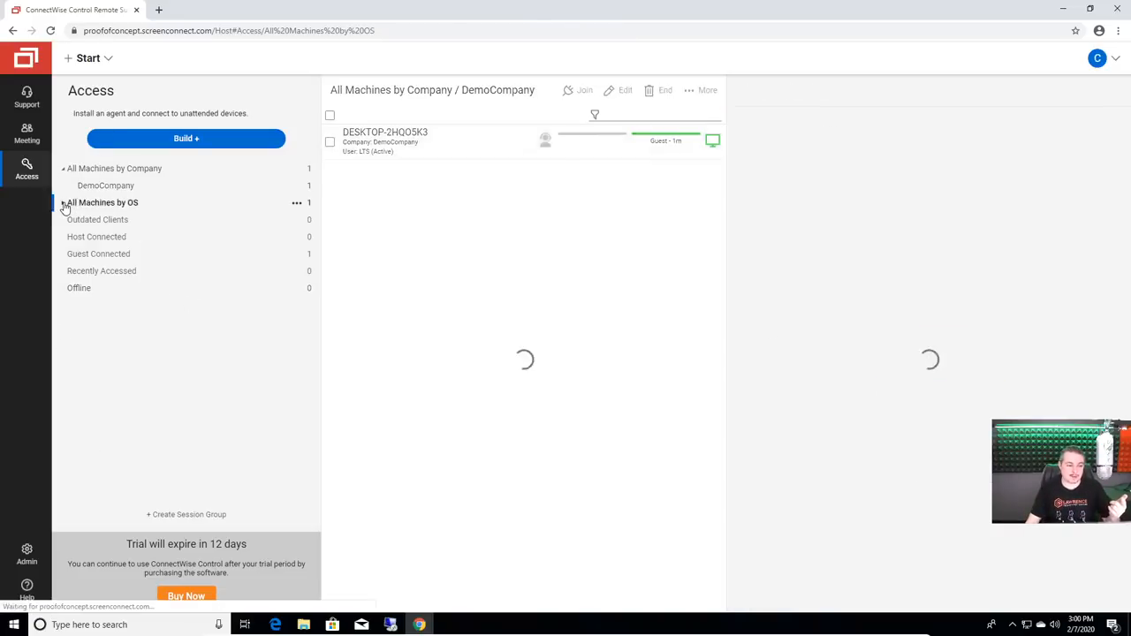
pyautogui.click(63, 201)
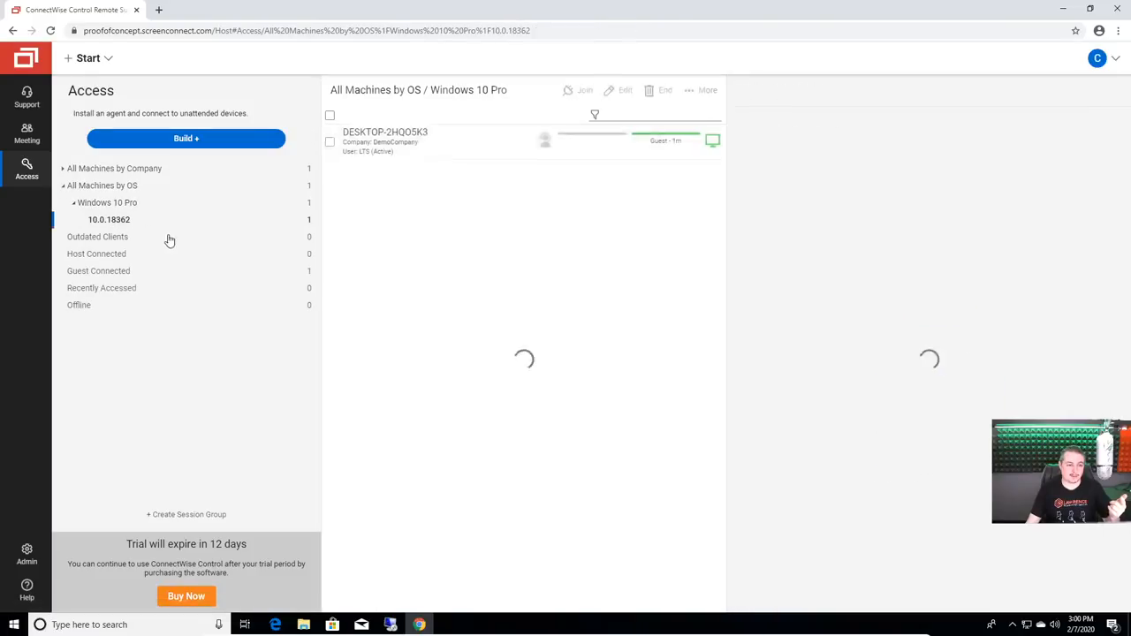
pyautogui.click(114, 168)
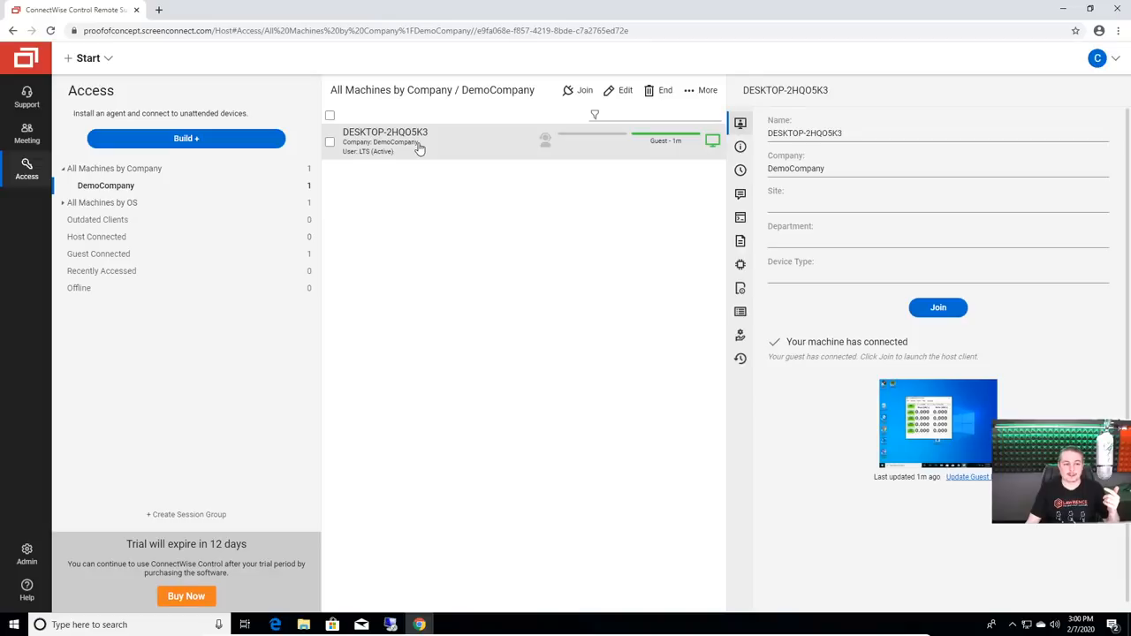
pyautogui.moveTo(255, 458)
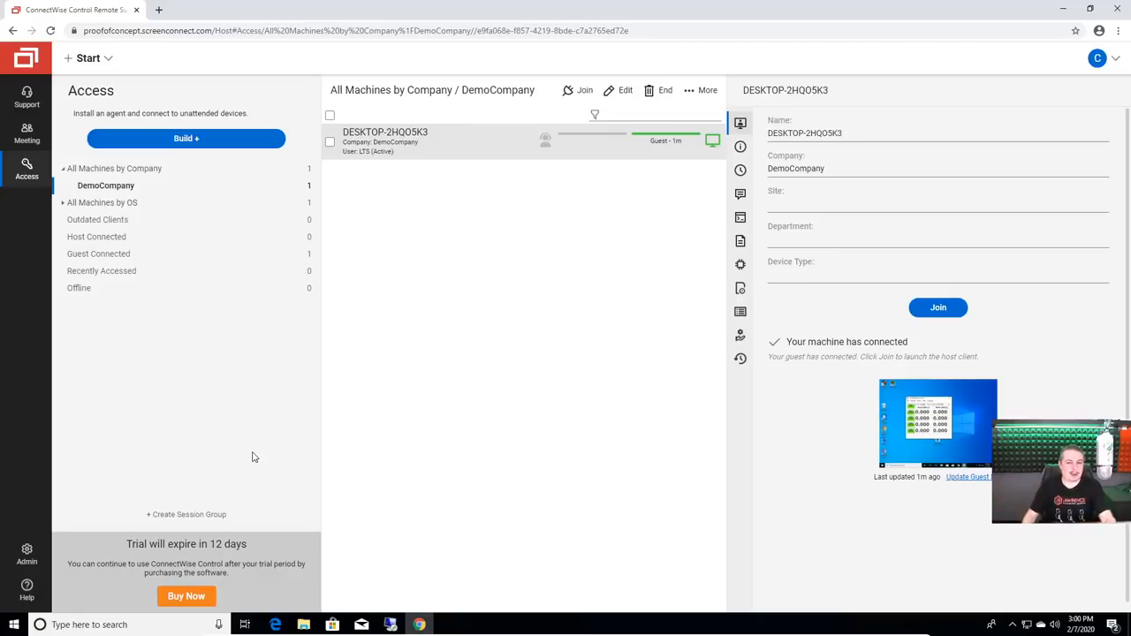
pyautogui.moveTo(647, 215)
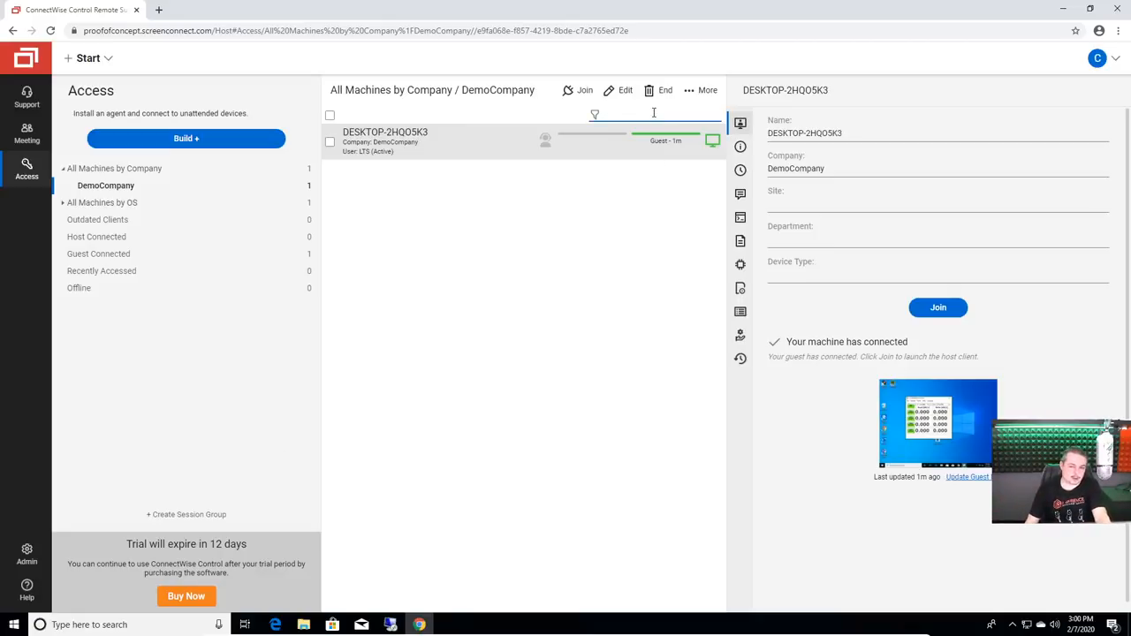
pyautogui.moveTo(396, 141)
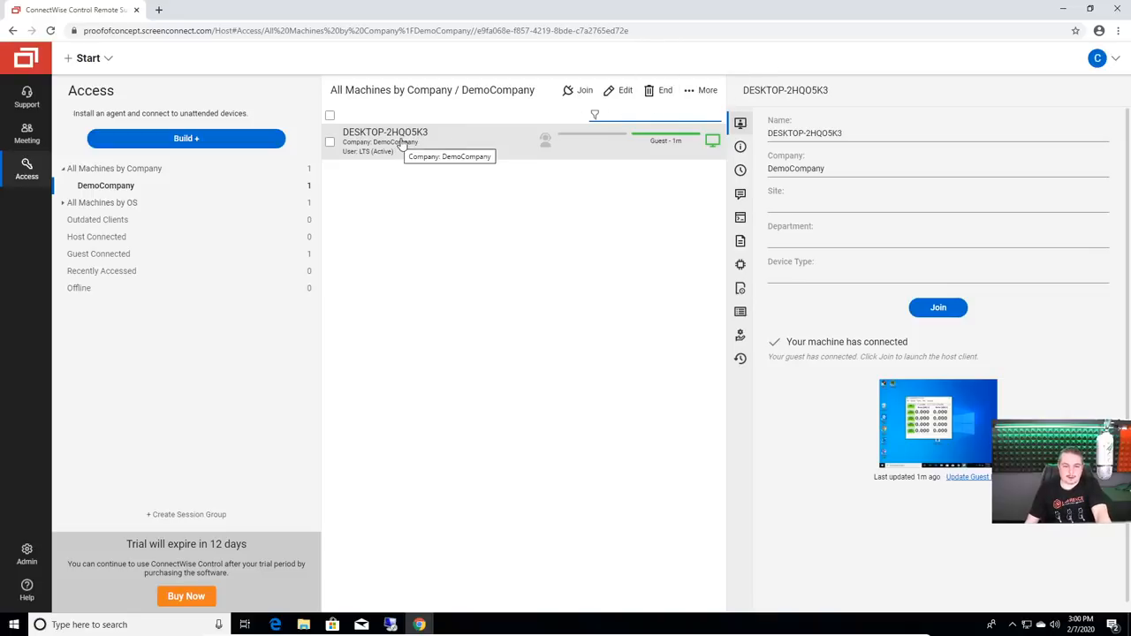
pyautogui.moveTo(738, 123)
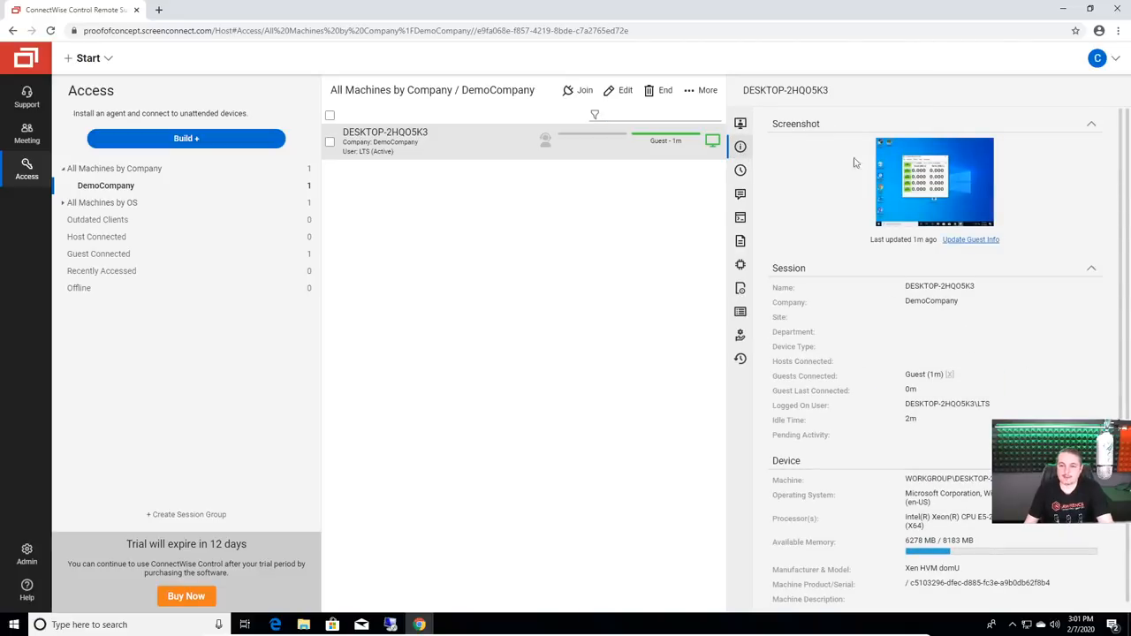
pyautogui.moveTo(951, 219)
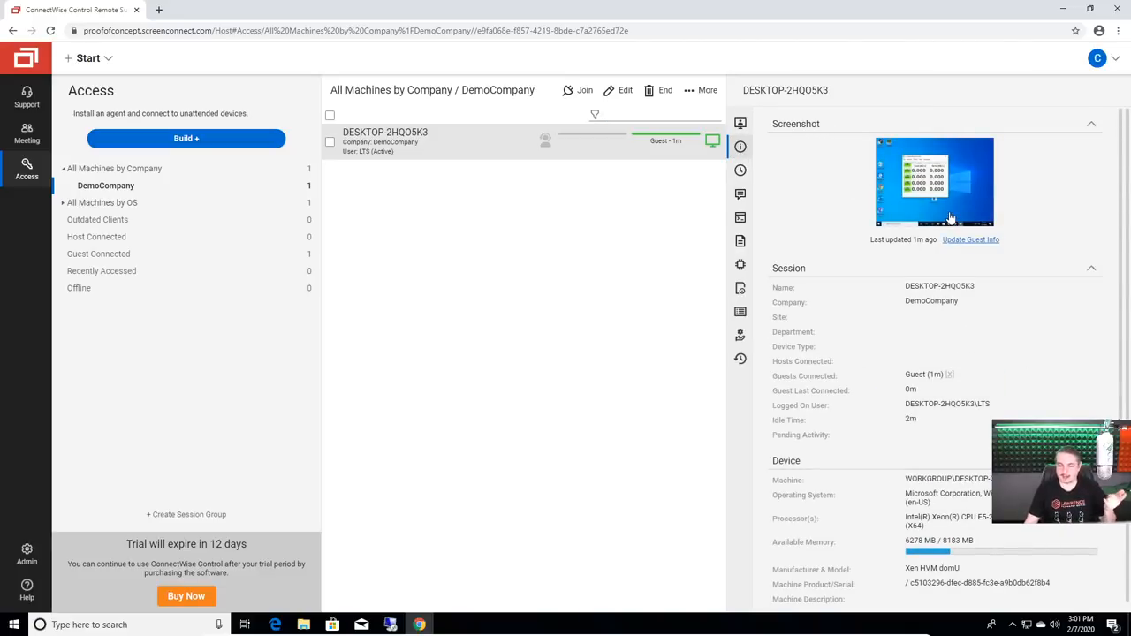
pyautogui.moveTo(970, 240)
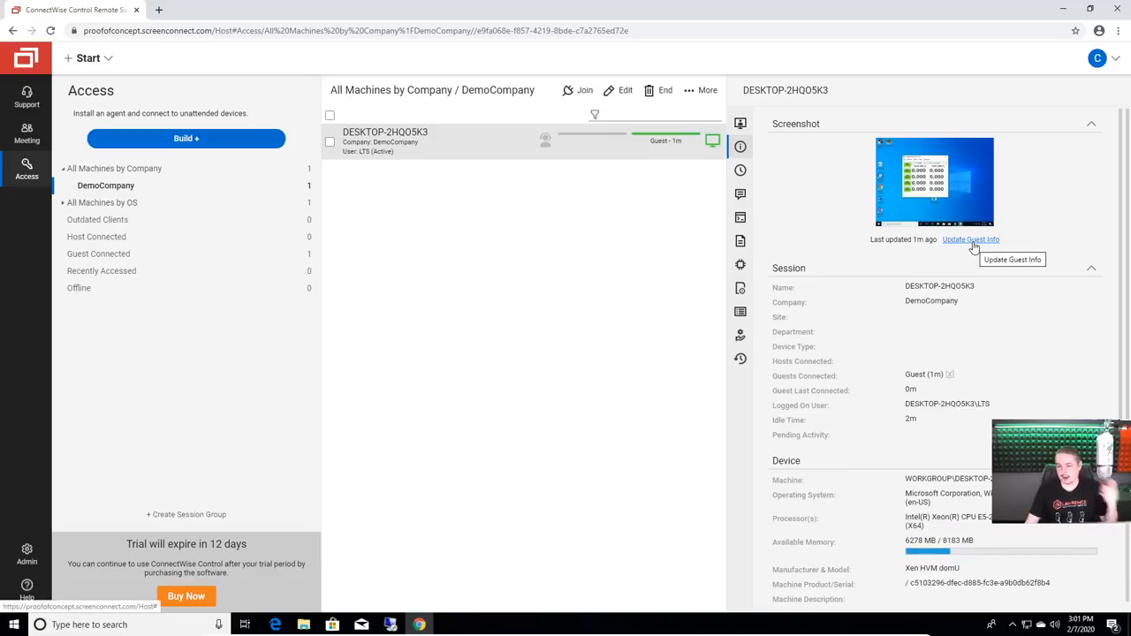
pyautogui.moveTo(940, 215)
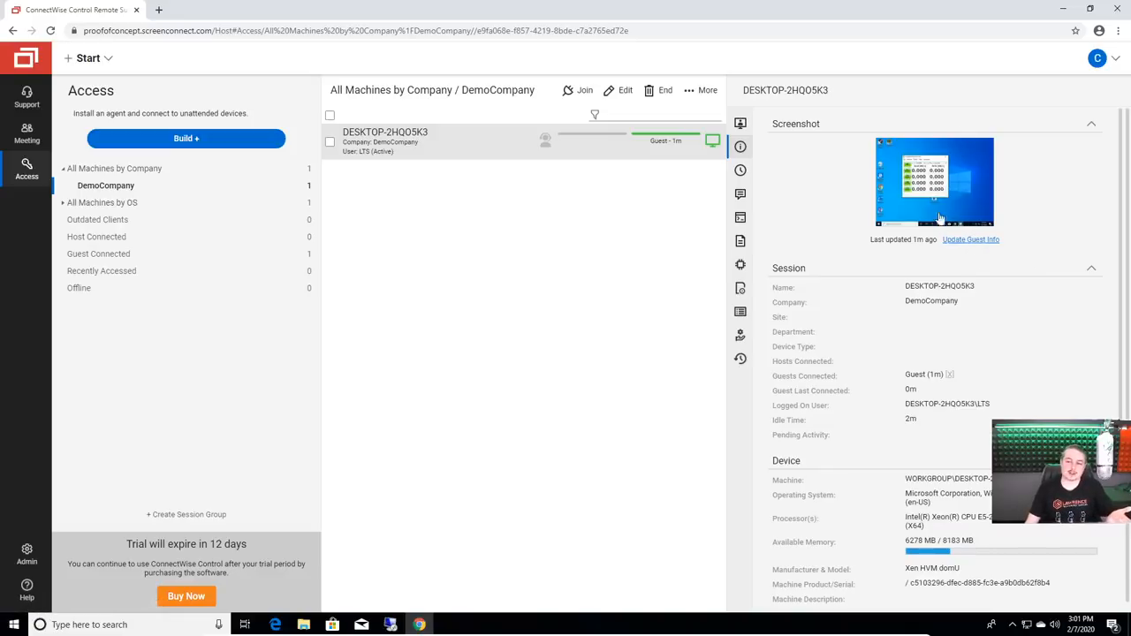
pyautogui.moveTo(873, 260)
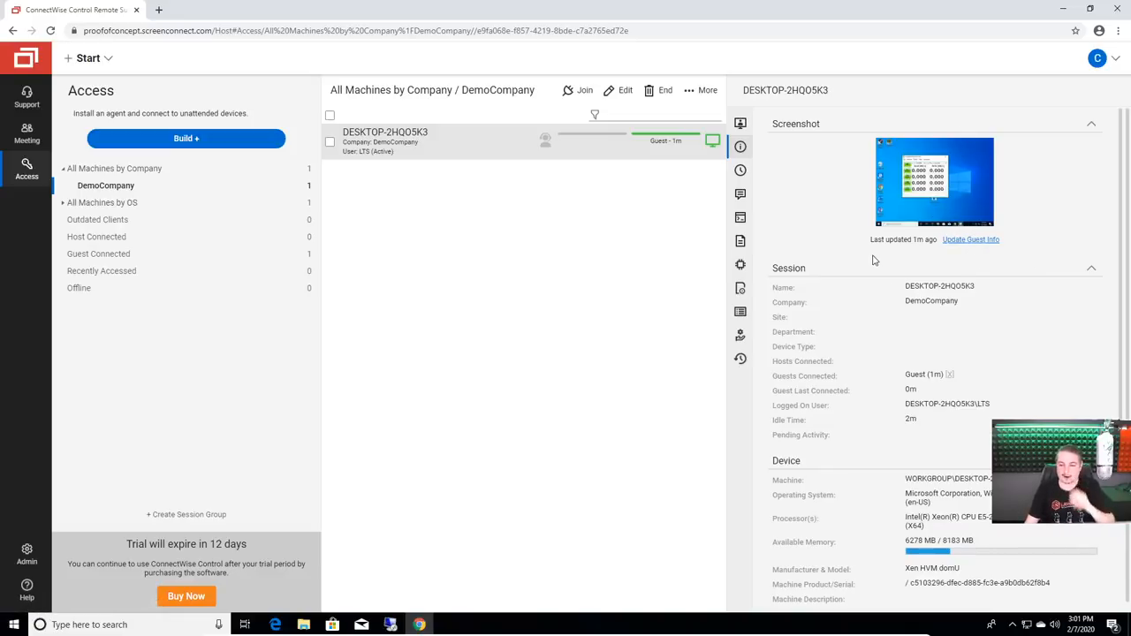
# Scroll through the machine's device, network and other info, then show its session timeline
pyautogui.scroll(-3)
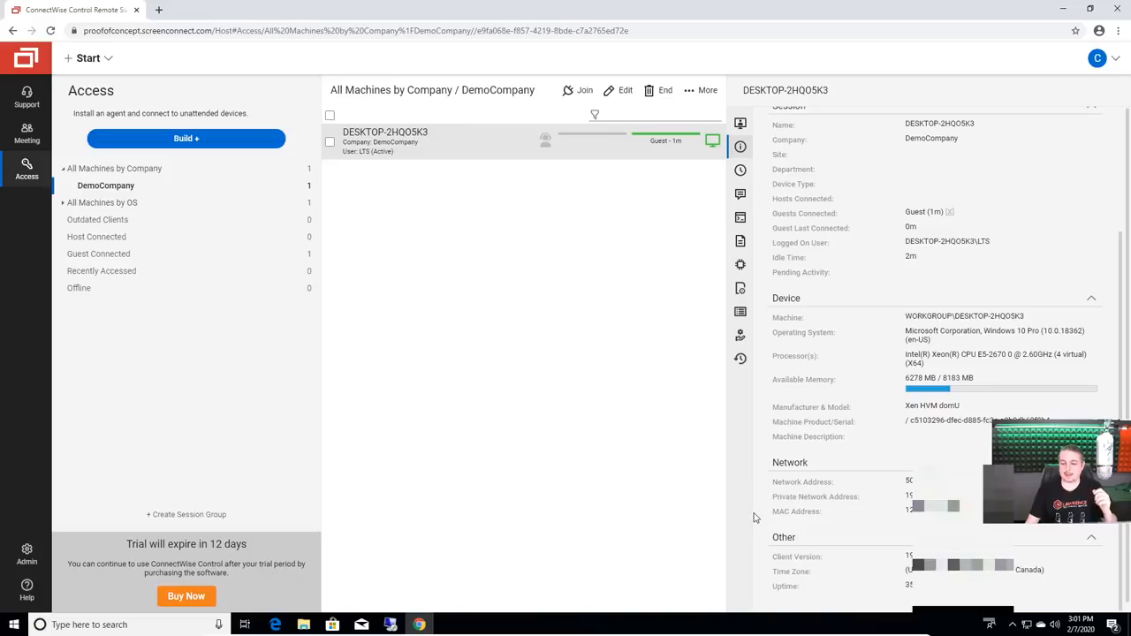
pyautogui.moveTo(859, 523)
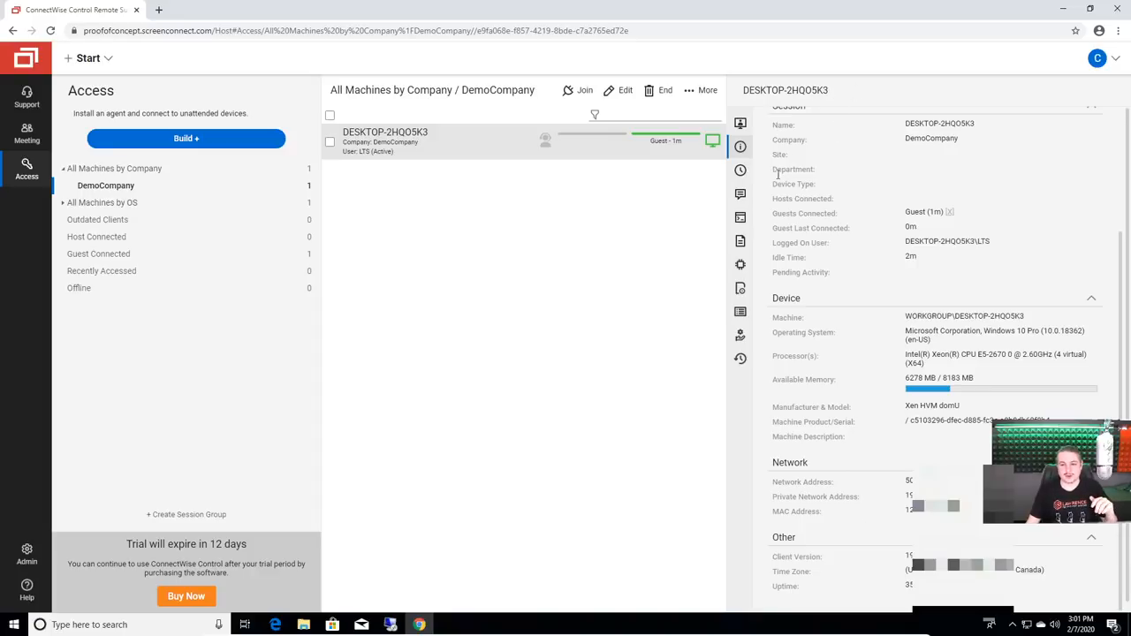
pyautogui.click(739, 170)
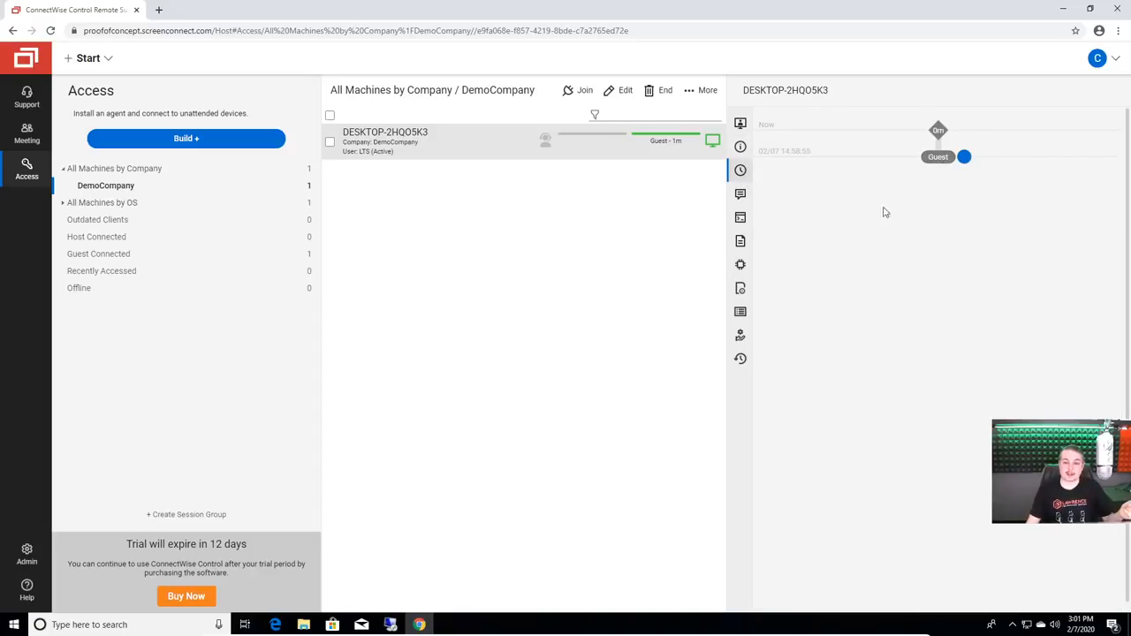
# Join a remote session on DESKTOP-2HQO5K3, close the client, and show the machine's Messages panel
pyautogui.click(580, 88)
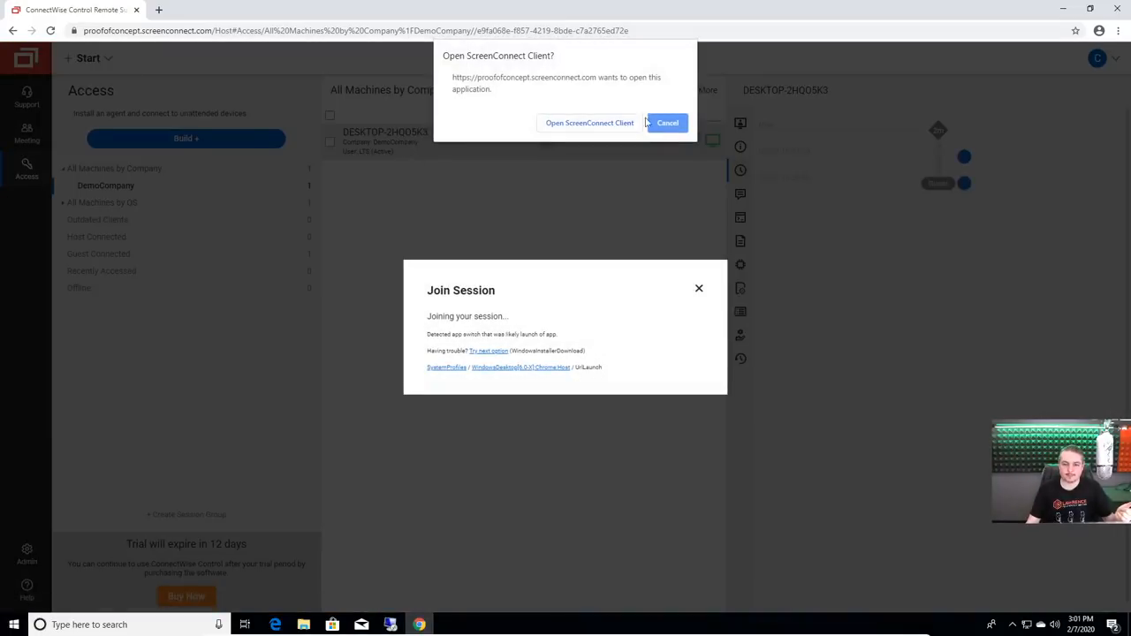
pyautogui.click(588, 124)
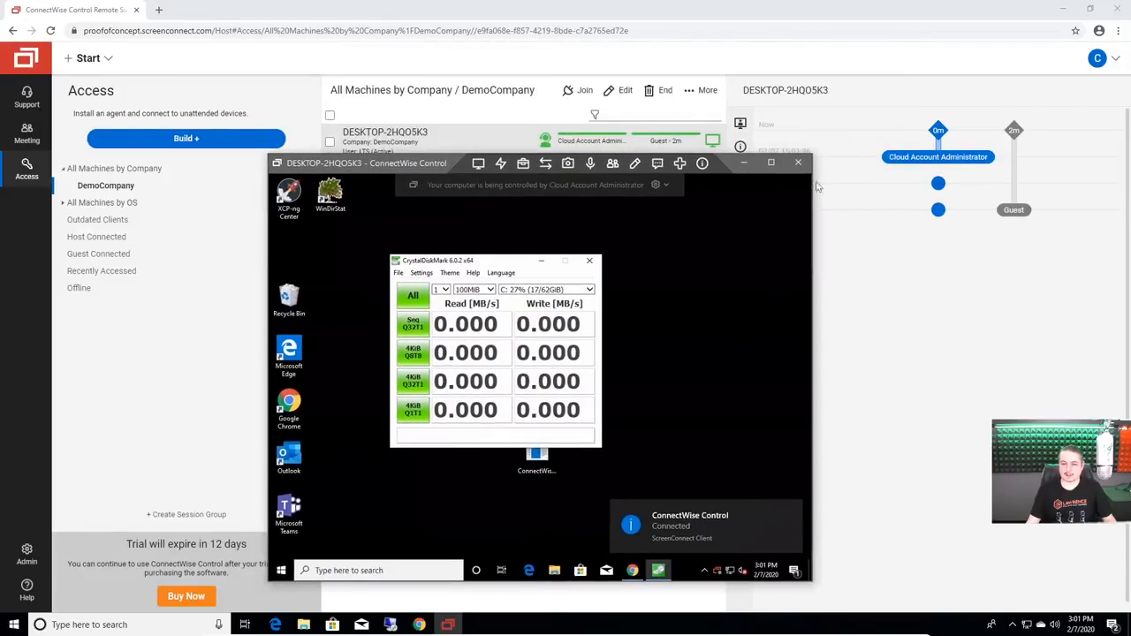
pyautogui.click(798, 162)
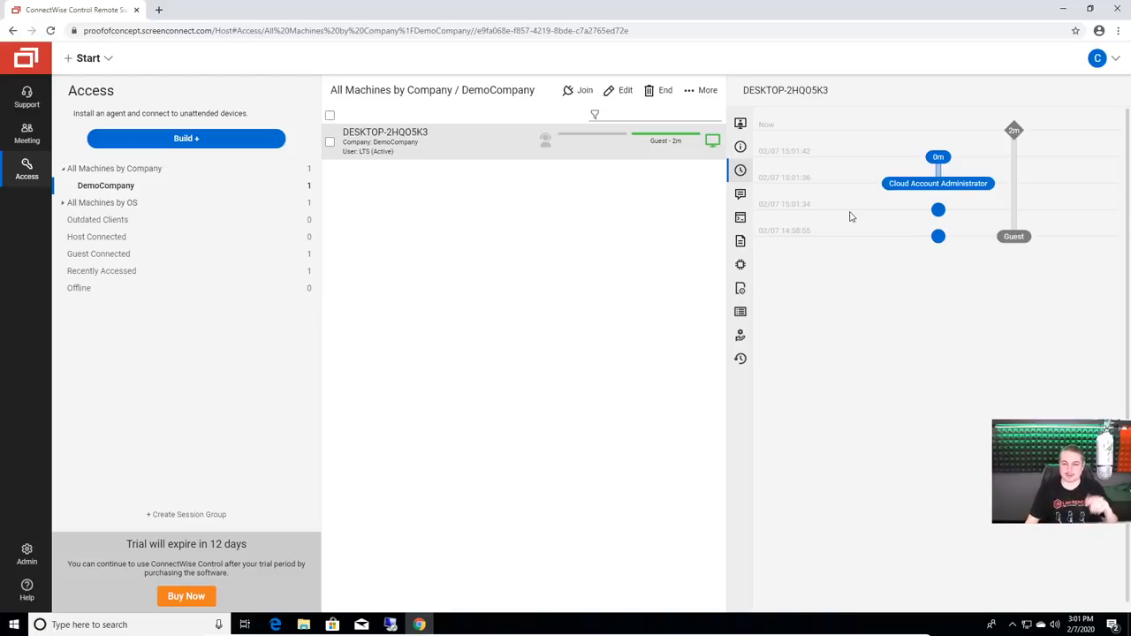
pyautogui.click(739, 193)
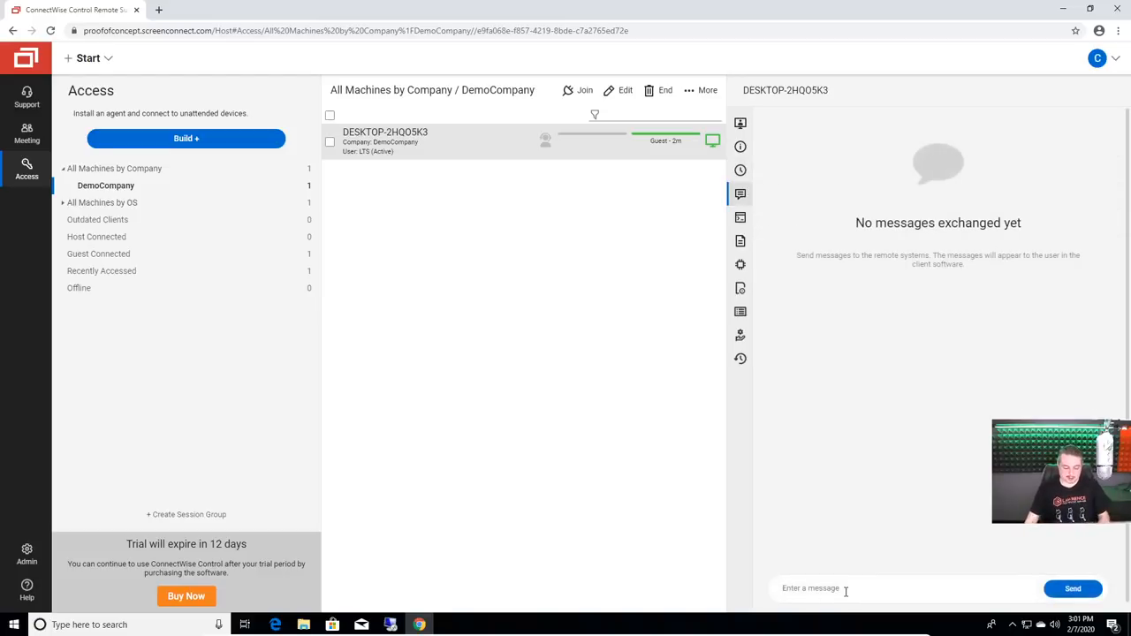
# Send the host message 'test' and reply 'ergreg' from the guest's client message box
pyautogui.click(1073, 589)
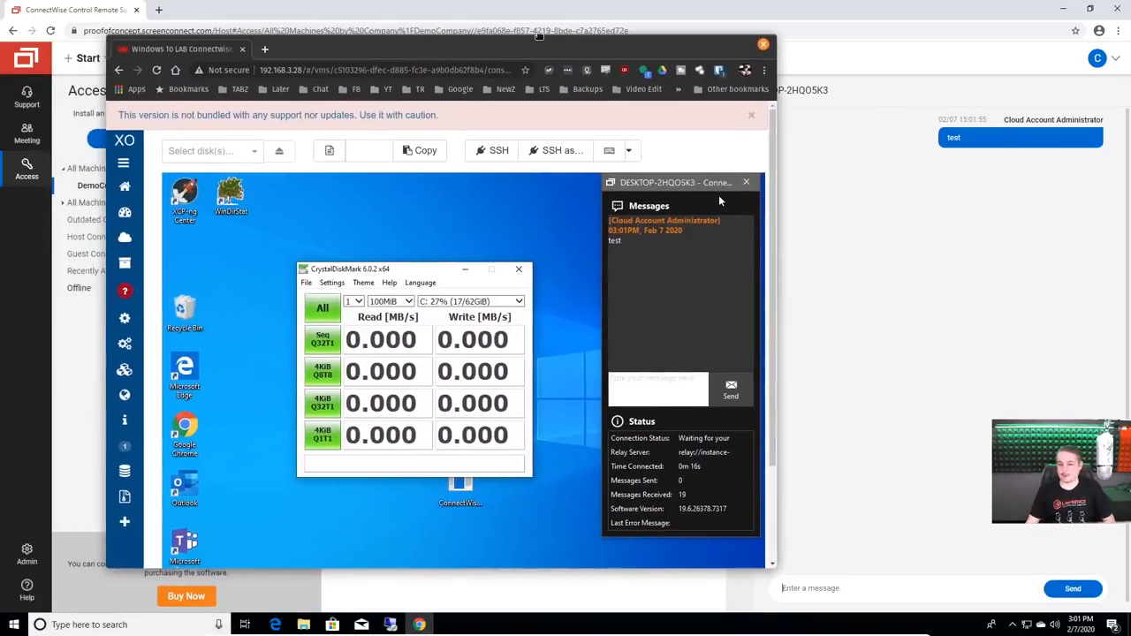
pyautogui.write('ergreg')
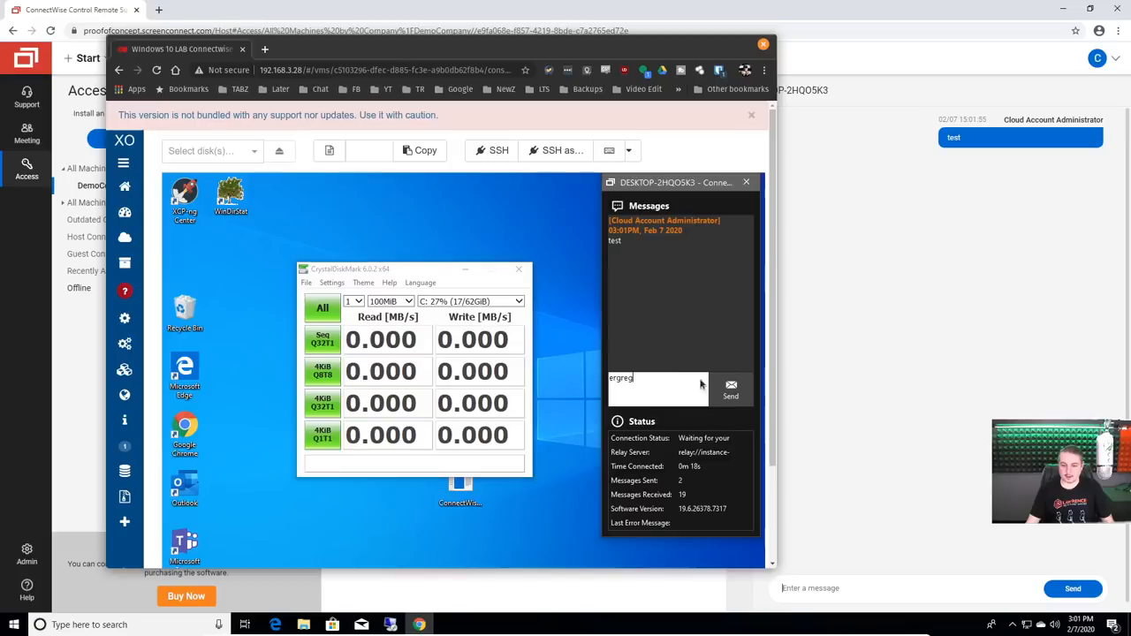
pyautogui.click(732, 389)
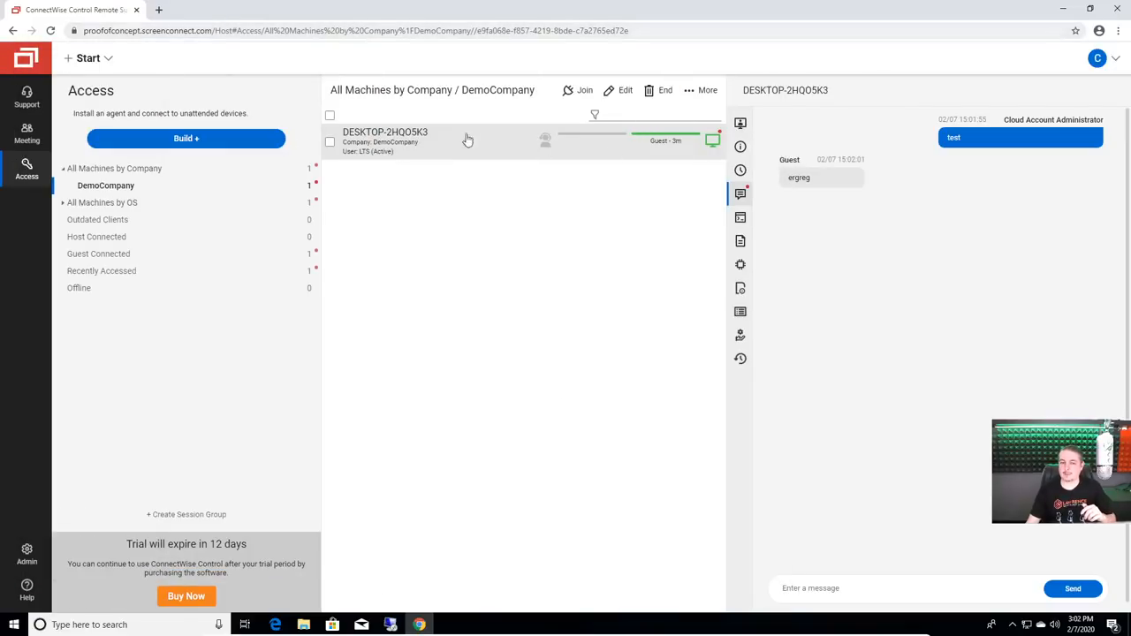
pyautogui.moveTo(738, 355)
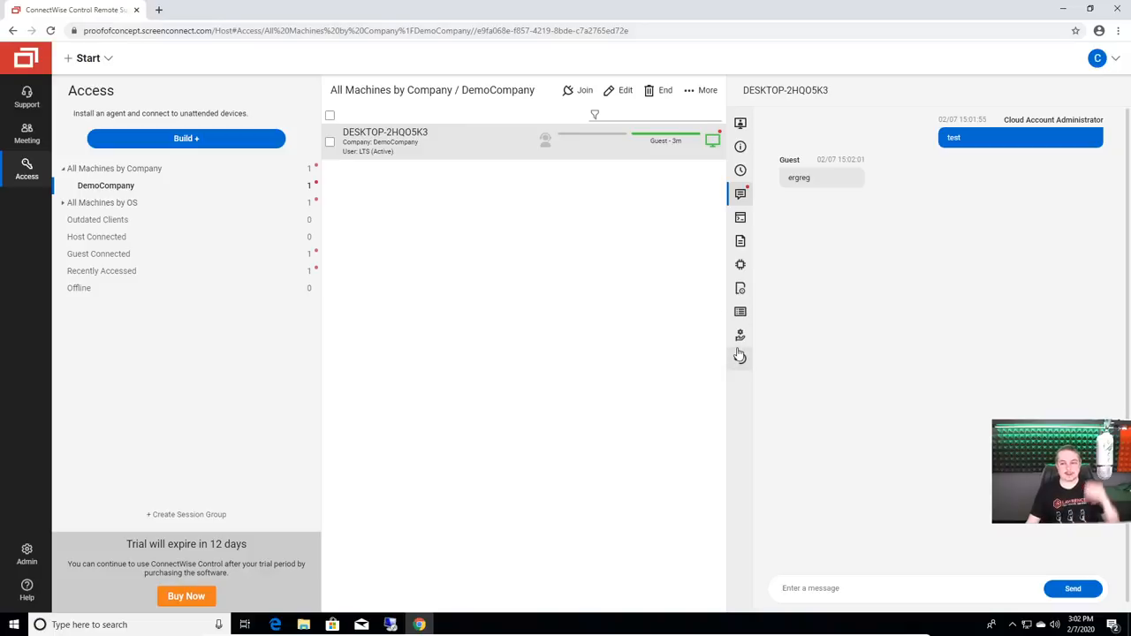
pyautogui.moveTo(740, 357)
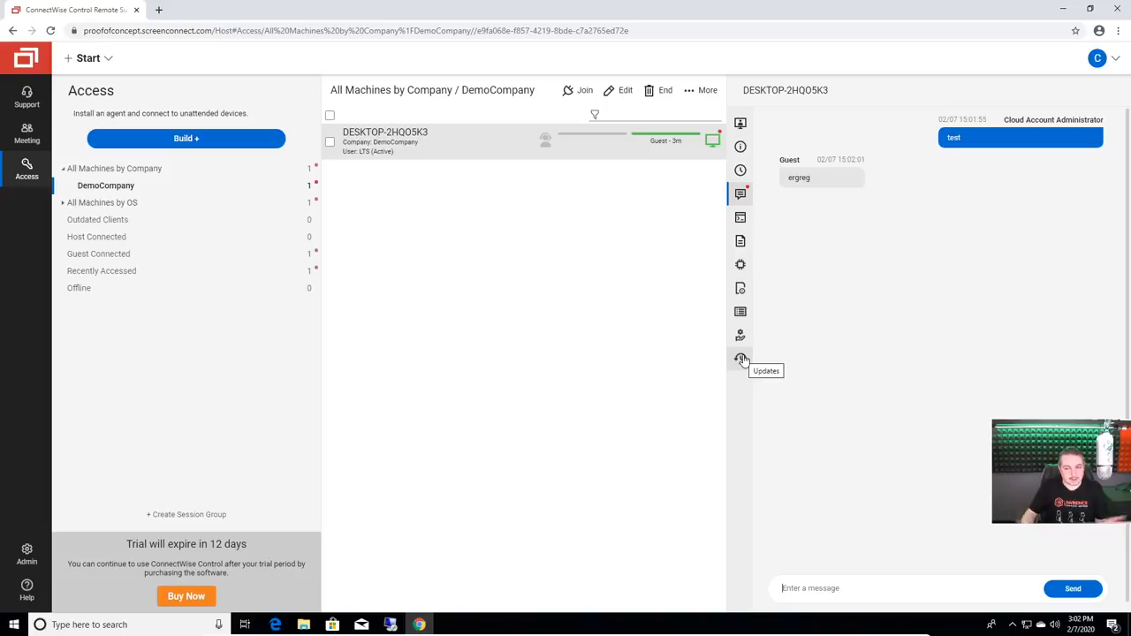
pyautogui.moveTo(743, 217)
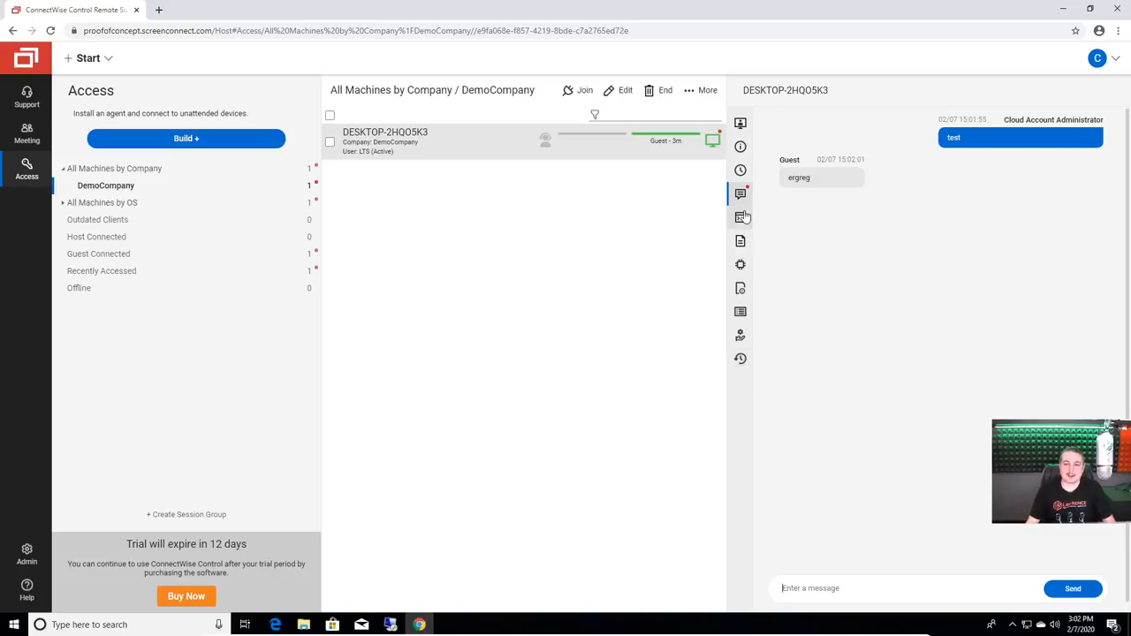
# Run the 'dir' command on DESKTOP-2HQO5K3 and get its directory listing output
pyautogui.click(739, 218)
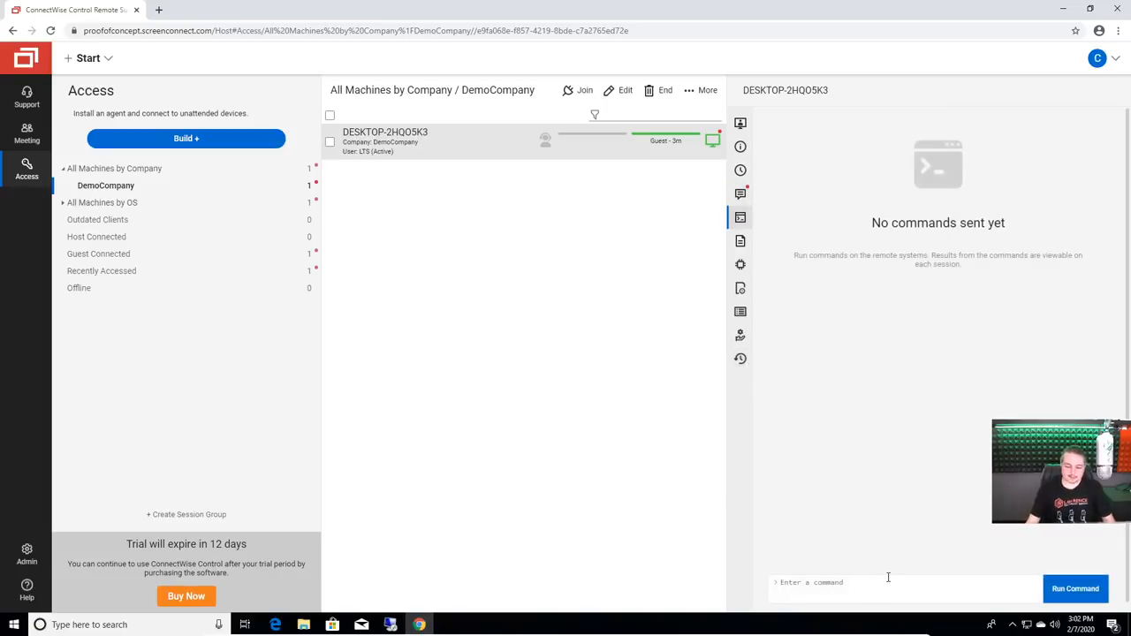
pyautogui.write('dir')
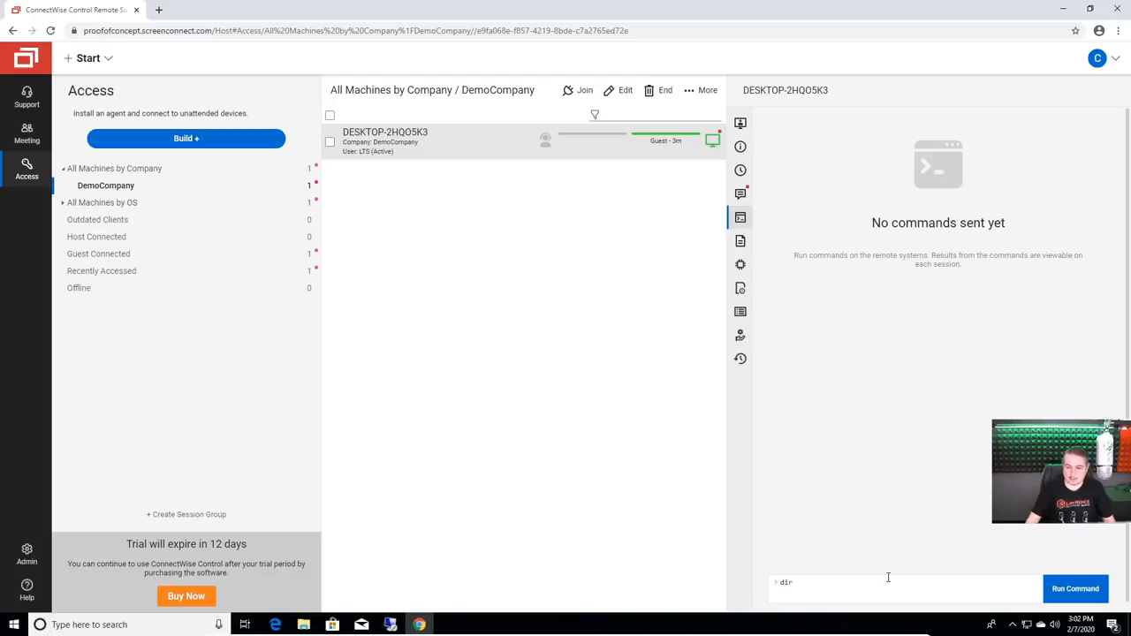
pyautogui.click(1075, 589)
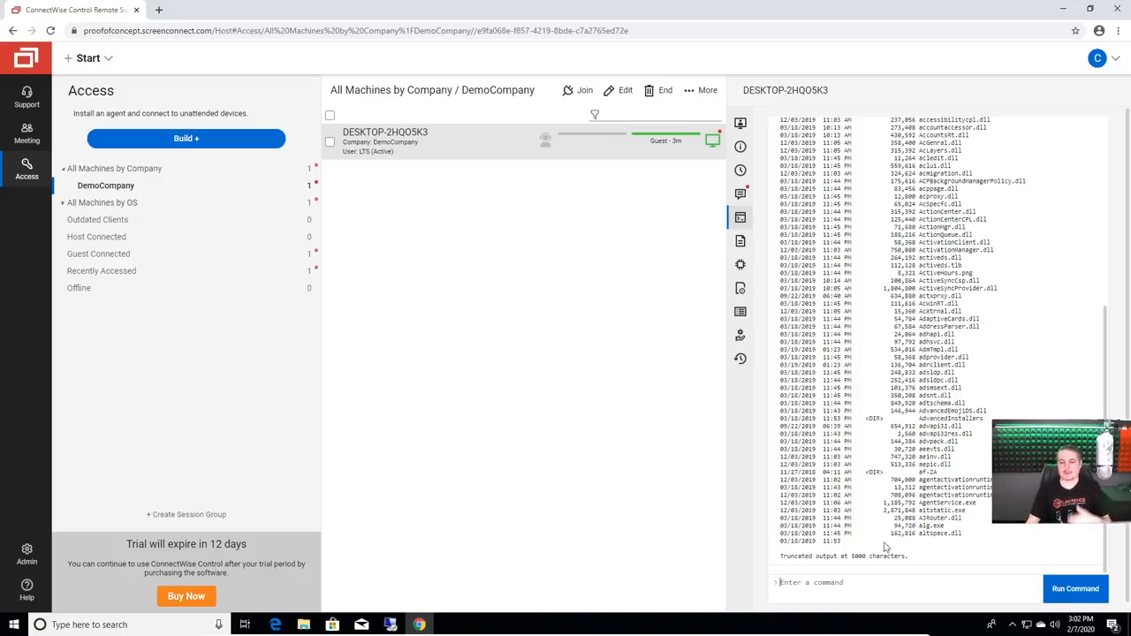
# View the machine's running processes, then add a note 'ewfewfewf' for DESKTOP-2HQO5K3
pyautogui.click(739, 241)
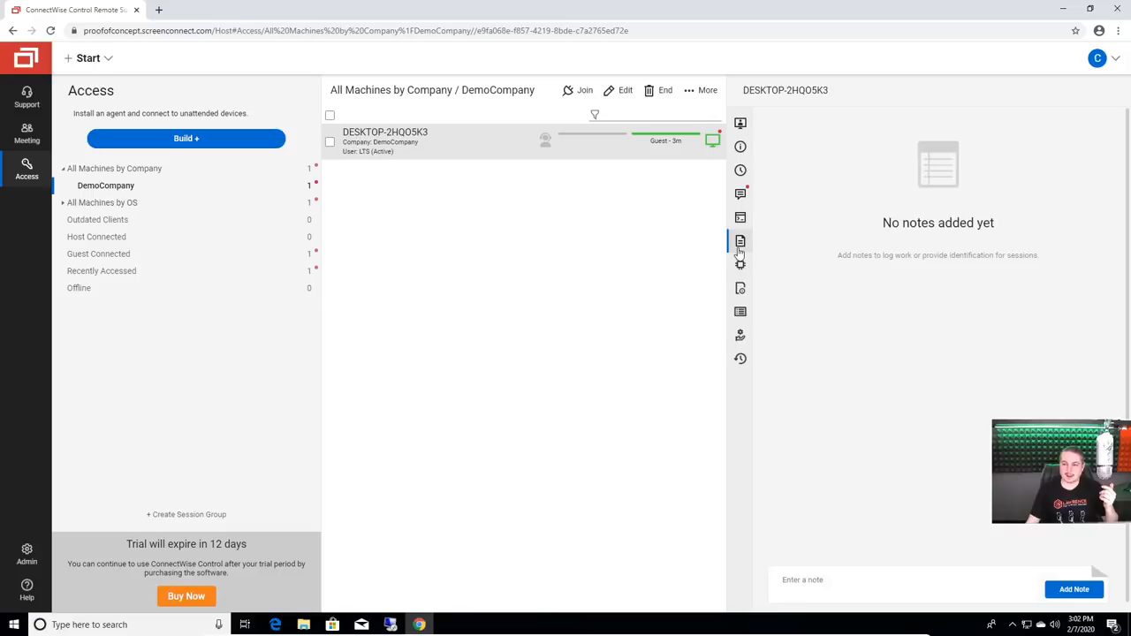
pyautogui.moveTo(741, 265)
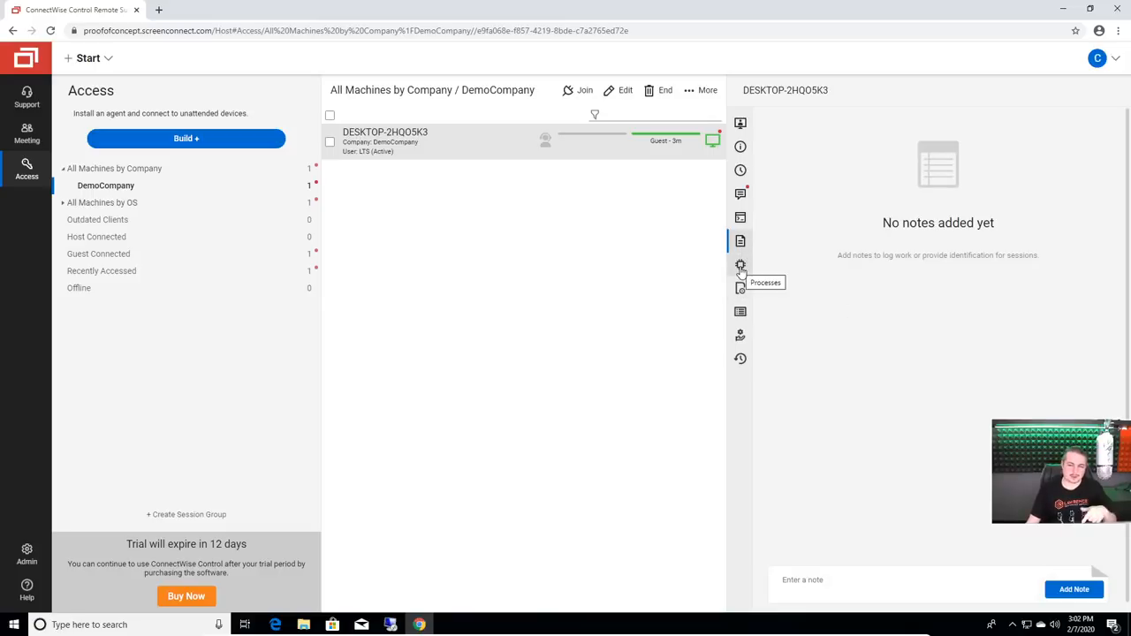
pyautogui.click(741, 265)
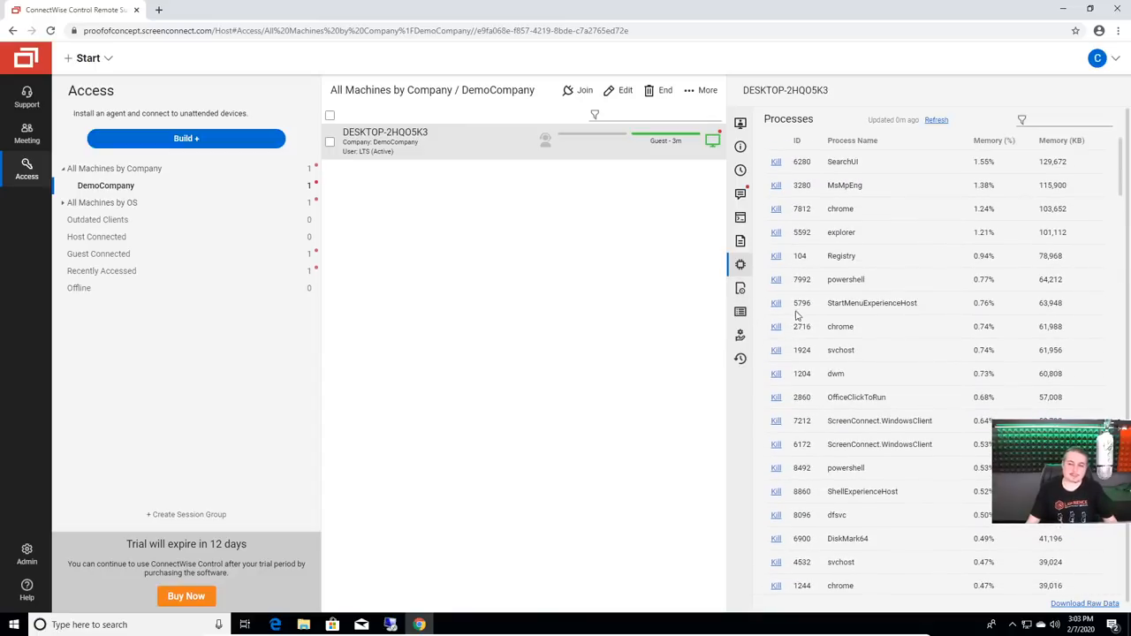
pyautogui.click(740, 240)
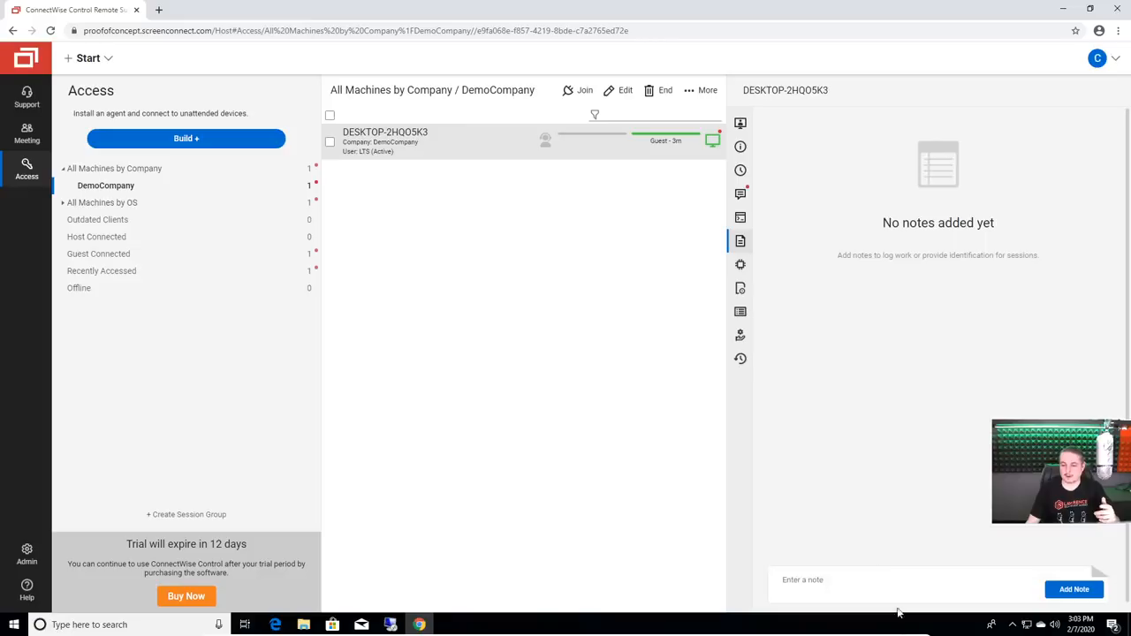
pyautogui.write('fewf')
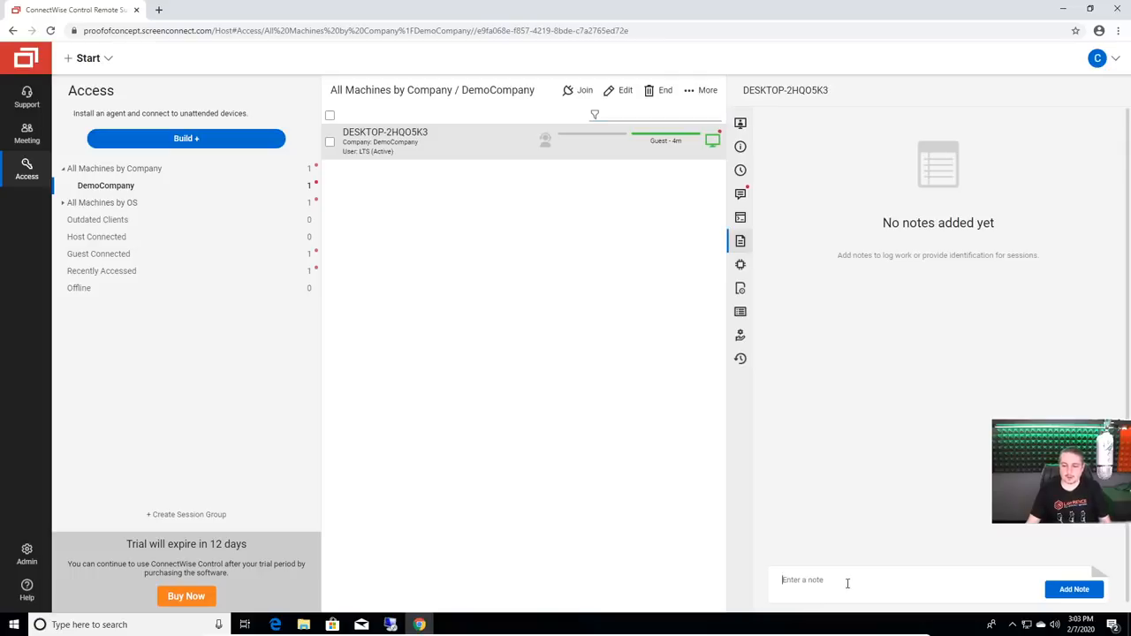
pyautogui.click(1074, 591)
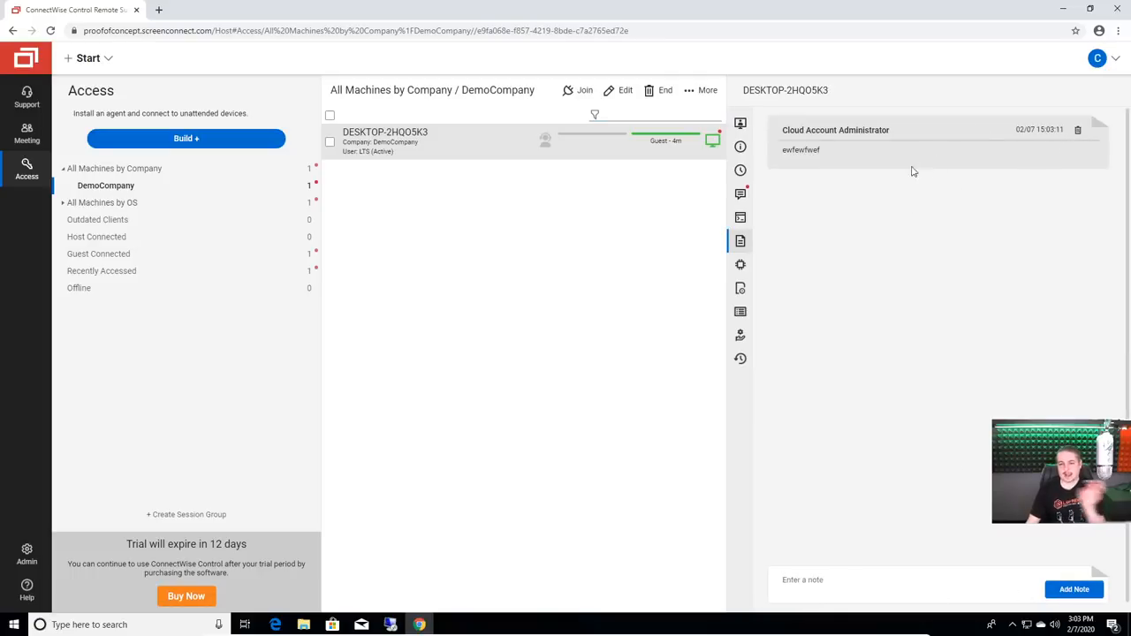
pyautogui.moveTo(766, 290)
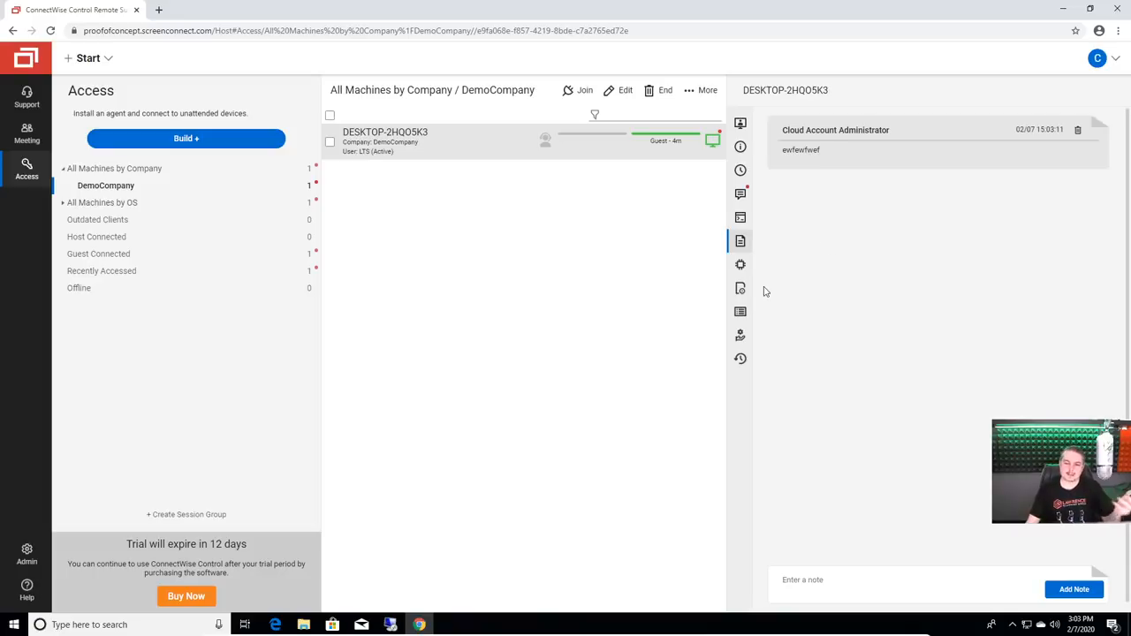
pyautogui.moveTo(739, 265)
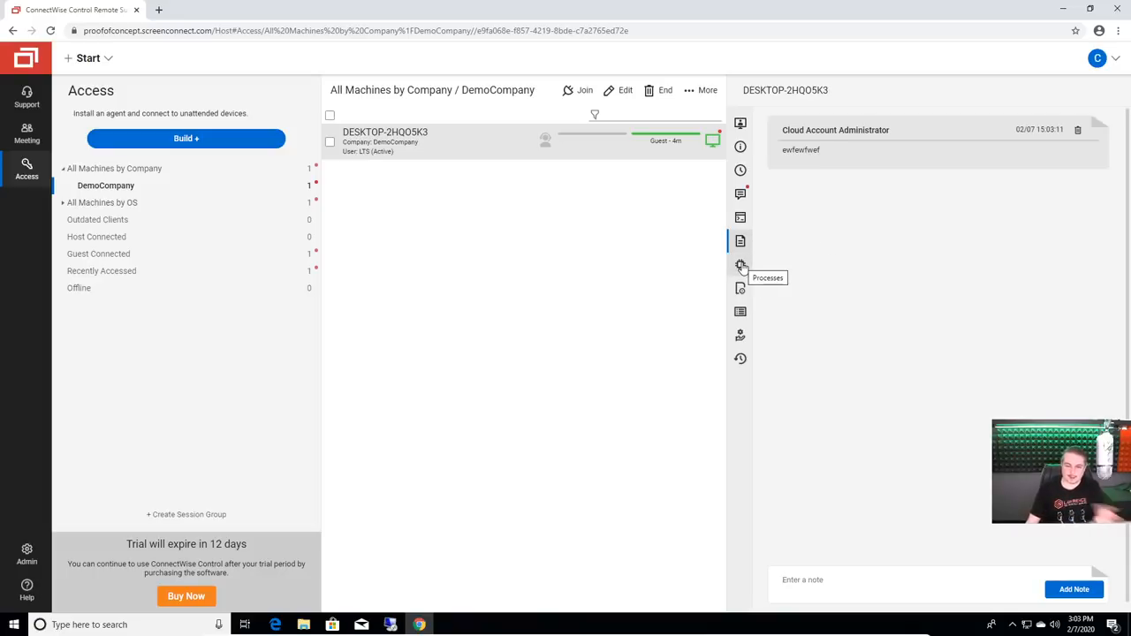
# Review DESKTOP-2HQO5K3's running processes and installed software, then browse the raw command data output
pyautogui.click(739, 265)
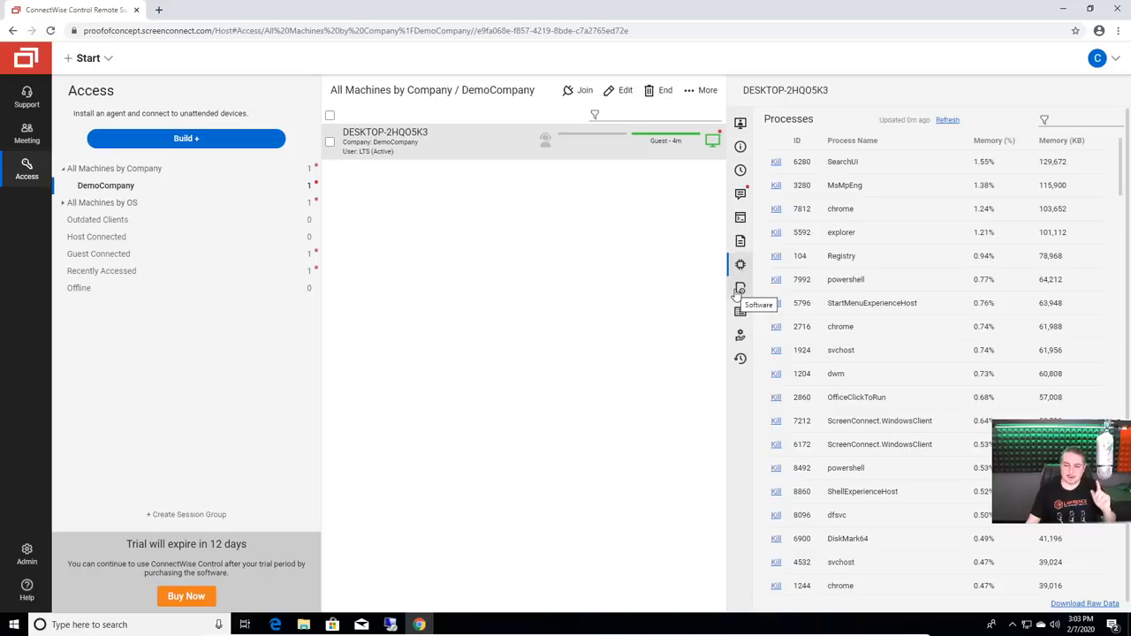
pyautogui.click(739, 288)
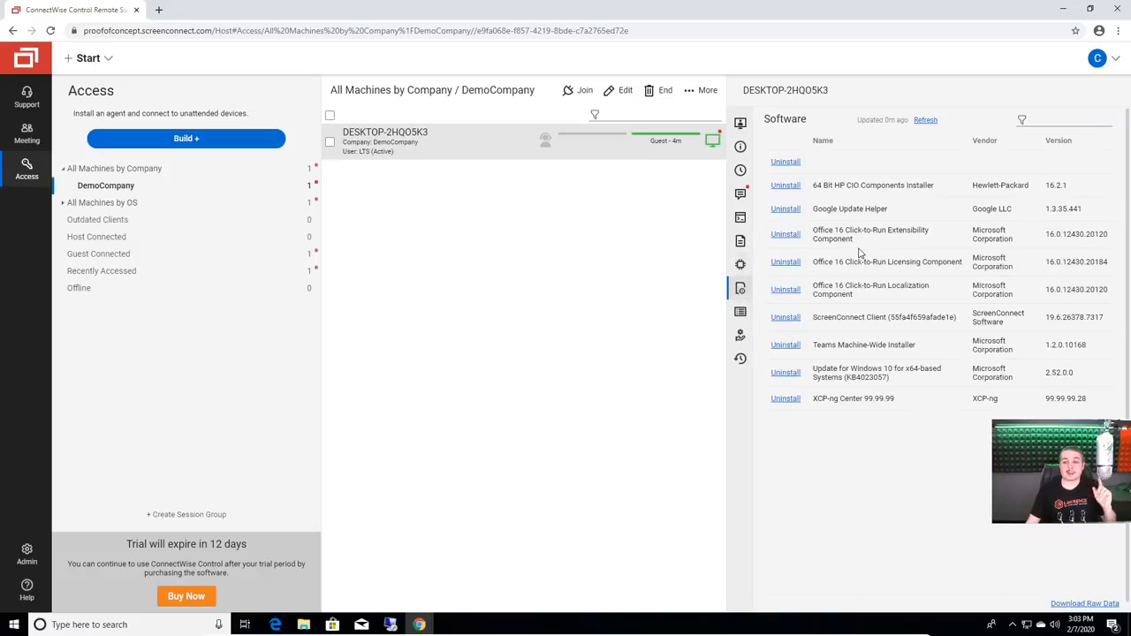
pyautogui.moveTo(898, 423)
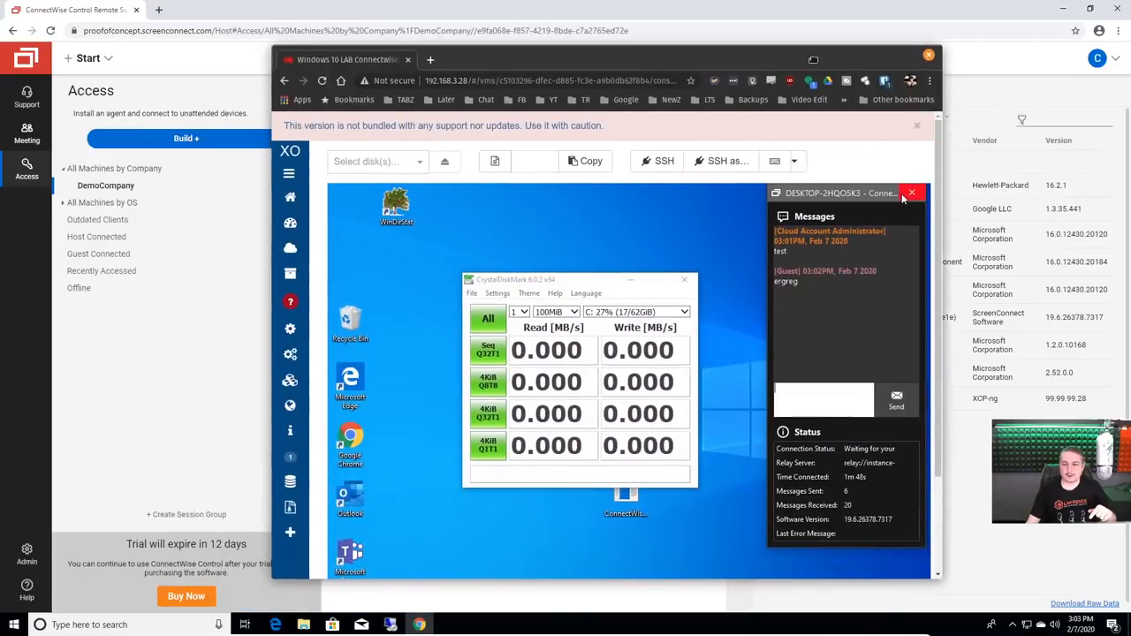
pyautogui.click(912, 193)
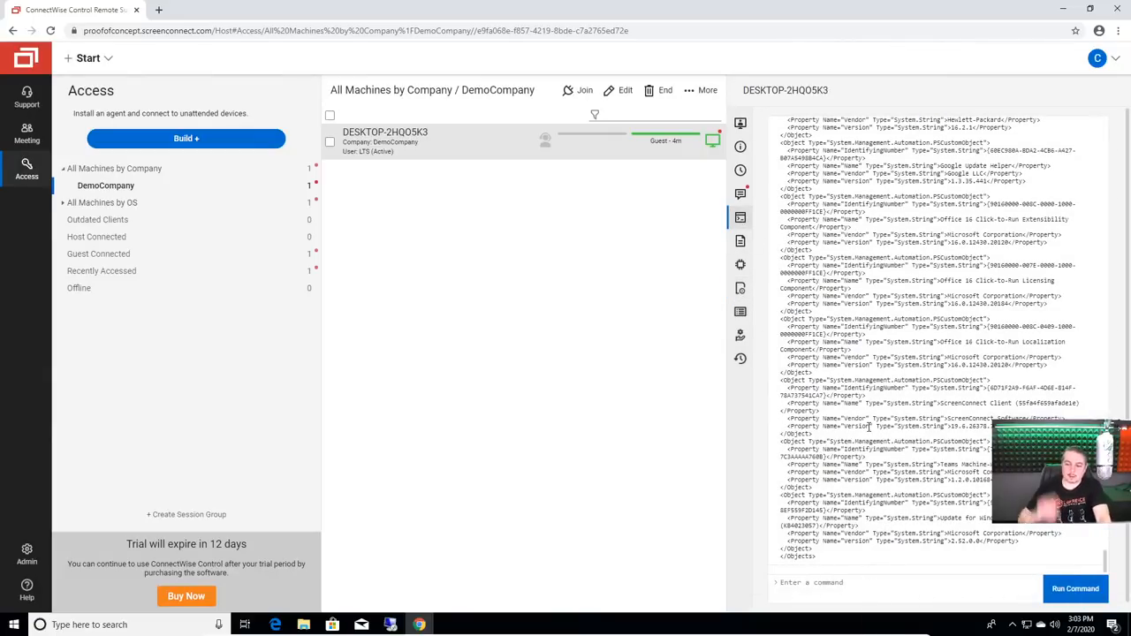
pyautogui.moveTo(909, 293)
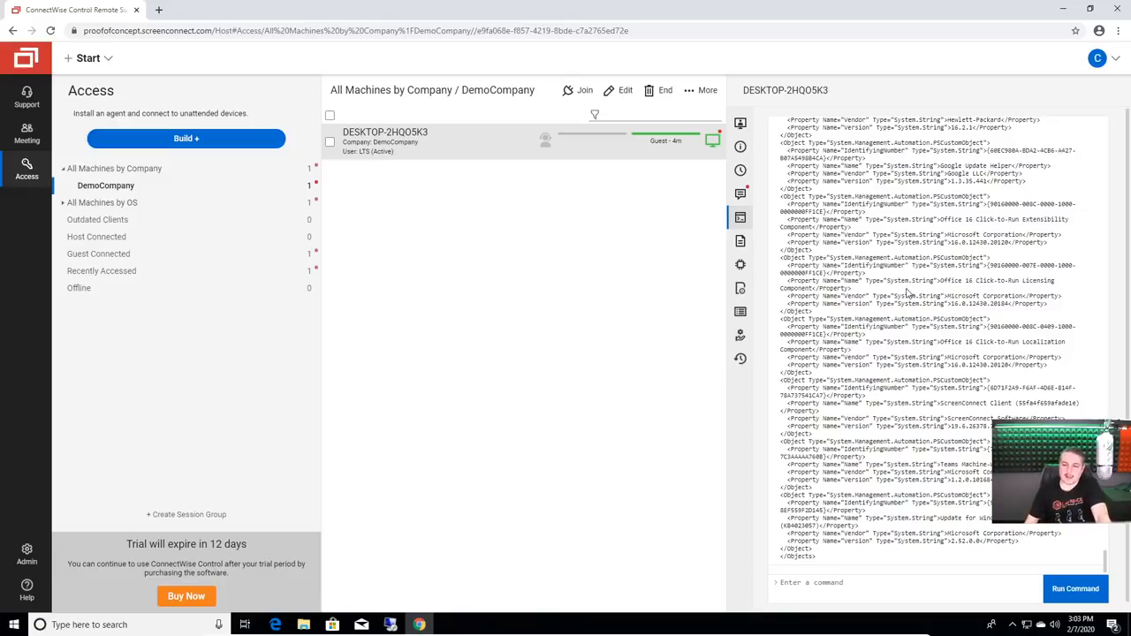
pyautogui.scroll(-3)
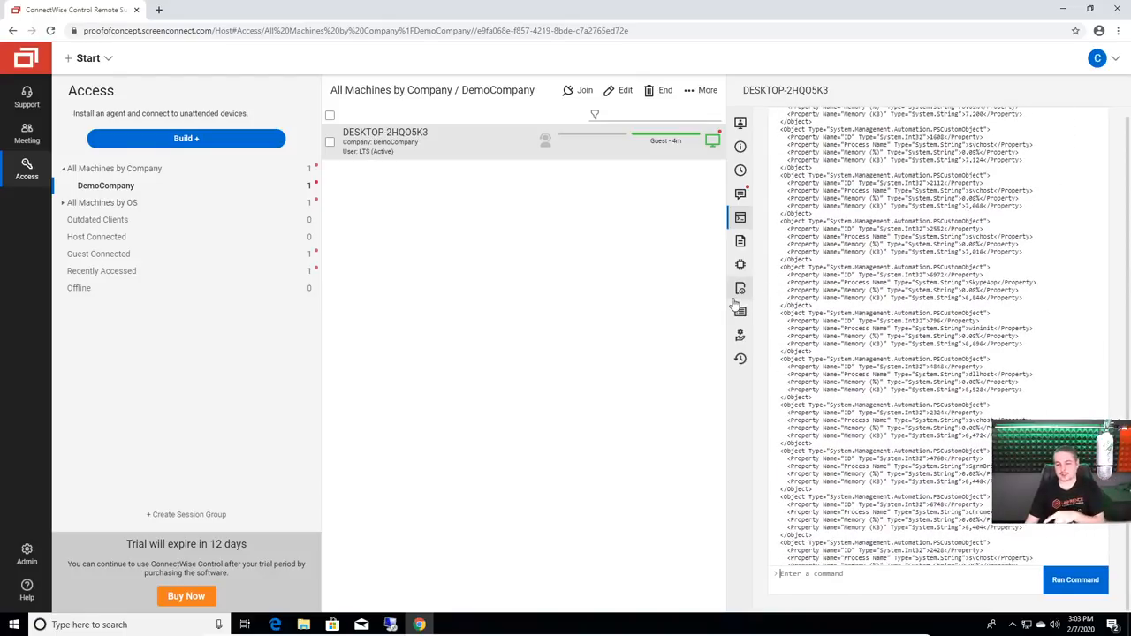
pyautogui.moveTo(739, 311)
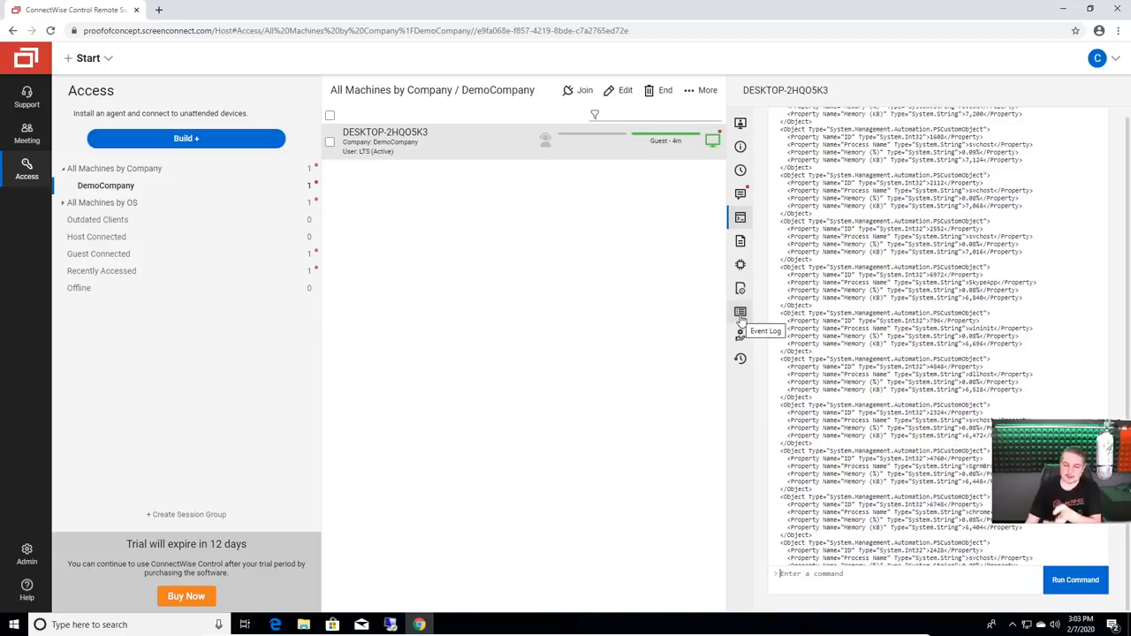
# Browse DESKTOP-2HQO5K3's Windows event log entries, then its Services list with Stop/Start/Restart options
pyautogui.click(739, 311)
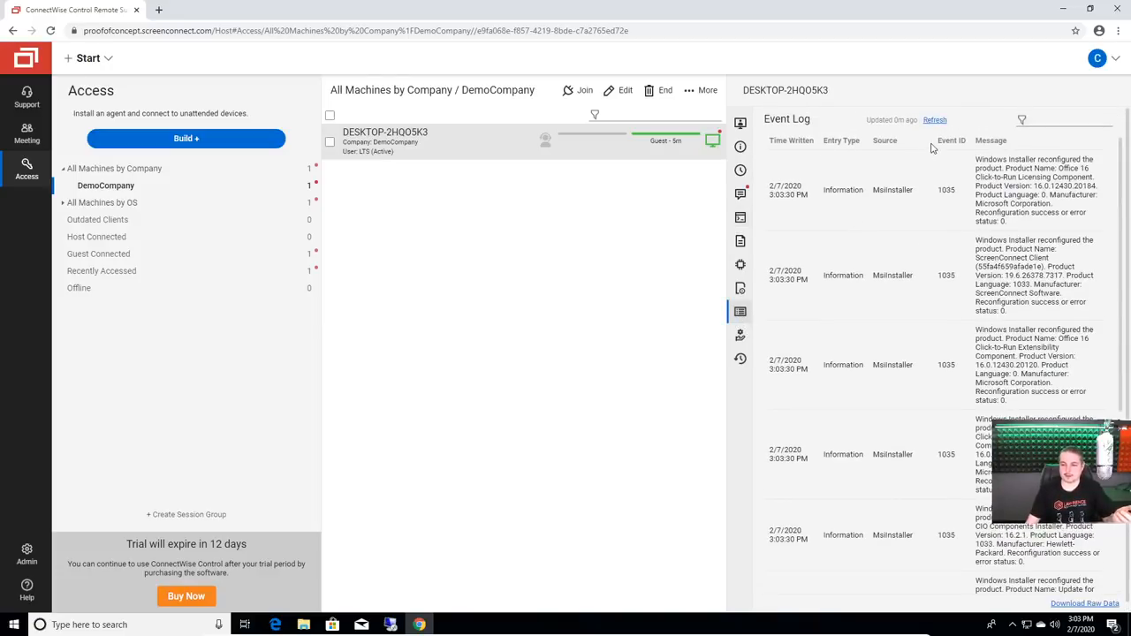
pyautogui.doubleClick(893, 189)
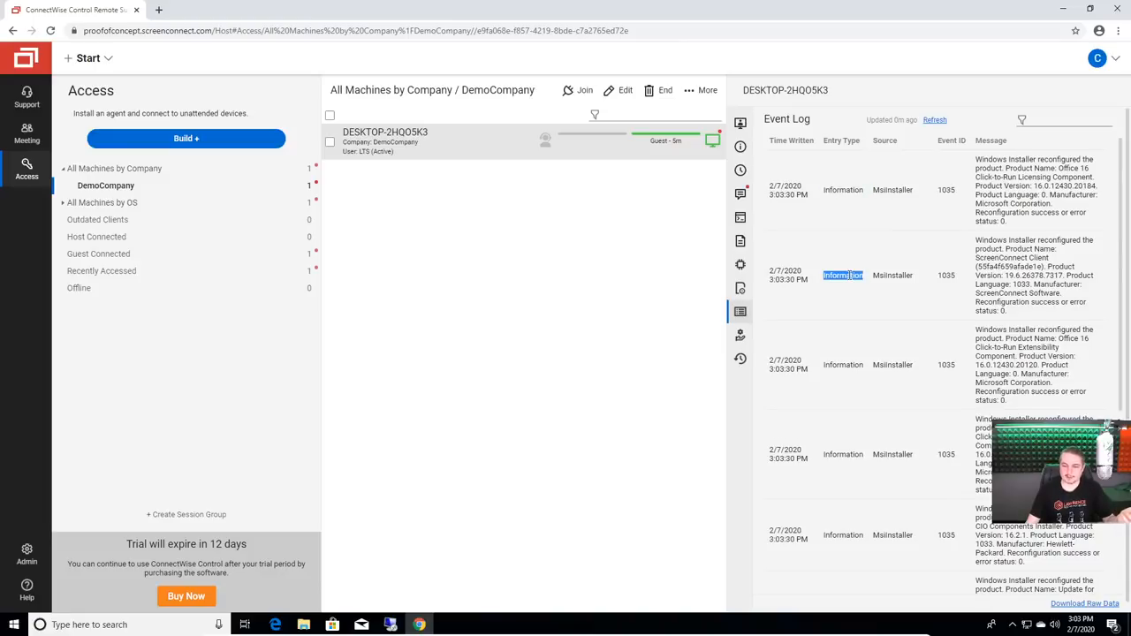
pyautogui.scroll(-3)
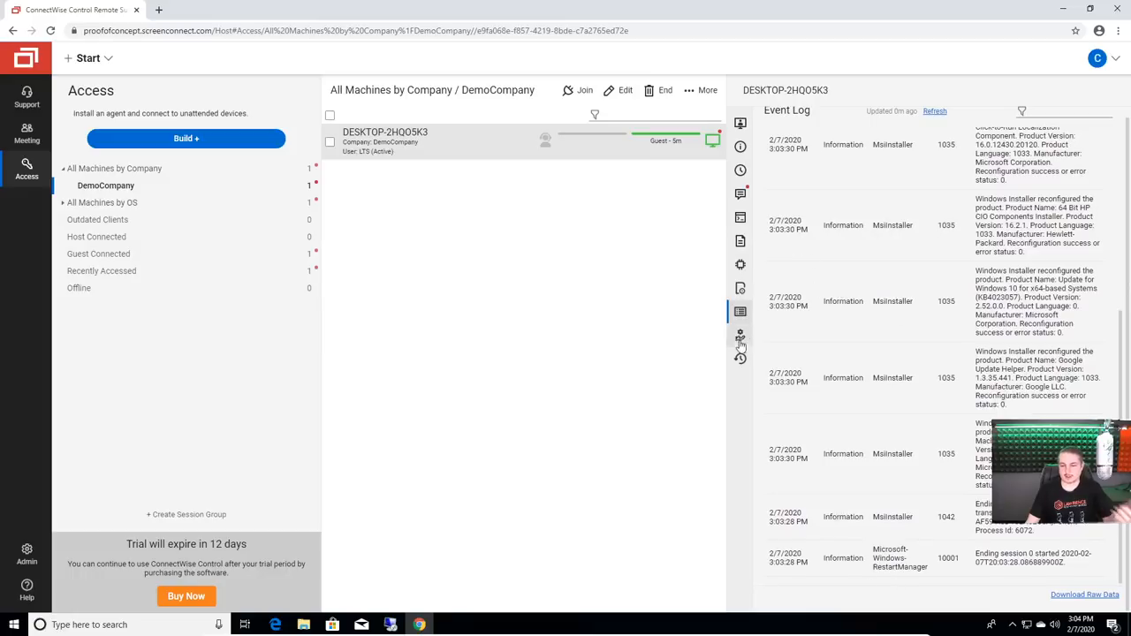
pyautogui.click(739, 336)
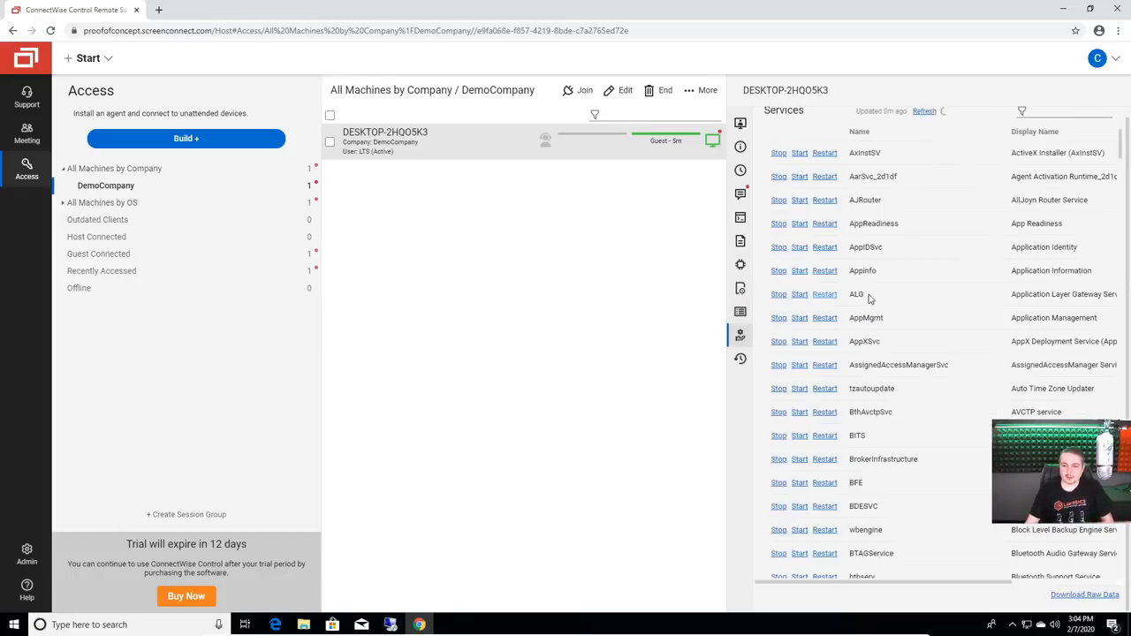
pyautogui.scroll(-3)
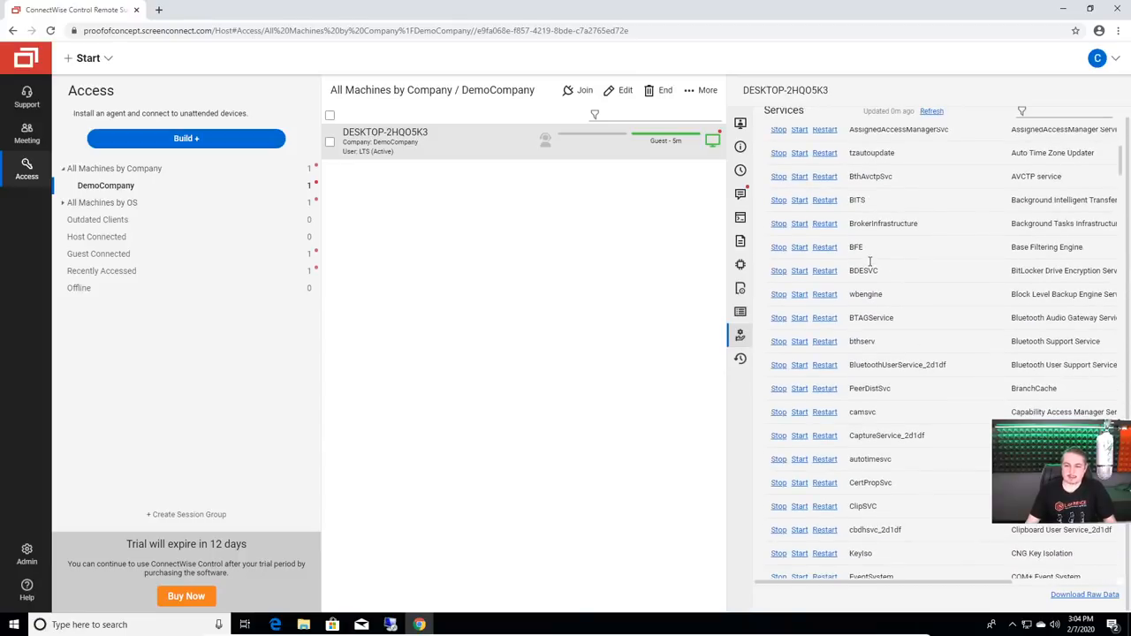
pyautogui.moveTo(739, 359)
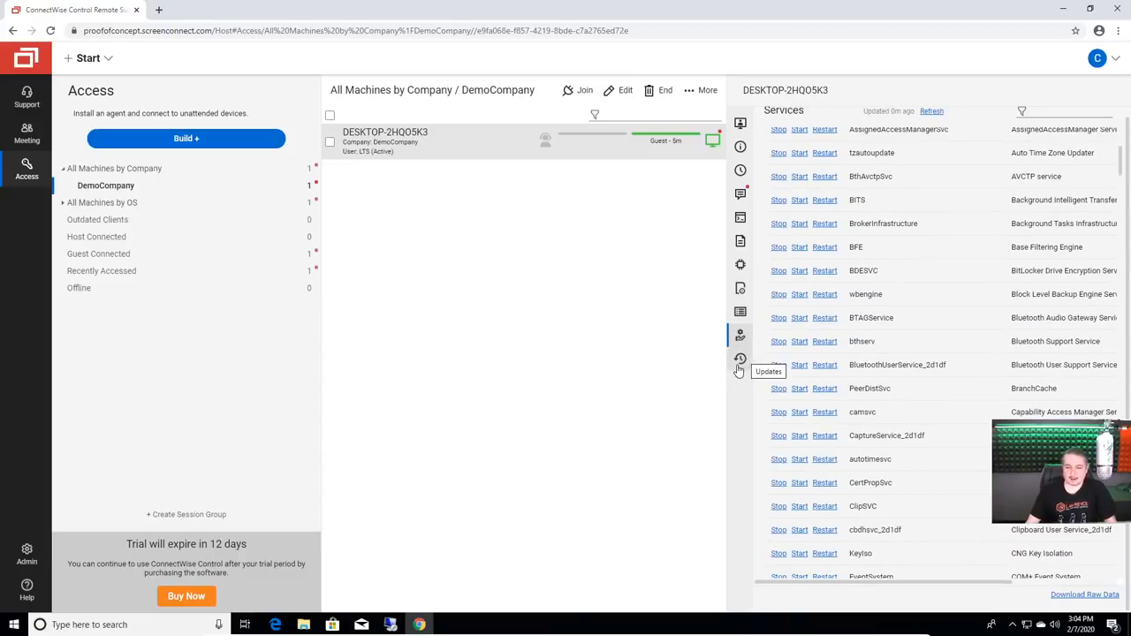
# Check DESKTOP-2HQO5K3's available Windows updates, showing one Windows Defender security intelligence update
pyautogui.click(738, 359)
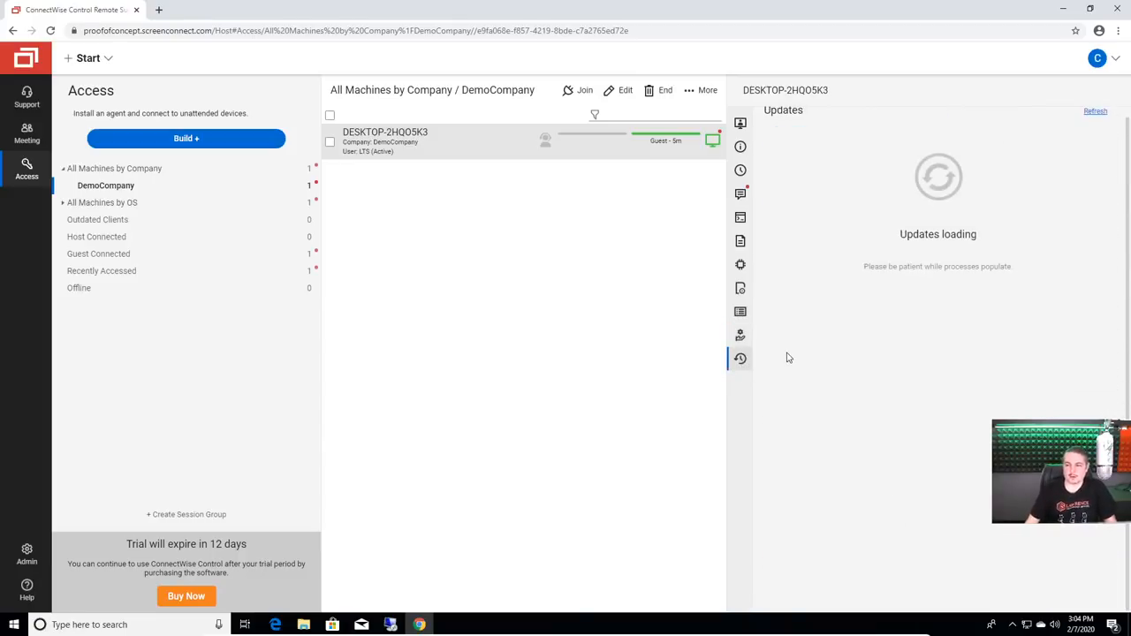
pyautogui.moveTo(771, 282)
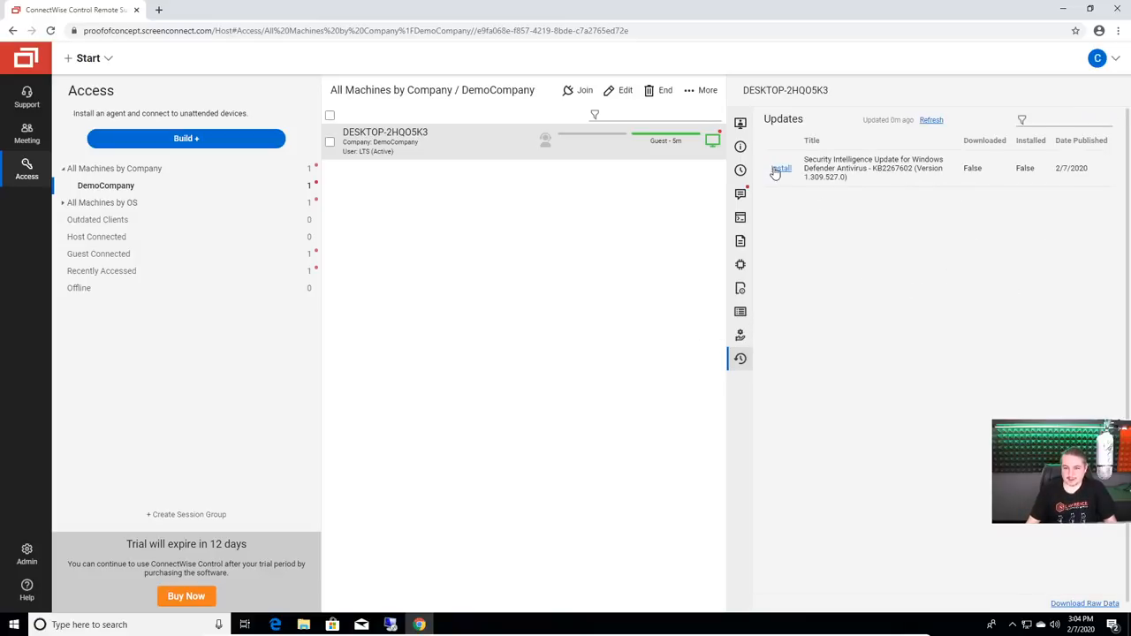
pyautogui.moveTo(781, 168)
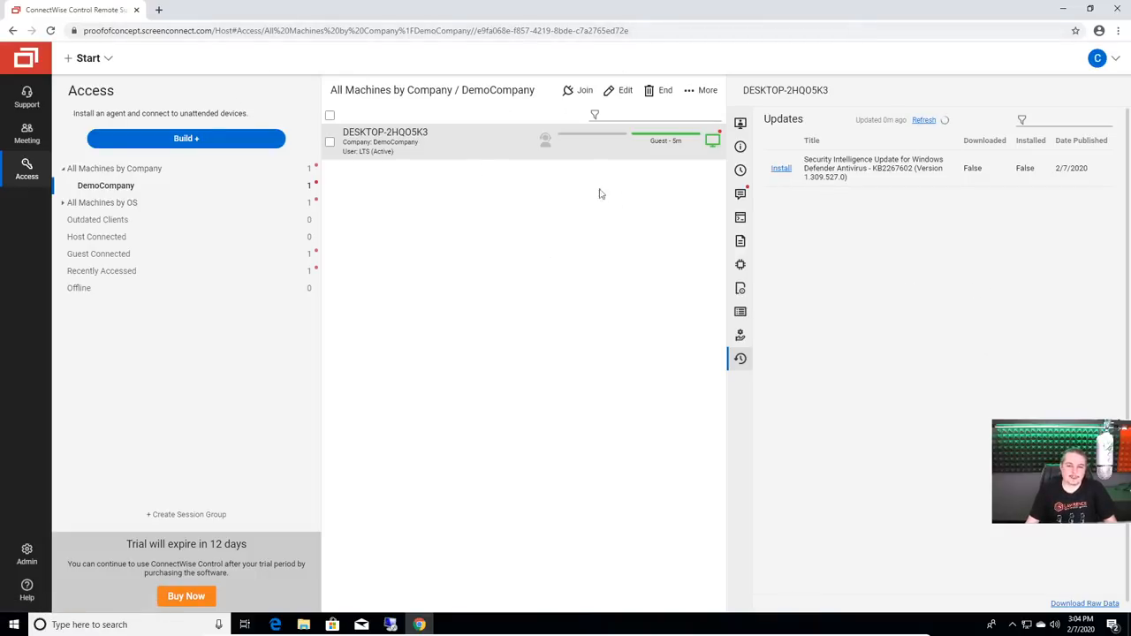
# Bring up the context menu of actions for DESKTOP-2HQO5K3 in the machine list
pyautogui.rightClick(398, 141)
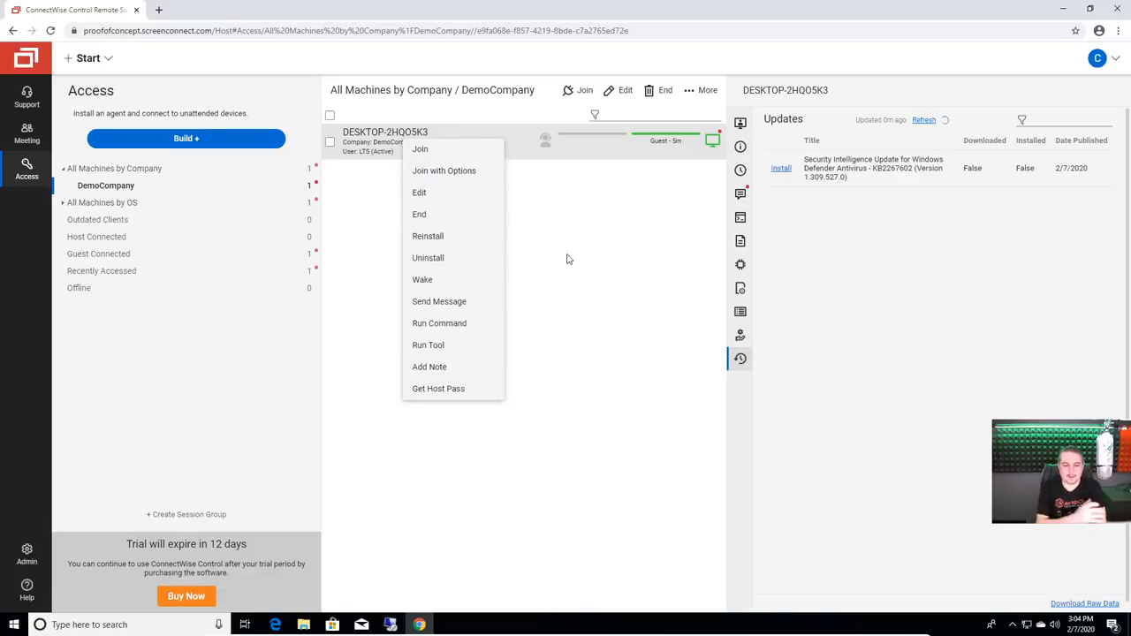
pyautogui.moveTo(461, 148)
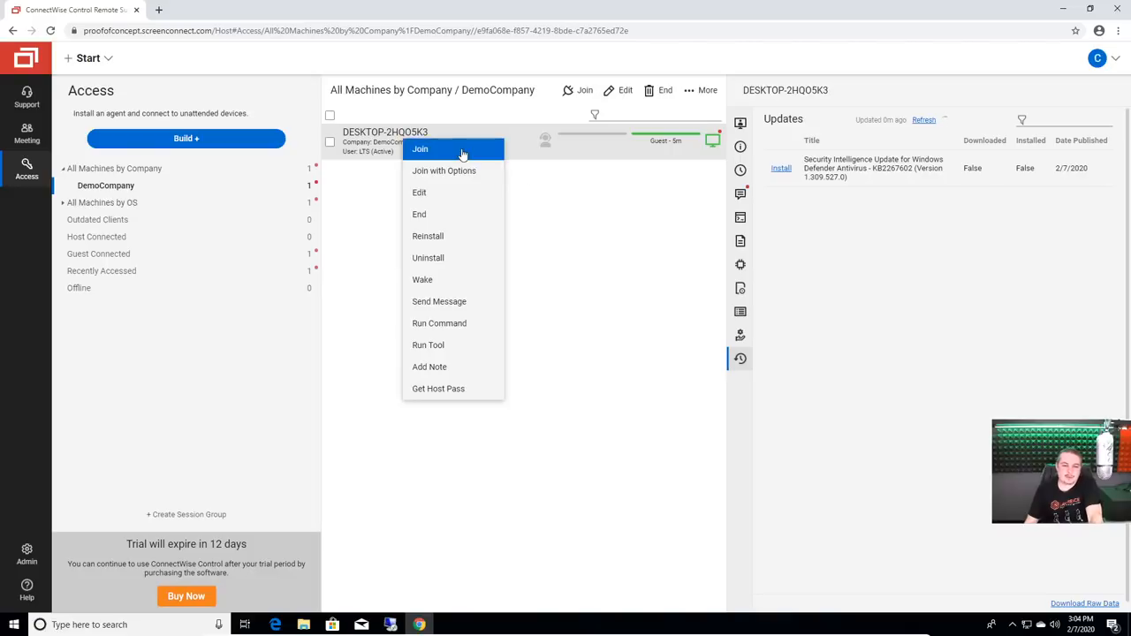
pyautogui.moveTo(449, 240)
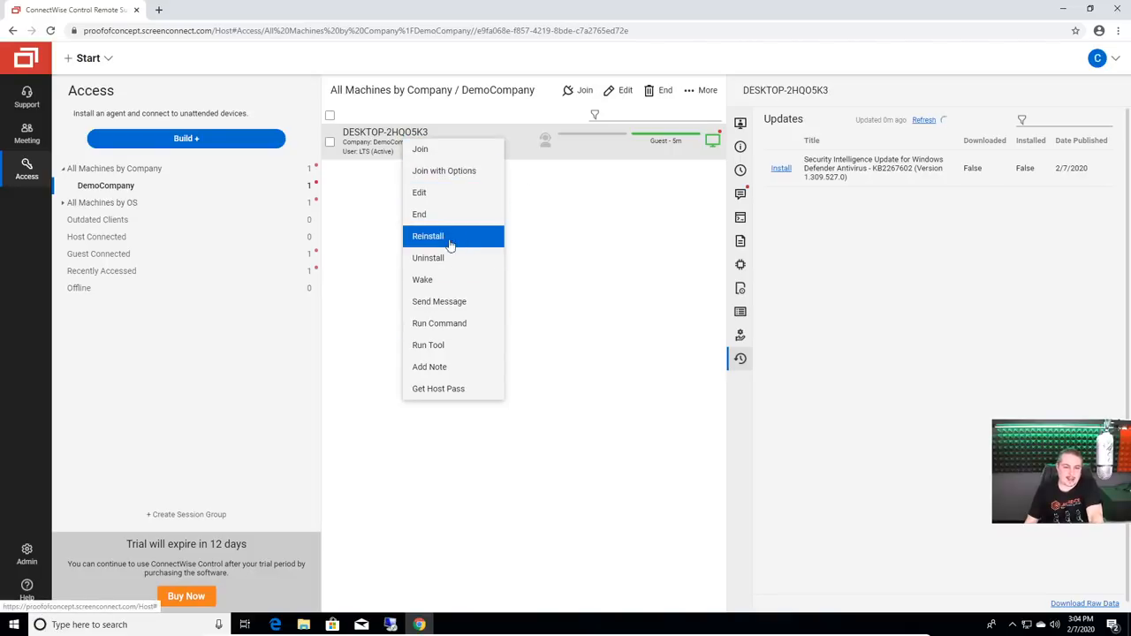
pyautogui.moveTo(456, 237)
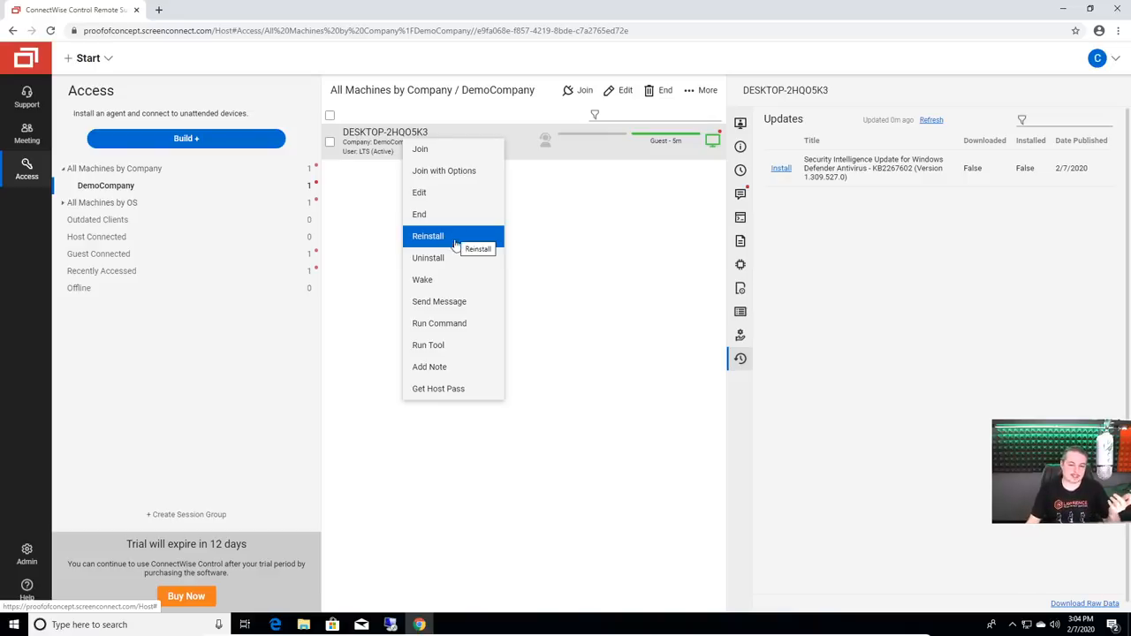
pyautogui.moveTo(460, 300)
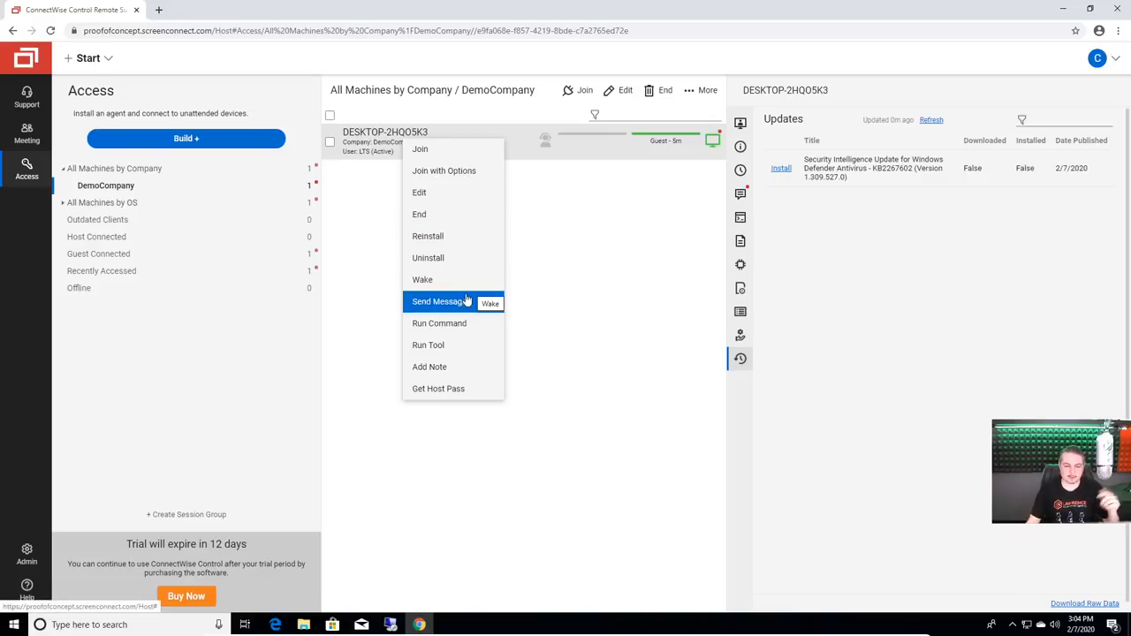
pyautogui.moveTo(461, 325)
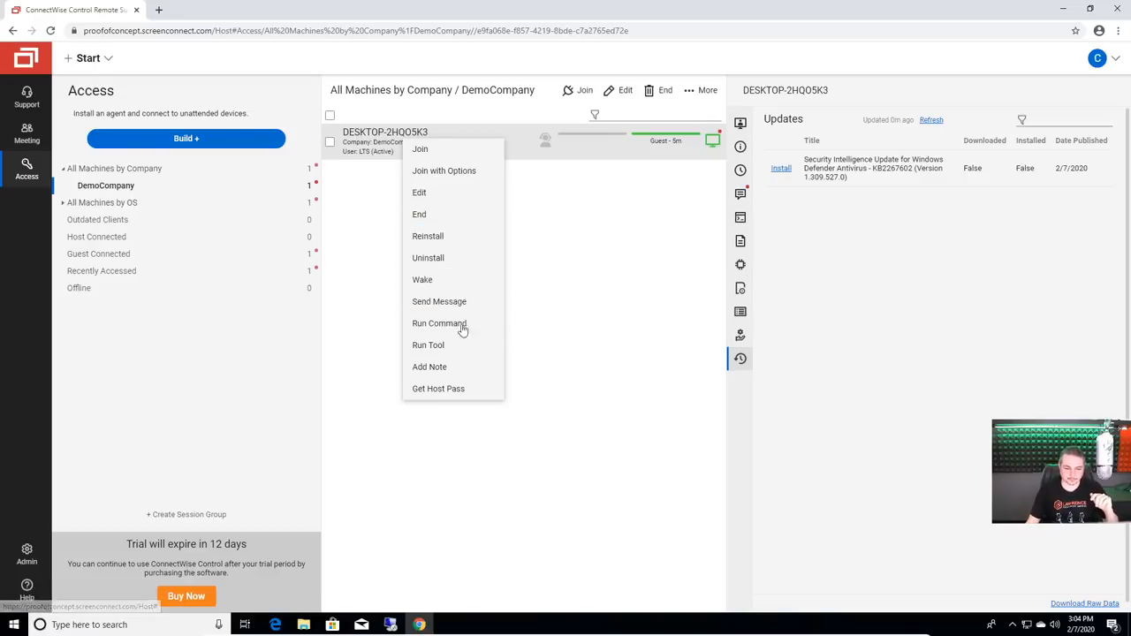
pyautogui.moveTo(456, 286)
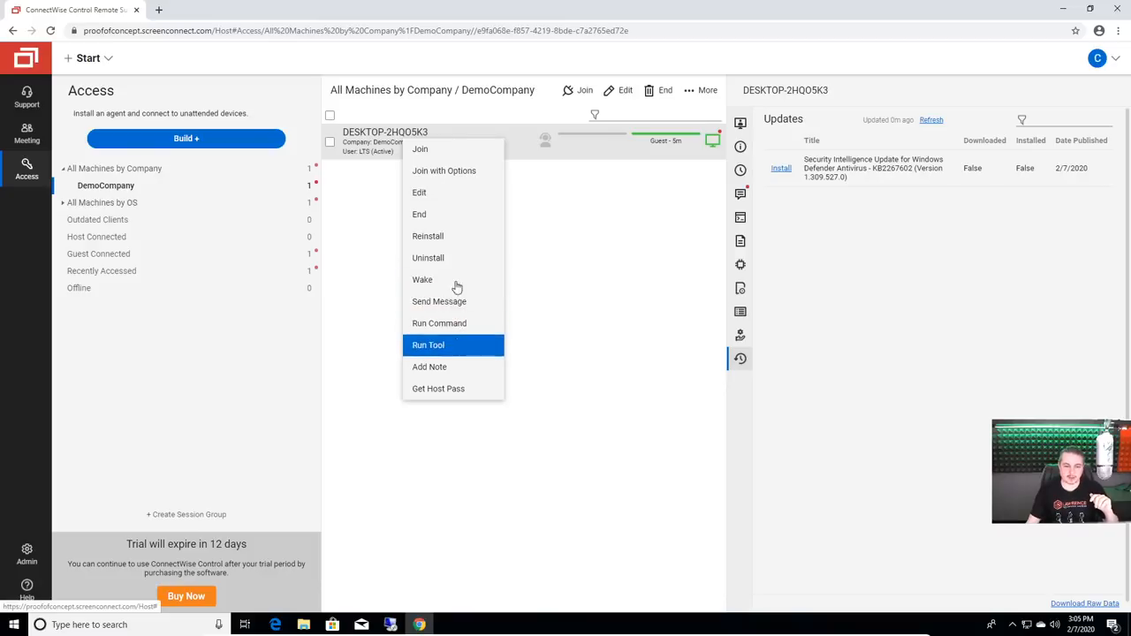
pyautogui.moveTo(438, 389)
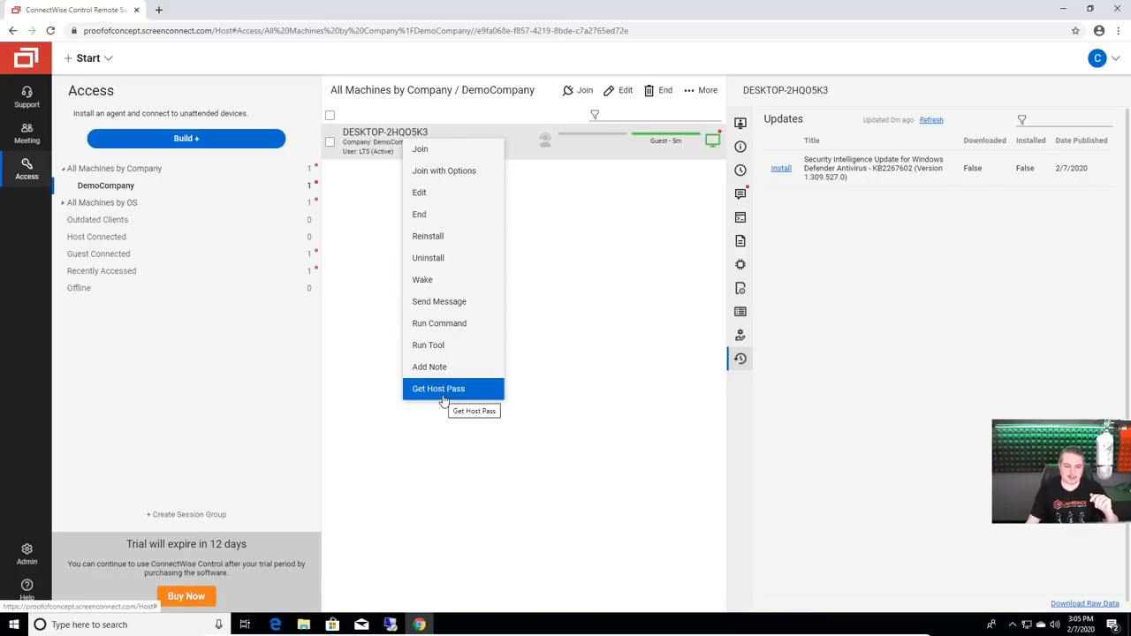
# Start a host pass for DESKTOP-2HQO5K3 with View-only permissions and a 1-hour lifetime
pyautogui.click(439, 388)
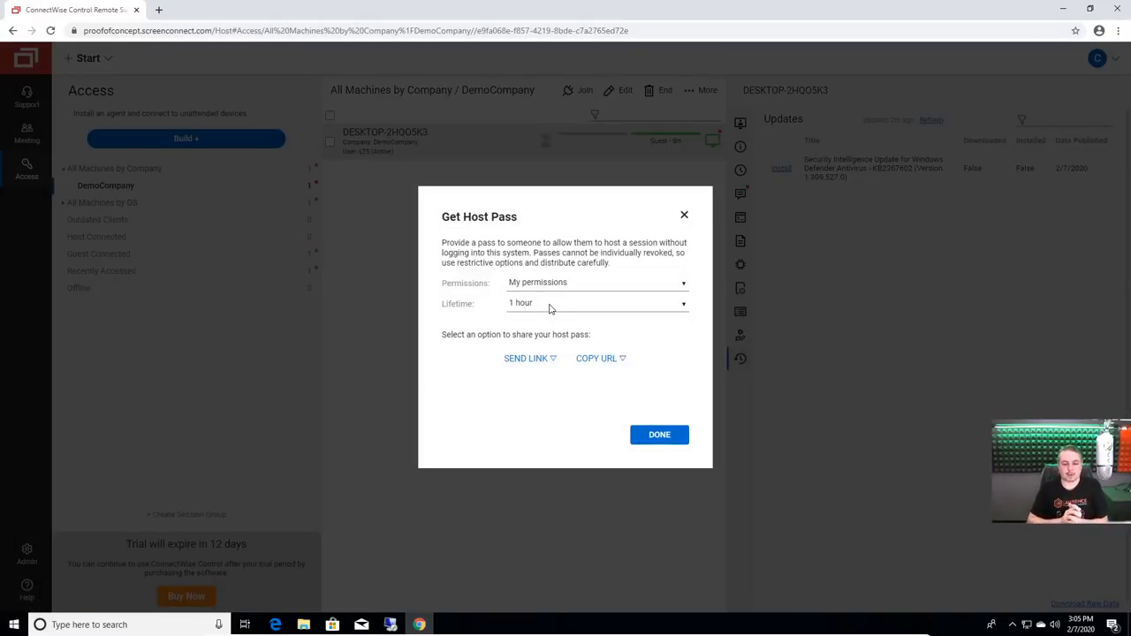
pyautogui.click(596, 283)
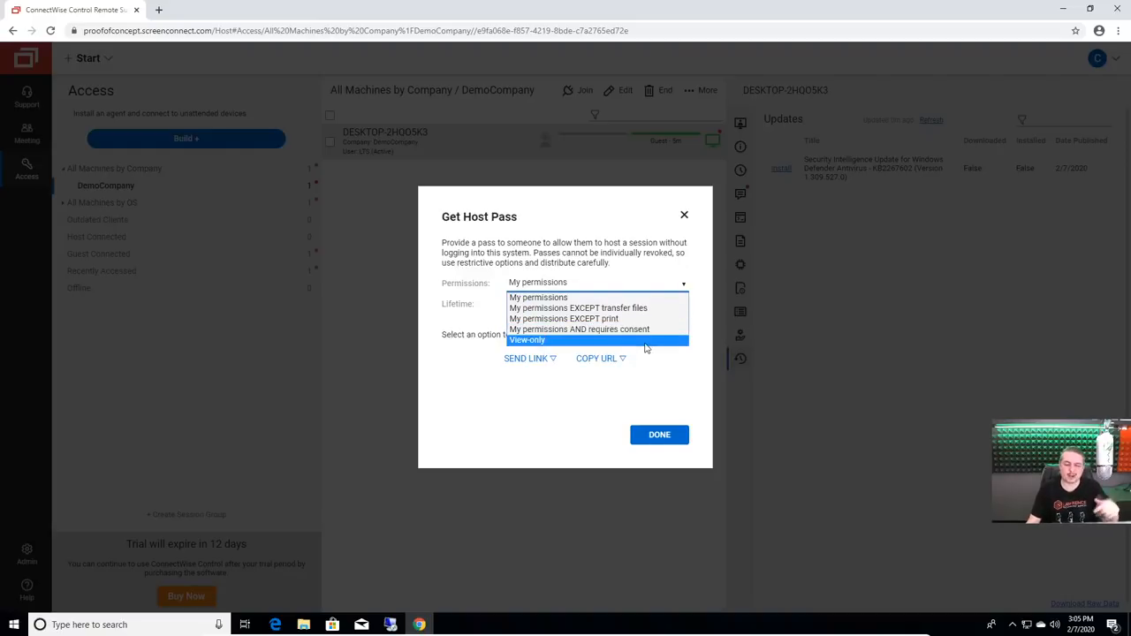
pyautogui.moveTo(564, 318)
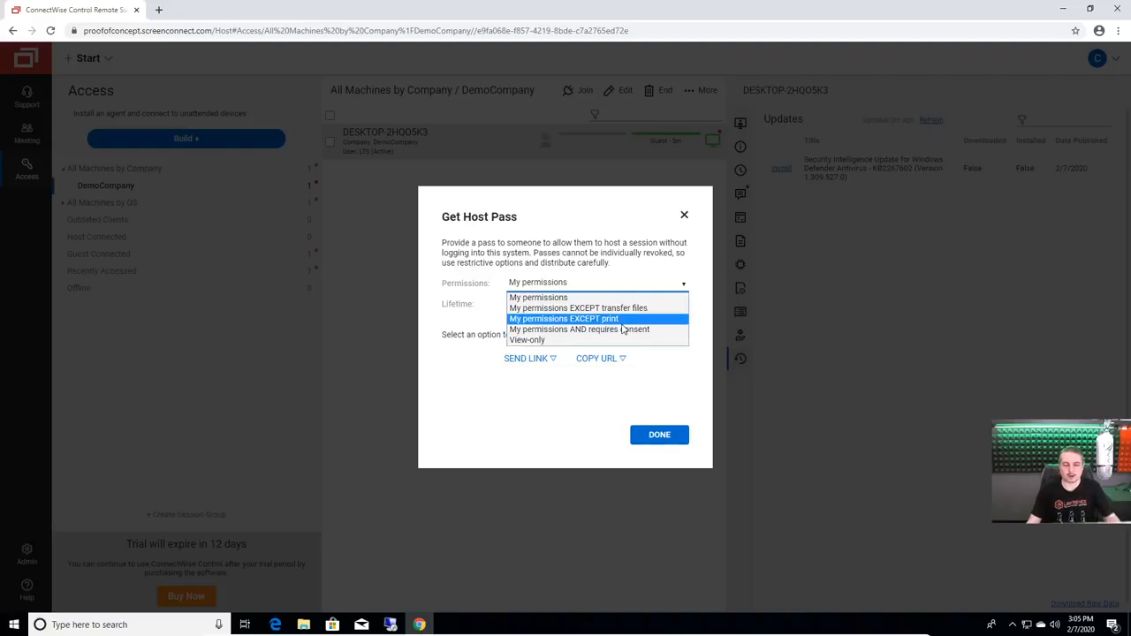
pyautogui.moveTo(580, 329)
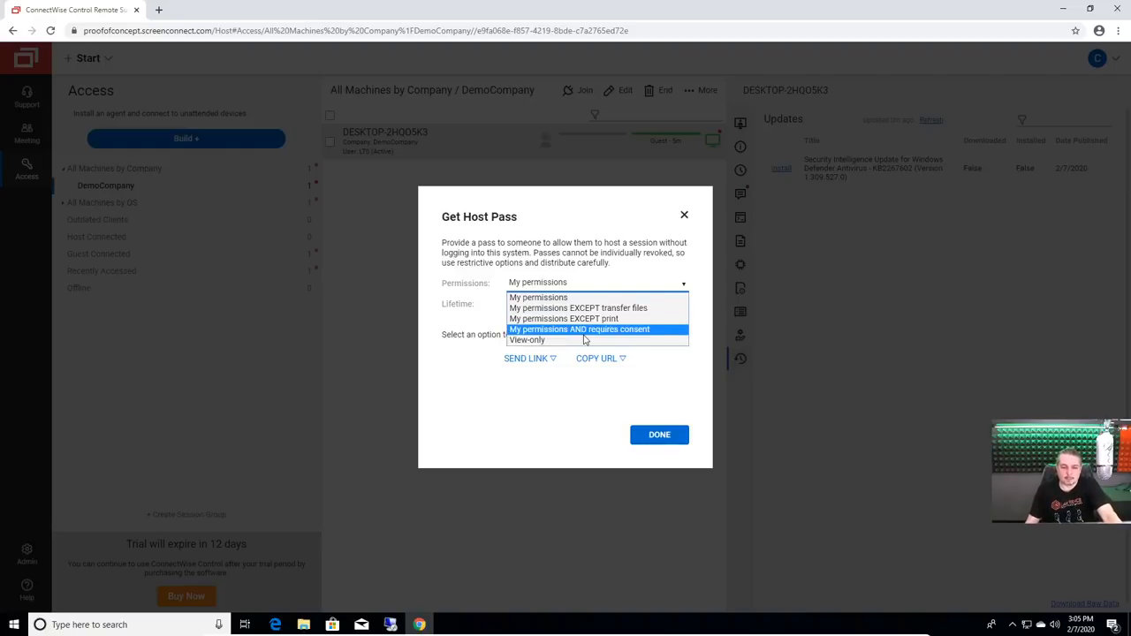
pyautogui.moveTo(619, 332)
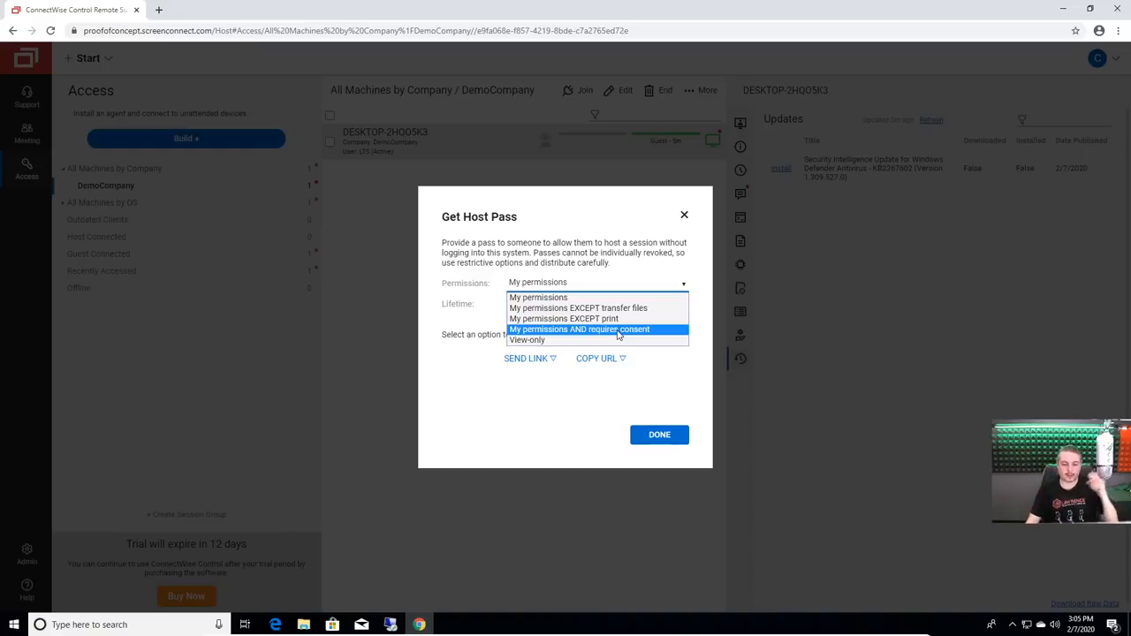
pyautogui.moveTo(616, 339)
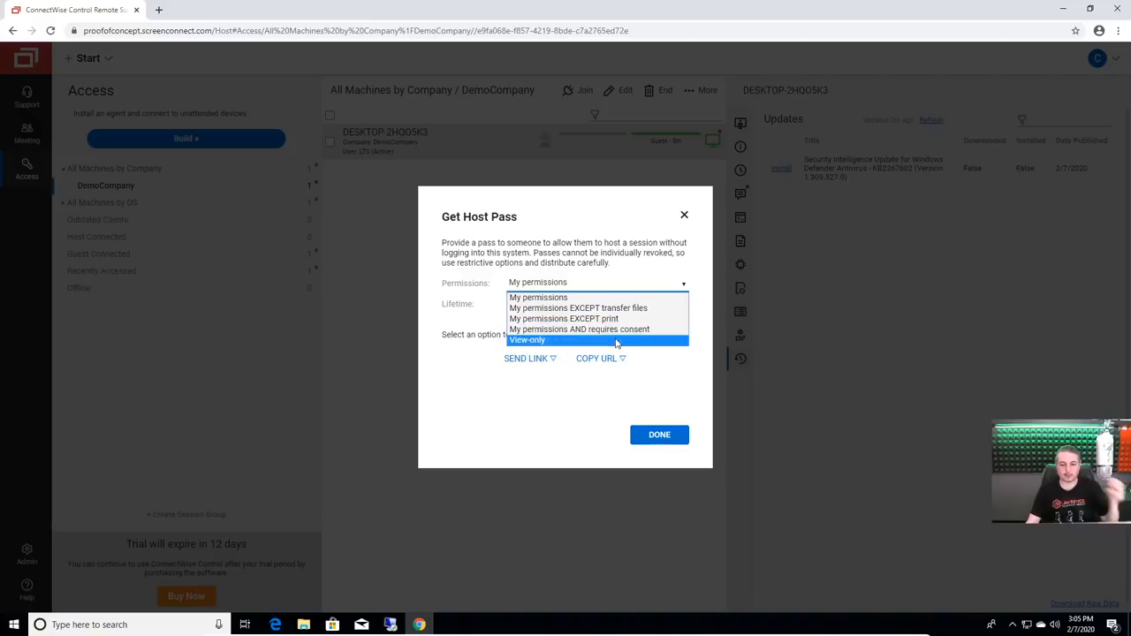
pyautogui.click(527, 340)
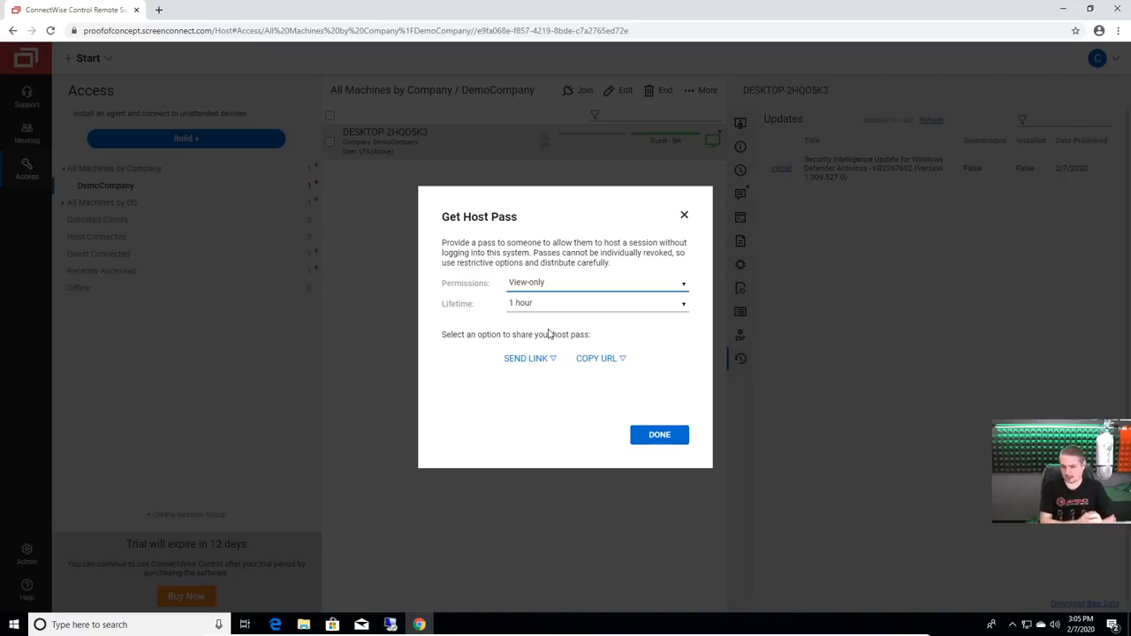
pyautogui.click(527, 359)
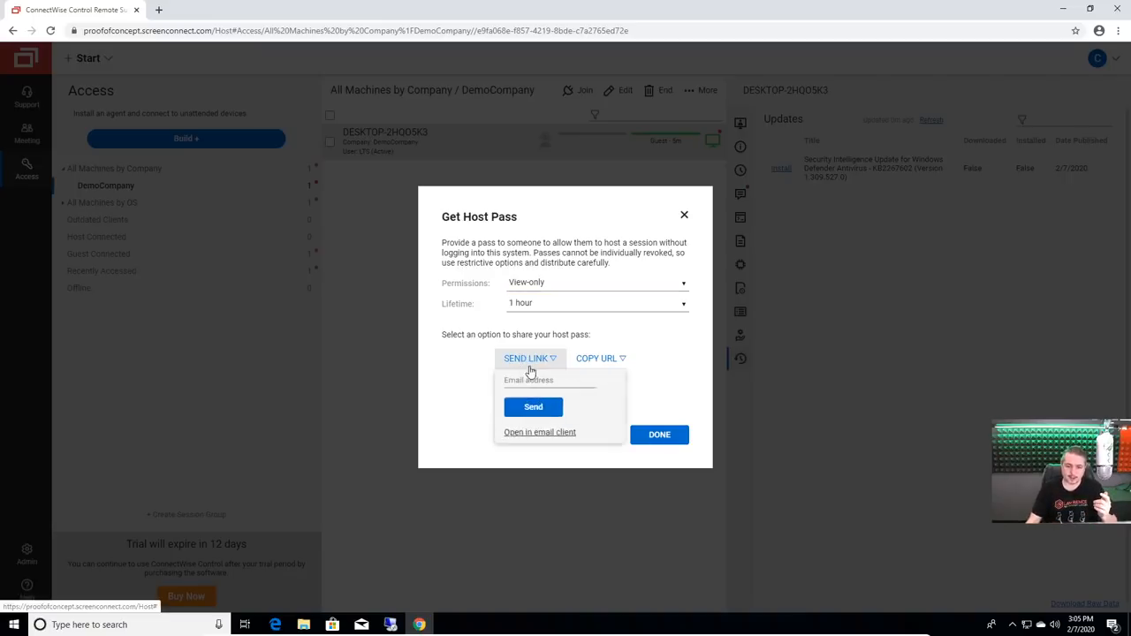
# Copy the view-only host pass URL to the clipboard and finish the pass dialog
pyautogui.click(596, 357)
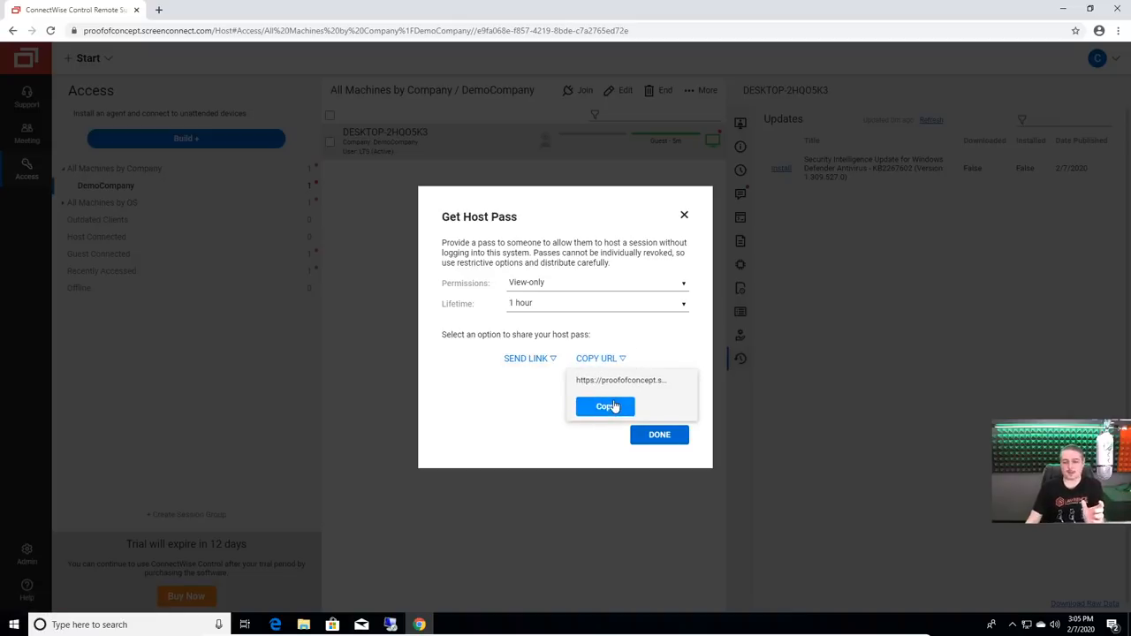
pyautogui.click(604, 406)
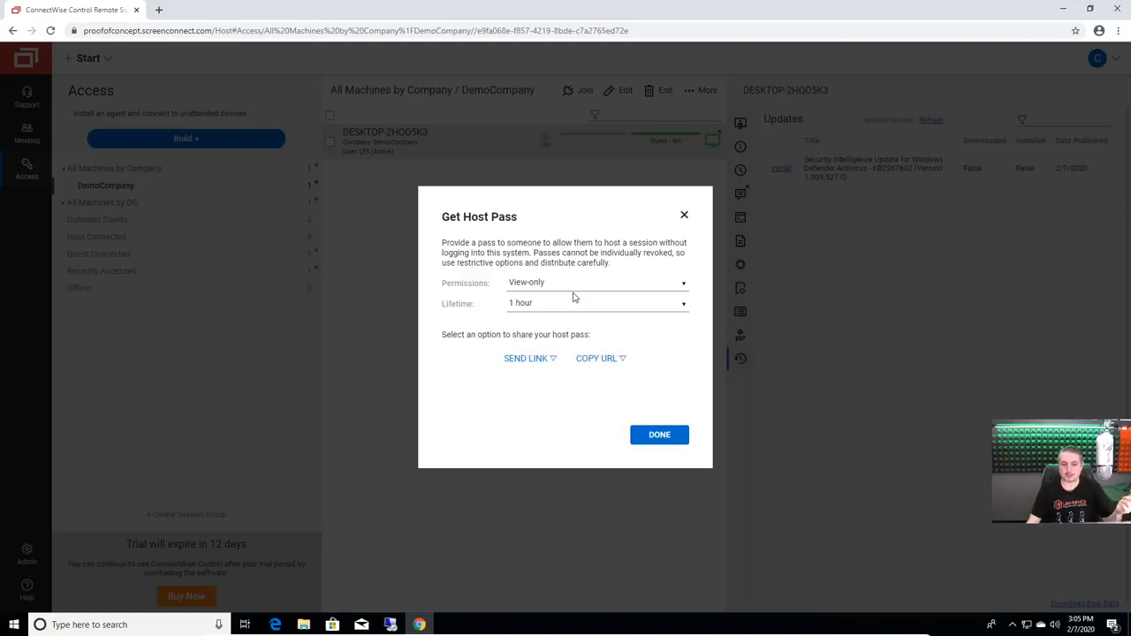
pyautogui.moveTo(705, 422)
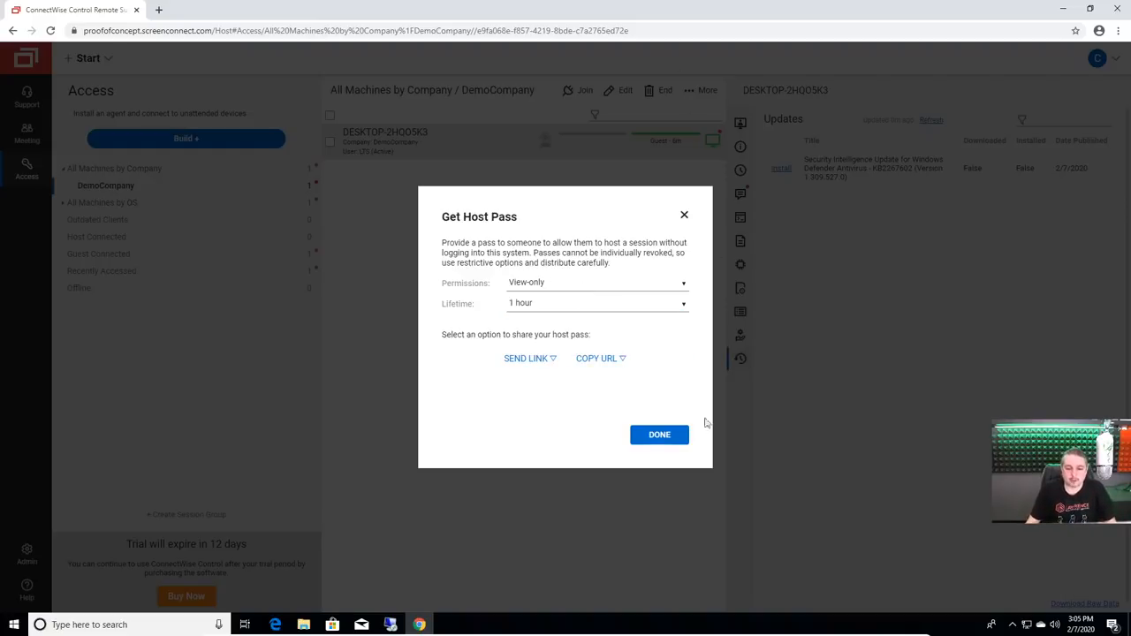
pyautogui.click(595, 357)
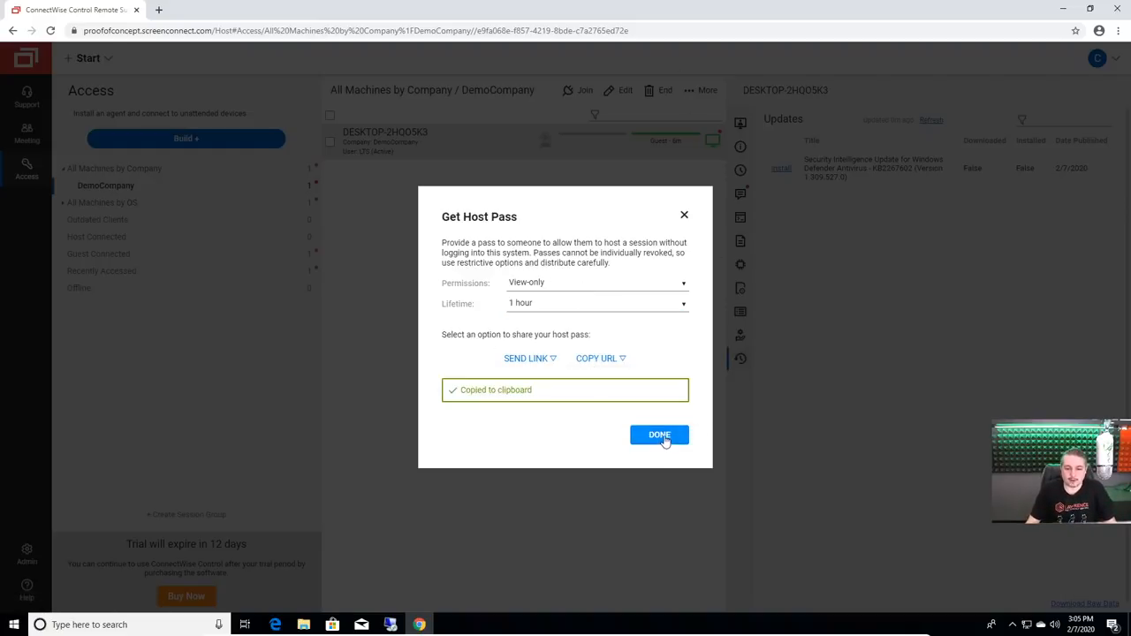
pyautogui.click(657, 435)
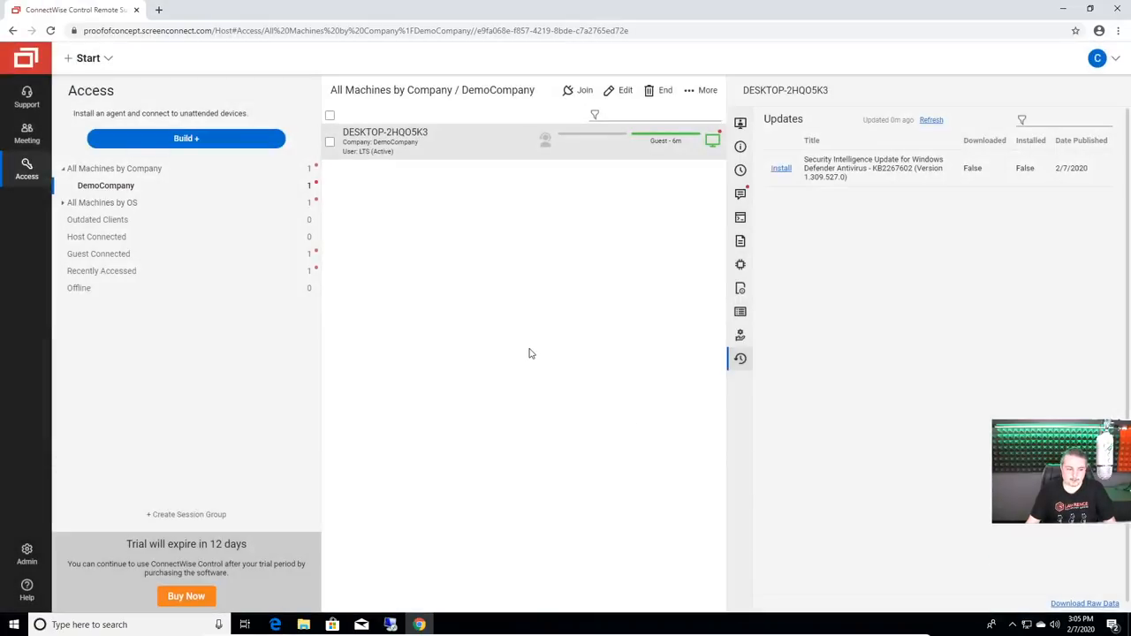
# Re-authenticate into Administration and view the Security page's Revoke Access options for host passes and sessions
pyautogui.click(26, 557)
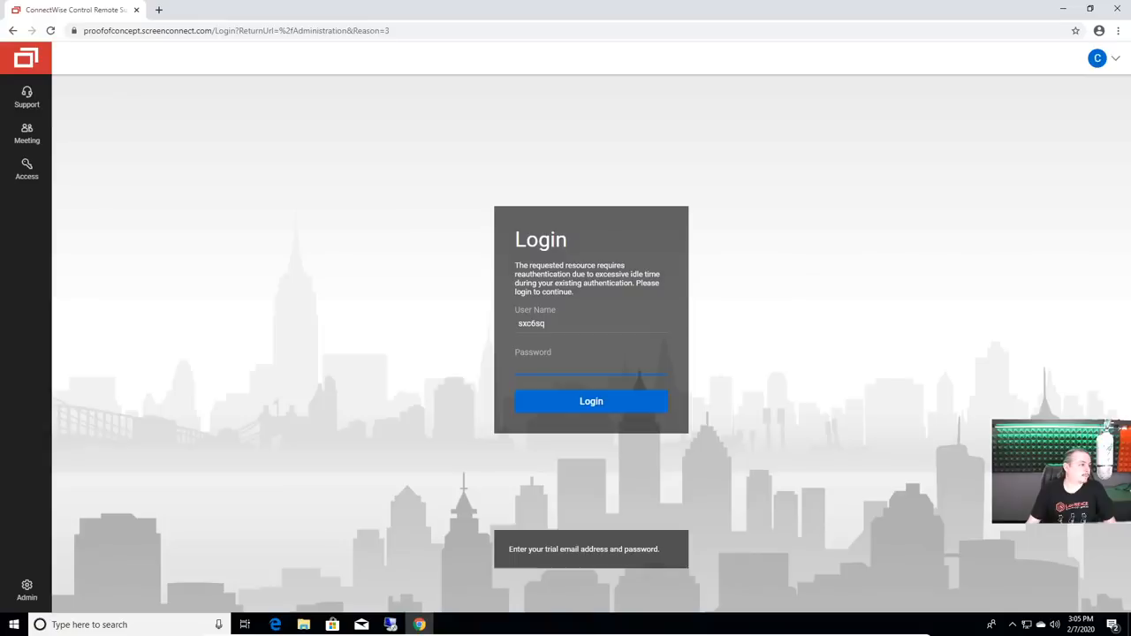
pyautogui.click(590, 402)
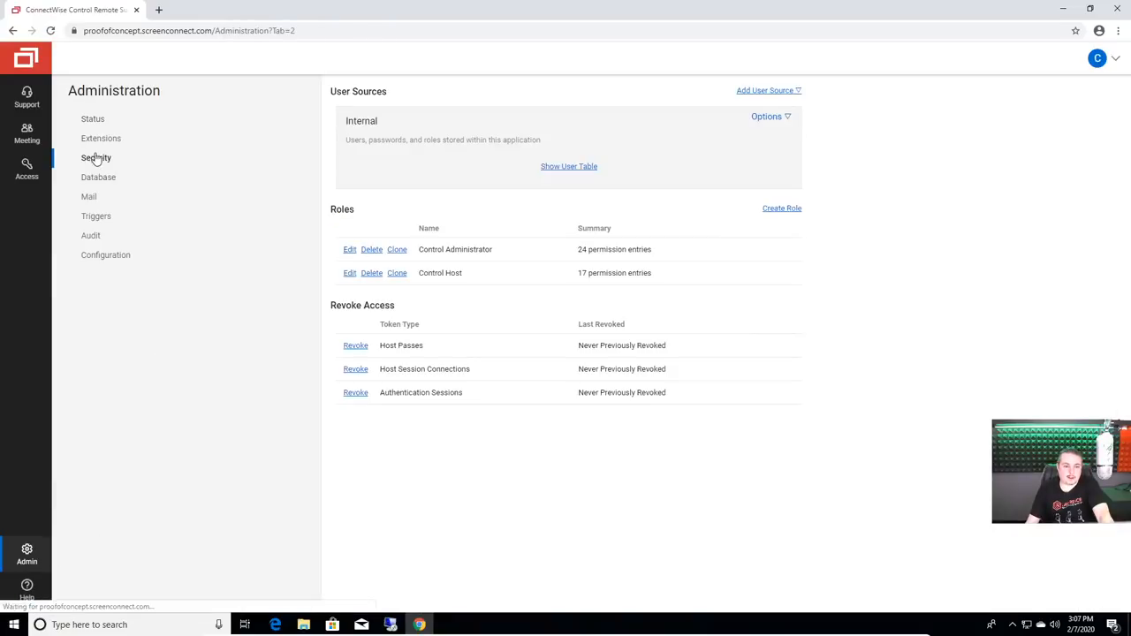
pyautogui.moveTo(355, 345)
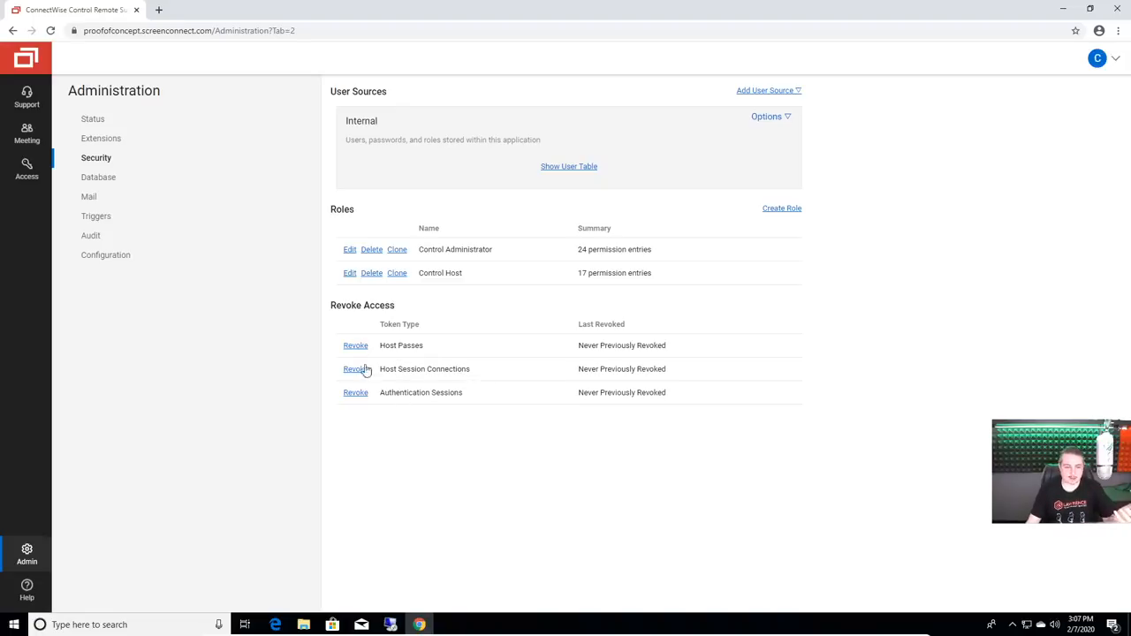
pyautogui.click(353, 370)
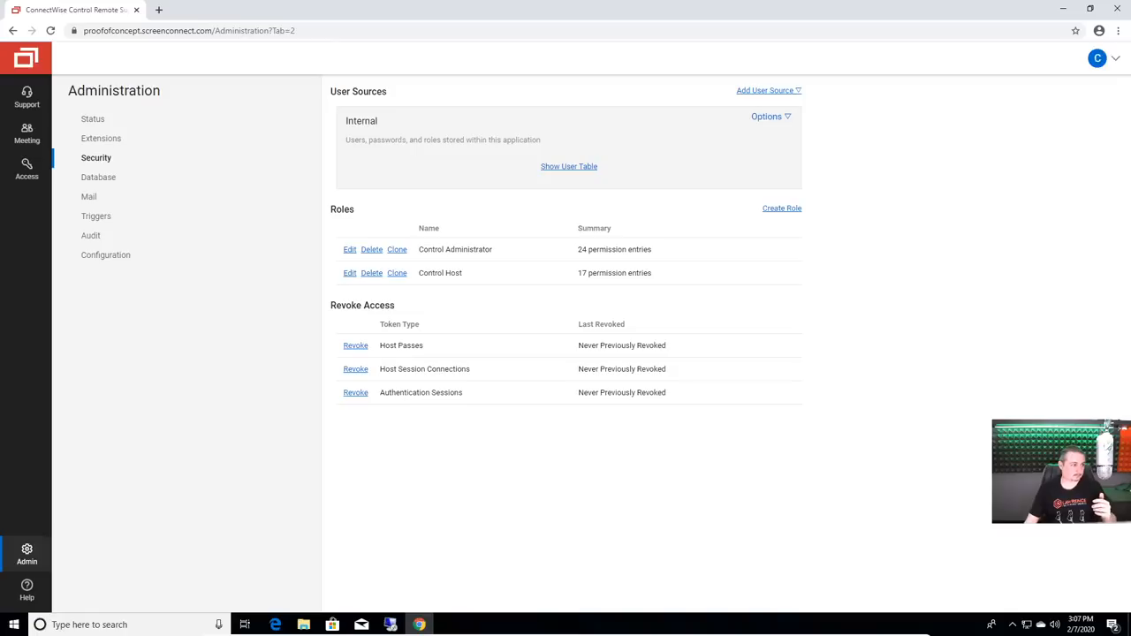
pyautogui.moveTo(639, 322)
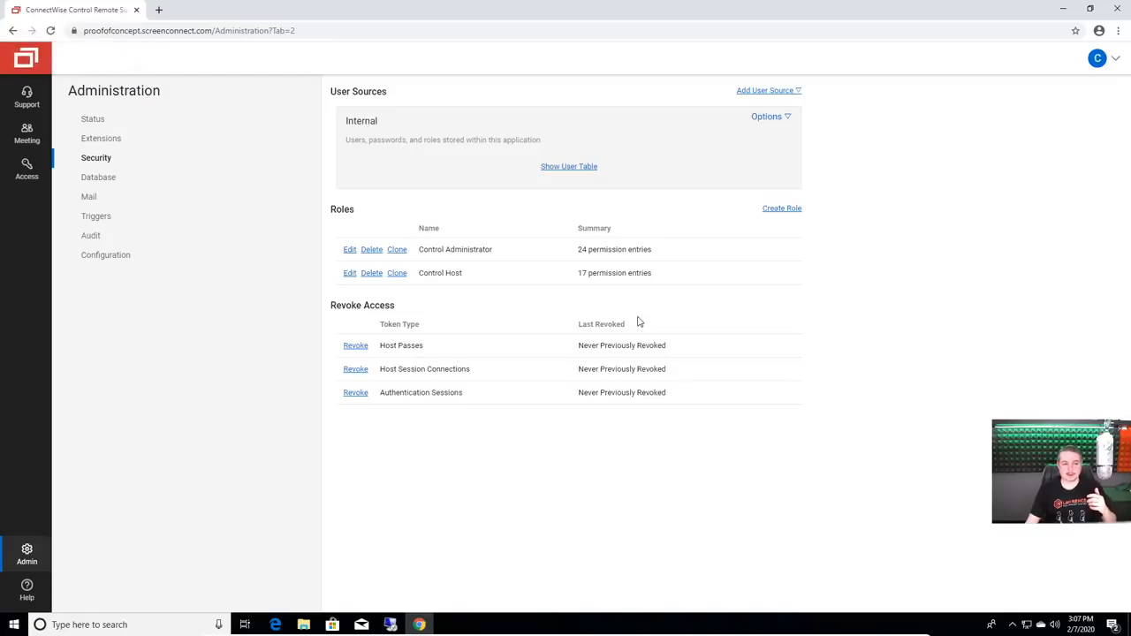
pyautogui.moveTo(22, 560)
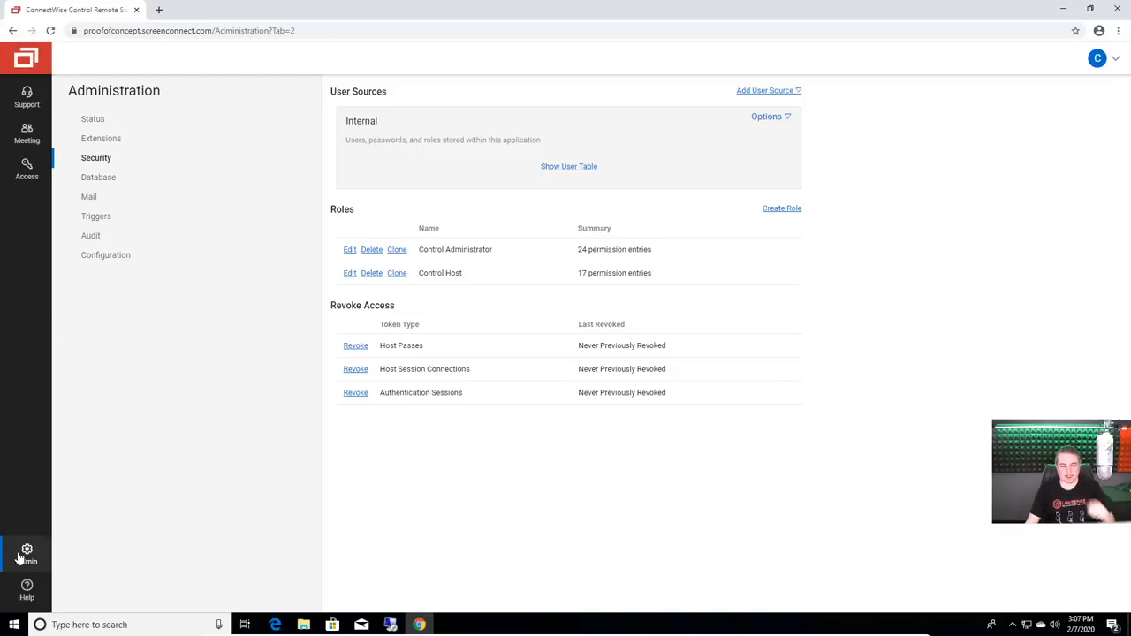
# Create a second 1-hour host pass for DESKTOP-2HQO5K3 with own permissions and copy its URL
pyautogui.click(26, 168)
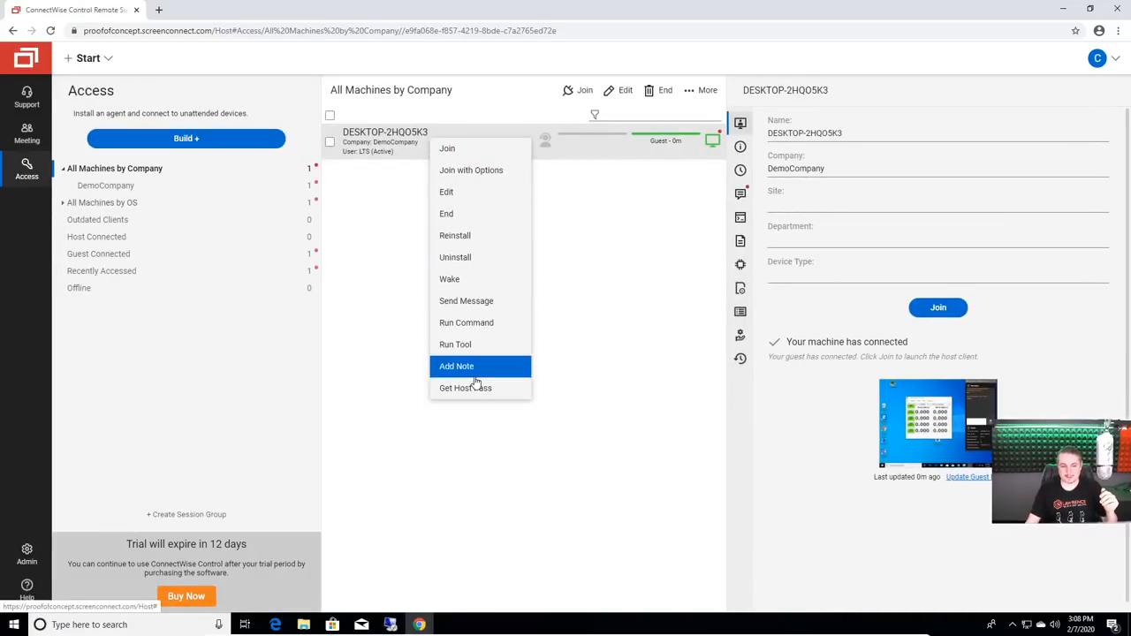
pyautogui.moveTo(474, 389)
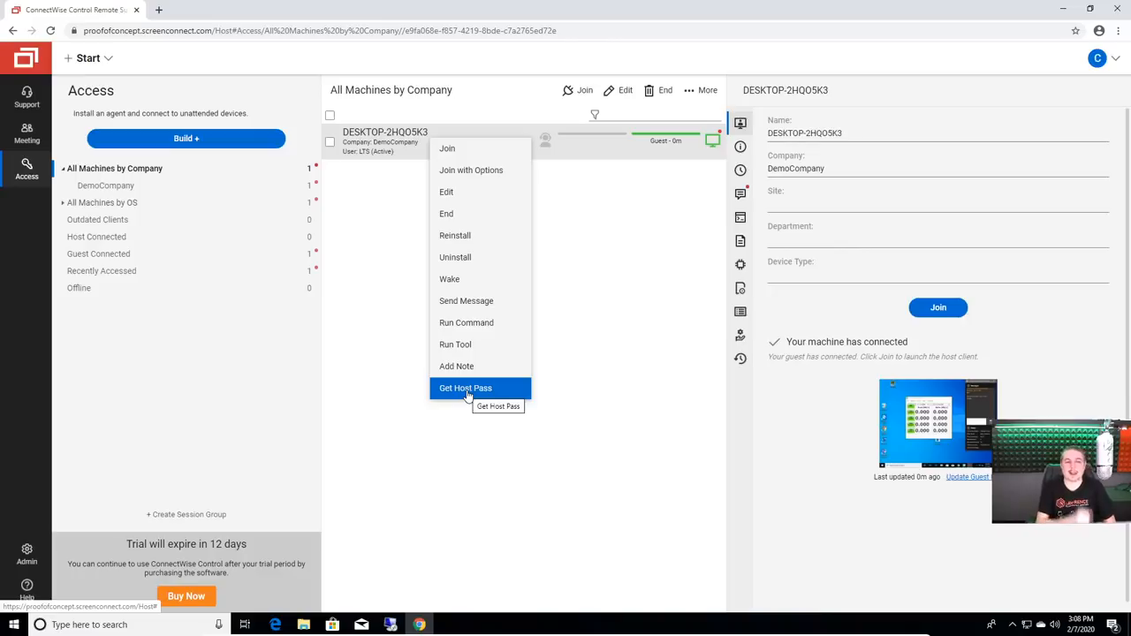
pyautogui.click(465, 389)
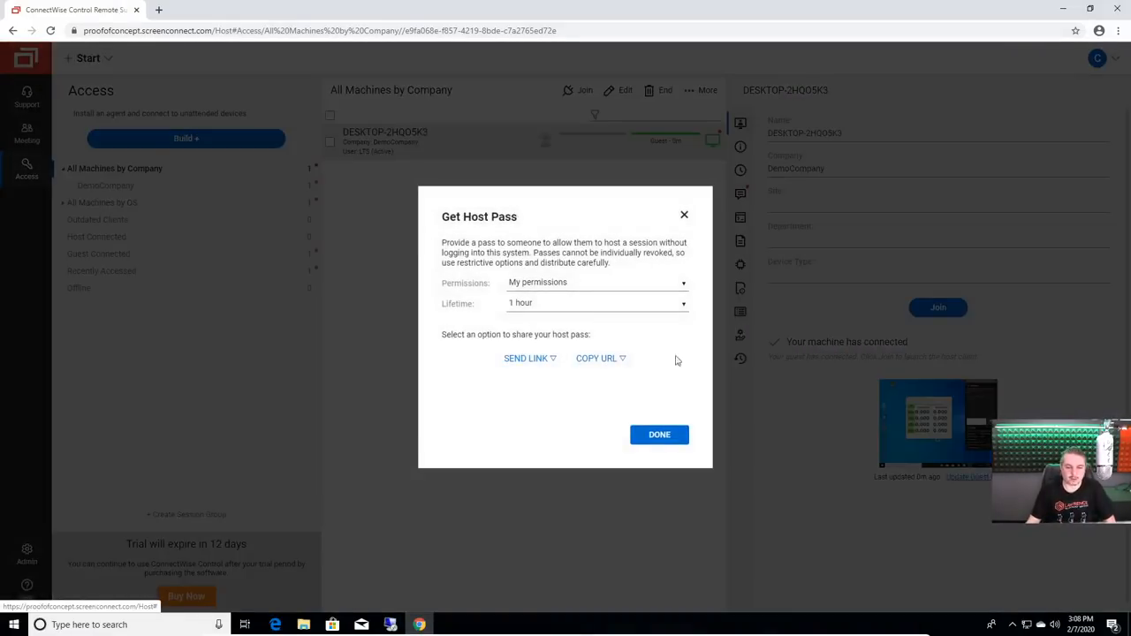
pyautogui.click(596, 357)
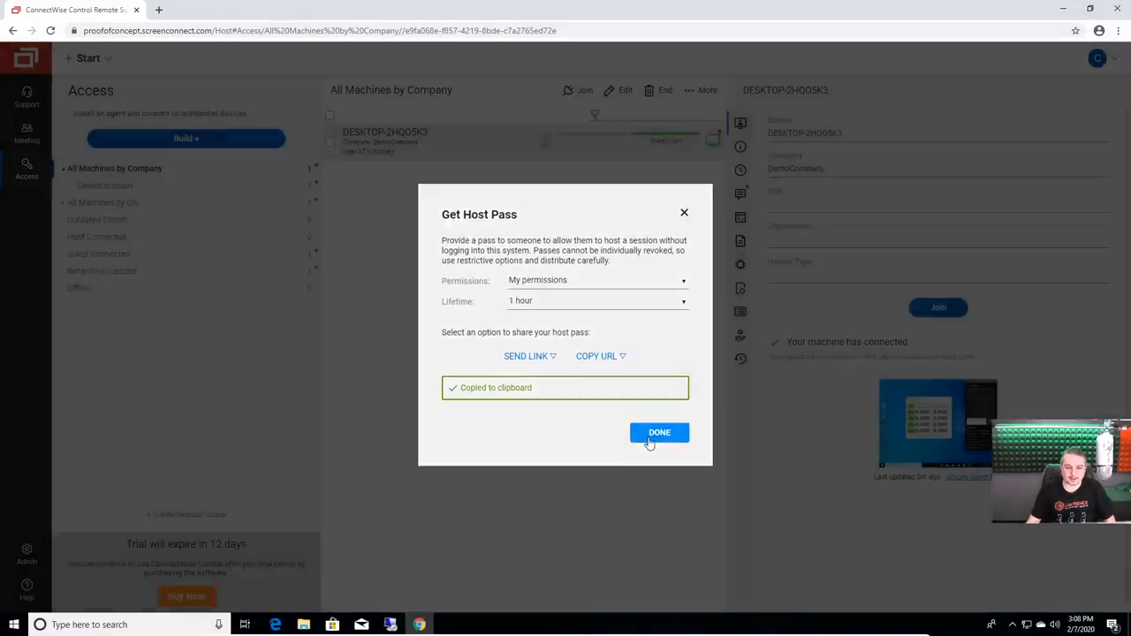
pyautogui.click(657, 431)
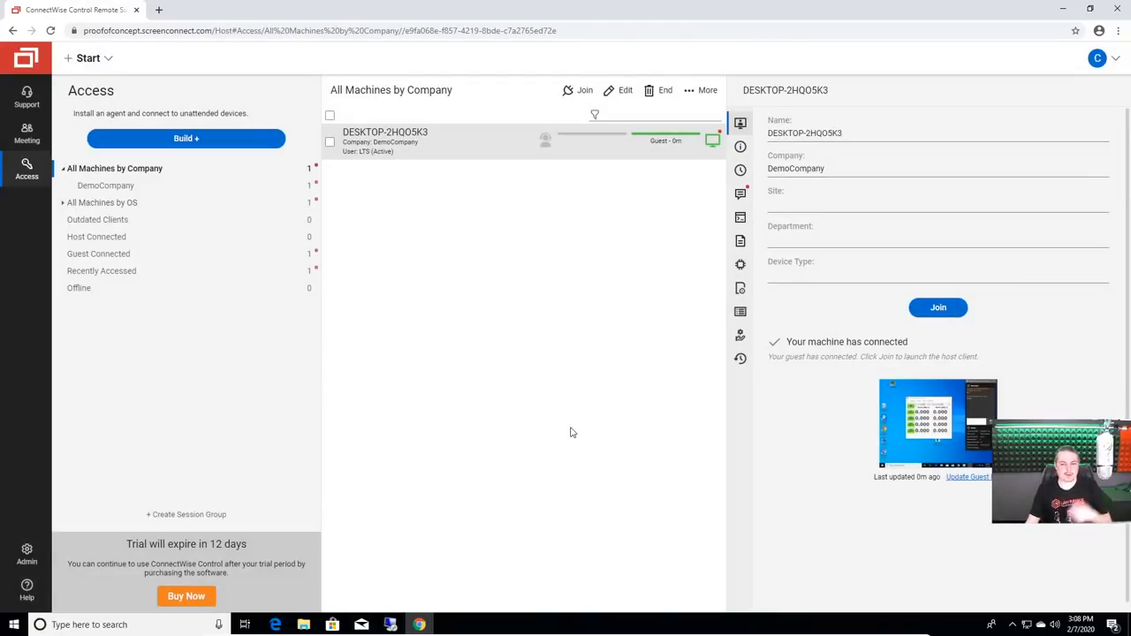
# View the Untitled Meeting (code 09900) in Meetings, then switch to the empty Support sessions page
pyautogui.click(27, 133)
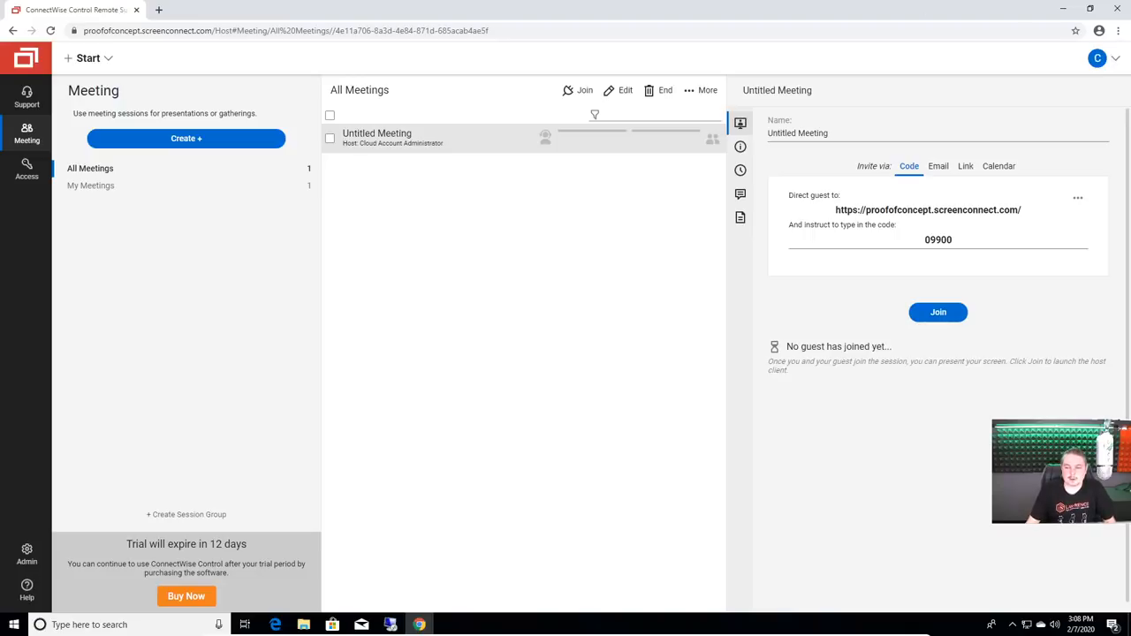
pyautogui.moveTo(373, 159)
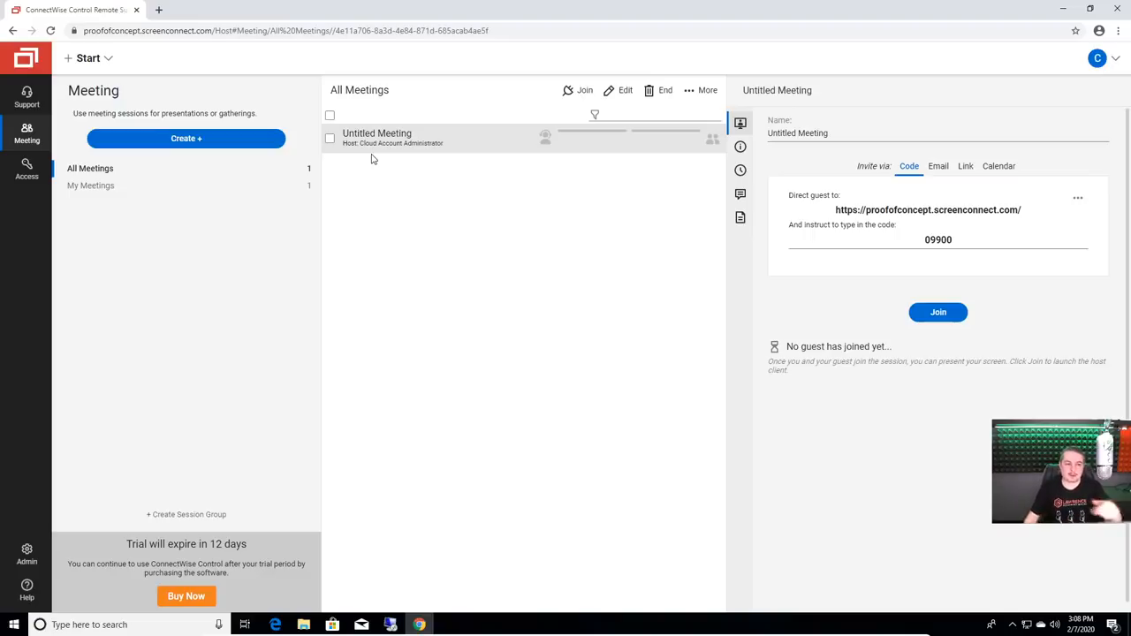
pyautogui.click(26, 97)
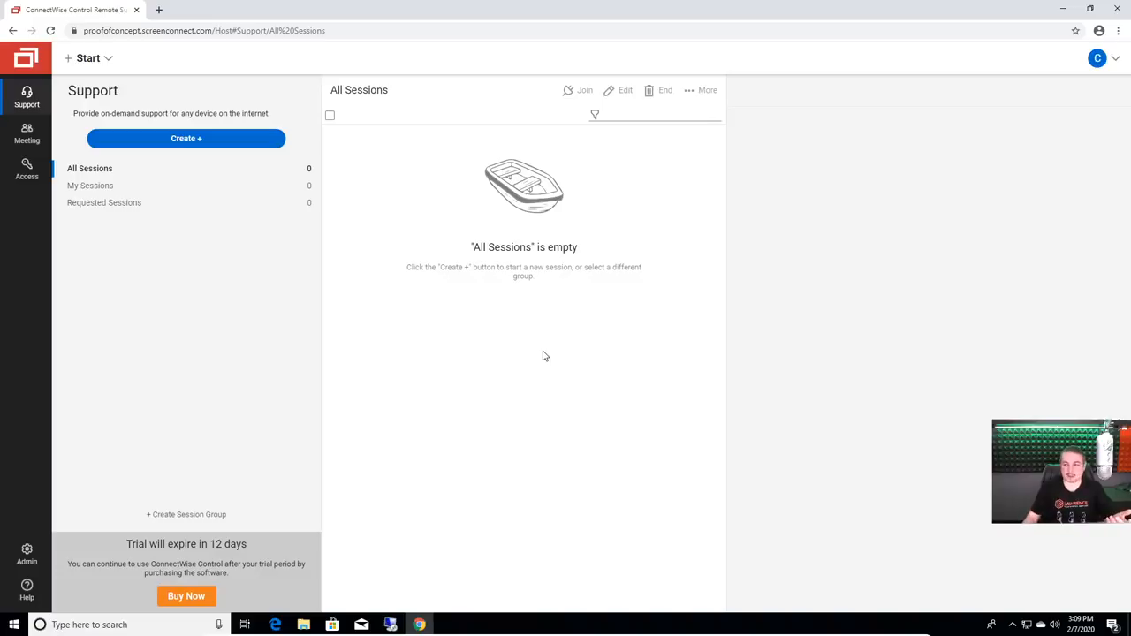
pyautogui.click(1096, 57)
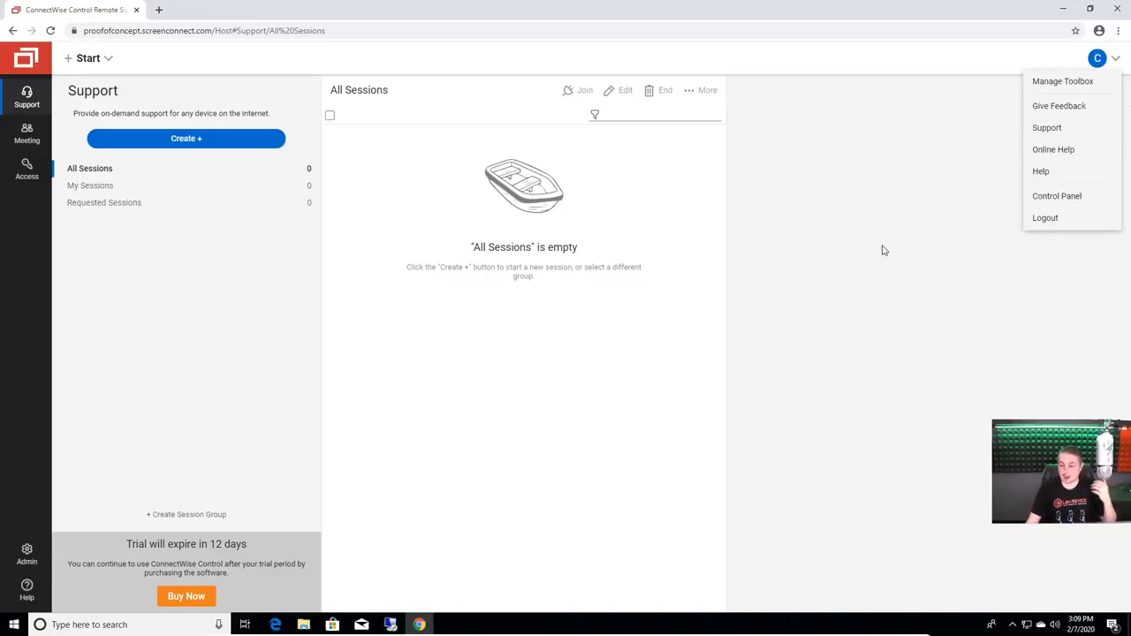
pyautogui.click(857, 298)
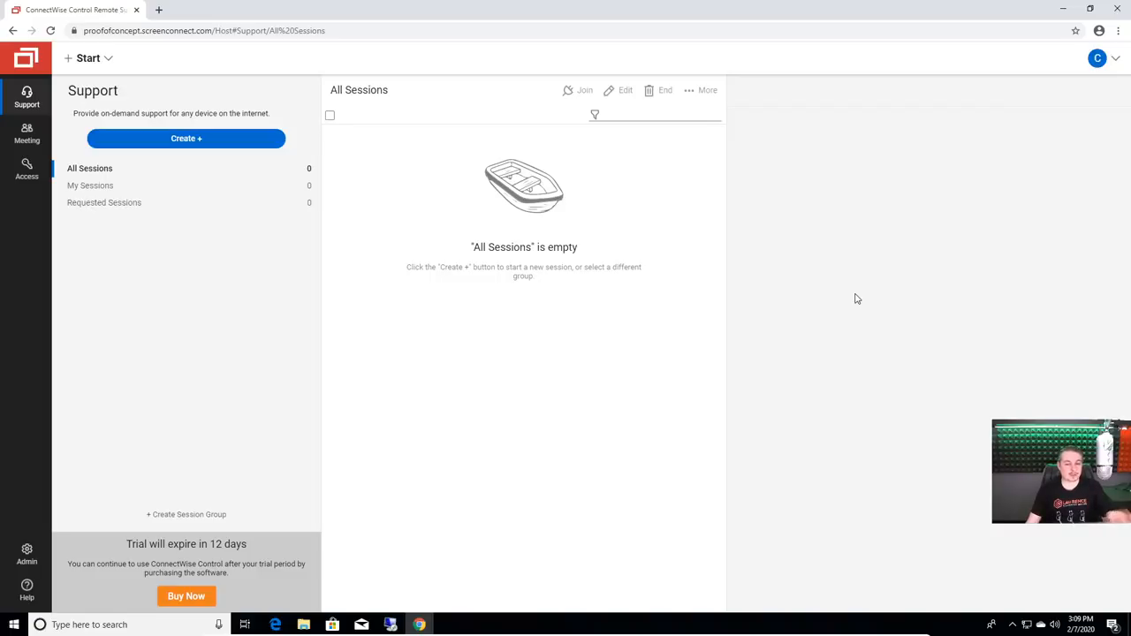
pyautogui.moveTo(379, 389)
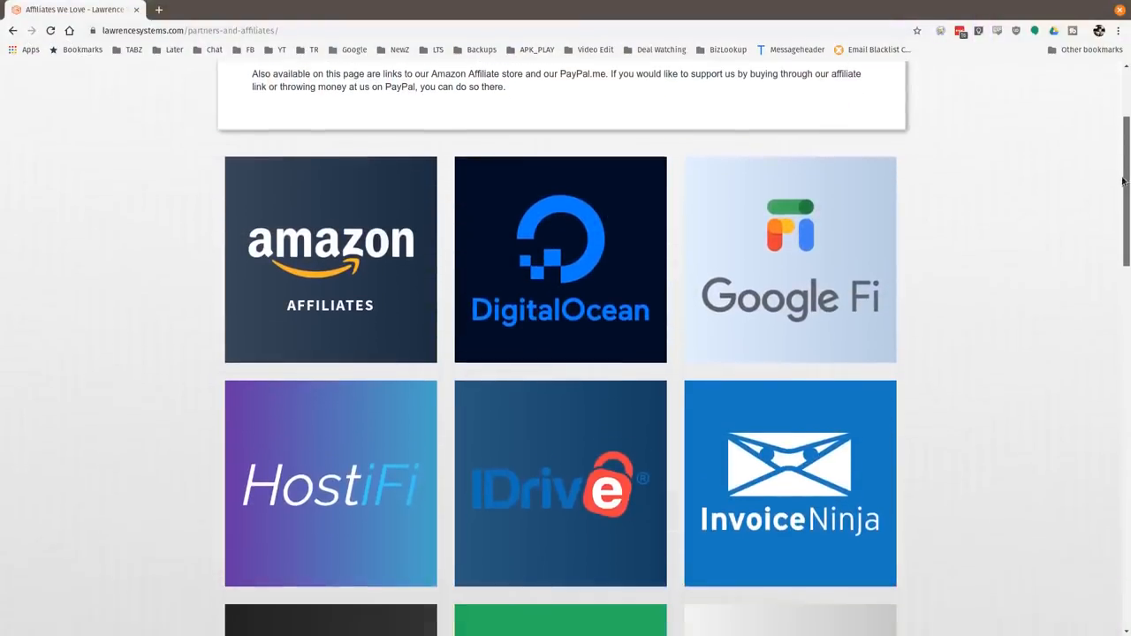
pyautogui.scroll(-3)
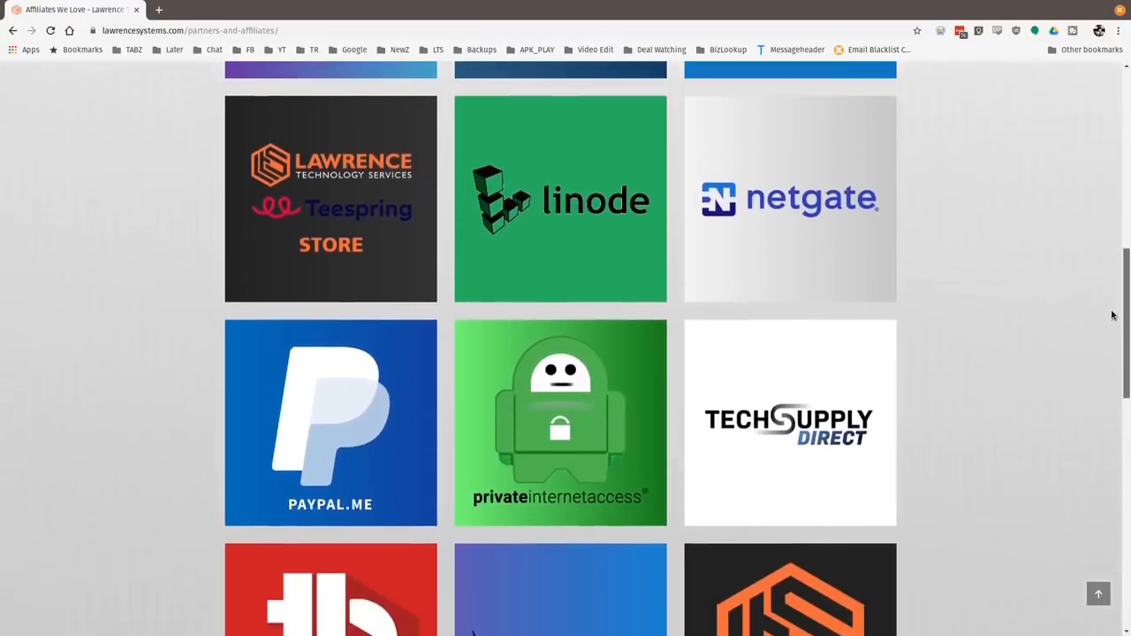
pyautogui.scroll(-3)
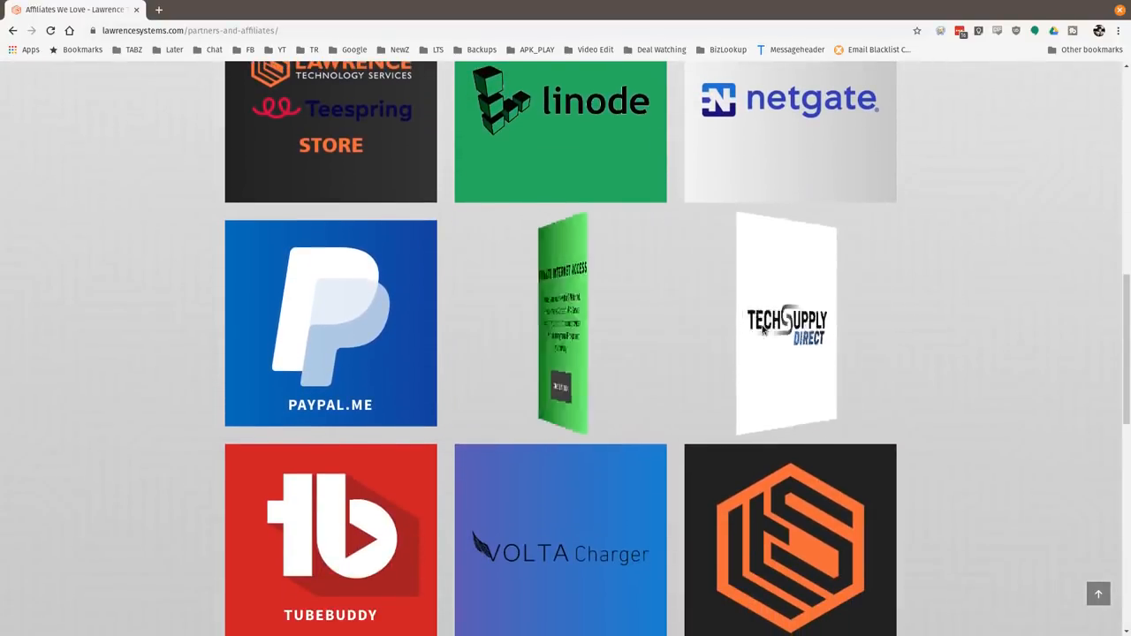